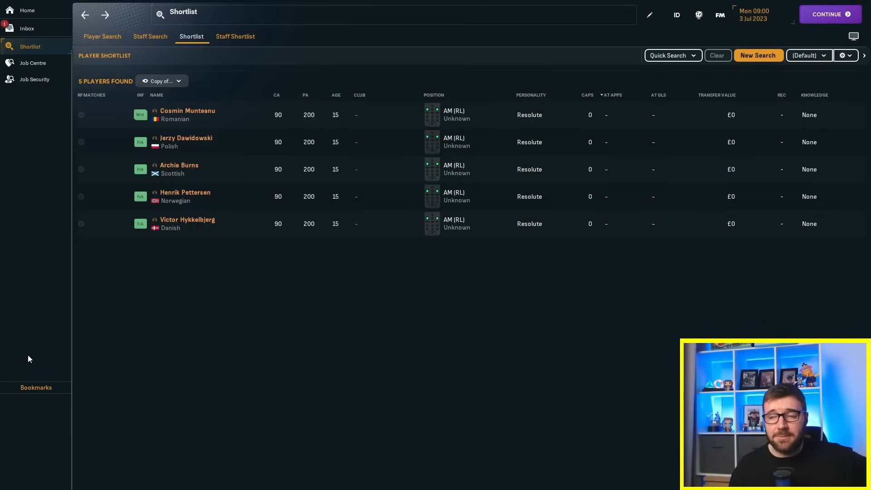
{"action": "mouse_move", "coordinate": [20, 356]}
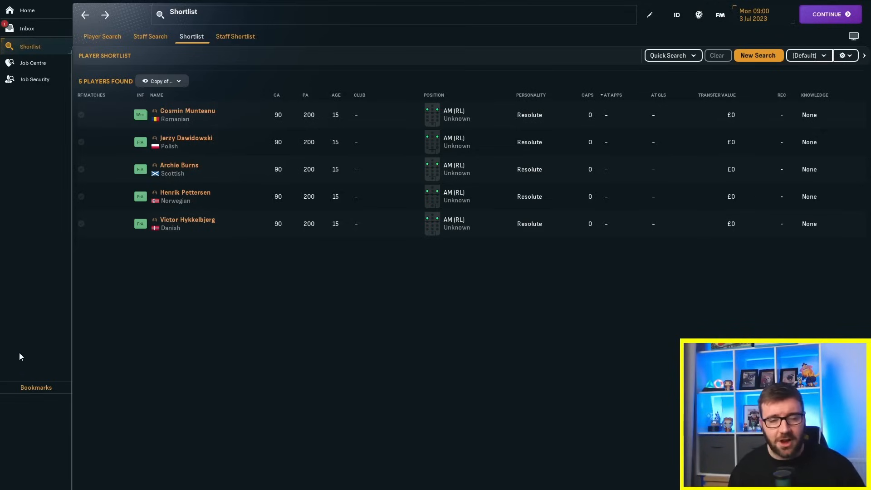
{"action": "mouse_move", "coordinate": [25, 317]}
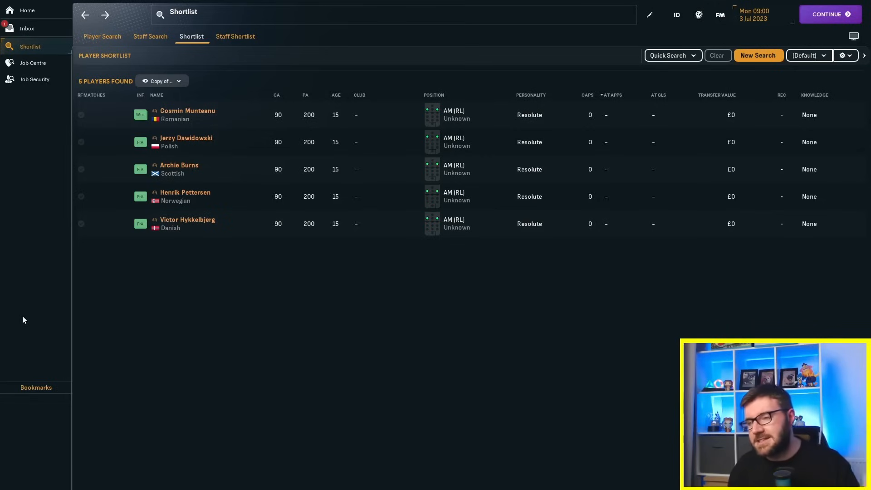
{"action": "mouse_move", "coordinate": [19, 324]}
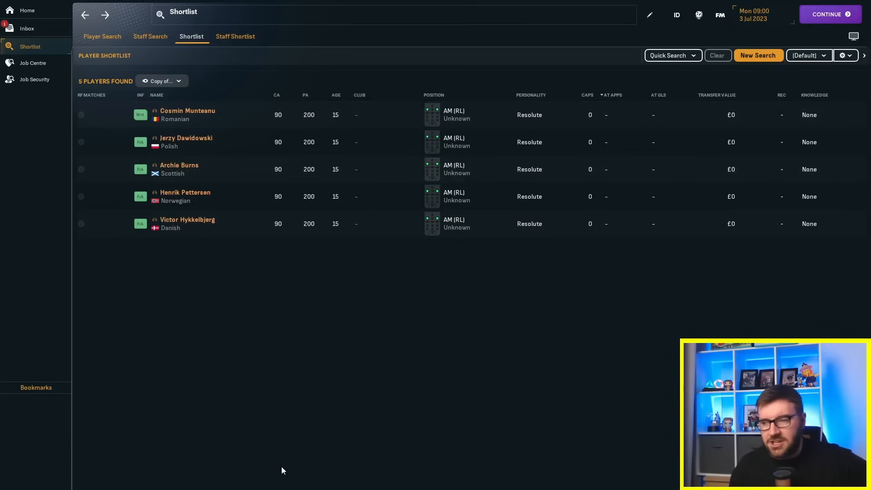
{"action": "mouse_move", "coordinate": [282, 460]}
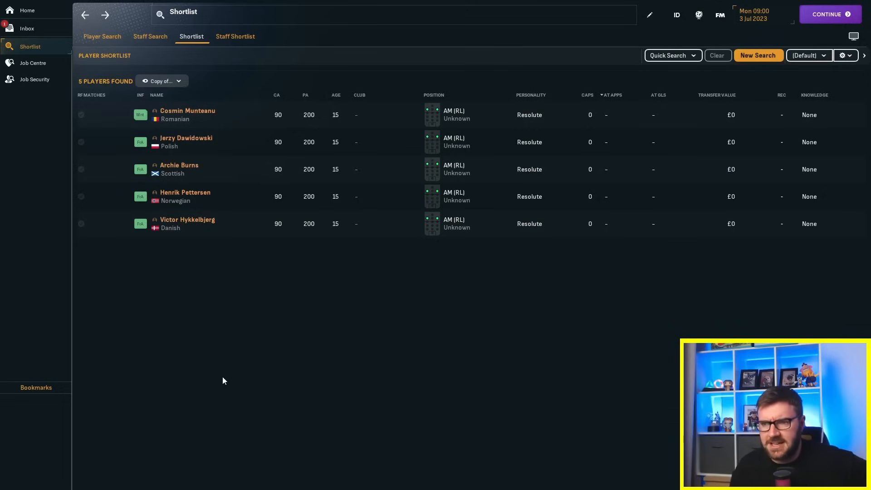
{"action": "mouse_move", "coordinate": [212, 358]}
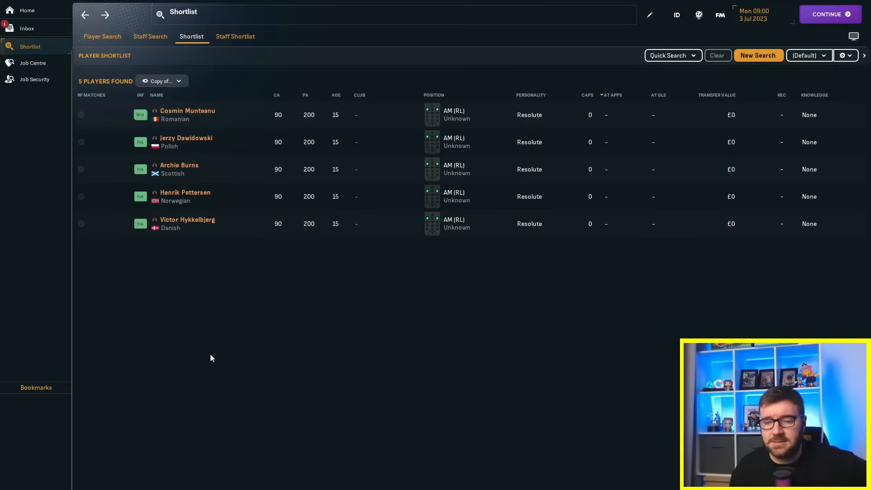
{"action": "mouse_move", "coordinate": [209, 125]}
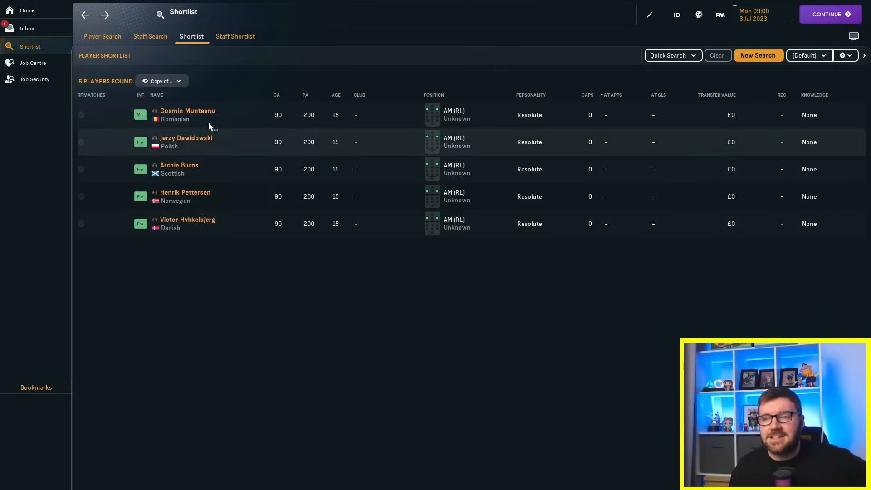
{"action": "left_click", "coordinate": [187, 111]}
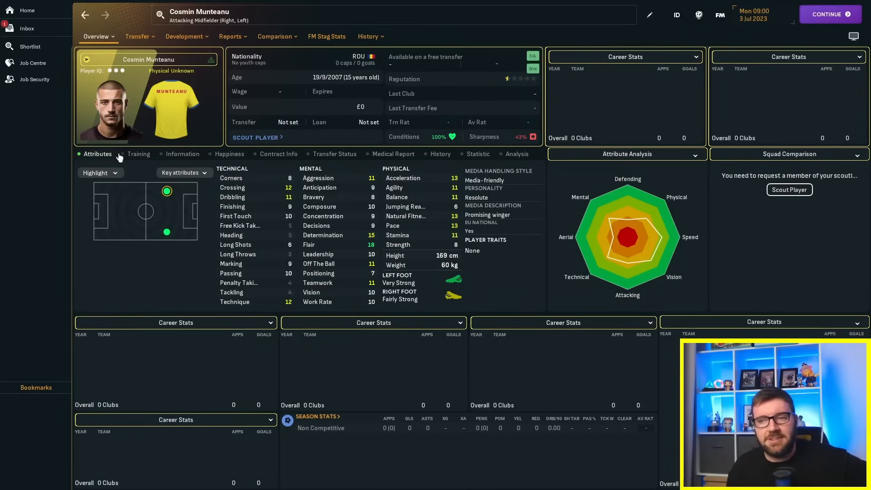
{"action": "mouse_move", "coordinate": [163, 332]}
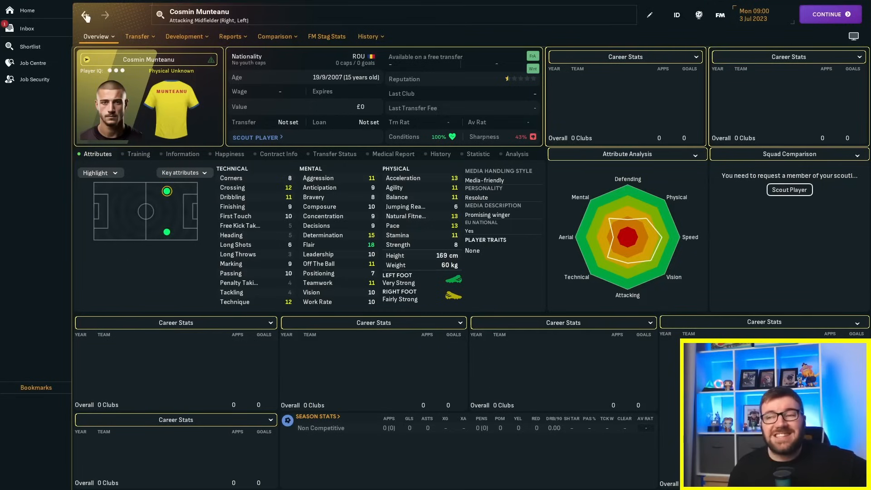
{"action": "left_click", "coordinate": [30, 47]}
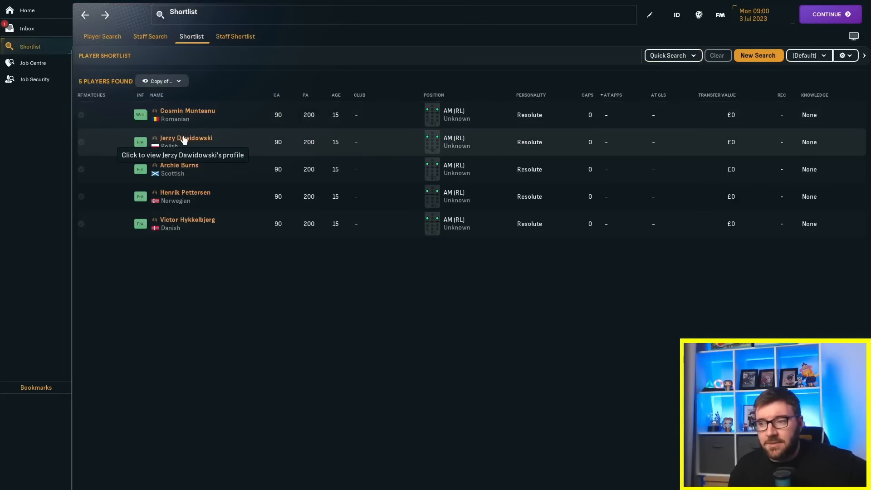
{"action": "left_click", "coordinate": [185, 138]}
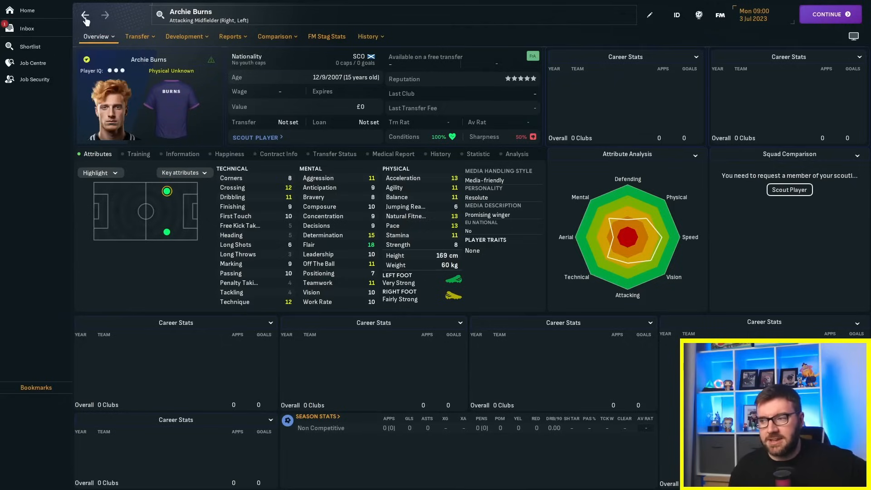
{"action": "left_click", "coordinate": [30, 47]}
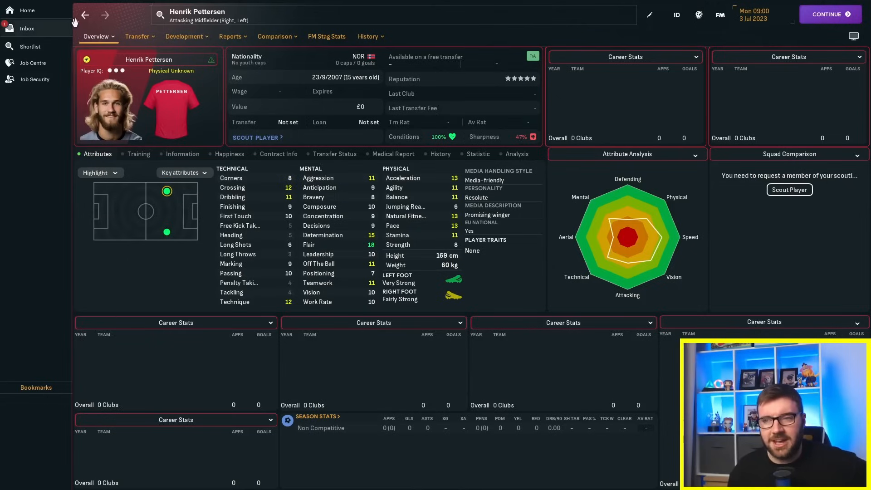
{"action": "left_click", "coordinate": [30, 47]}
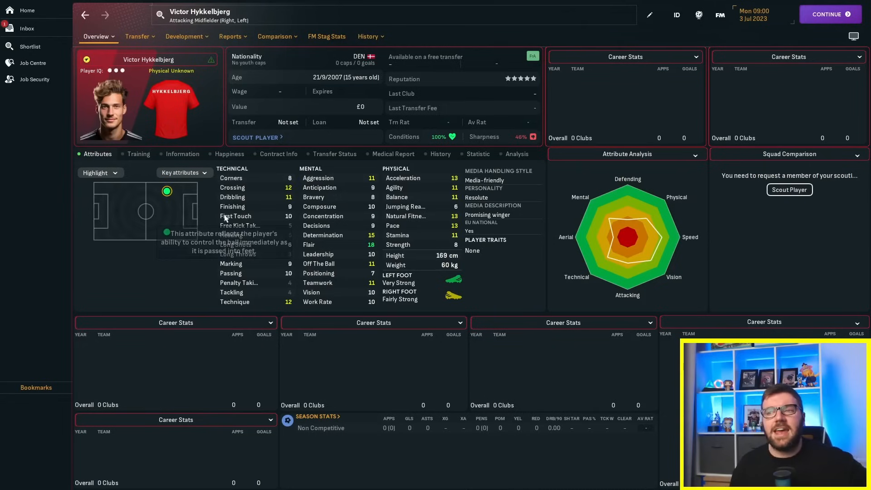
{"action": "mouse_move", "coordinate": [231, 206]}
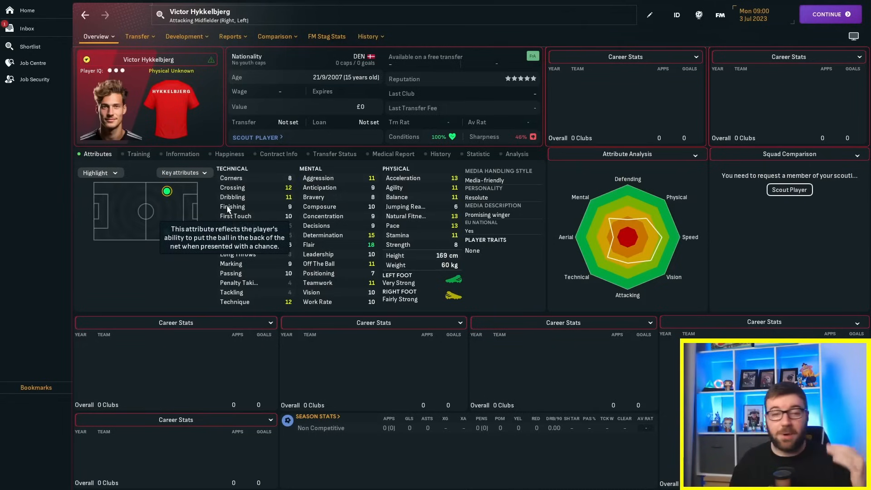
{"action": "mouse_move", "coordinate": [140, 388]}
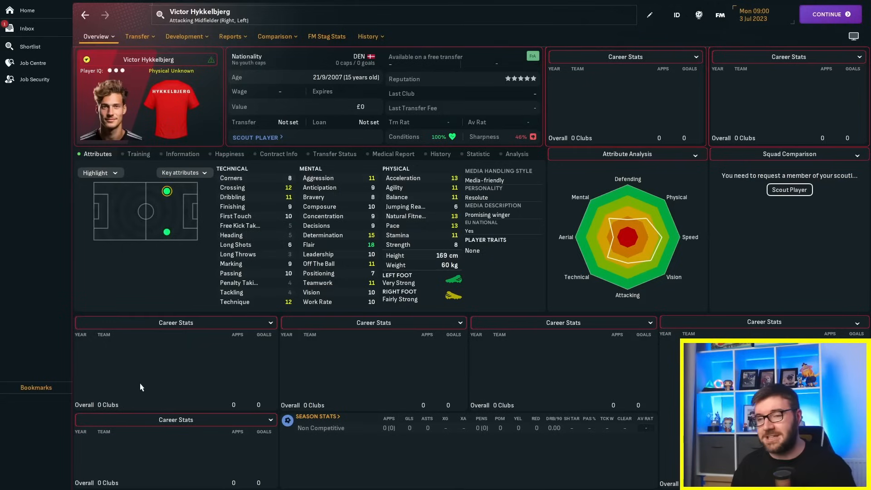
{"action": "mouse_move", "coordinate": [116, 359]}
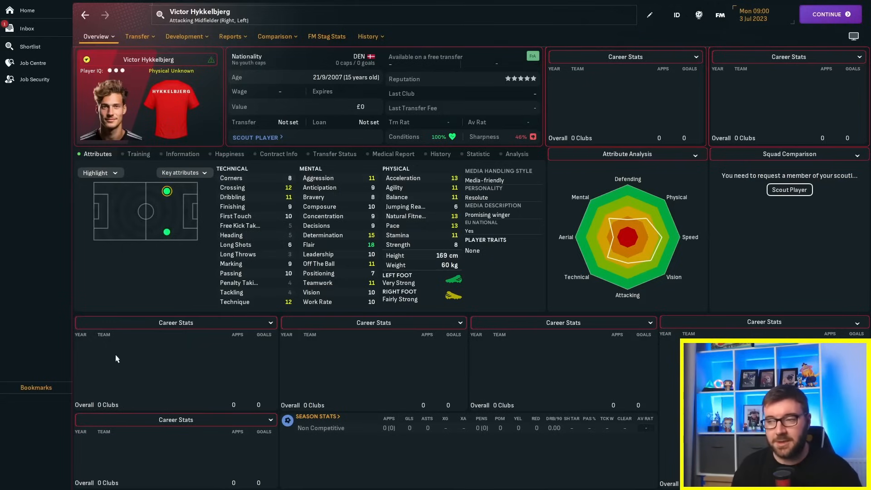
{"action": "mouse_move", "coordinate": [260, 344]}
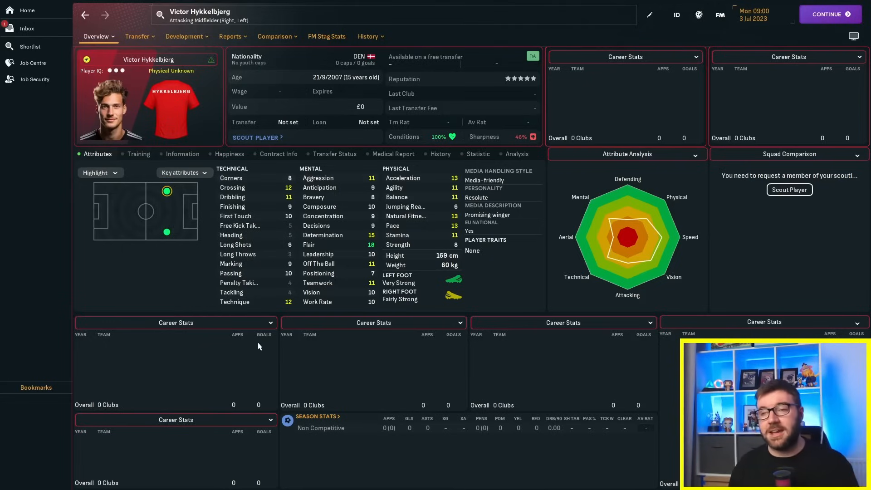
{"action": "mouse_move", "coordinate": [136, 89]}
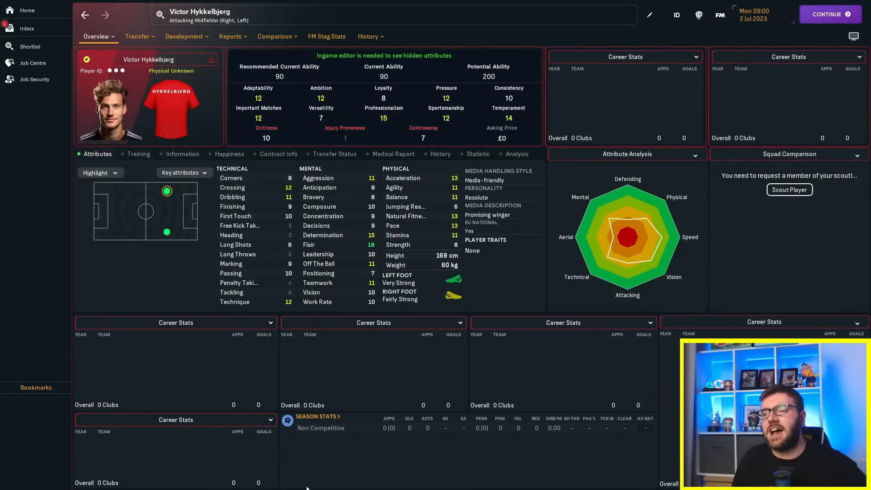
{"action": "mouse_move", "coordinate": [333, 139]}
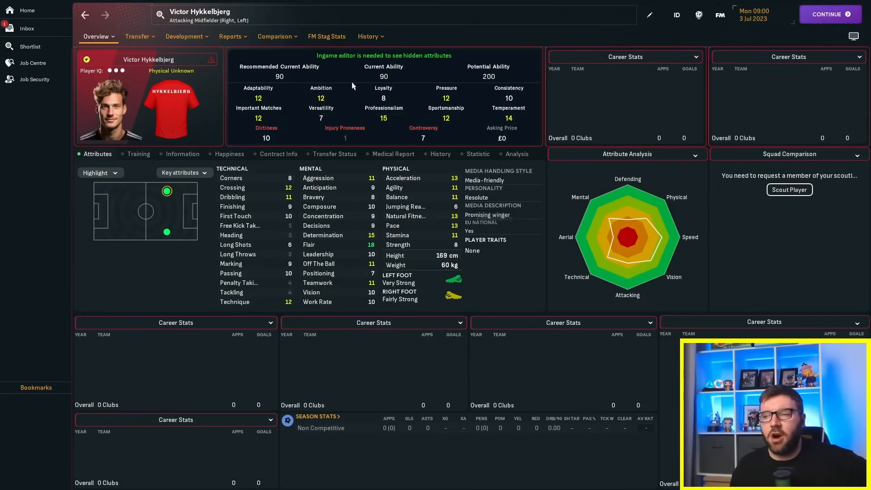
{"action": "mouse_move", "coordinate": [443, 219]}
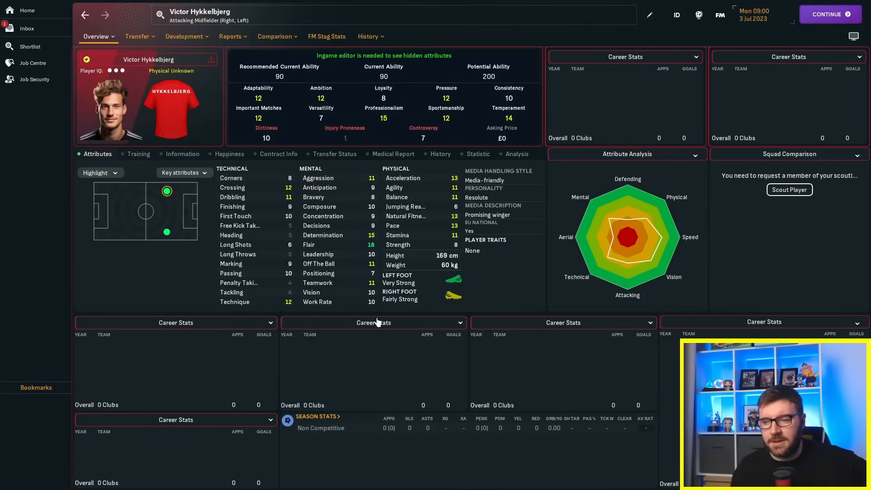
{"action": "mouse_move", "coordinate": [370, 261]}
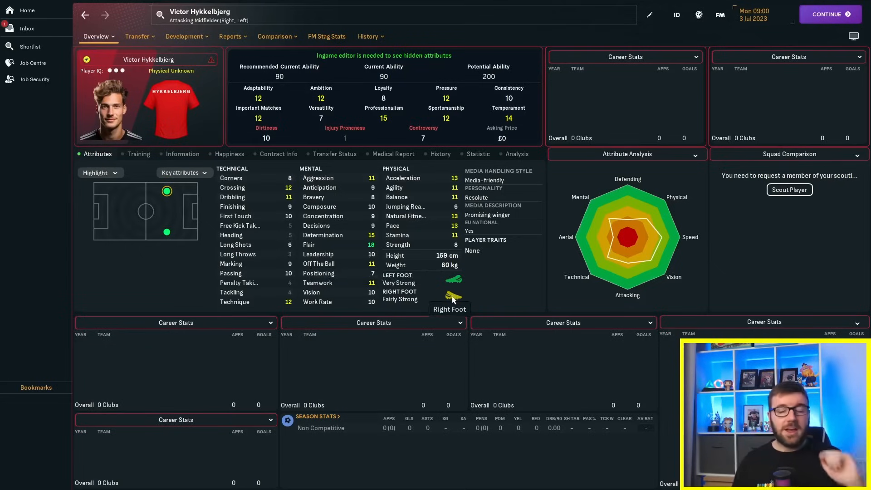
{"action": "mouse_move", "coordinate": [443, 464]}
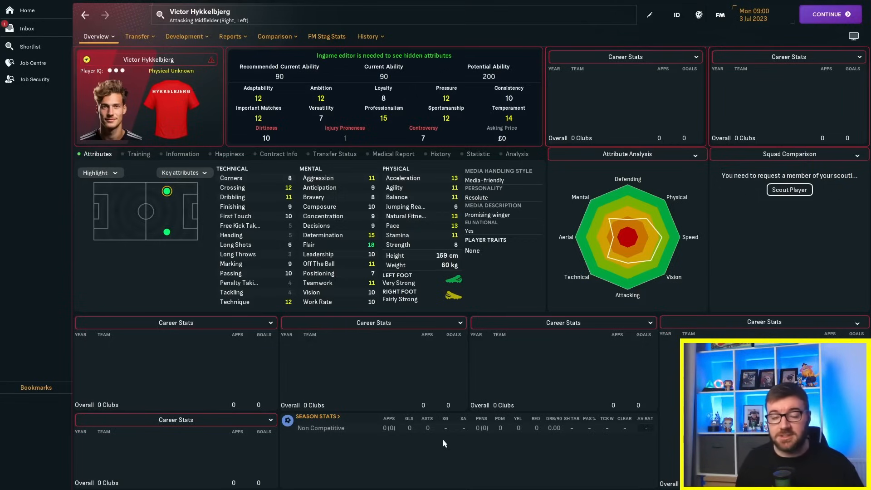
{"action": "mouse_move", "coordinate": [409, 388]}
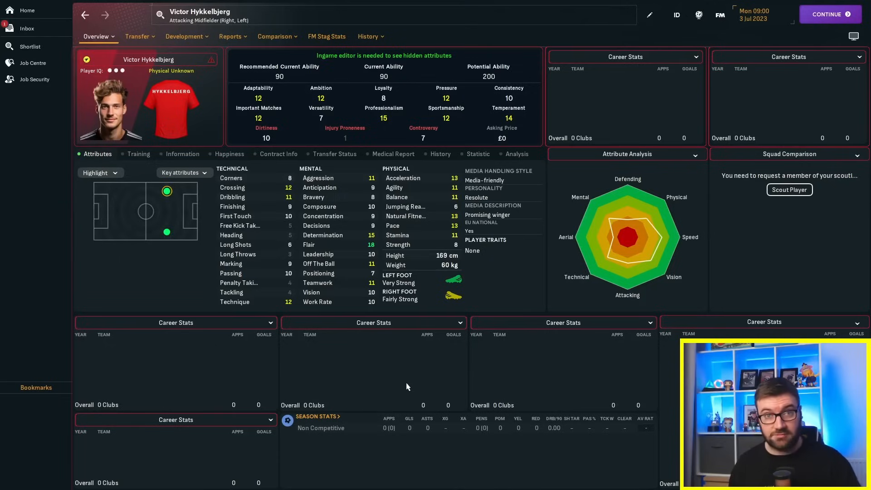
{"action": "mouse_move", "coordinate": [337, 438]}
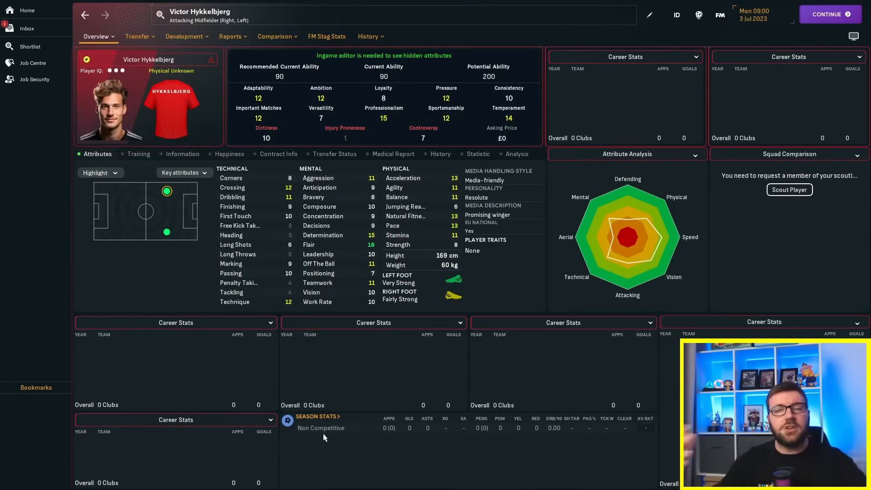
{"action": "mouse_move", "coordinate": [308, 442]}
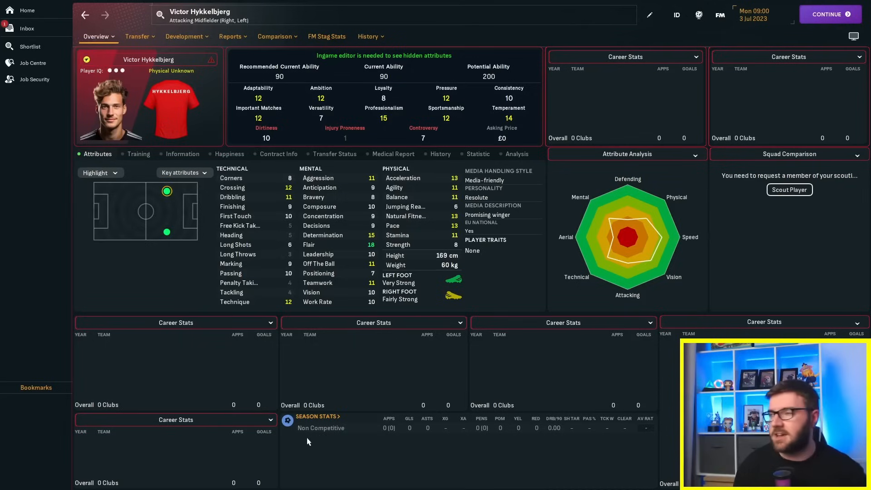
Step: From the updated shortlist, view Górnik Zabrze's club page and then the Polish FA Cup overview
{"action": "left_click", "coordinate": [184, 37]}
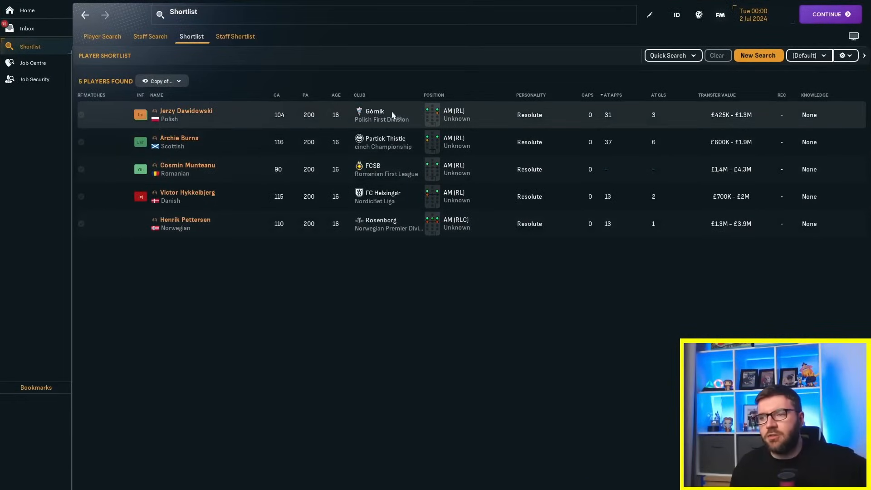
{"action": "left_click", "coordinate": [373, 111]}
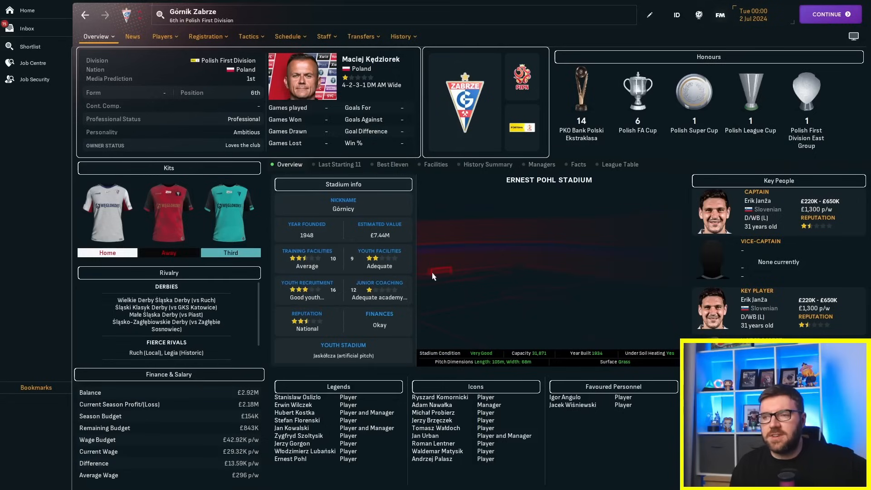
{"action": "mouse_move", "coordinate": [612, 279]}
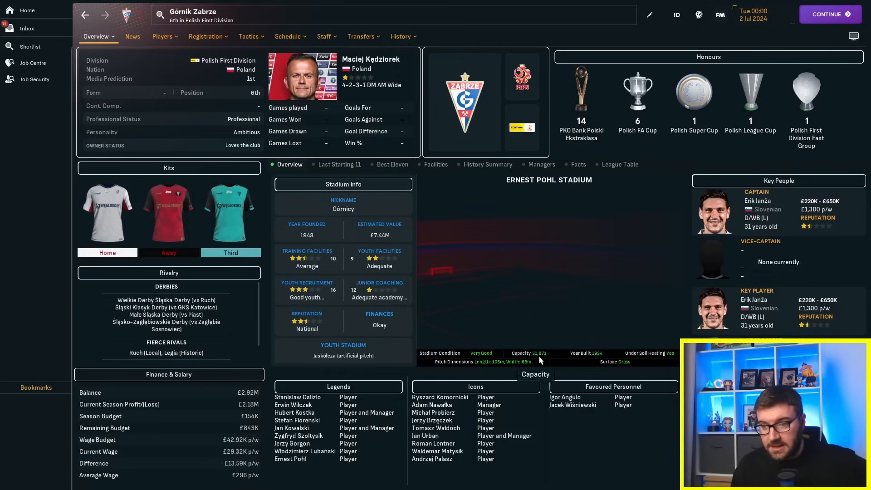
{"action": "left_click", "coordinate": [248, 36]}
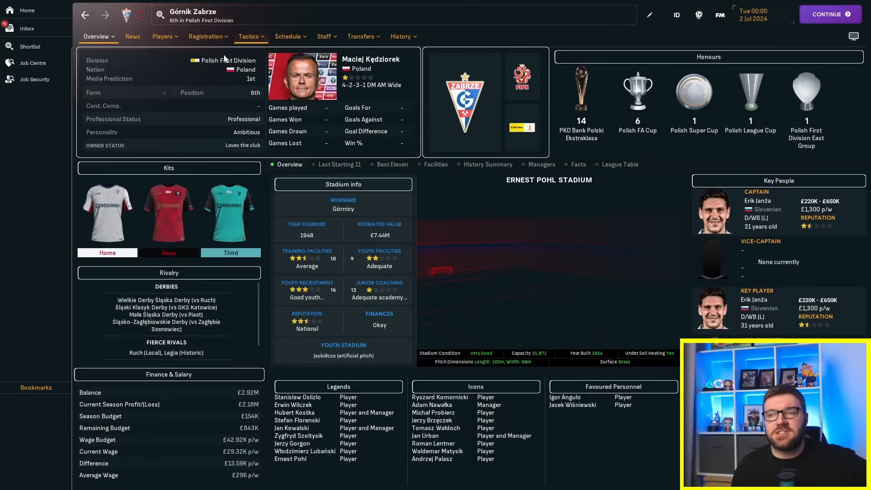
{"action": "left_click", "coordinate": [401, 37]}
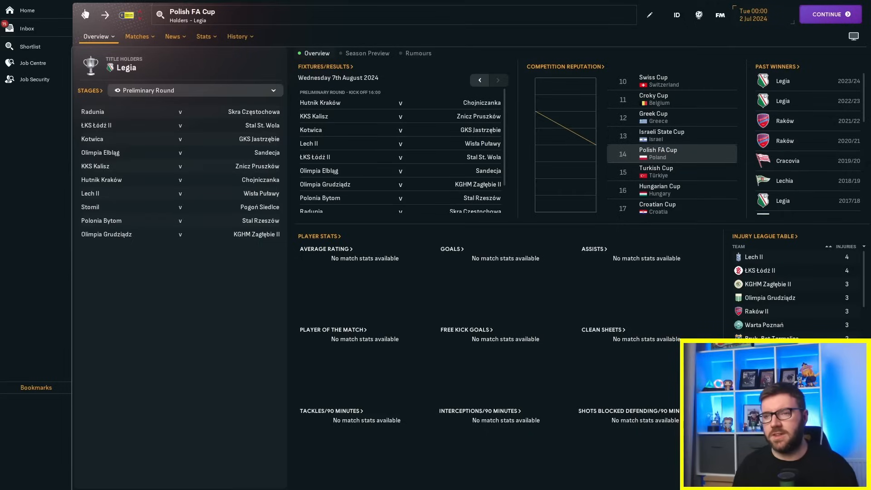
{"action": "left_click", "coordinate": [30, 46]}
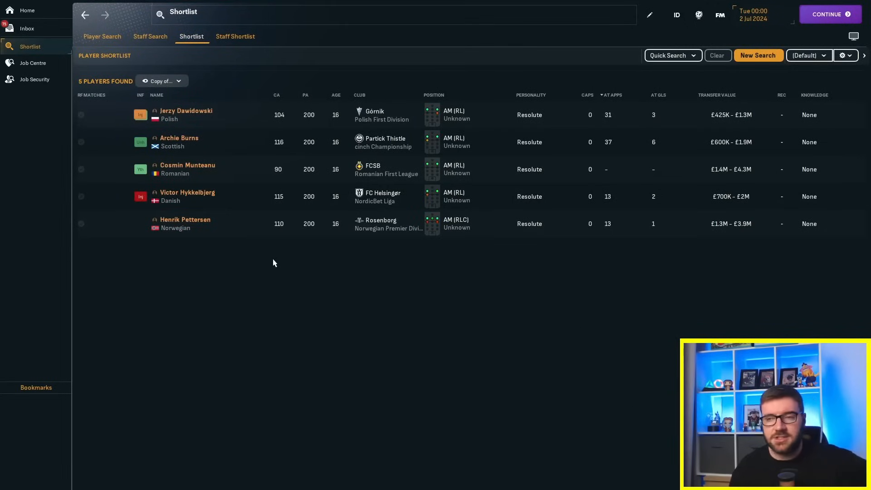
{"action": "mouse_move", "coordinate": [264, 283]}
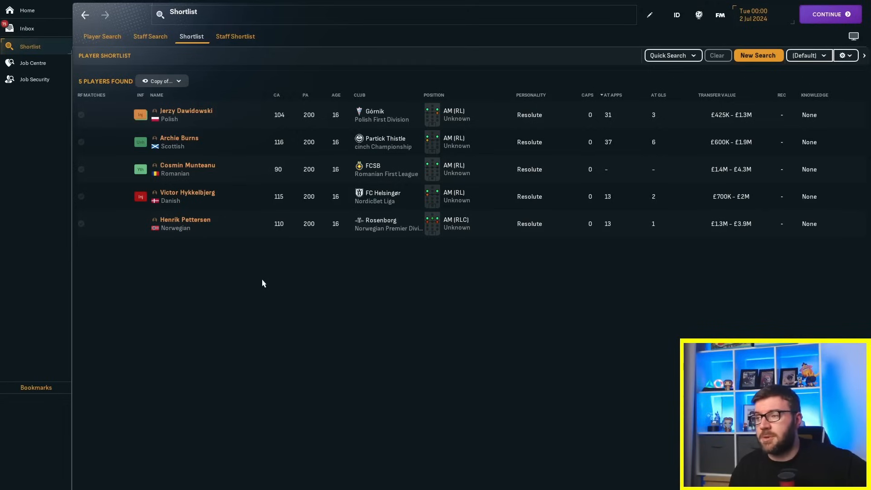
{"action": "mouse_move", "coordinate": [263, 274]}
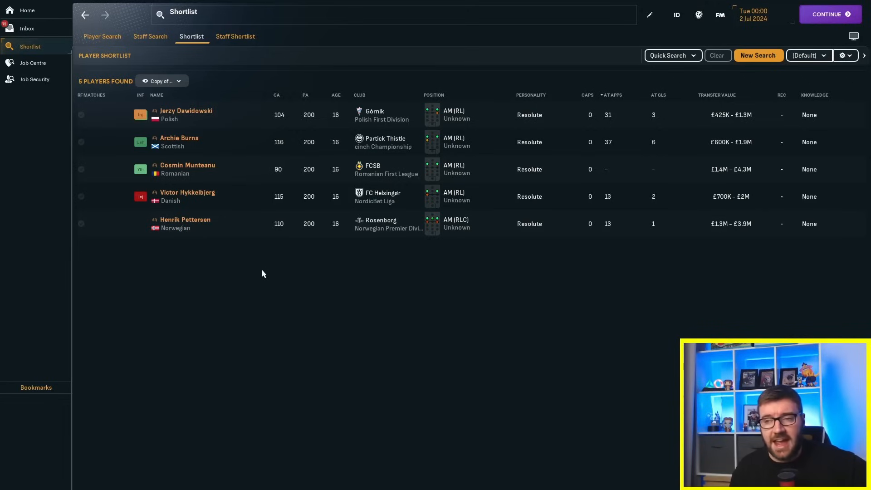
{"action": "mouse_move", "coordinate": [299, 333]}
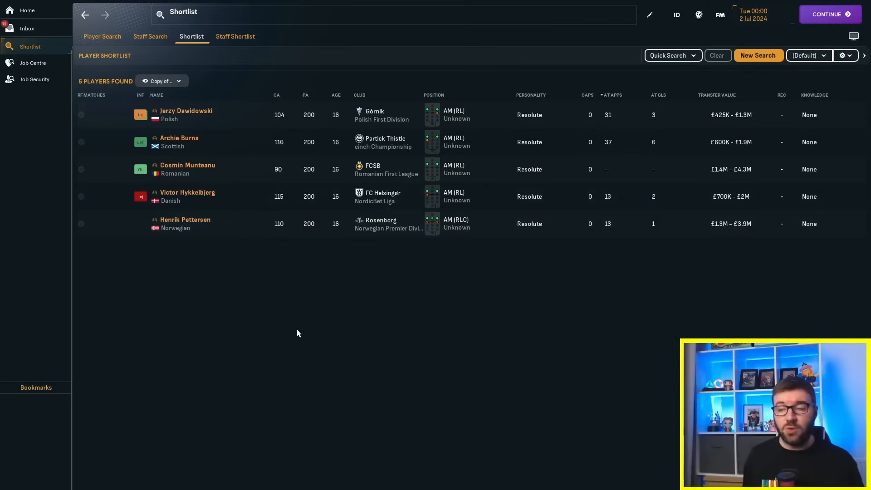
{"action": "mouse_move", "coordinate": [285, 299]}
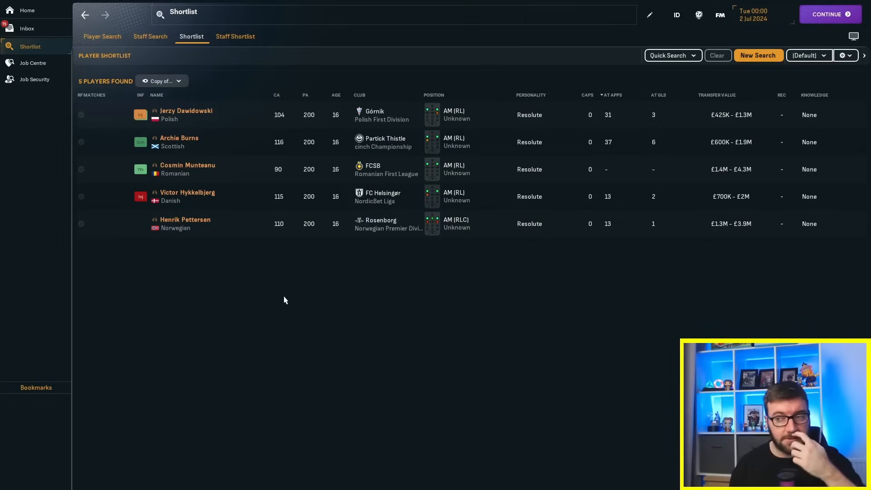
{"action": "mouse_move", "coordinate": [249, 268]}
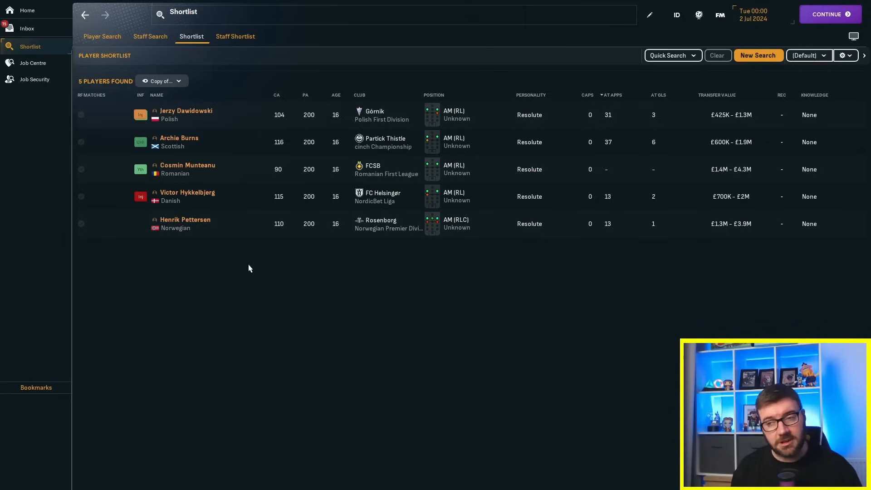
{"action": "mouse_move", "coordinate": [248, 265]}
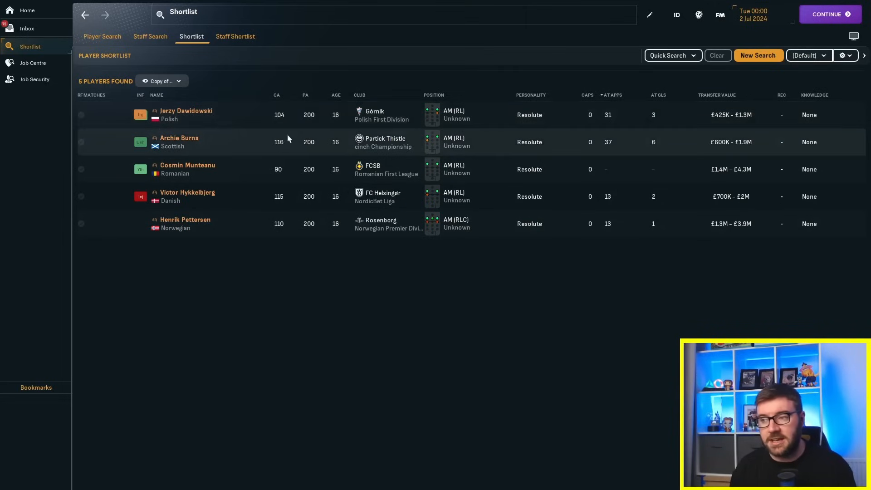
{"action": "left_click", "coordinate": [186, 111]}
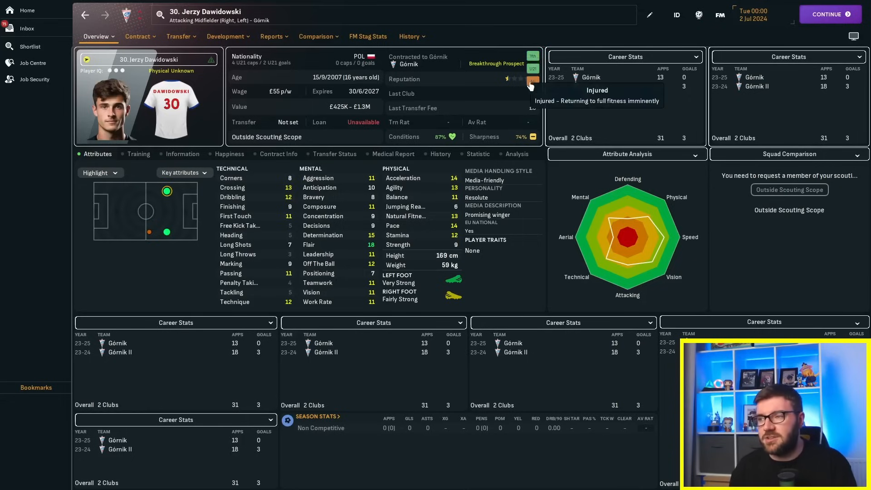
{"action": "mouse_move", "coordinate": [372, 159]}
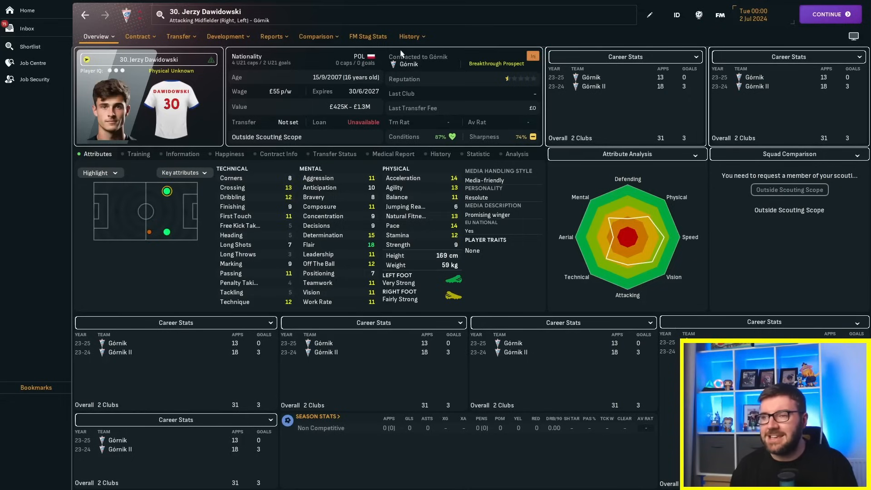
{"action": "left_click", "coordinate": [408, 36]}
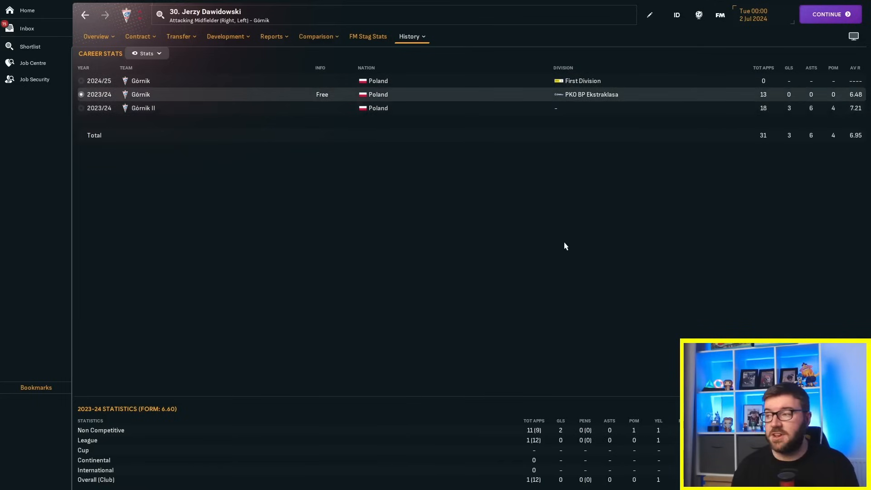
{"action": "mouse_move", "coordinate": [558, 241]}
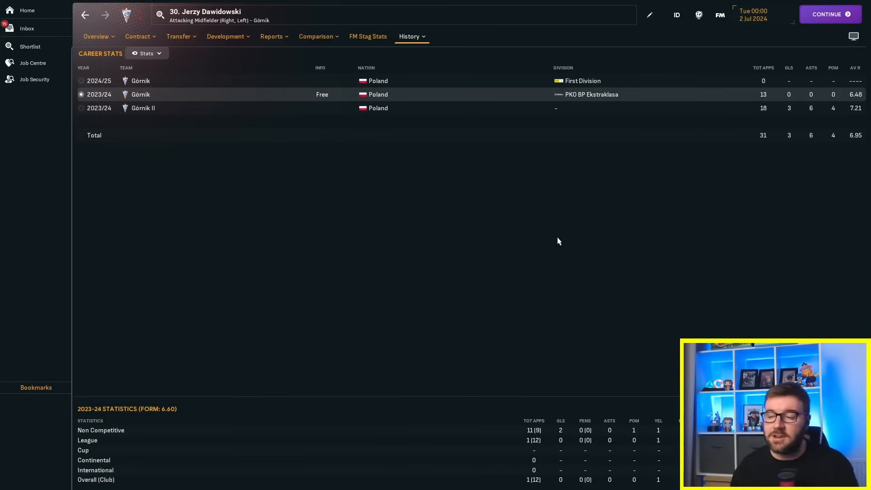
{"action": "left_click", "coordinate": [30, 46]}
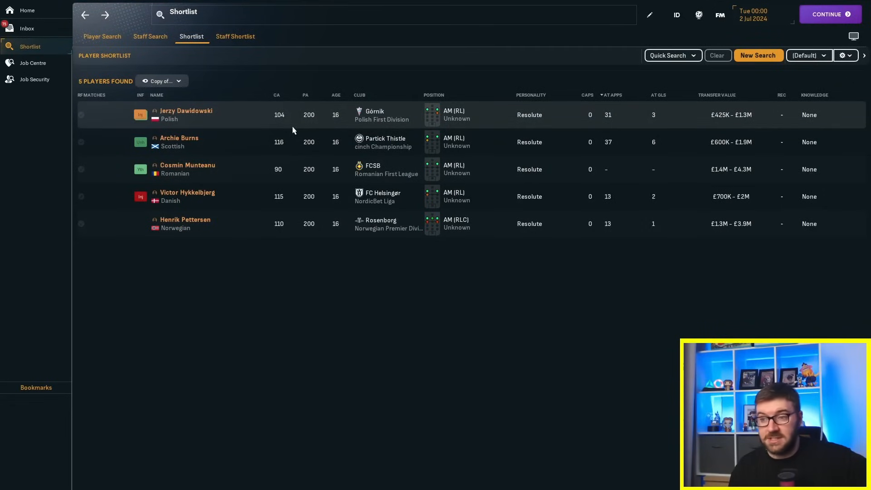
{"action": "mouse_move", "coordinate": [282, 178]}
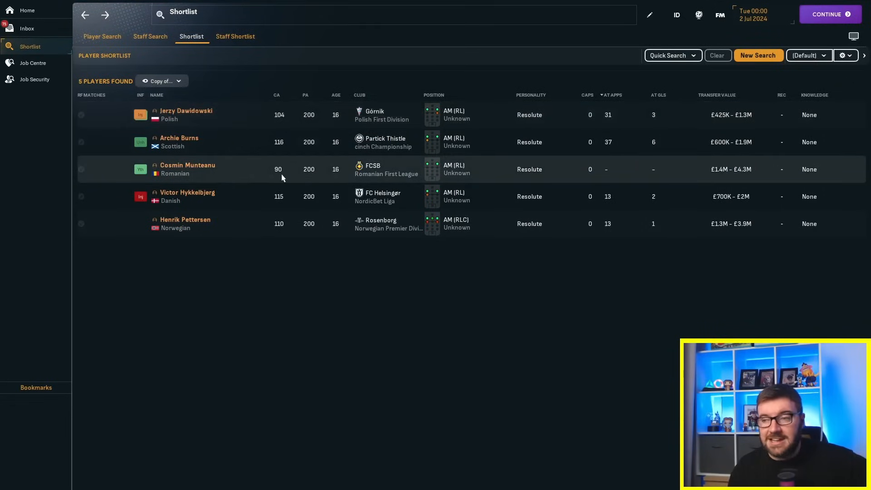
{"action": "mouse_move", "coordinate": [374, 172]}
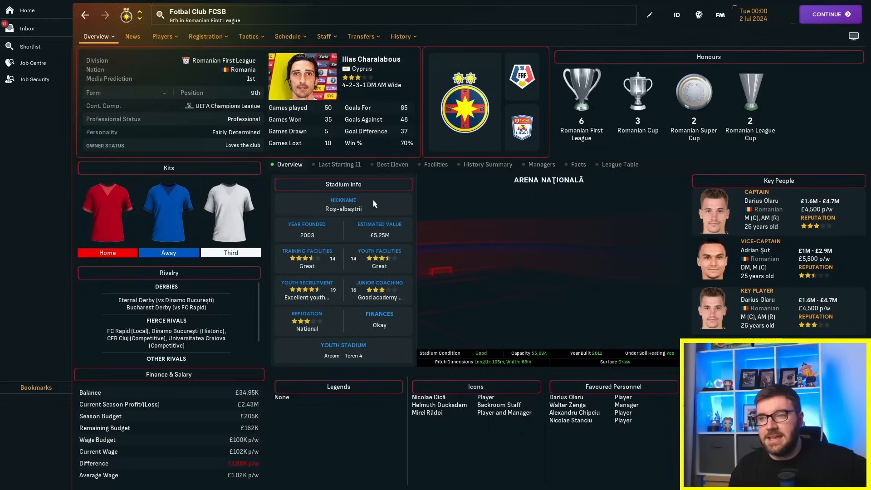
{"action": "mouse_move", "coordinate": [363, 189]}
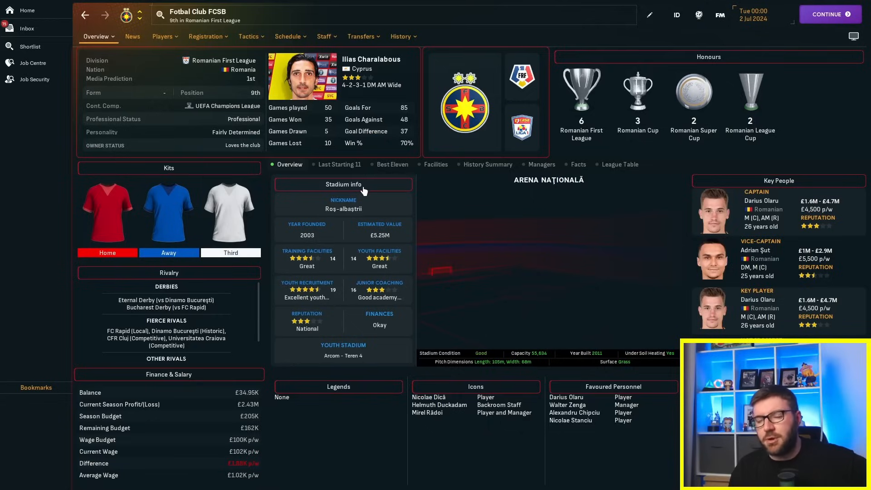
{"action": "mouse_move", "coordinate": [236, 112]}
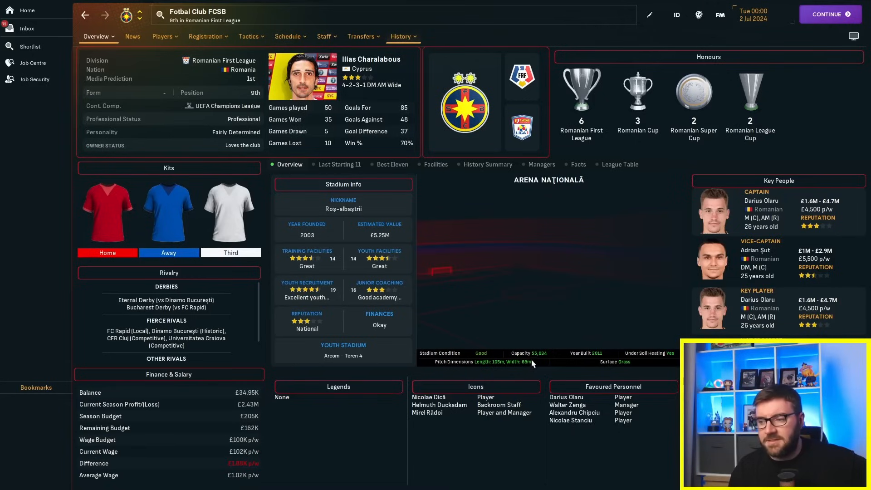
{"action": "mouse_move", "coordinate": [323, 270]}
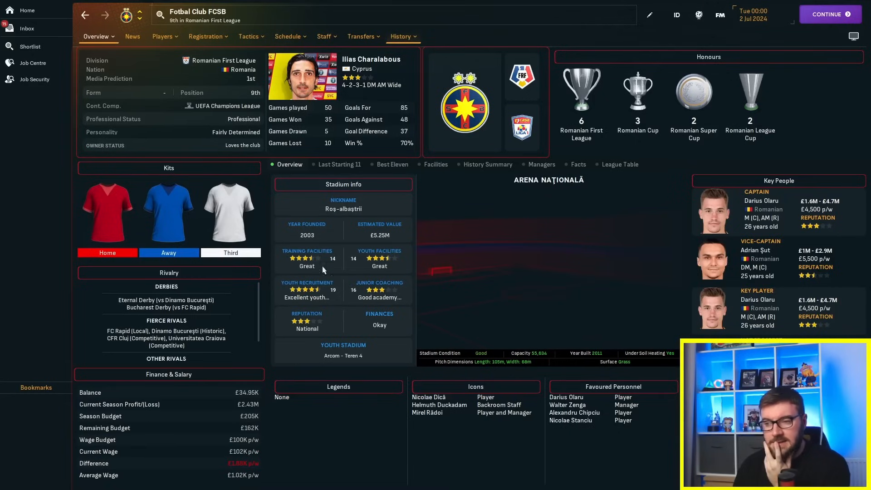
{"action": "mouse_move", "coordinate": [405, 135]}
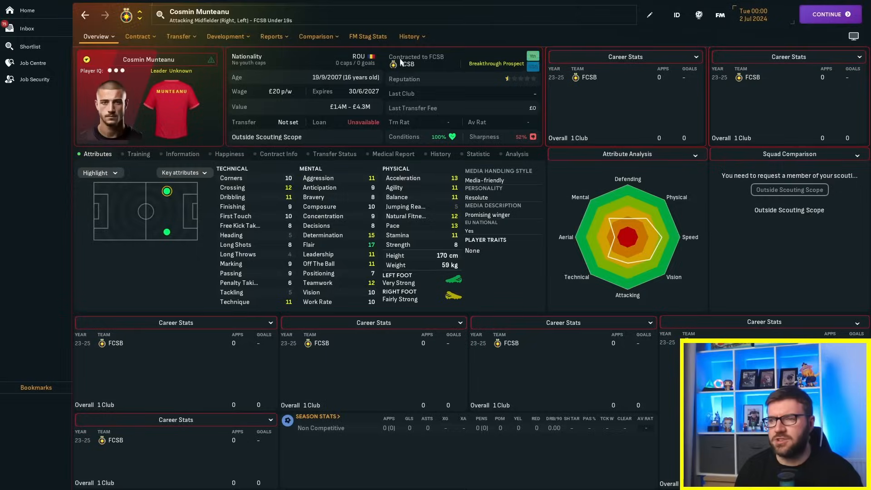
{"action": "left_click", "coordinate": [409, 36]}
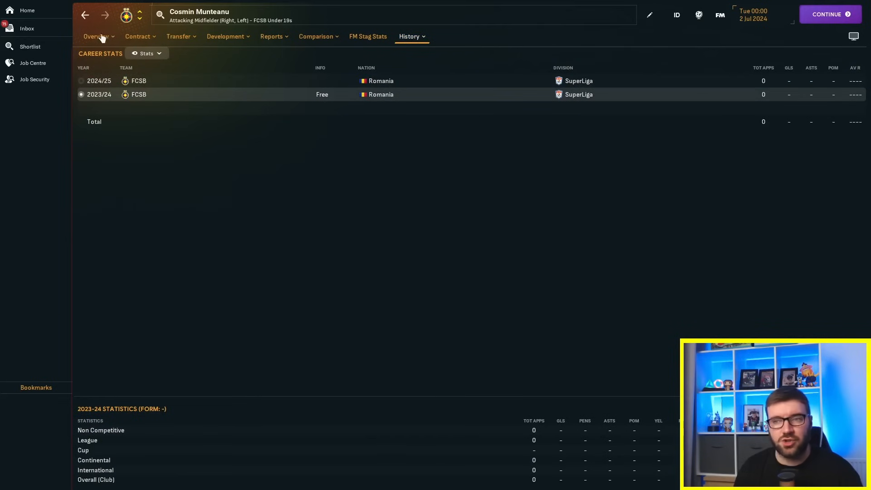
{"action": "left_click", "coordinate": [30, 46]}
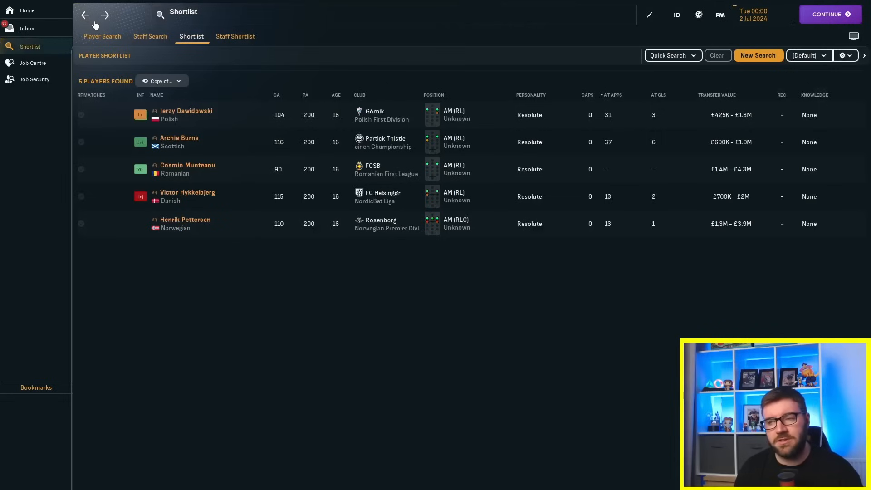
{"action": "mouse_move", "coordinate": [279, 179]}
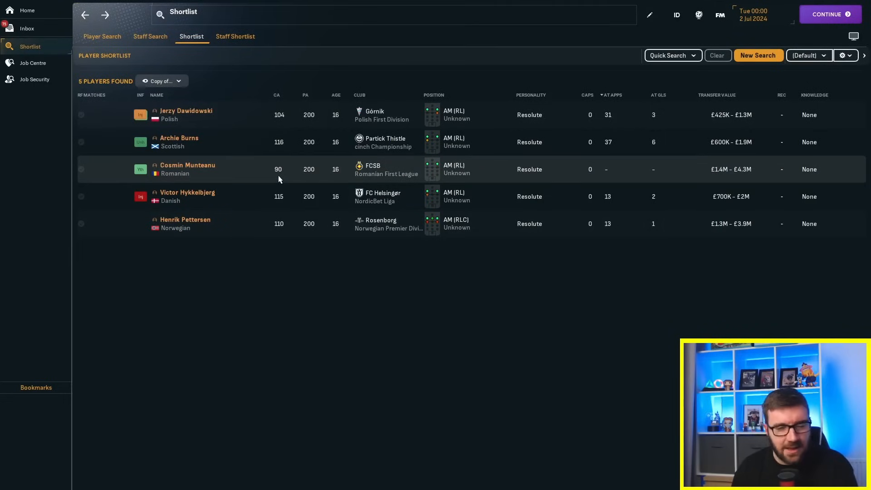
{"action": "mouse_move", "coordinate": [186, 149]}
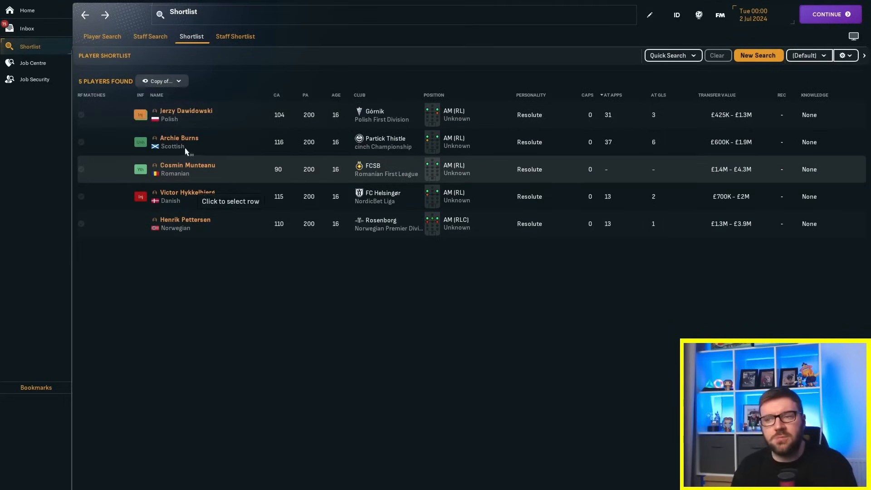
{"action": "mouse_move", "coordinate": [211, 186]}
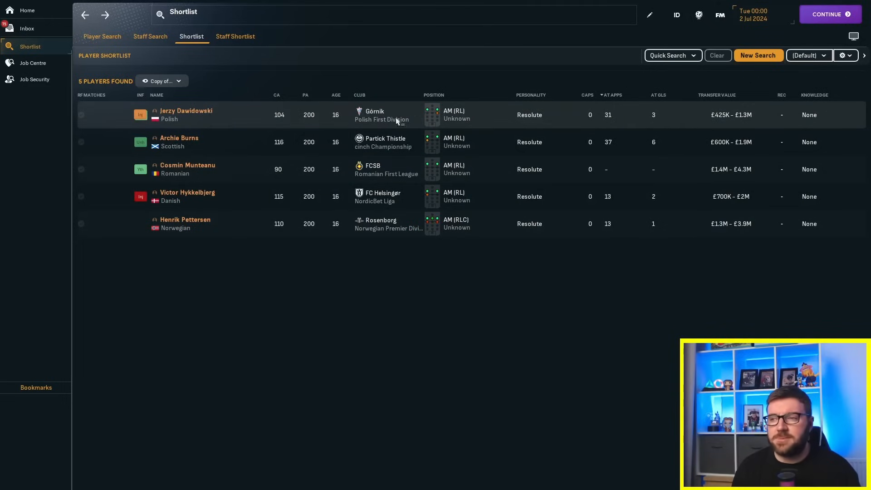
{"action": "left_click", "coordinate": [186, 111]}
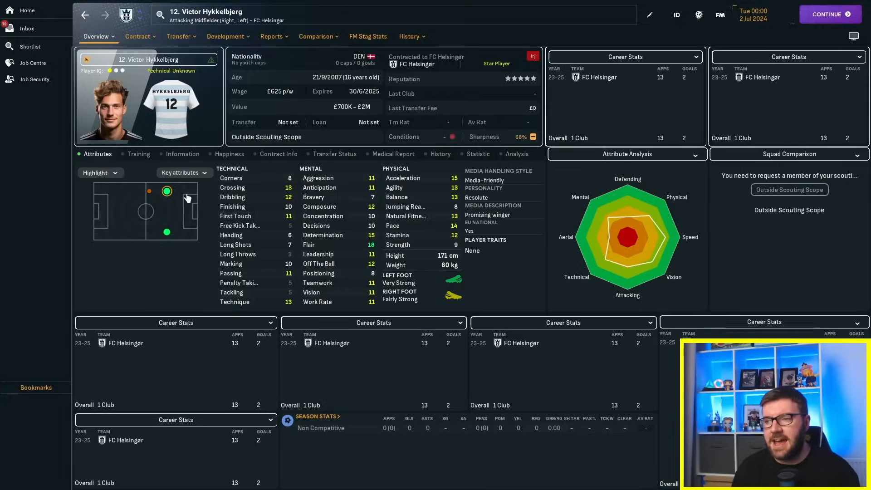
{"action": "left_click", "coordinate": [408, 36]}
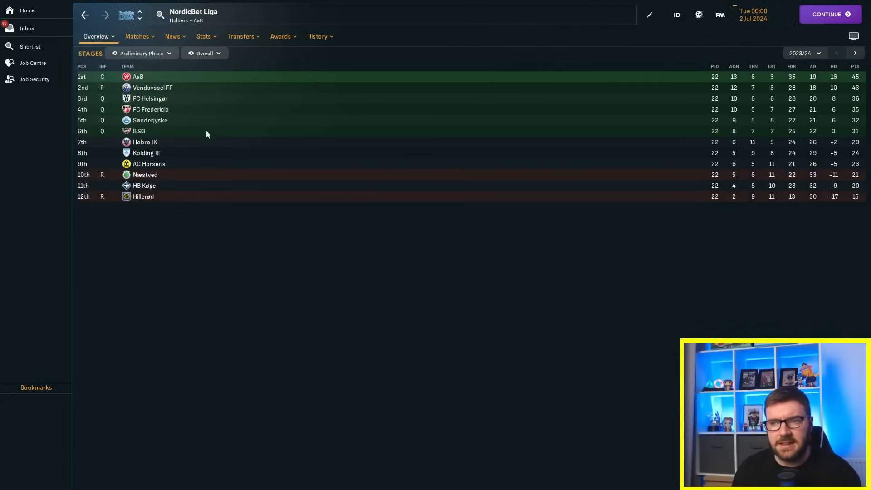
{"action": "mouse_move", "coordinate": [179, 118]}
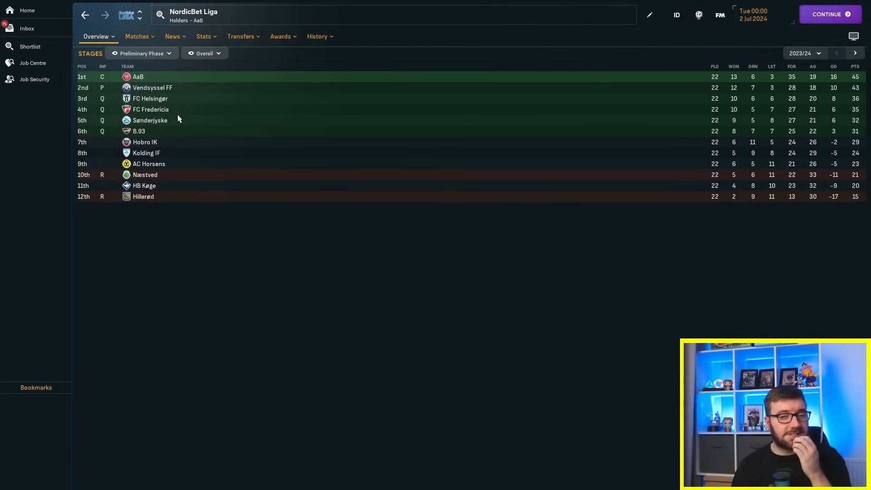
{"action": "left_click", "coordinate": [141, 53]}
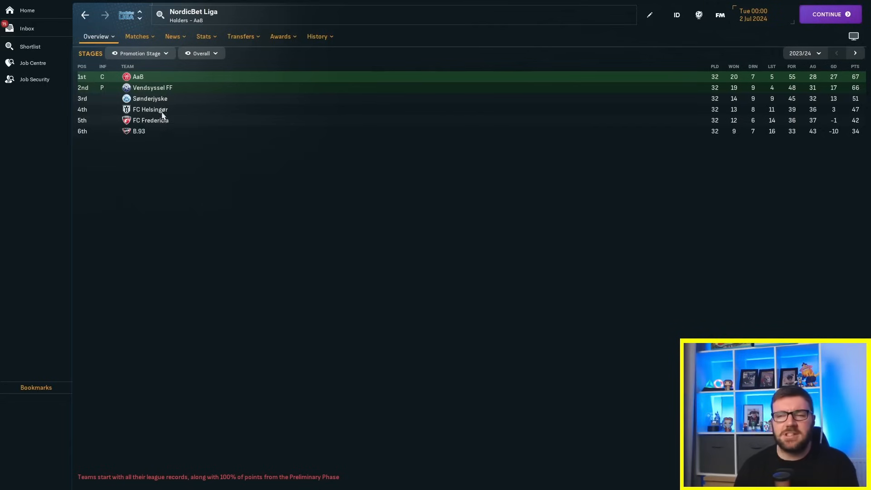
{"action": "mouse_move", "coordinate": [139, 102]}
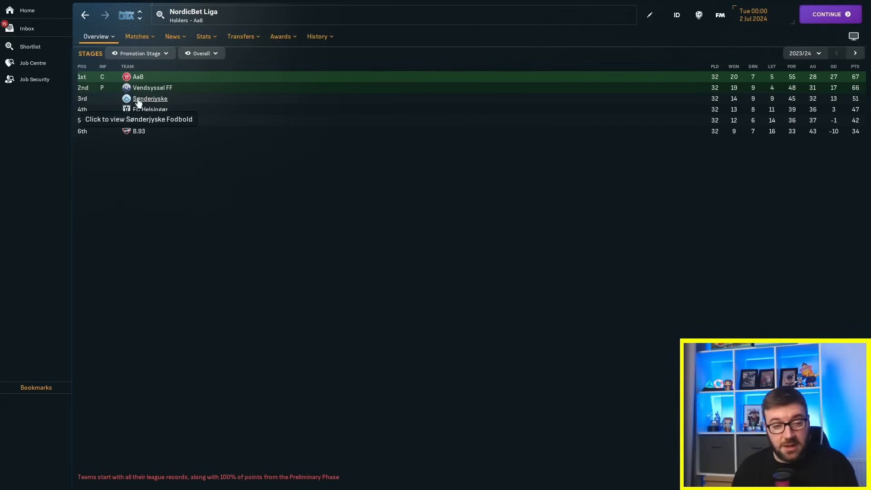
{"action": "mouse_move", "coordinate": [78, 35]}
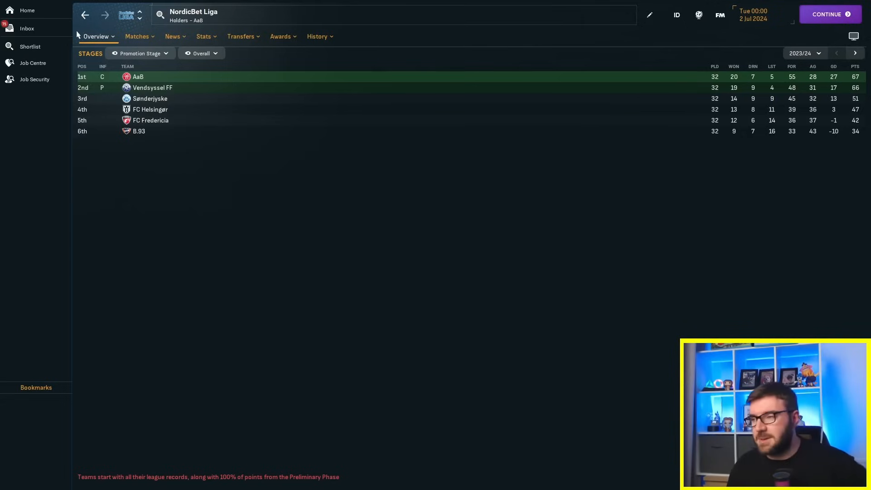
Step: Check Victor Hykkelbjerg's season-by-season career stats, then return to the shortlist
{"action": "left_click", "coordinate": [87, 15]}
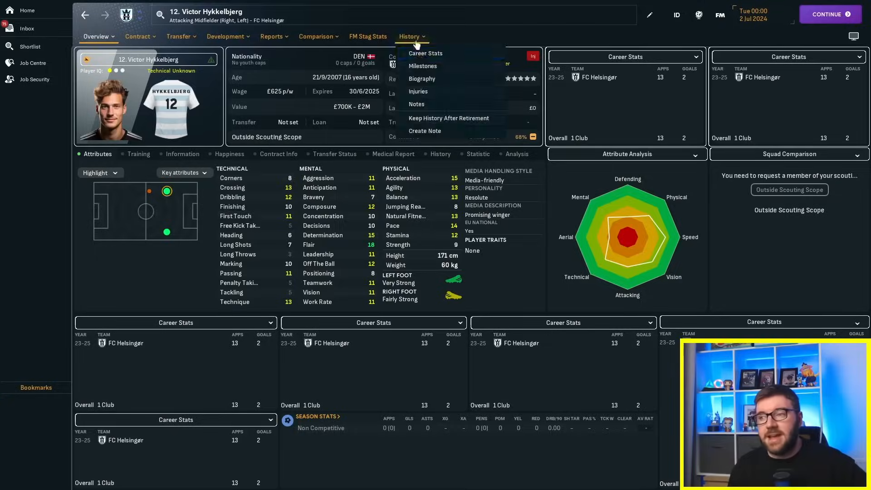
{"action": "left_click", "coordinate": [425, 52]}
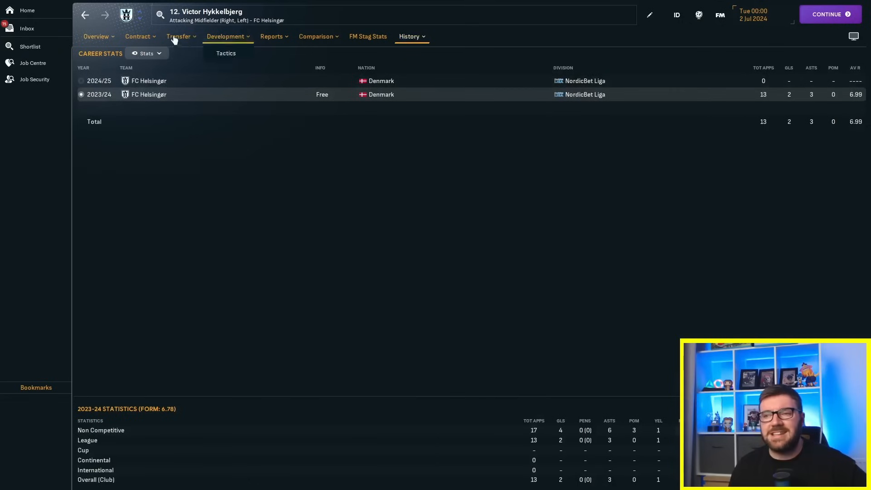
{"action": "left_click", "coordinate": [30, 46]}
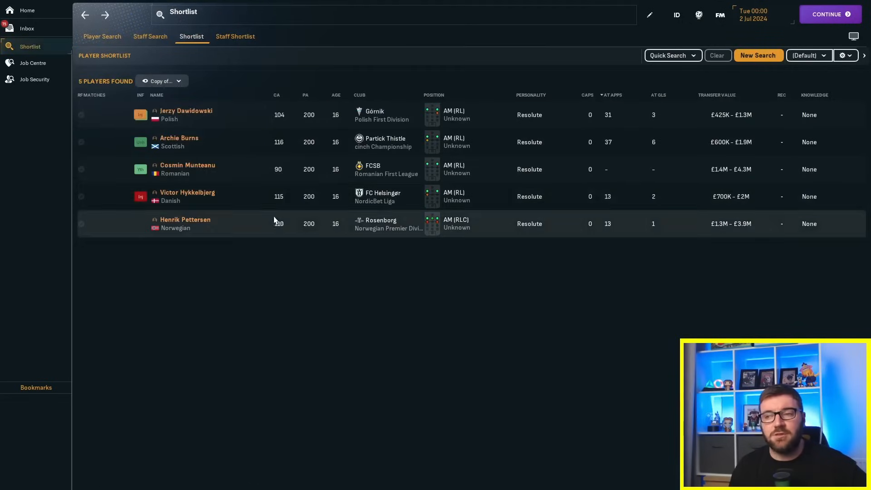
{"action": "mouse_move", "coordinate": [285, 272]}
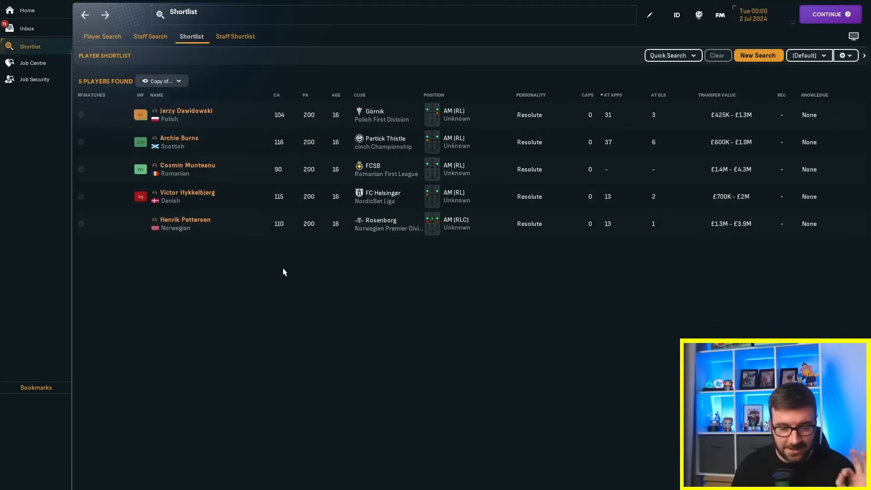
{"action": "left_click", "coordinate": [185, 219]}
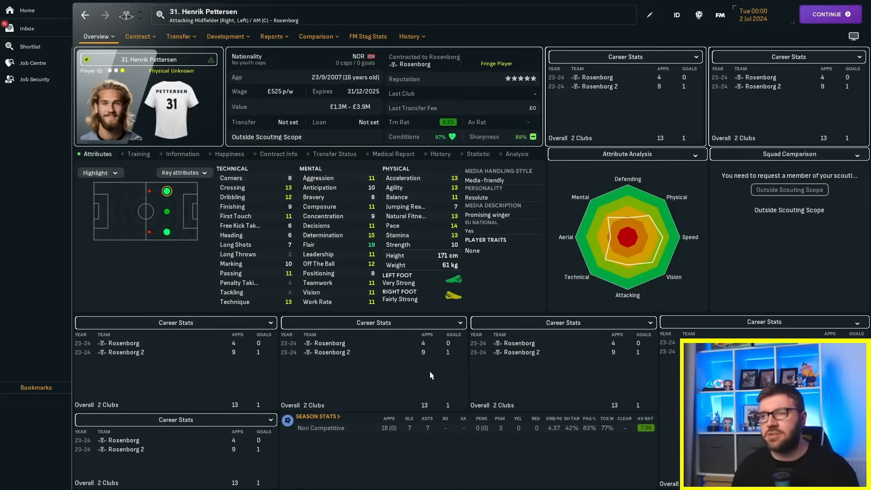
{"action": "left_click", "coordinate": [408, 36]}
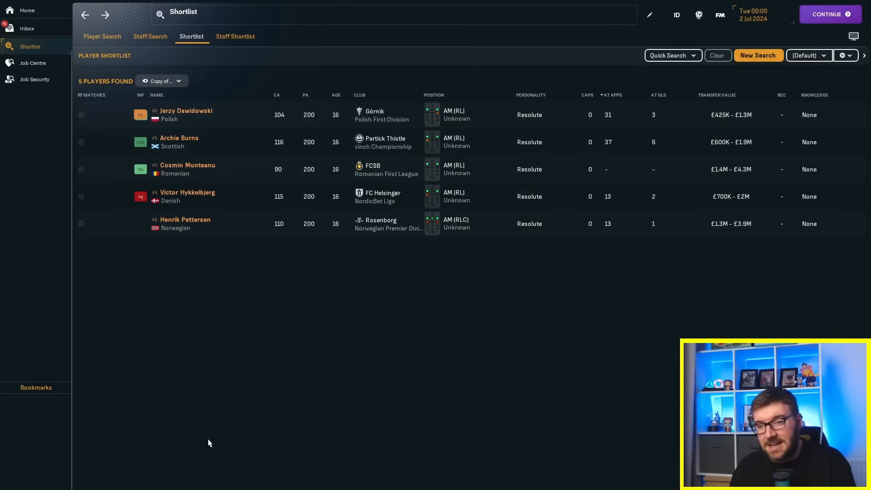
{"action": "mouse_move", "coordinate": [141, 141]}
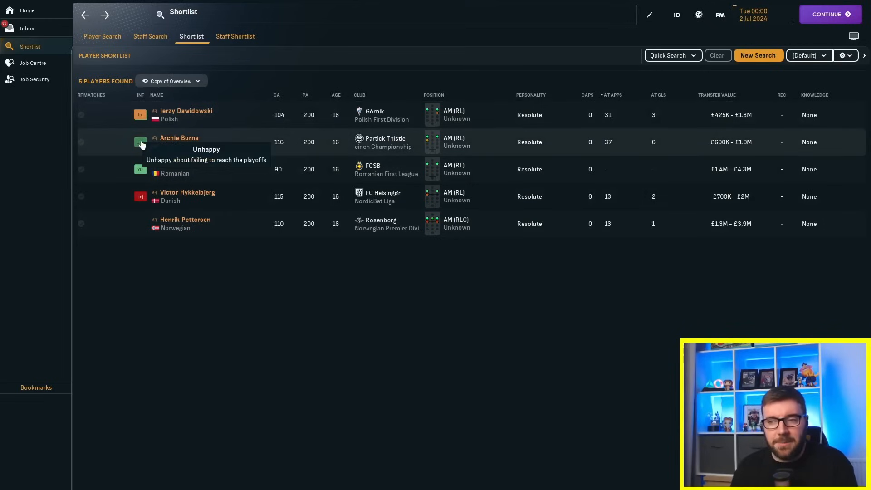
Step: Check Archie Burns's career history, then sort the shortlist by potential ability
{"action": "left_click", "coordinate": [178, 138]}
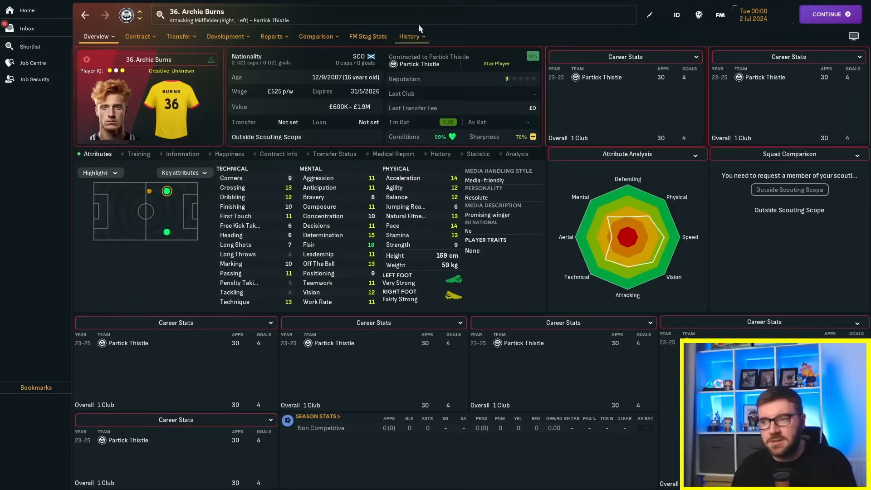
{"action": "left_click", "coordinate": [408, 36]}
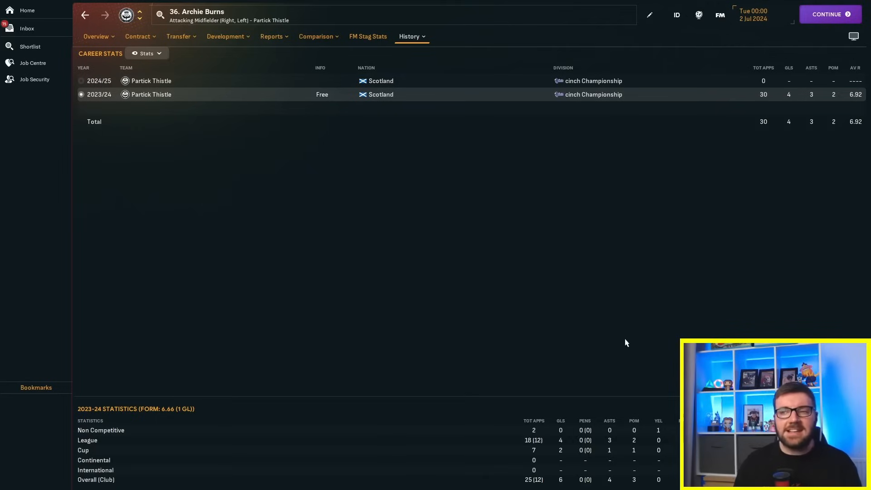
{"action": "mouse_move", "coordinate": [595, 343]}
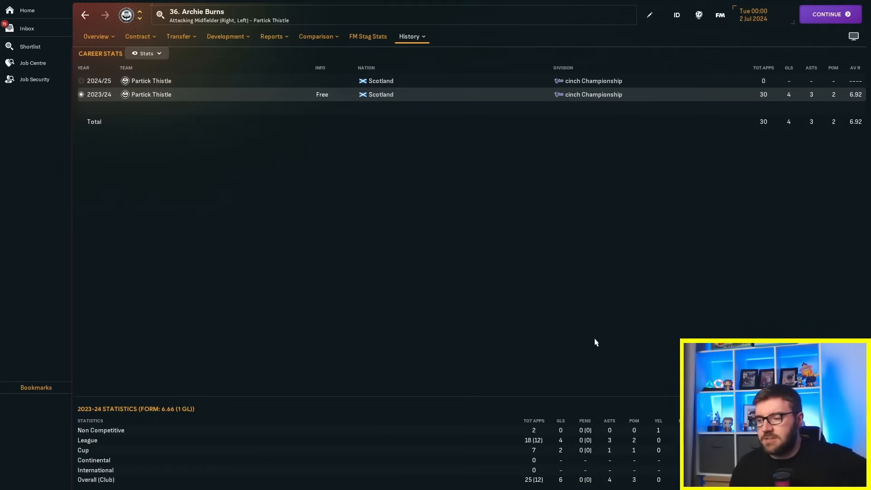
{"action": "mouse_move", "coordinate": [352, 206]}
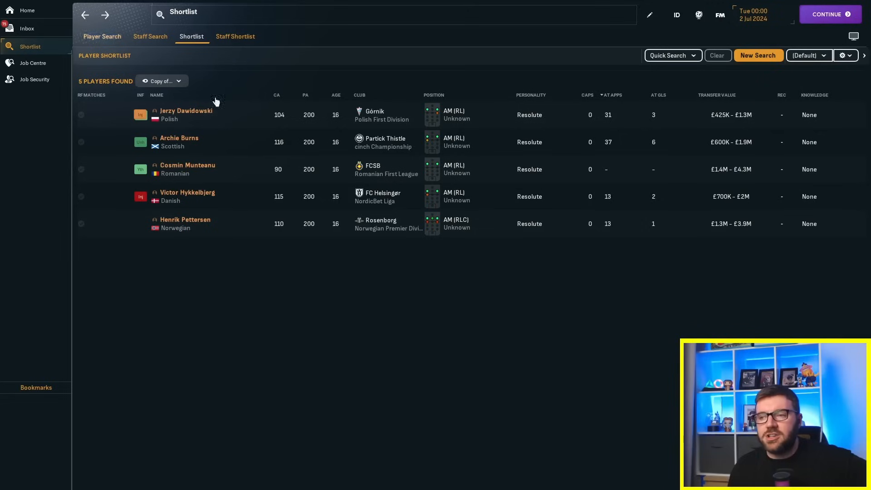
{"action": "left_click", "coordinate": [276, 95]}
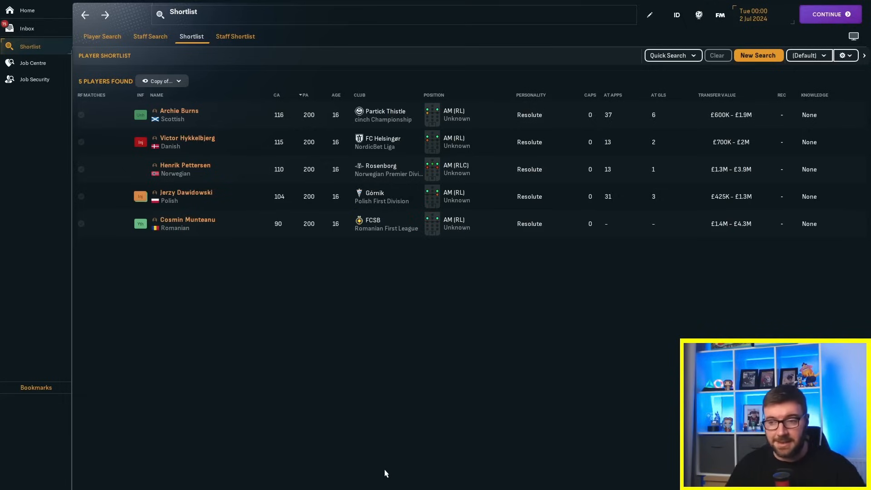
{"action": "mouse_move", "coordinate": [299, 305]}
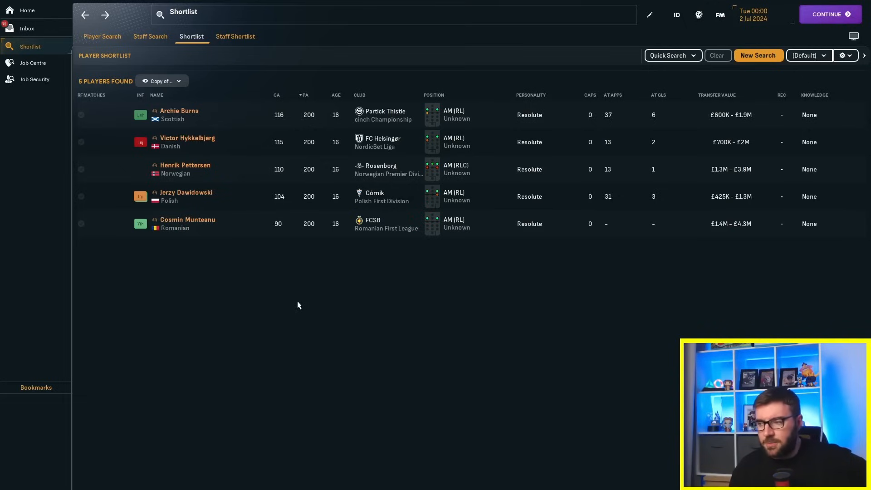
{"action": "mouse_move", "coordinate": [616, 223]}
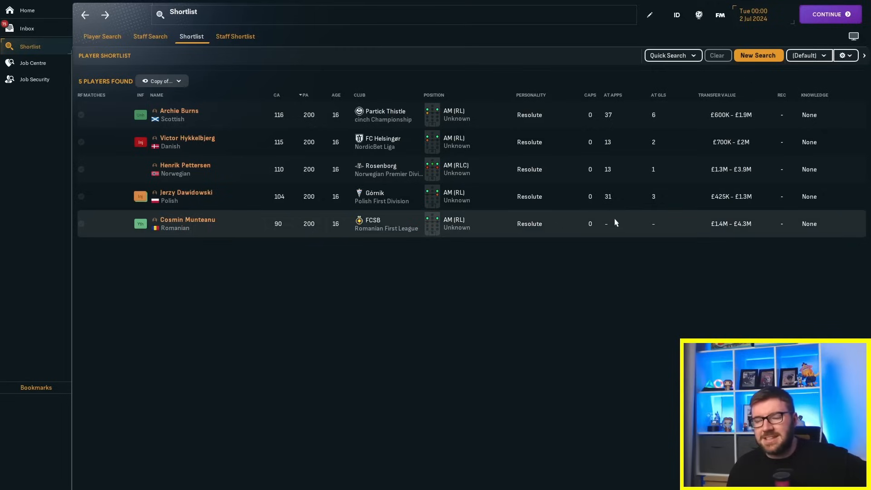
{"action": "mouse_move", "coordinate": [566, 334]}
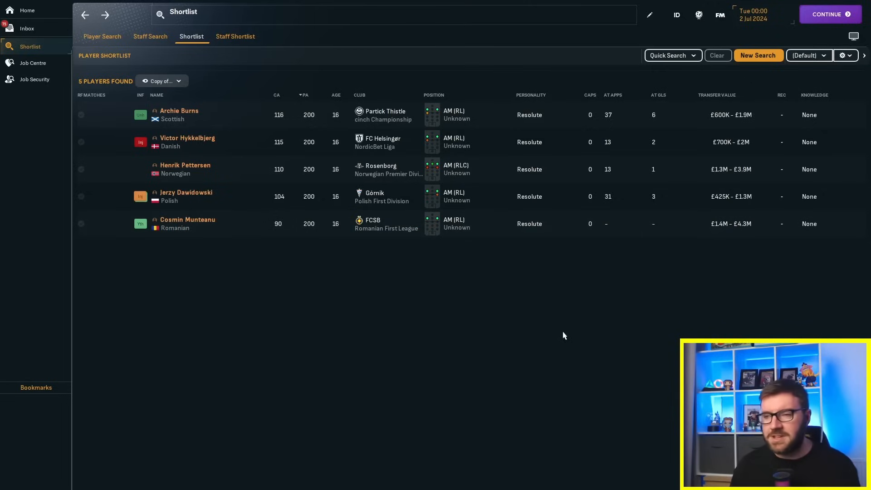
{"action": "mouse_move", "coordinate": [312, 258]}
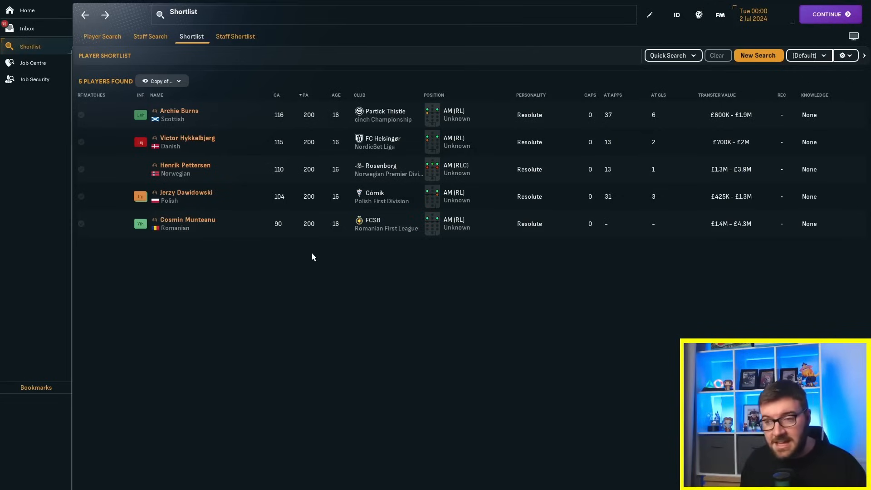
{"action": "mouse_move", "coordinate": [272, 288]}
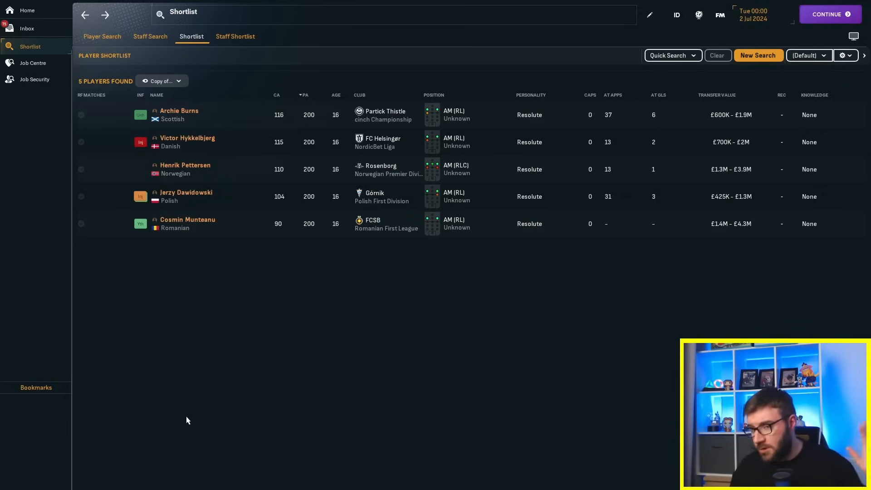
{"action": "mouse_move", "coordinate": [197, 456]}
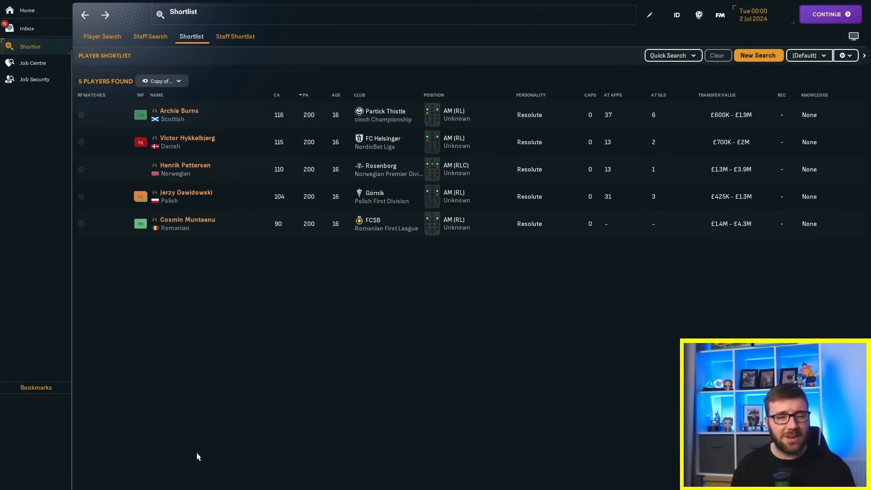
{"action": "mouse_move", "coordinate": [194, 450]}
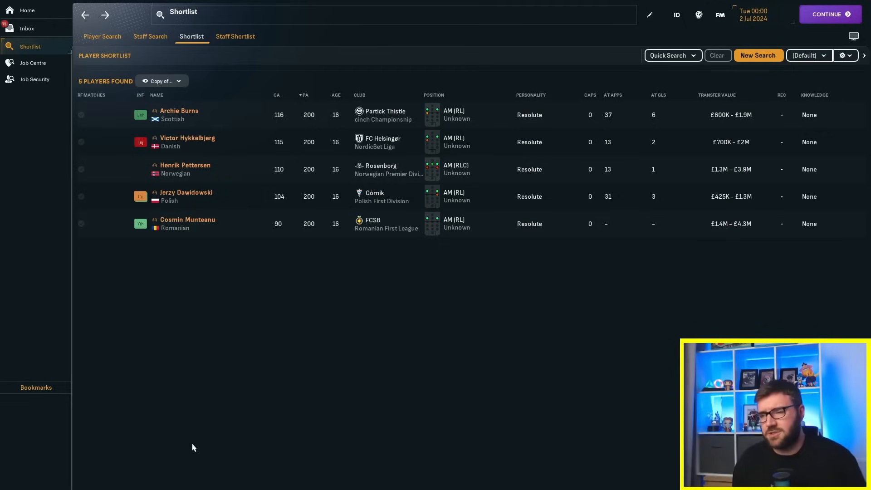
{"action": "mouse_move", "coordinate": [196, 428]}
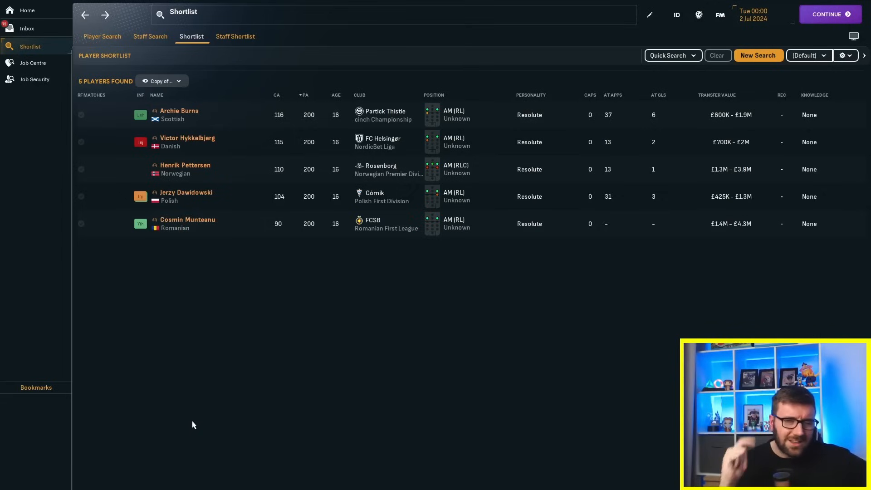
{"action": "mouse_move", "coordinate": [57, 411]}
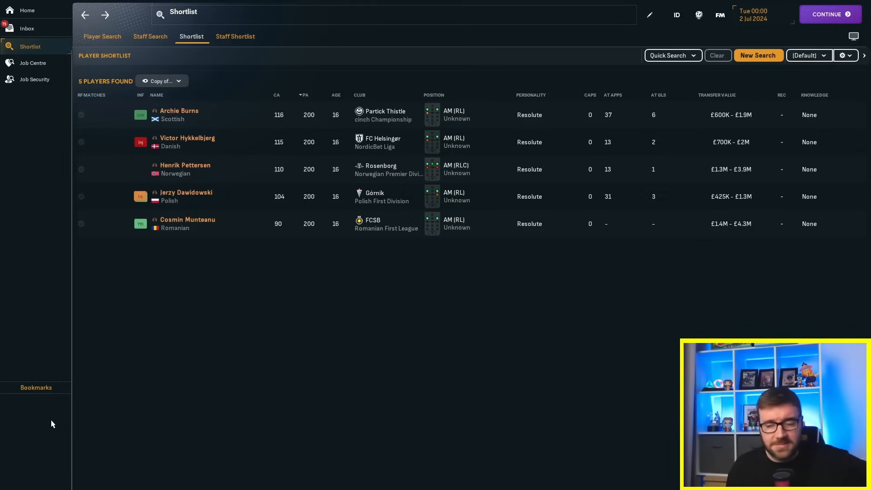
{"action": "mouse_move", "coordinate": [40, 419]}
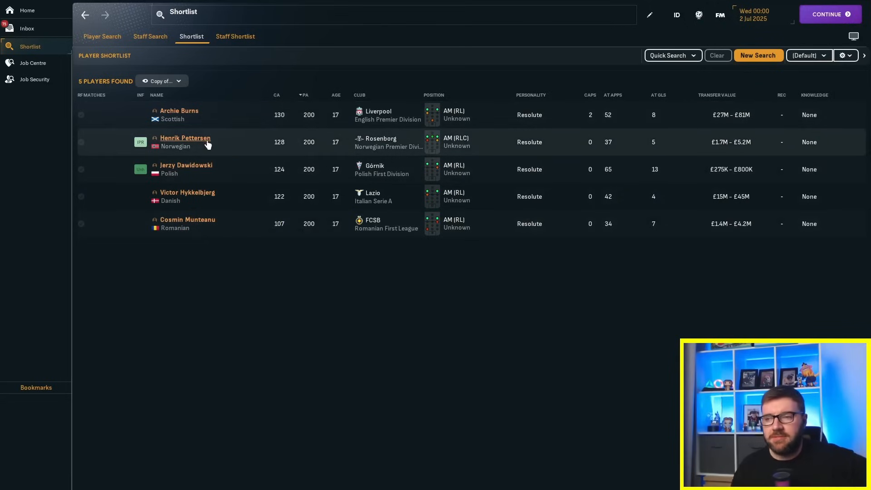
{"action": "mouse_move", "coordinate": [208, 181]}
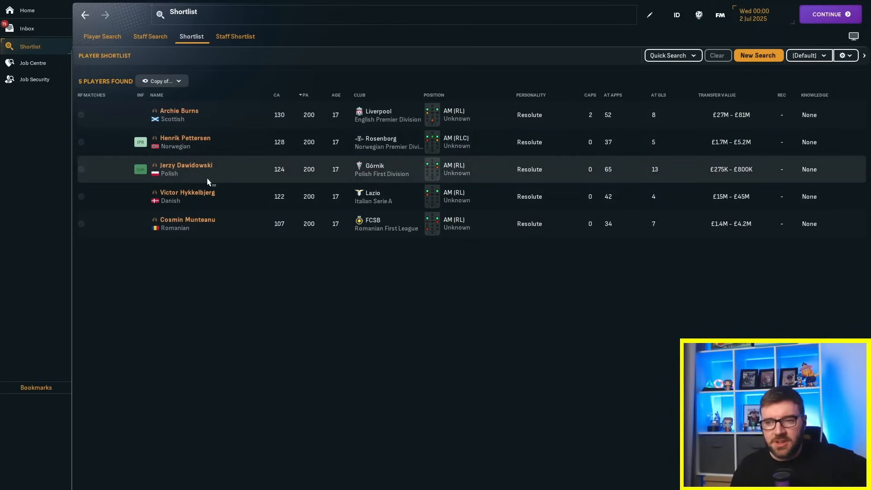
{"action": "mouse_move", "coordinate": [141, 168]}
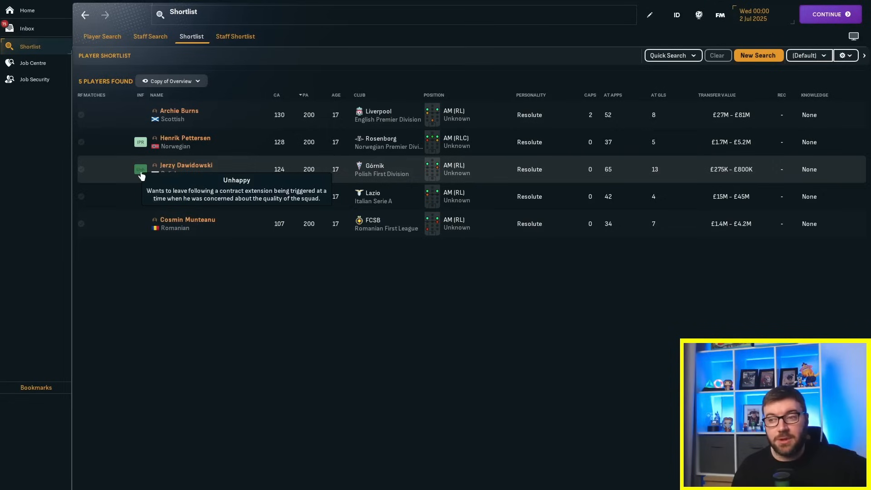
{"action": "mouse_move", "coordinate": [261, 377]}
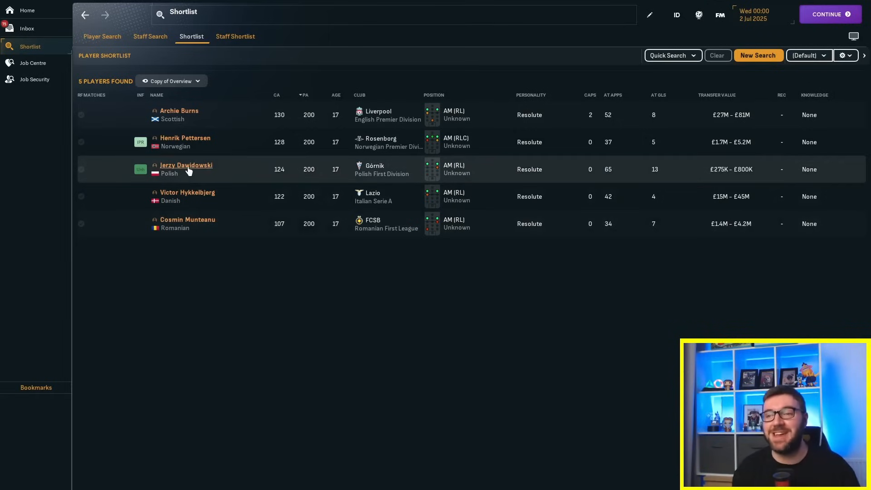
{"action": "left_click", "coordinate": [185, 165]}
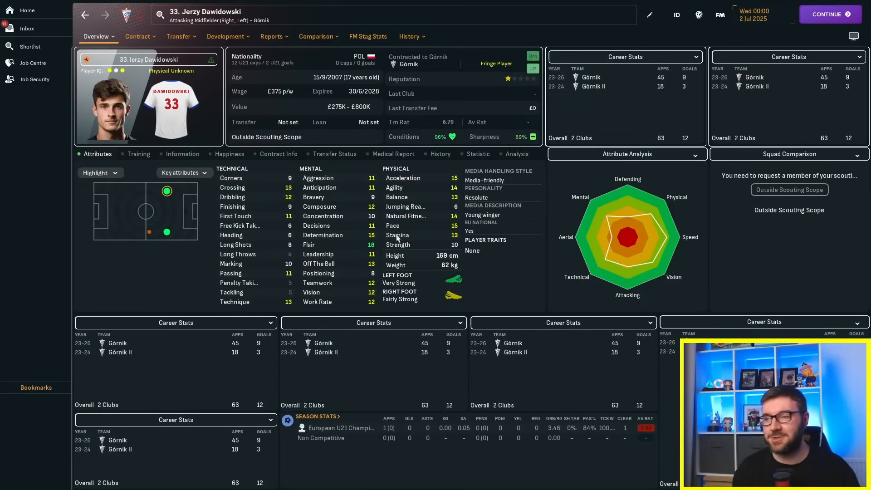
{"action": "mouse_move", "coordinate": [171, 97]}
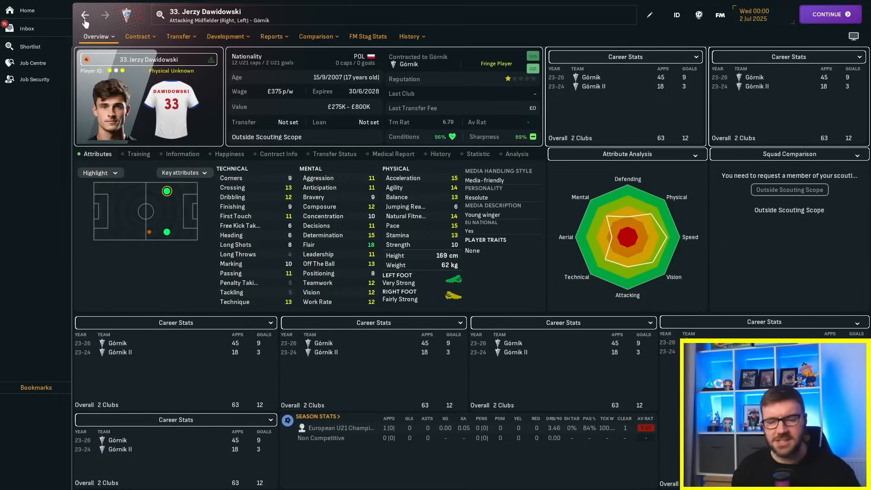
{"action": "left_click", "coordinate": [30, 46]}
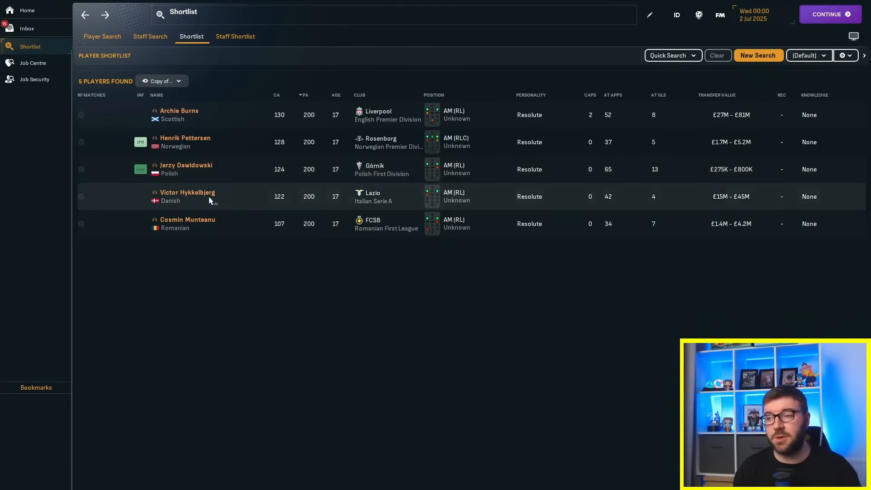
{"action": "mouse_move", "coordinate": [204, 222]}
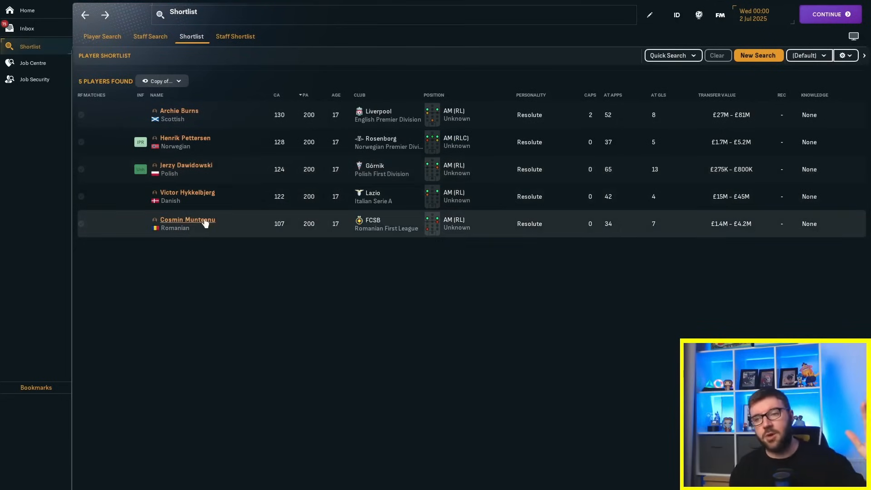
{"action": "left_click", "coordinate": [186, 219]}
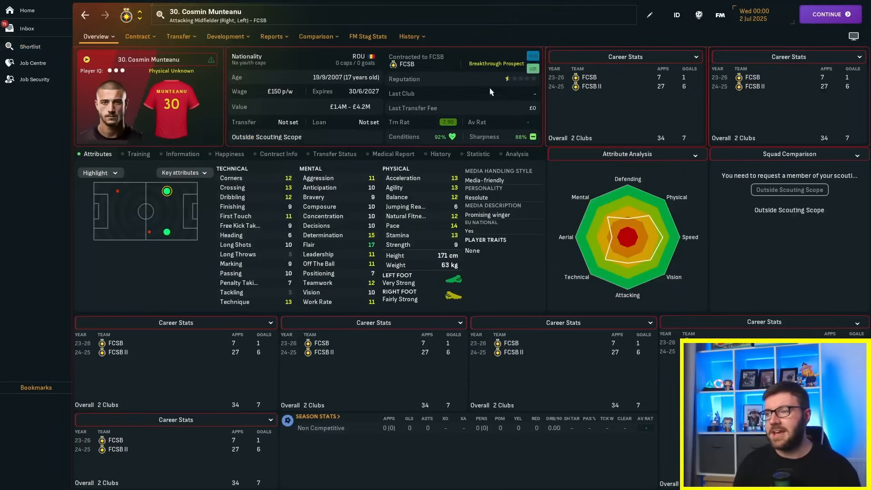
{"action": "left_click", "coordinate": [408, 36]}
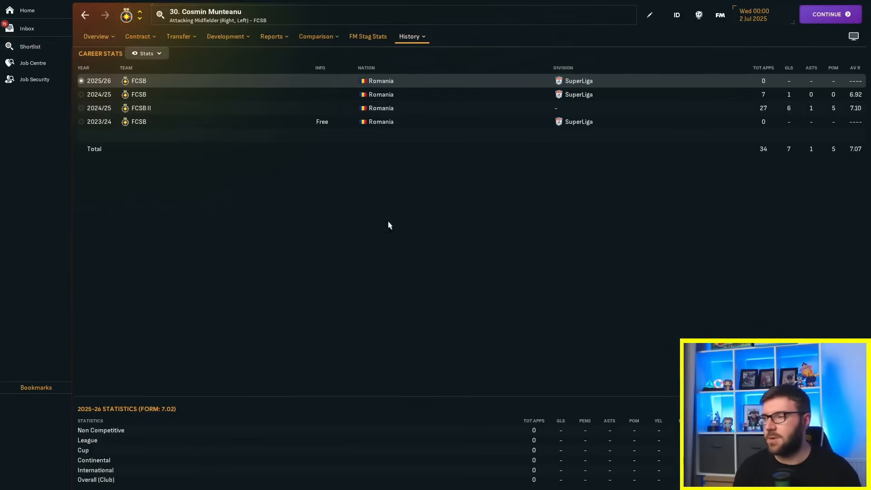
{"action": "left_click", "coordinate": [99, 95]}
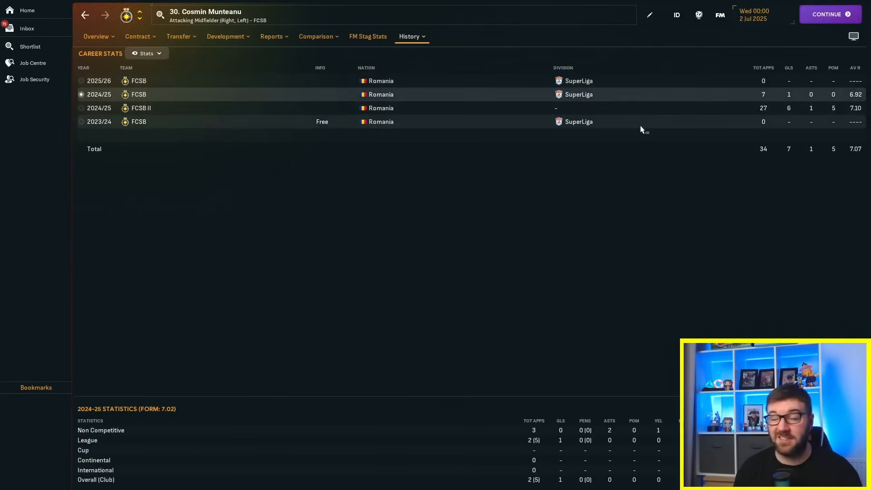
{"action": "left_click", "coordinate": [80, 108]}
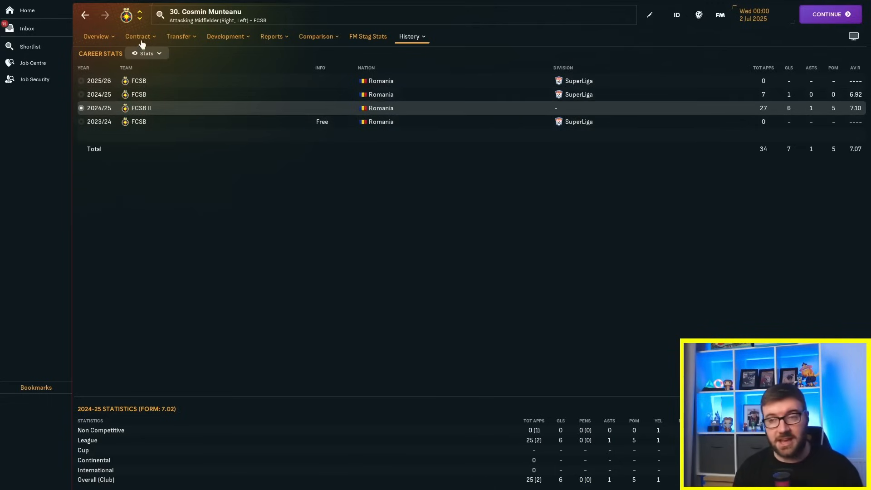
{"action": "left_click", "coordinate": [30, 46]}
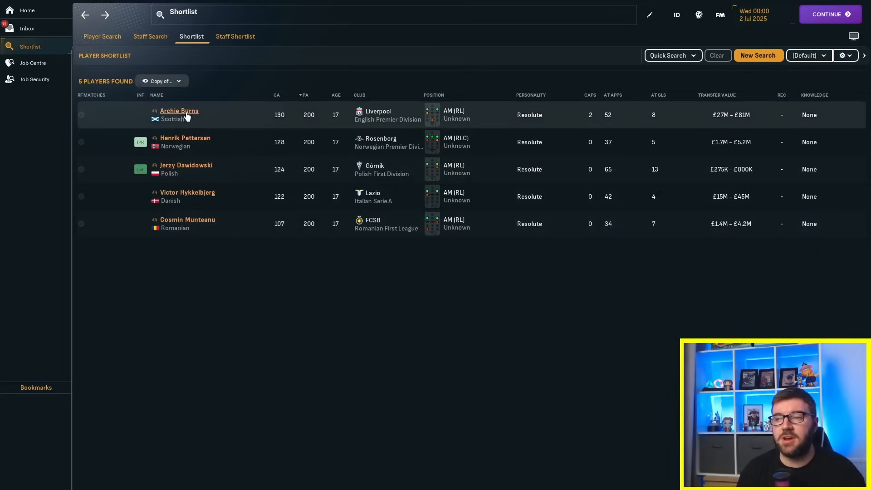
Step: Review Archie Burns's career milestones and season-by-season career stats at Liverpool
{"action": "left_click", "coordinate": [178, 111]}
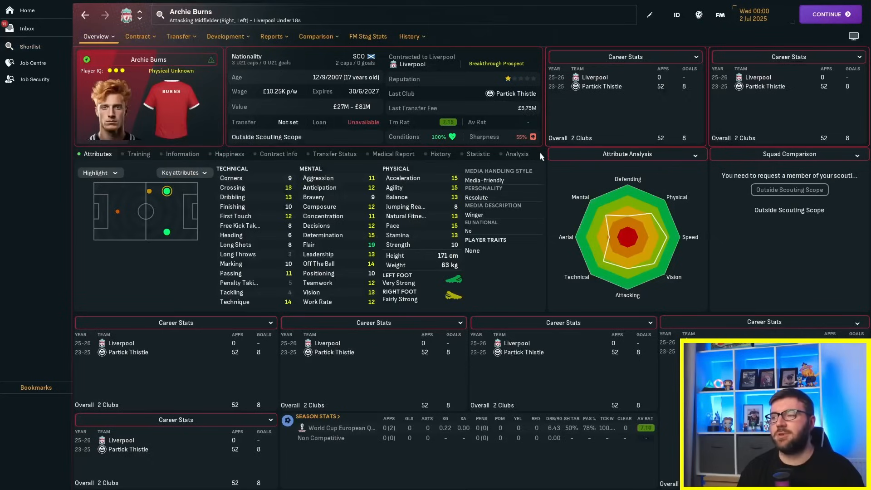
{"action": "left_click", "coordinate": [408, 37]}
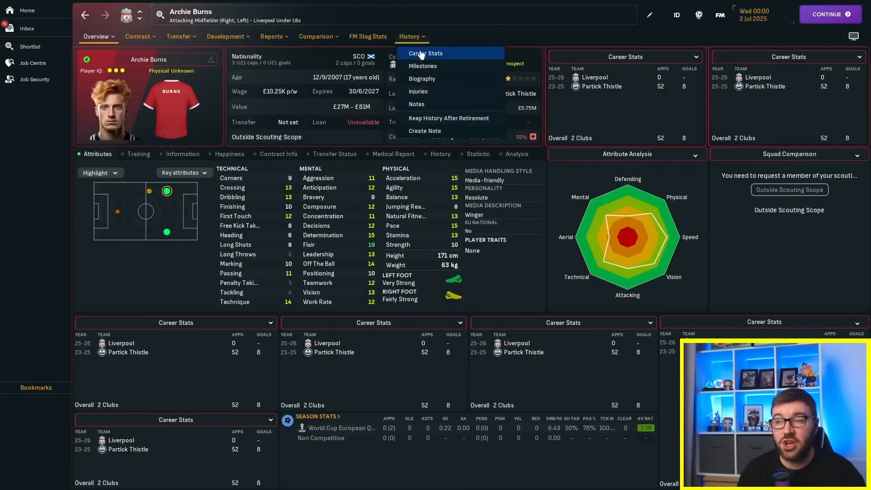
{"action": "left_click", "coordinate": [424, 53]}
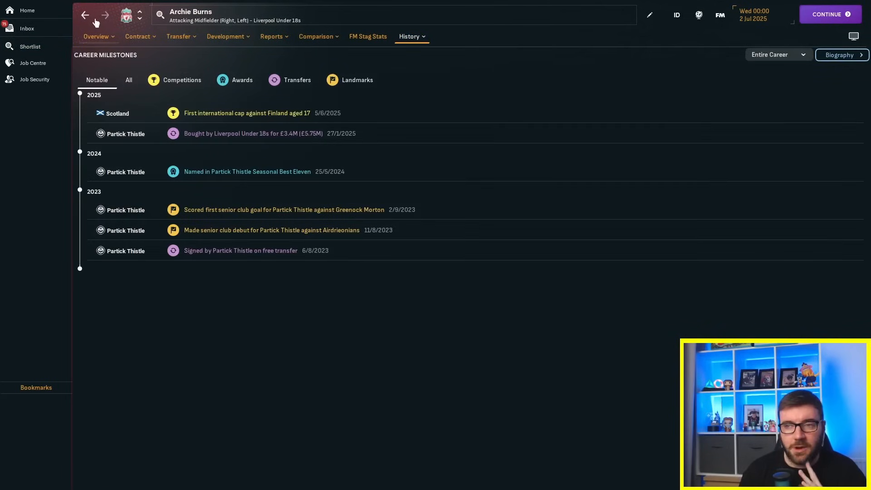
{"action": "left_click", "coordinate": [96, 36]}
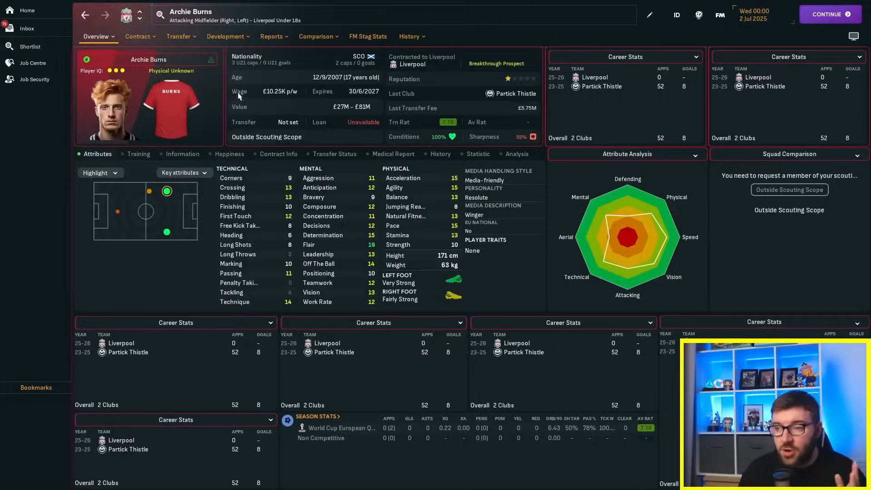
{"action": "left_click", "coordinate": [408, 36]}
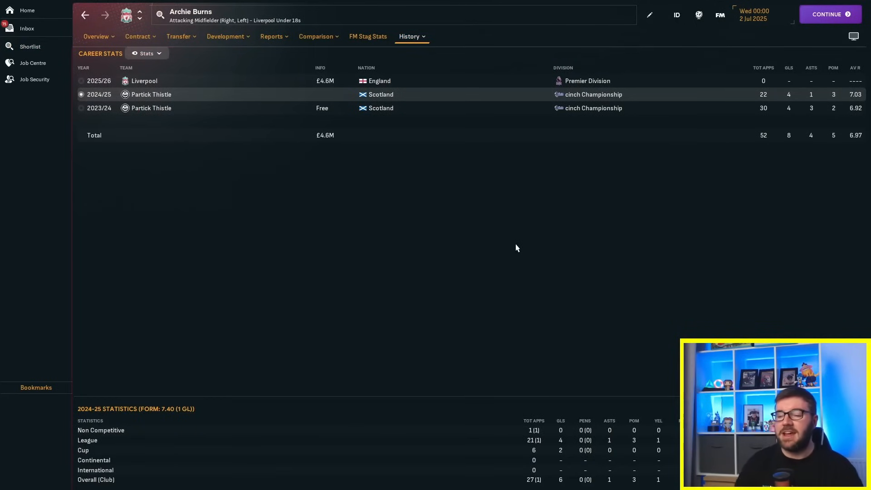
{"action": "mouse_move", "coordinate": [427, 202]}
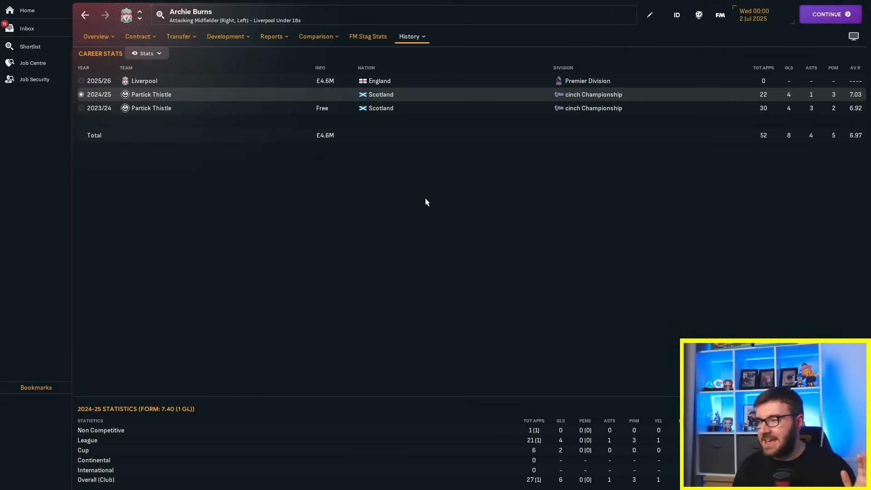
{"action": "left_click", "coordinate": [30, 46]}
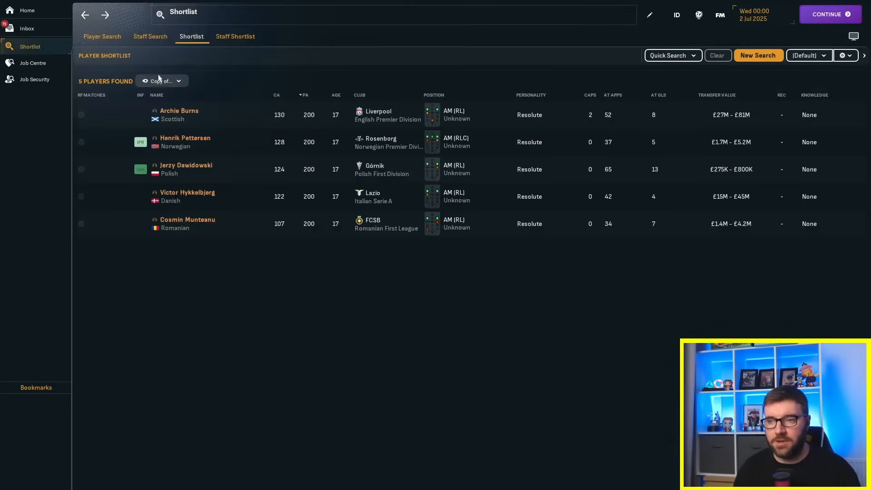
{"action": "left_click", "coordinate": [179, 110]}
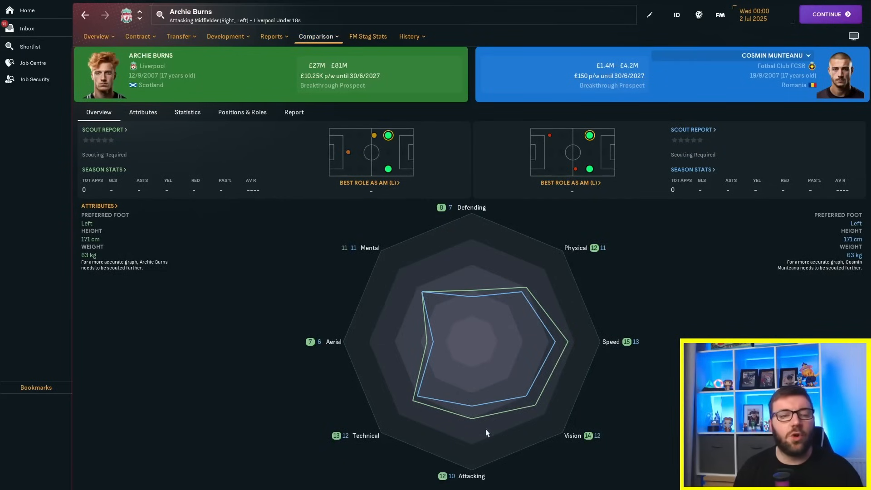
{"action": "mouse_move", "coordinate": [348, 152]}
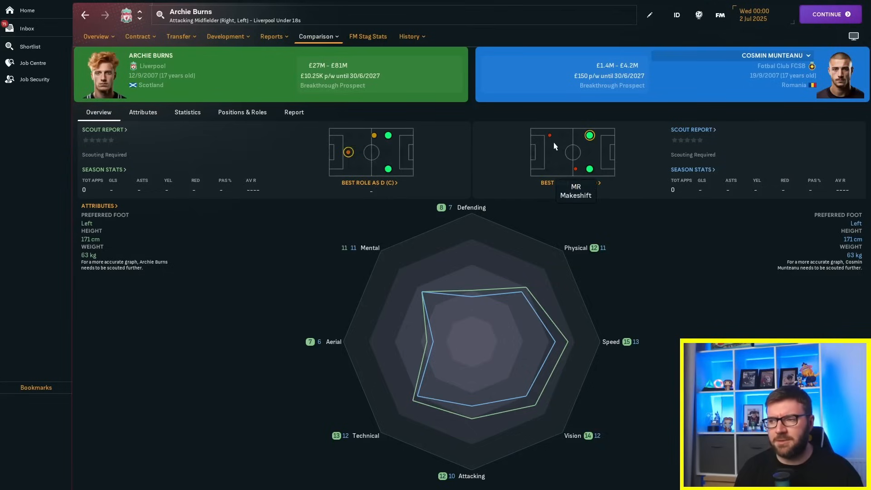
{"action": "mouse_move", "coordinate": [348, 151]}
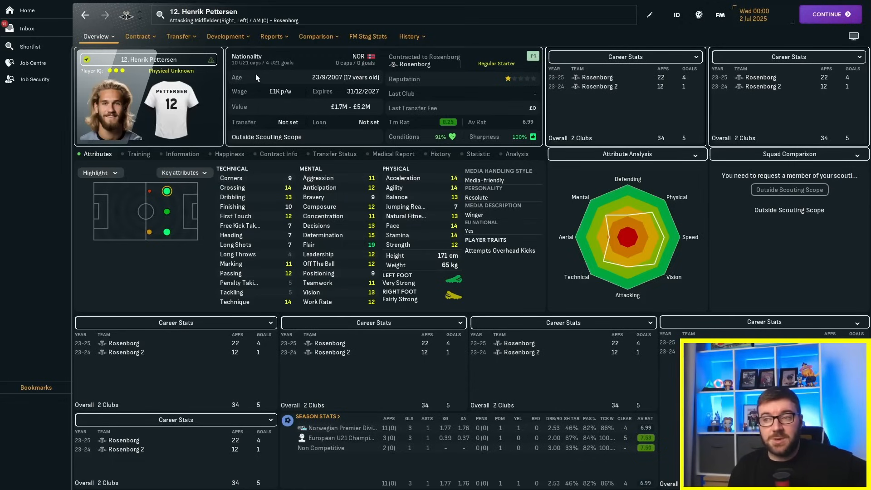
{"action": "mouse_move", "coordinate": [167, 213]}
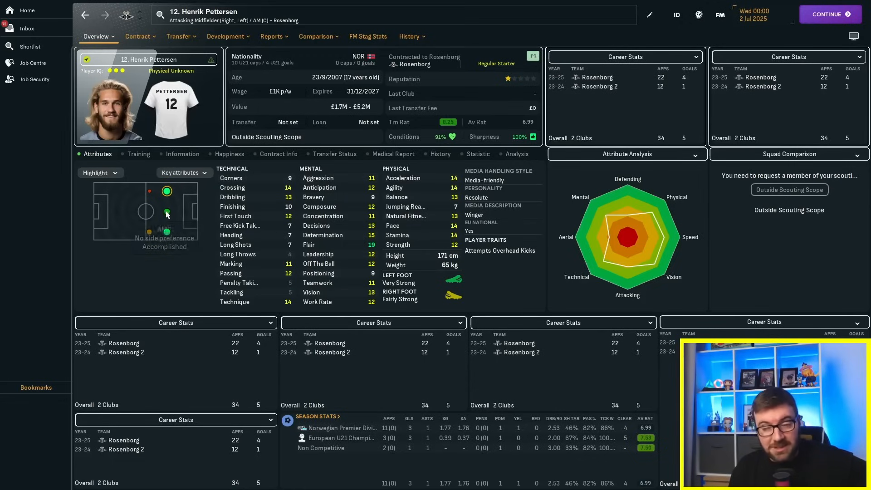
Step: View Henrik Pettersen's career stats at Rosenborg, then return to the shortlist
{"action": "left_click", "coordinate": [408, 36]}
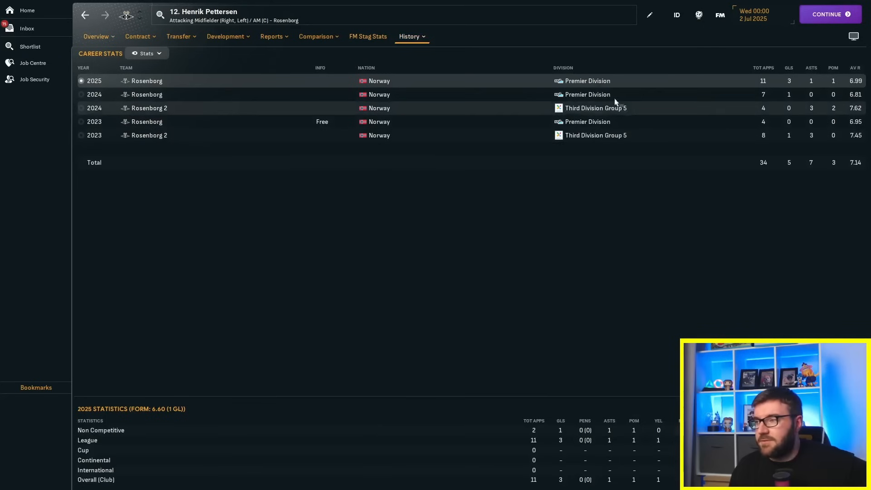
{"action": "mouse_move", "coordinate": [562, 153]}
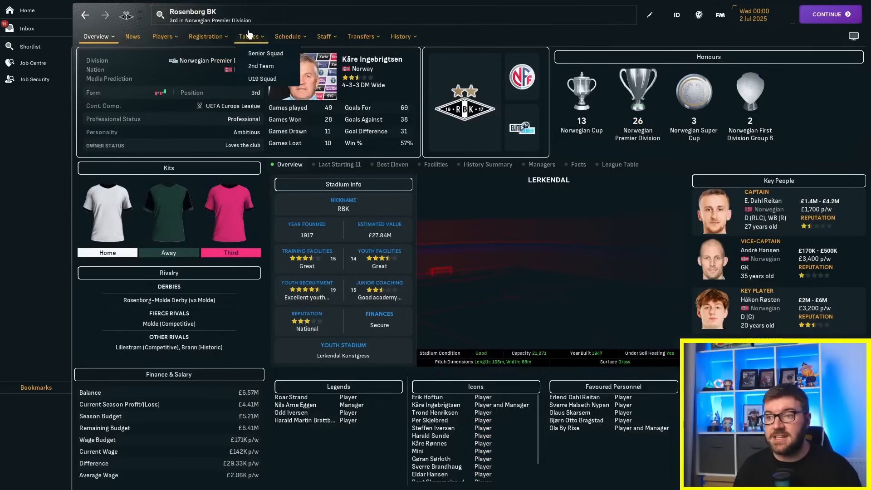
{"action": "left_click", "coordinate": [248, 36]}
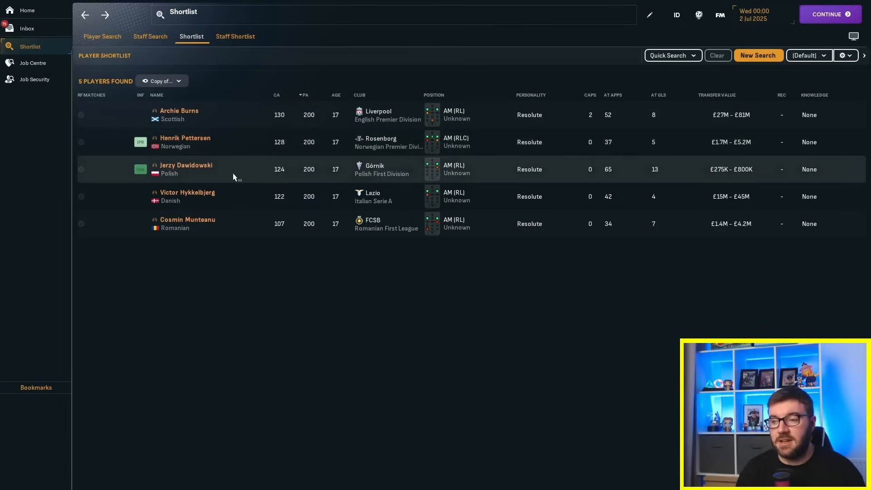
{"action": "mouse_move", "coordinate": [194, 170]}
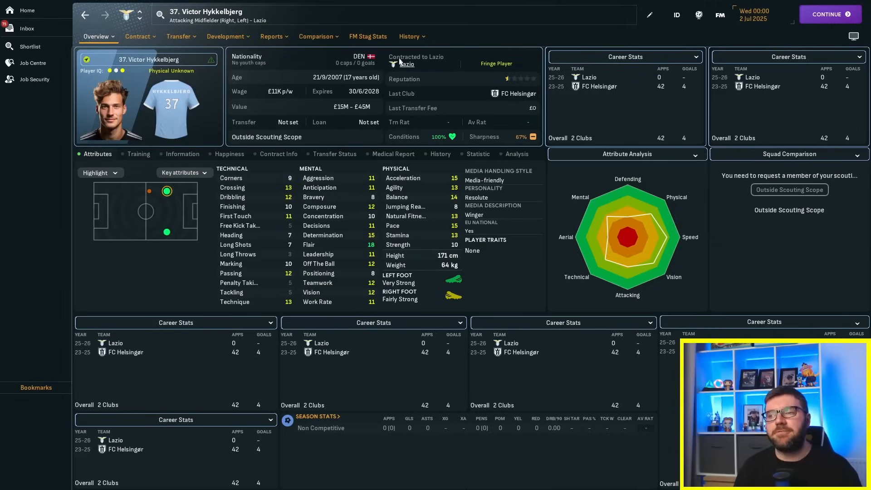
Step: Leave Victor Hykkelbjerg's Lazio profile and return to the wingers' shortlist
{"action": "left_click", "coordinate": [408, 36]}
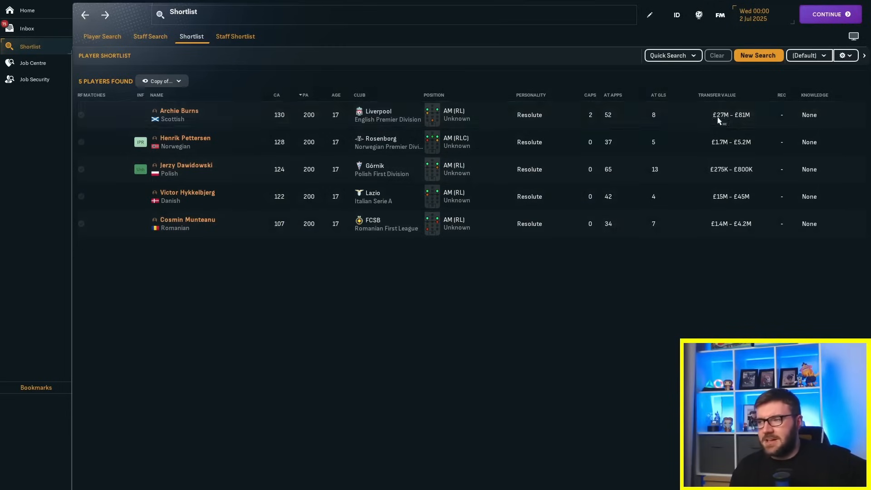
{"action": "mouse_move", "coordinate": [627, 321]}
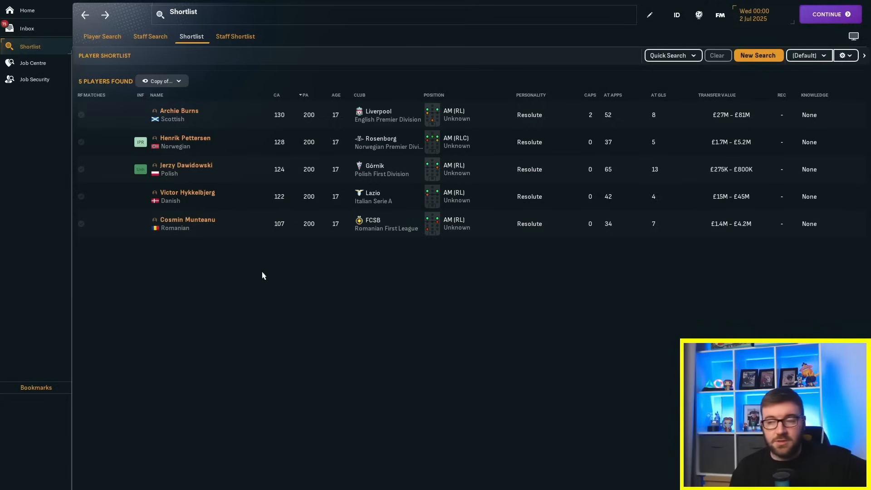
{"action": "mouse_move", "coordinate": [473, 240]}
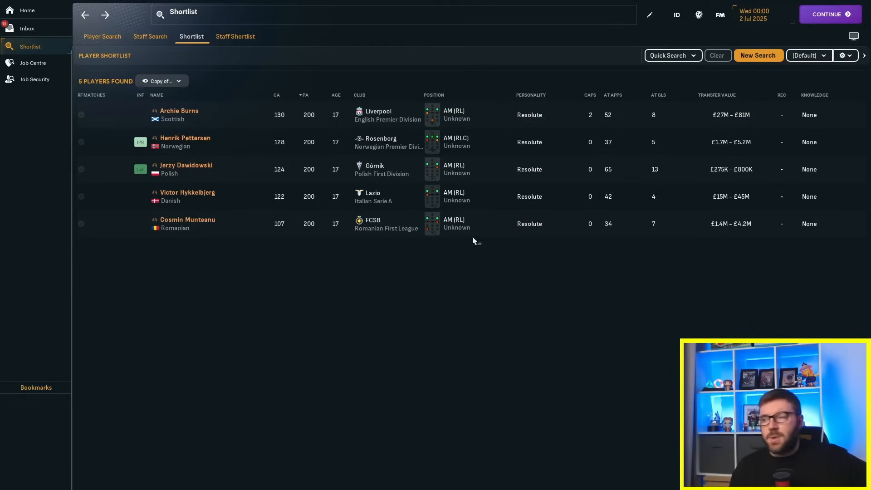
{"action": "mouse_move", "coordinate": [535, 413]}
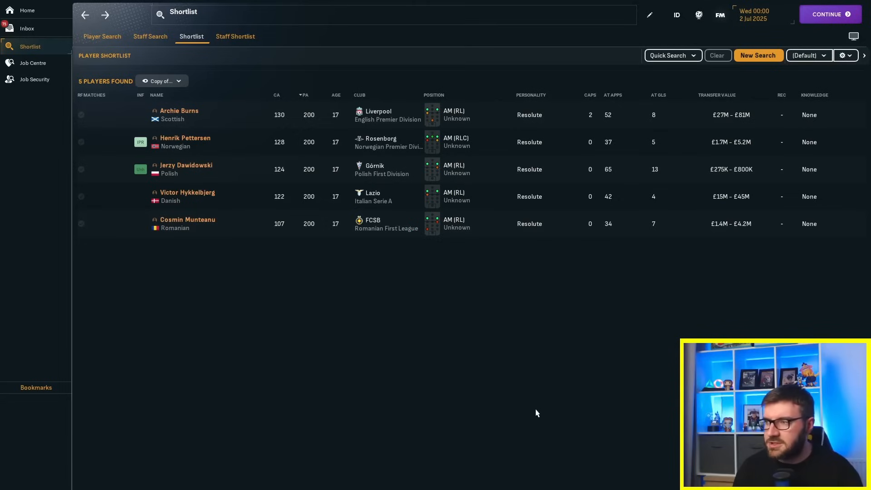
{"action": "mouse_move", "coordinate": [531, 418]}
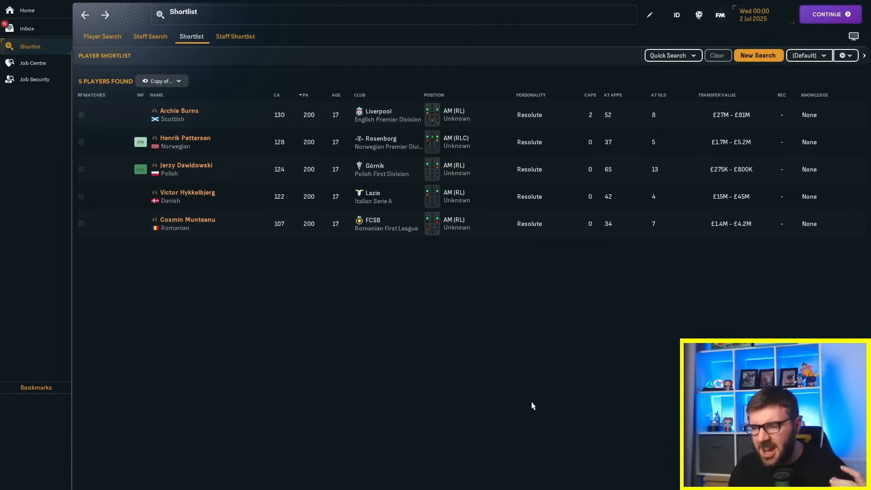
{"action": "mouse_move", "coordinate": [529, 401]}
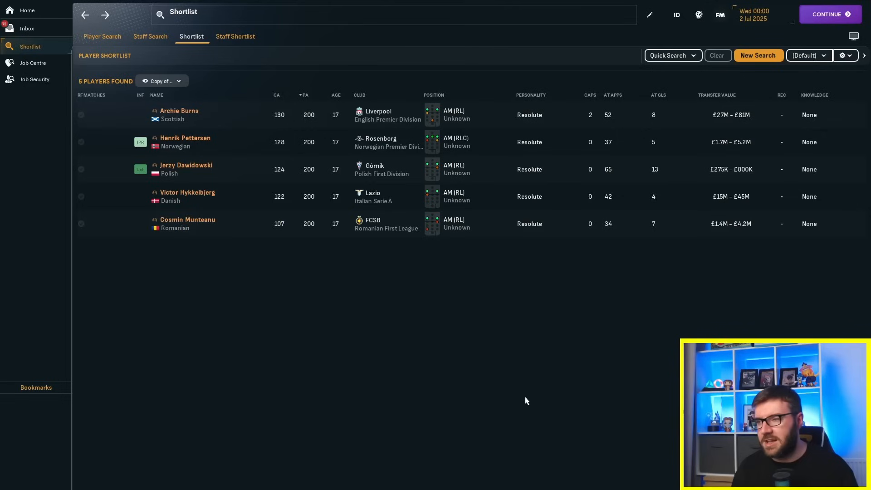
{"action": "mouse_move", "coordinate": [522, 409]}
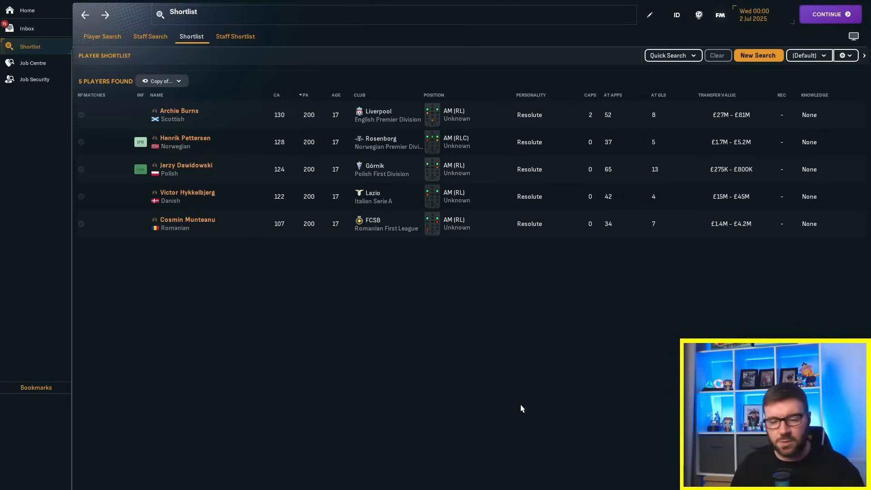
{"action": "mouse_move", "coordinate": [613, 243]}
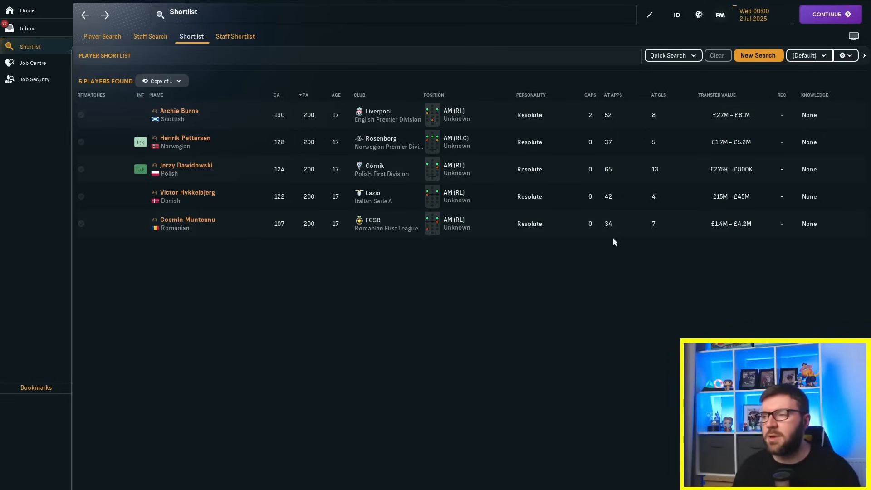
Step: Advance the save to July 2026 and check Cosmin Munteanu's career stats showing 70 FCSB appearances
{"action": "left_click", "coordinate": [830, 14]}
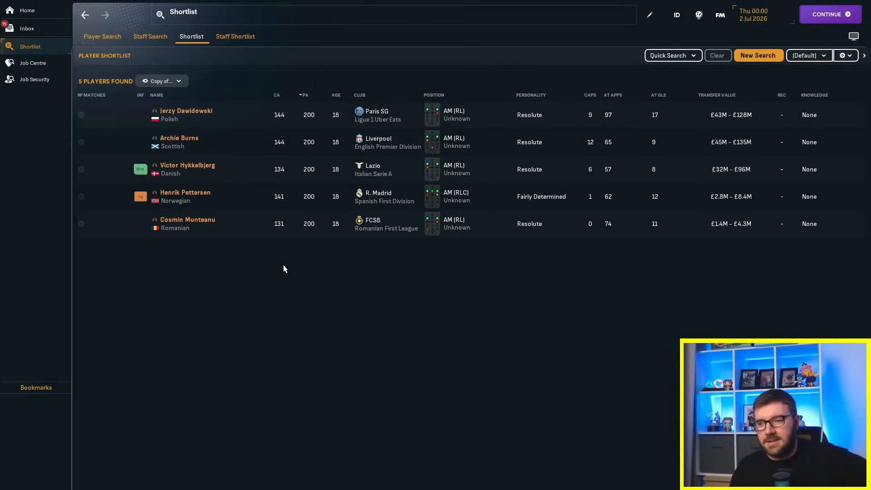
{"action": "mouse_move", "coordinate": [203, 226]}
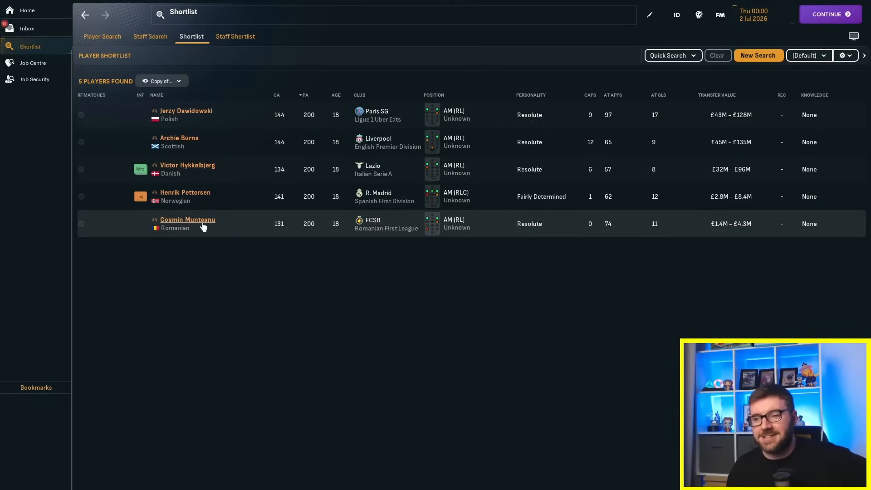
{"action": "left_click", "coordinate": [187, 219]}
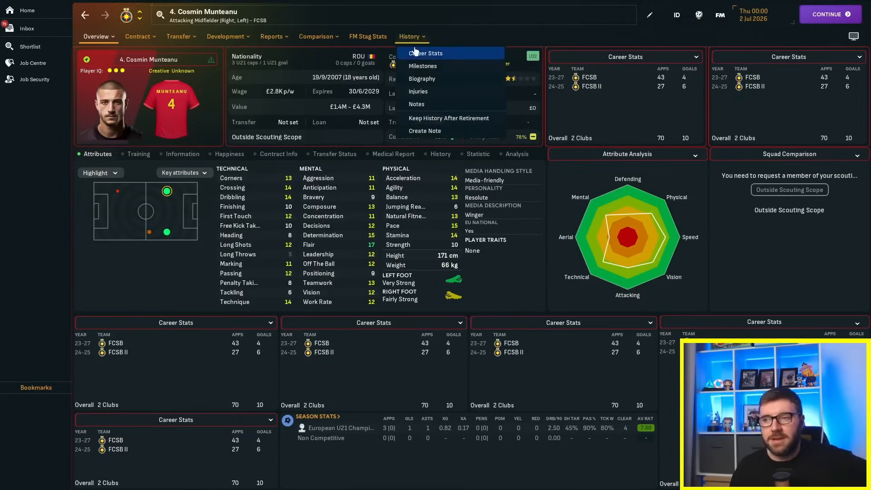
{"action": "left_click", "coordinate": [426, 52]}
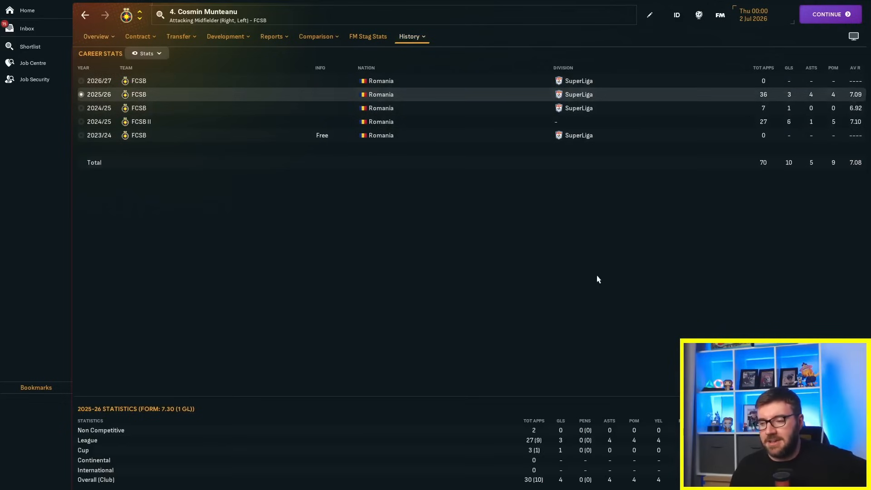
{"action": "mouse_move", "coordinate": [760, 232]}
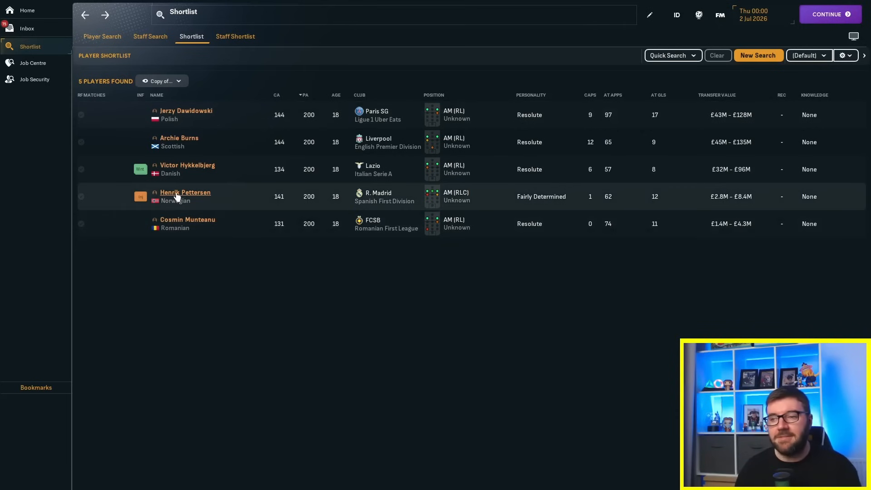
{"action": "left_click", "coordinate": [185, 192]}
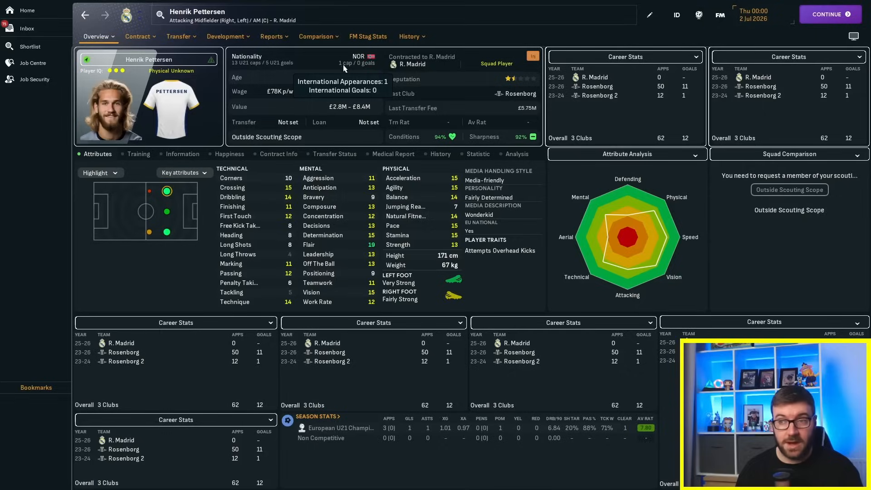
{"action": "left_click", "coordinate": [409, 36]}
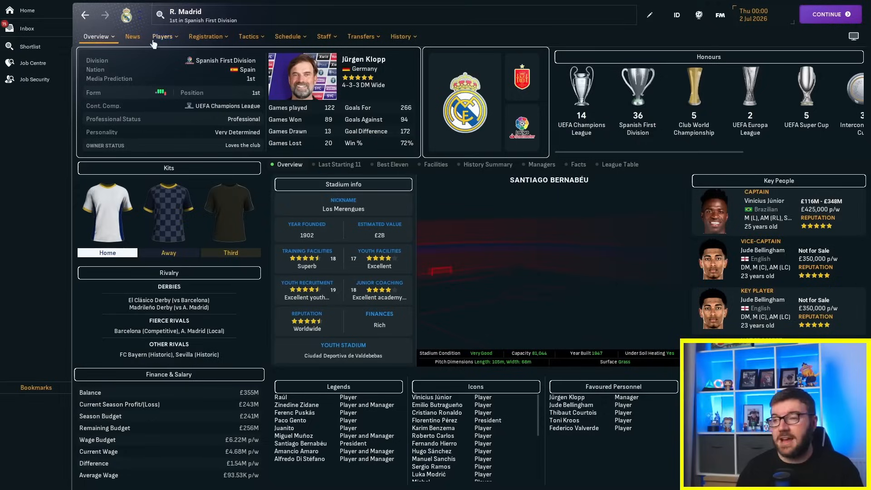
{"action": "left_click", "coordinate": [30, 46]}
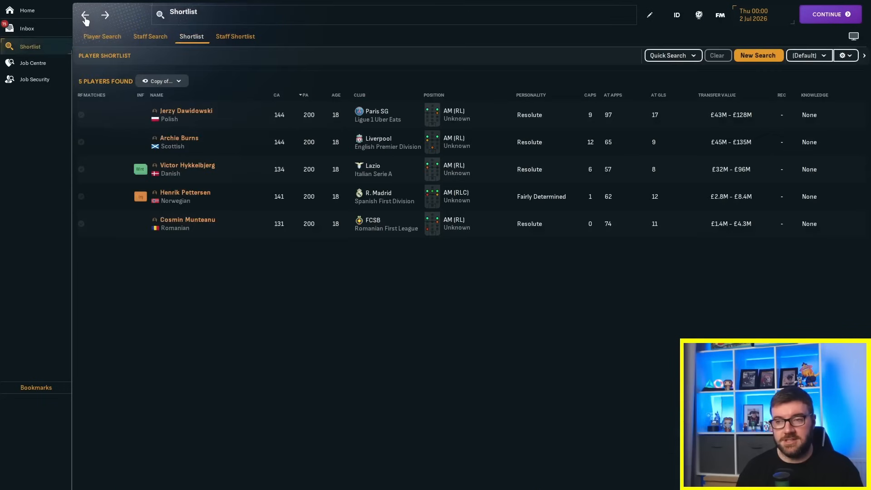
Step: Check Victor Hykkelbjerg's club-by-club career history including the Troyes loan
{"action": "left_click", "coordinate": [187, 165]}
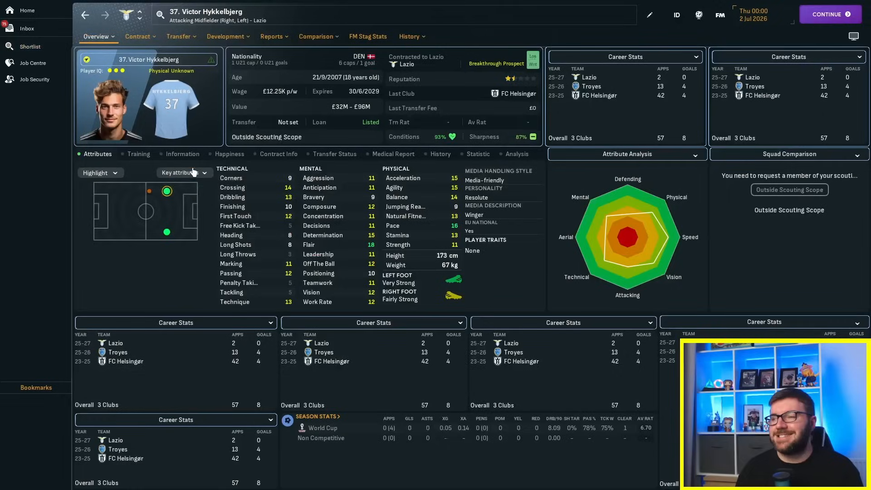
{"action": "mouse_move", "coordinate": [521, 175]}
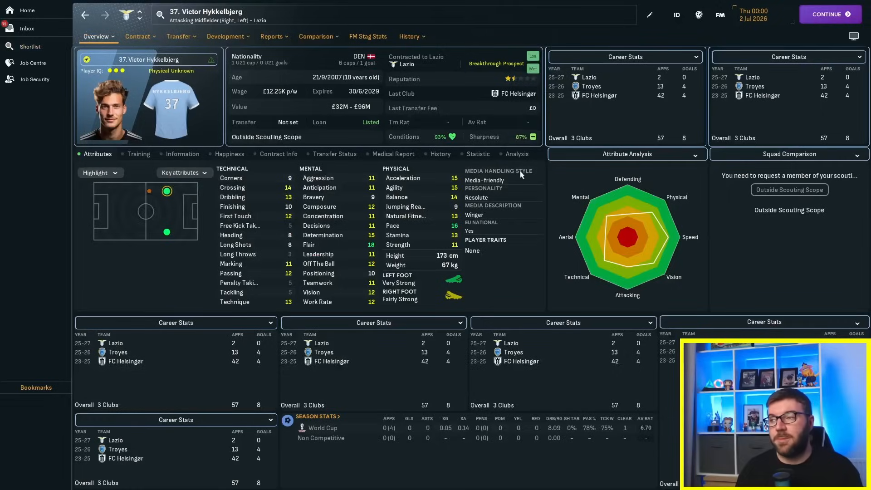
{"action": "left_click", "coordinate": [408, 36]}
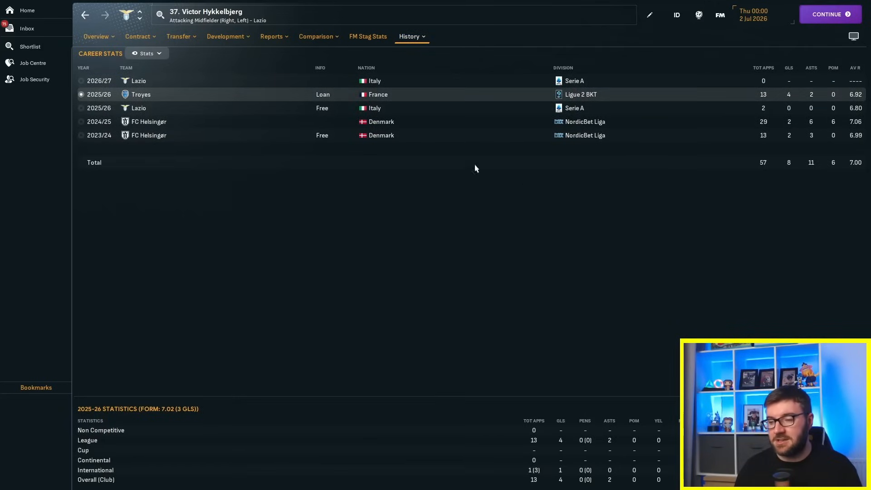
{"action": "left_click", "coordinate": [30, 46]}
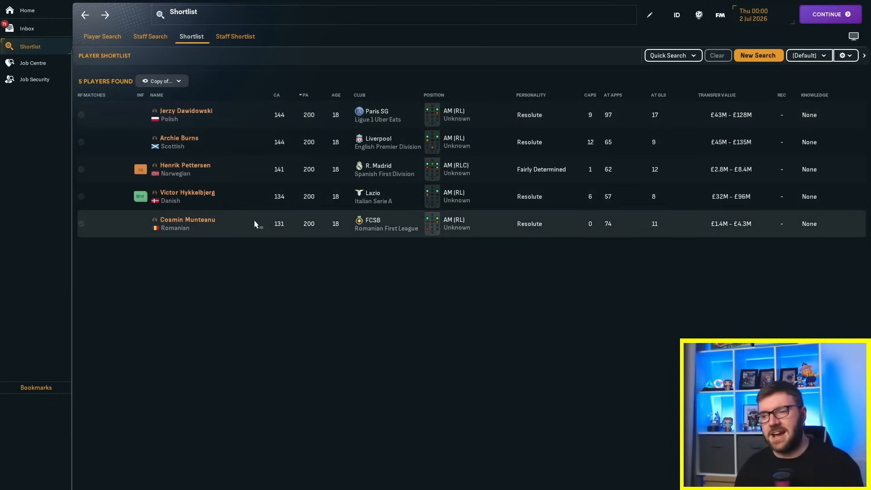
{"action": "mouse_move", "coordinate": [254, 207]}
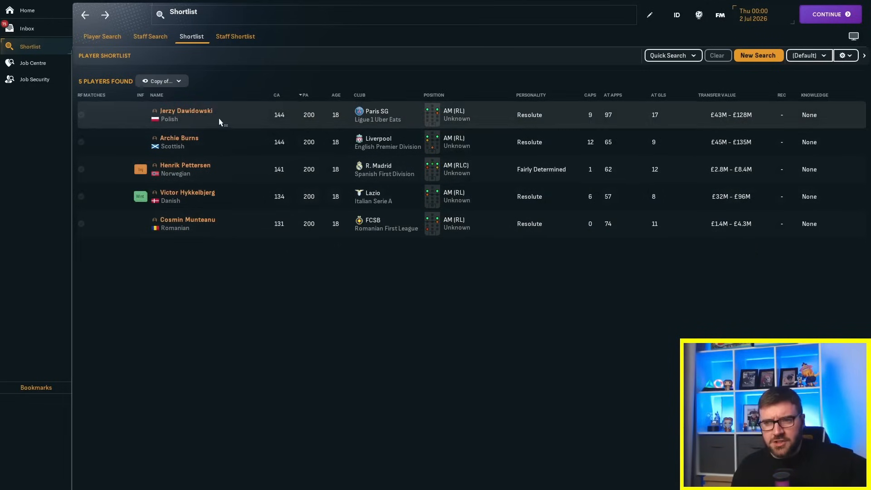
{"action": "mouse_move", "coordinate": [216, 160]}
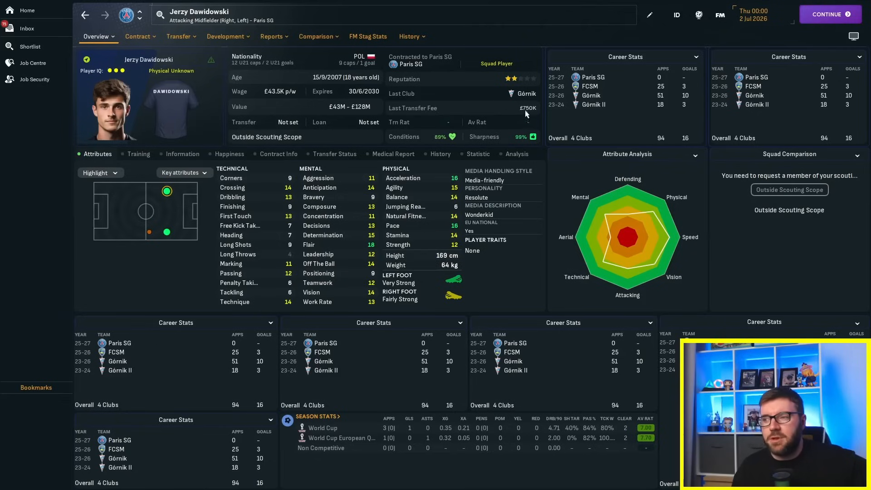
Step: Review Jerzy Dawidowski's season-by-season career history and career stats table
{"action": "left_click", "coordinate": [408, 36]}
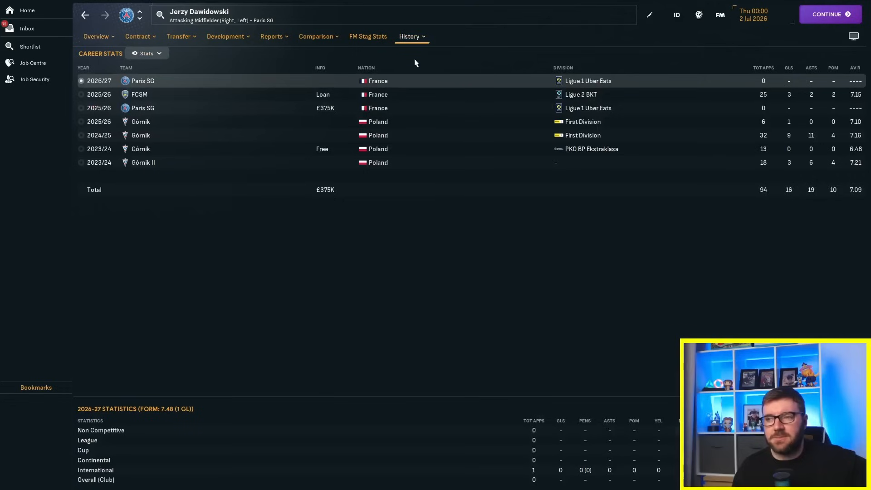
{"action": "mouse_move", "coordinate": [266, 112]}
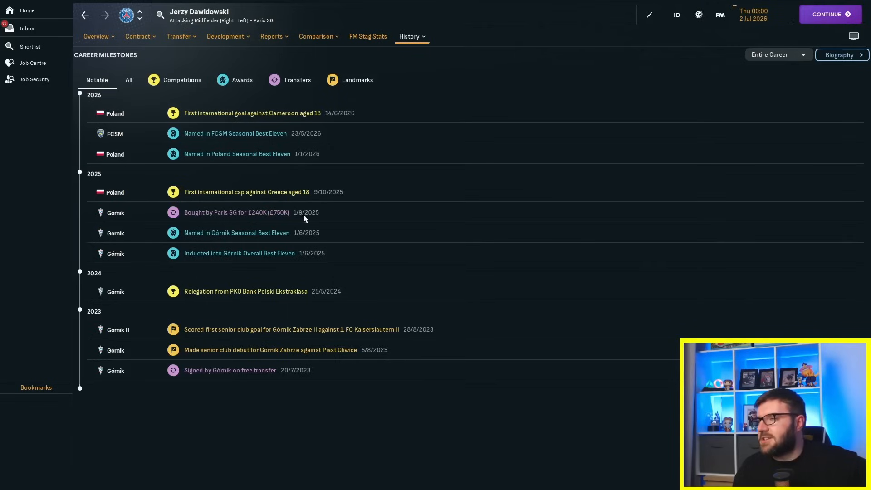
{"action": "mouse_move", "coordinate": [313, 223]}
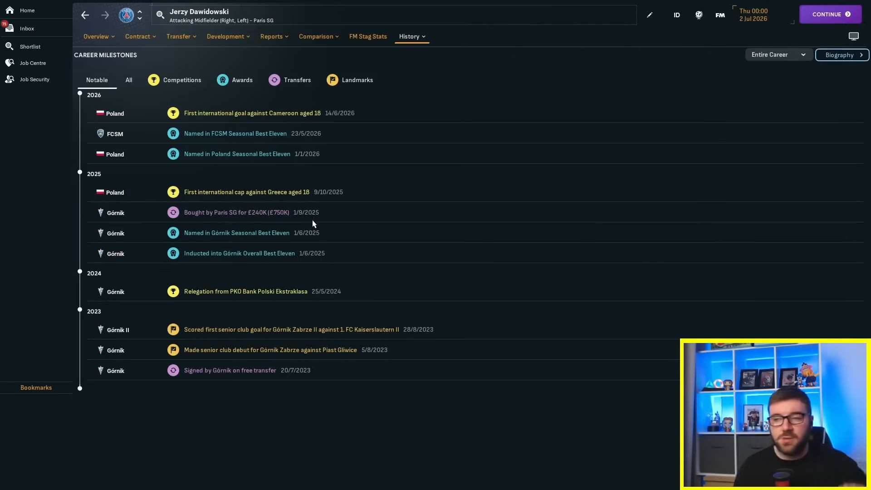
{"action": "left_click", "coordinate": [138, 36]}
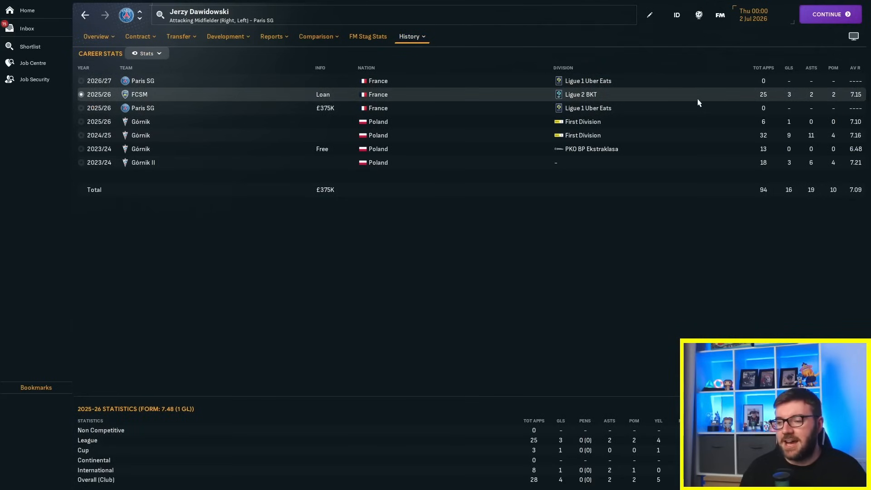
{"action": "mouse_move", "coordinate": [380, 65]}
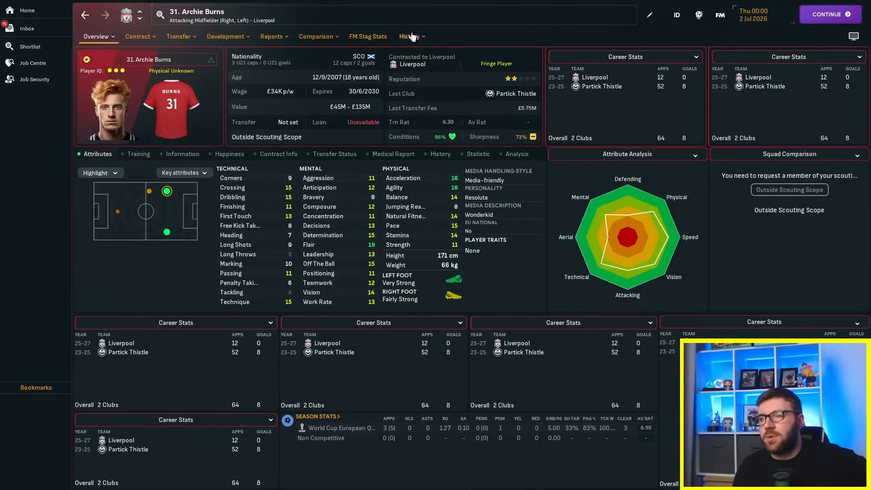
Step: Browse the English Premier Division overview and Manchester City's club page, then go back to the shortlist
{"action": "left_click", "coordinate": [408, 36]}
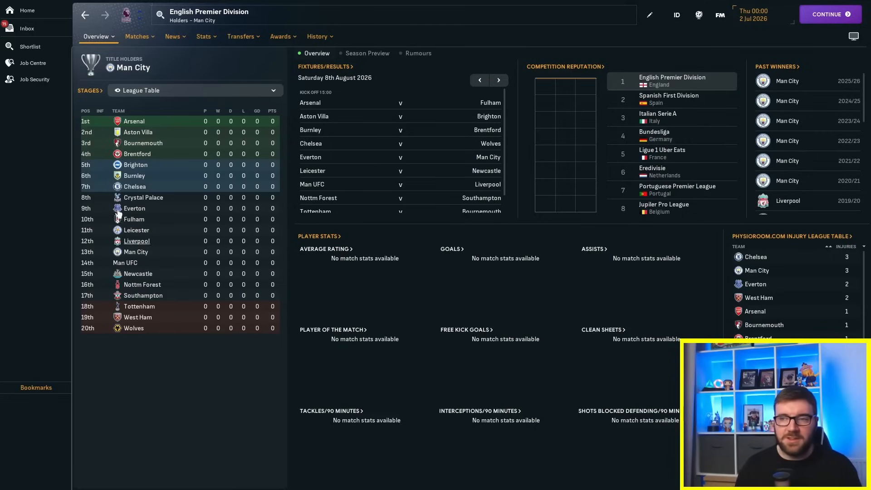
{"action": "left_click", "coordinate": [136, 241]}
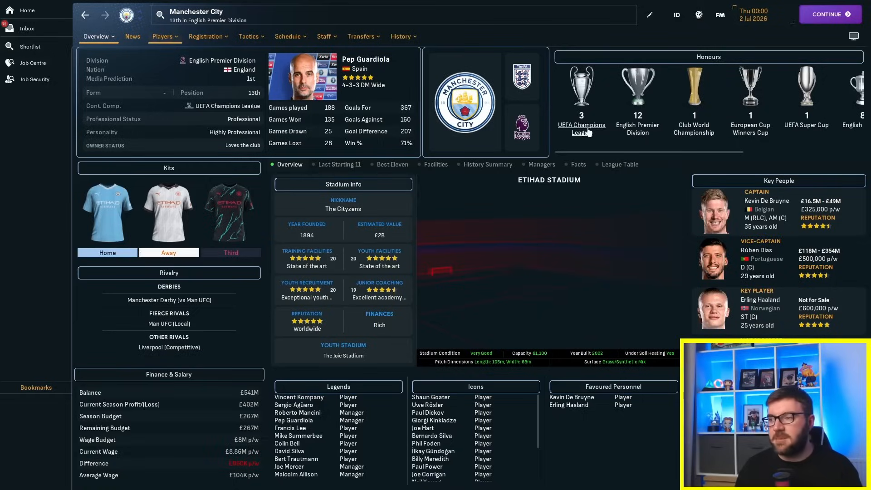
{"action": "left_click", "coordinate": [580, 129]}
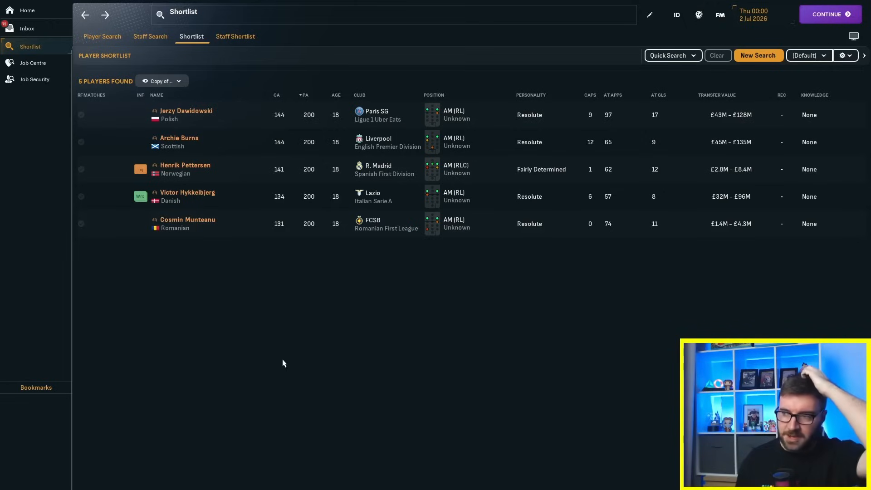
{"action": "mouse_move", "coordinate": [253, 362]}
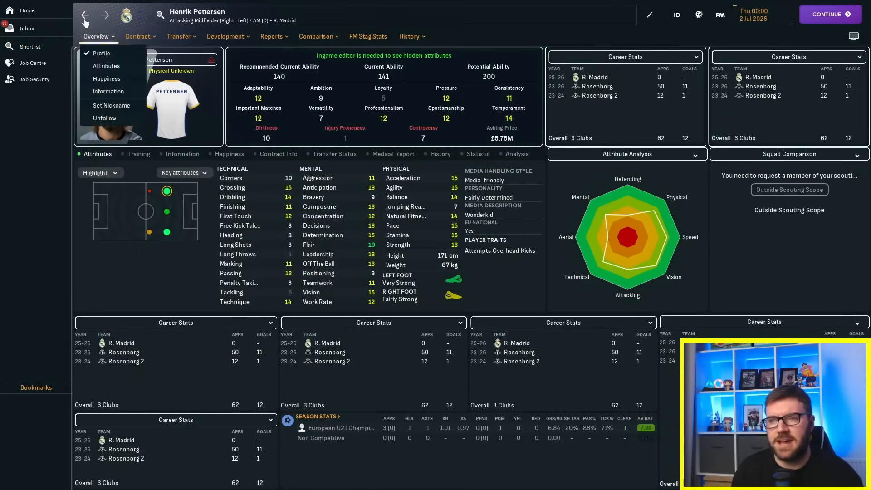
Step: From the shortlist, bring up Henrik Pettersen's Real Madrid profile with his hidden ratings
{"action": "left_click", "coordinate": [30, 46]}
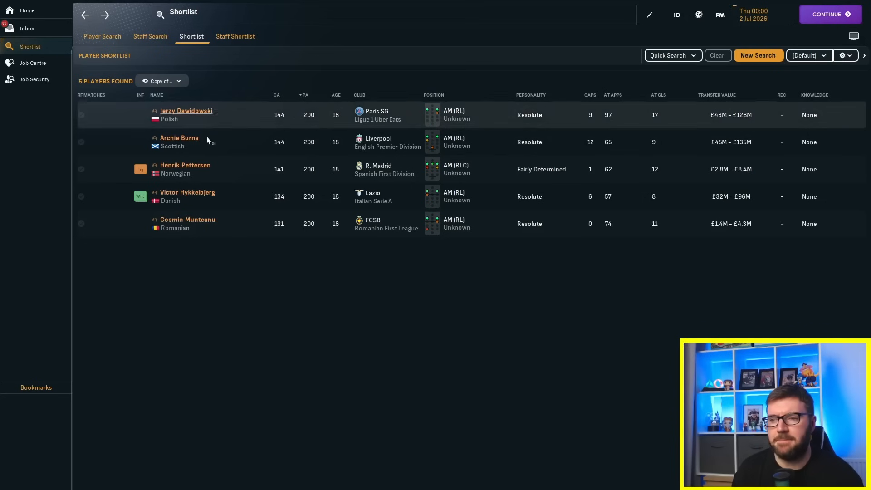
{"action": "left_click", "coordinate": [185, 165]}
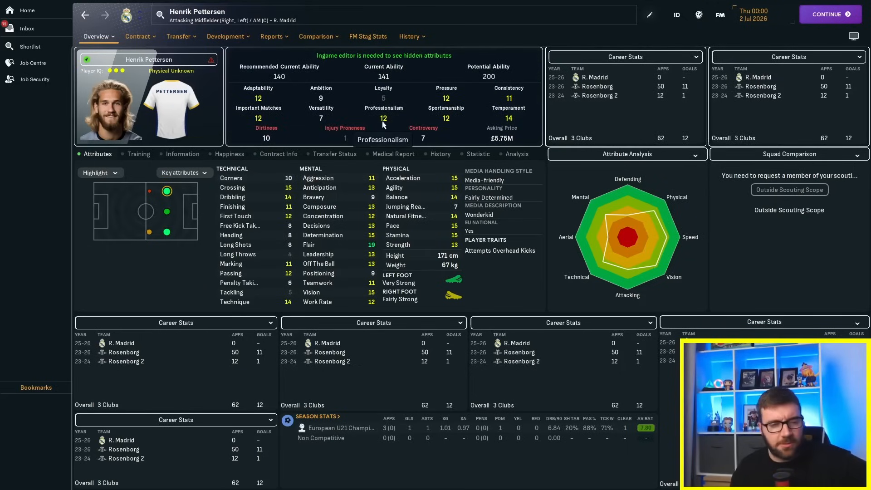
{"action": "mouse_move", "coordinate": [357, 97]}
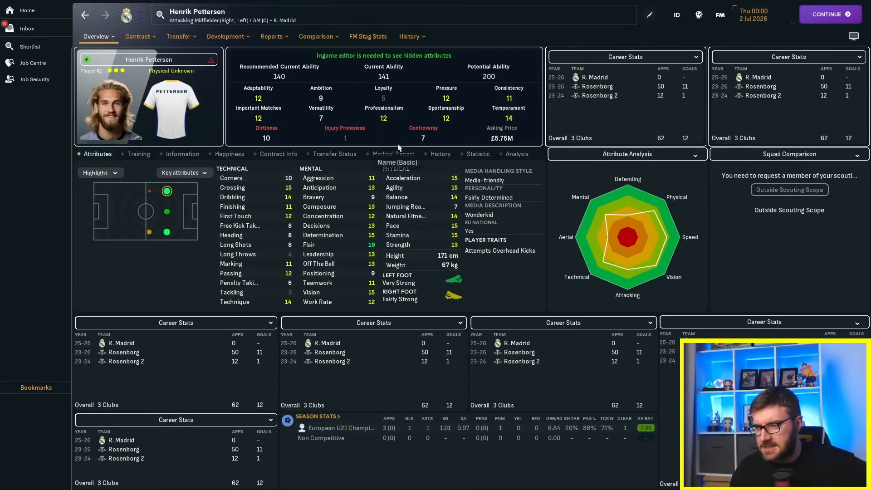
{"action": "mouse_move", "coordinate": [336, 98]}
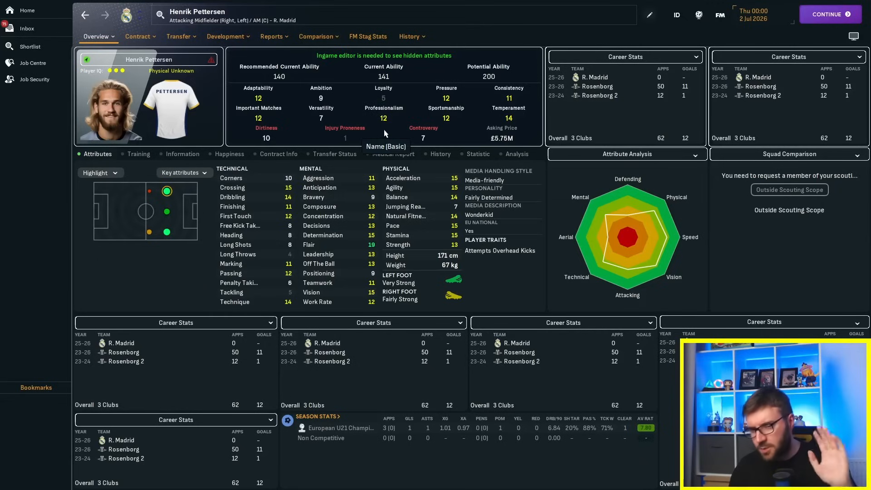
{"action": "mouse_move", "coordinate": [502, 205]}
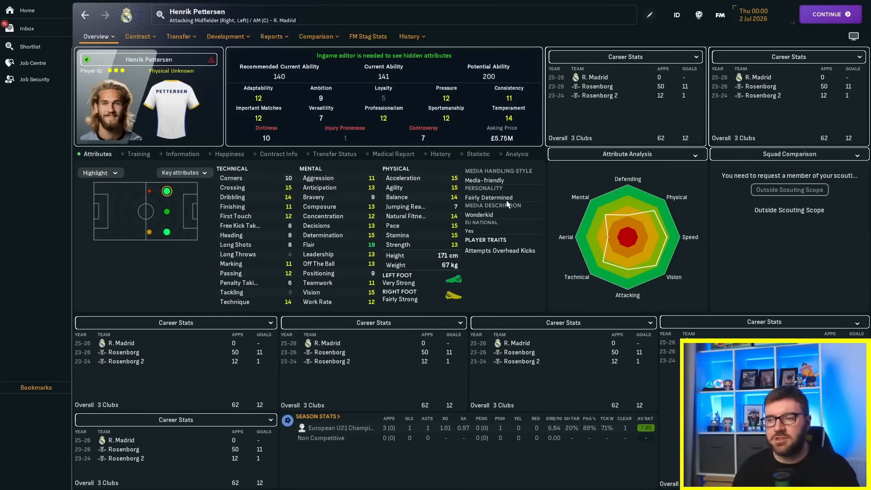
{"action": "mouse_move", "coordinate": [485, 207]}
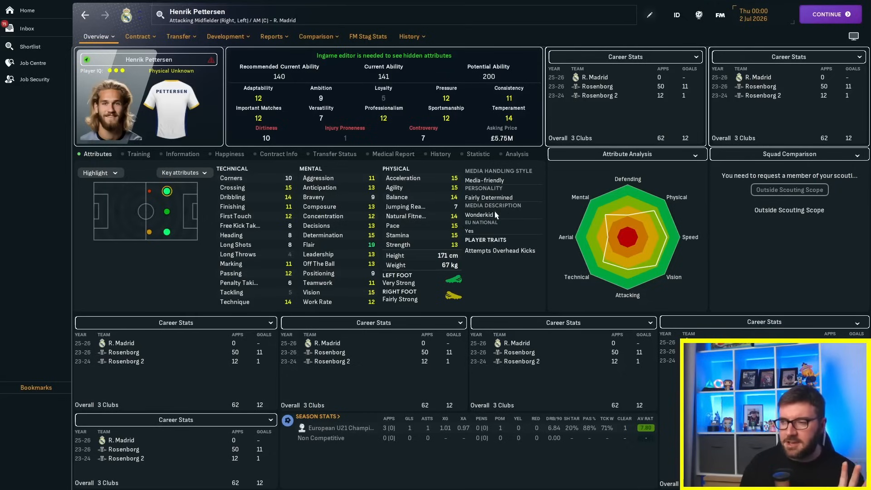
{"action": "mouse_move", "coordinate": [409, 105]}
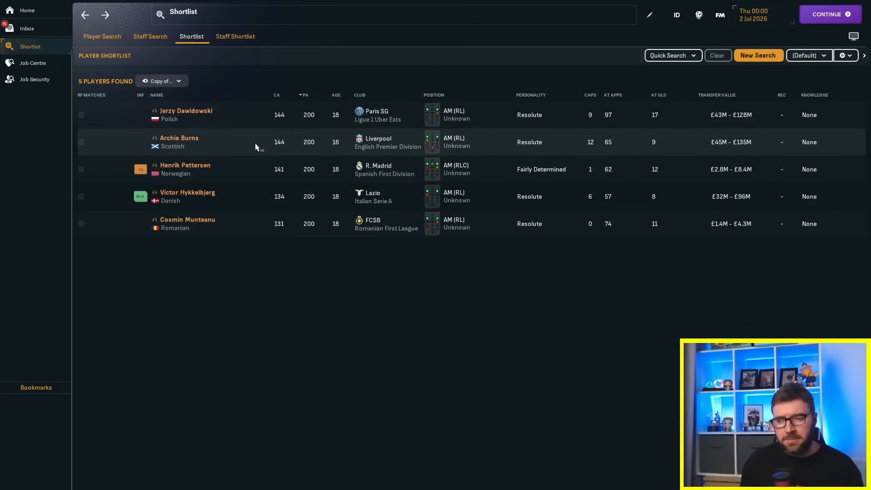
{"action": "mouse_move", "coordinate": [227, 231]}
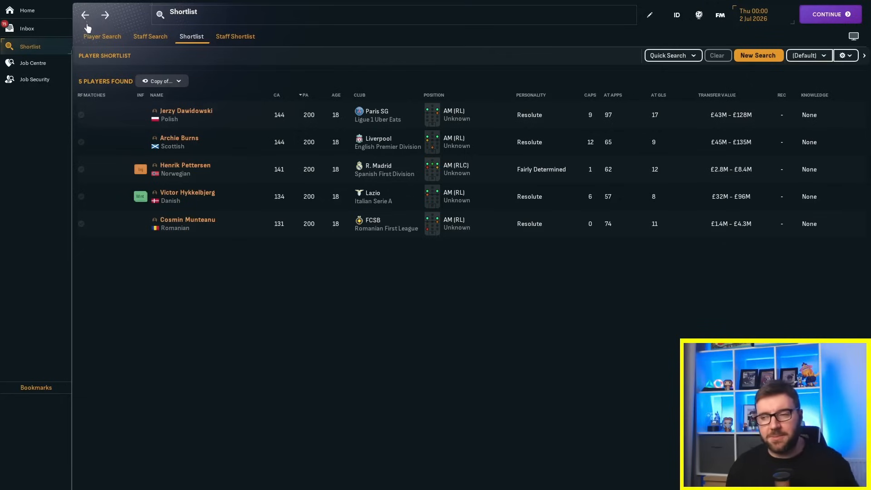
{"action": "mouse_move", "coordinate": [236, 190]}
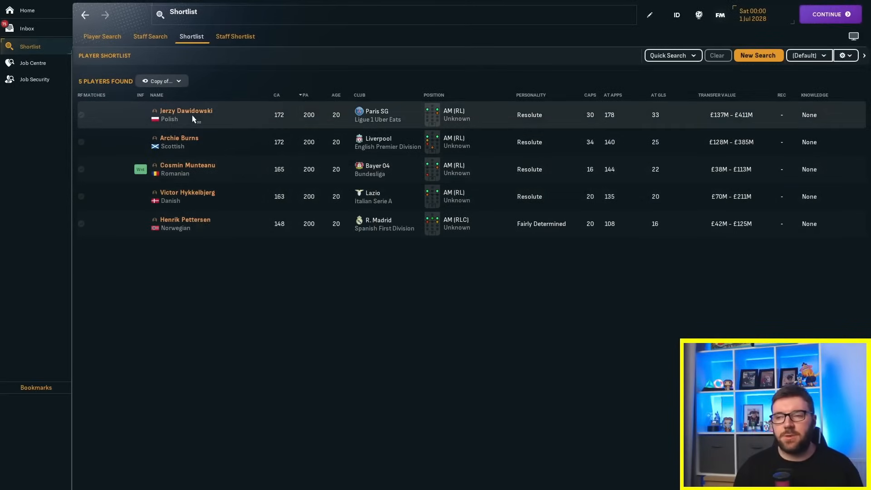
{"action": "mouse_move", "coordinate": [278, 127]}
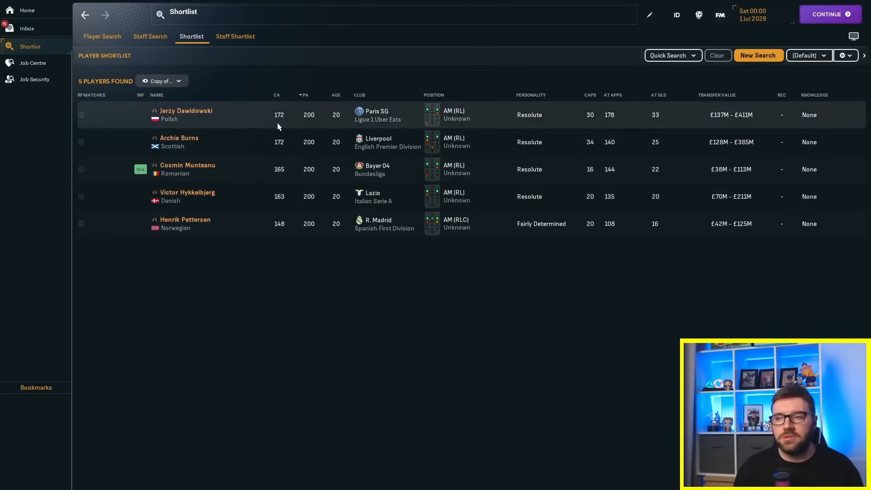
Step: Review Jerzy Dawidowski's career history with the 2026/27 breakdown, then view Paris Saint-Germain's club page
{"action": "left_click", "coordinate": [186, 111]}
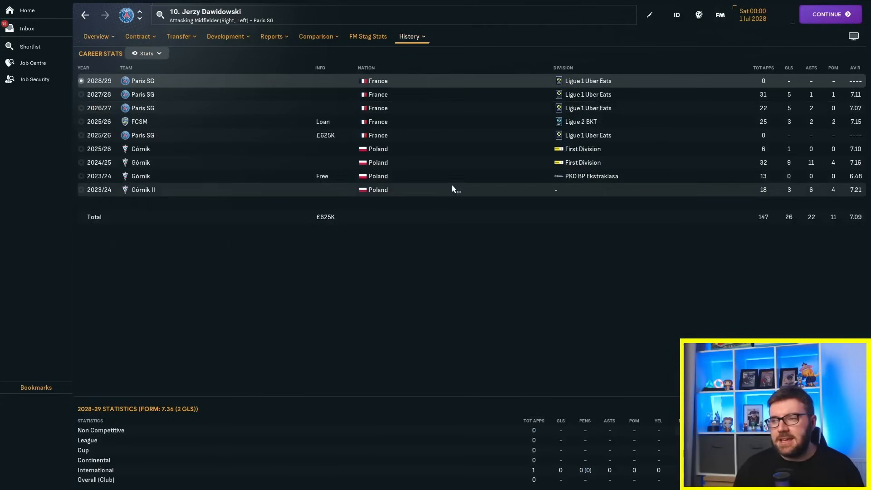
{"action": "left_click", "coordinate": [149, 108]}
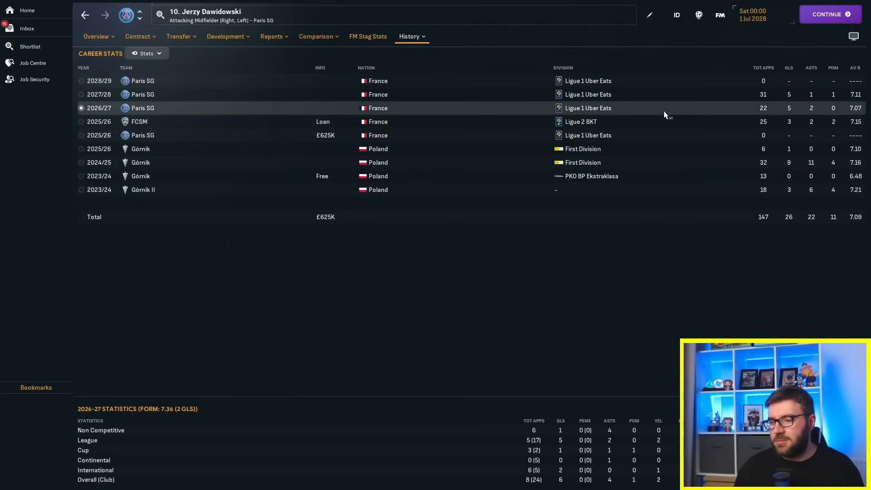
{"action": "mouse_move", "coordinate": [651, 104]}
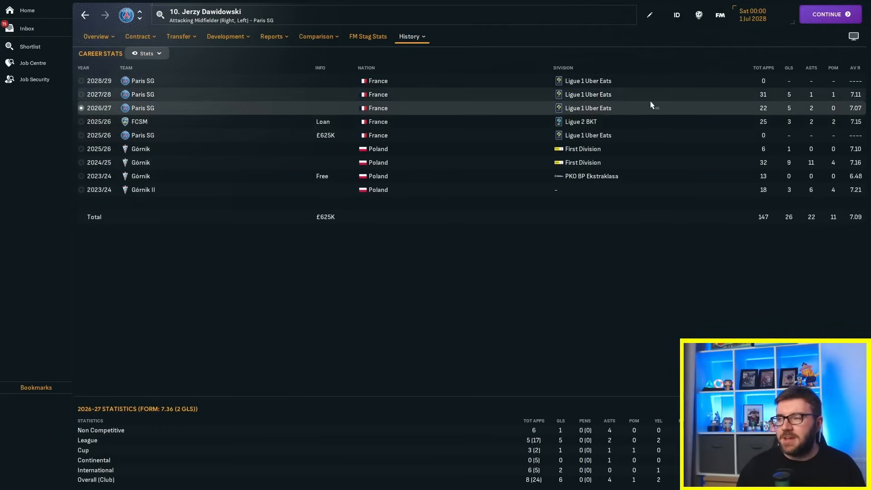
{"action": "left_click", "coordinate": [101, 94]}
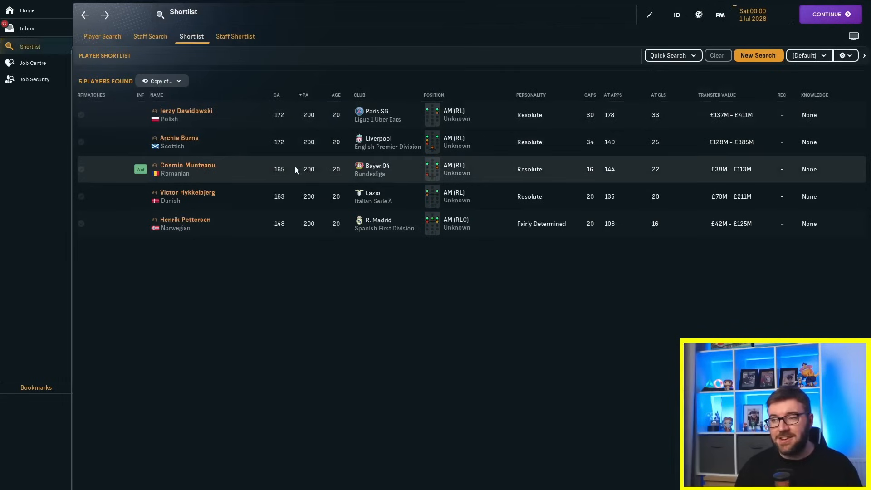
{"action": "mouse_move", "coordinate": [271, 133]}
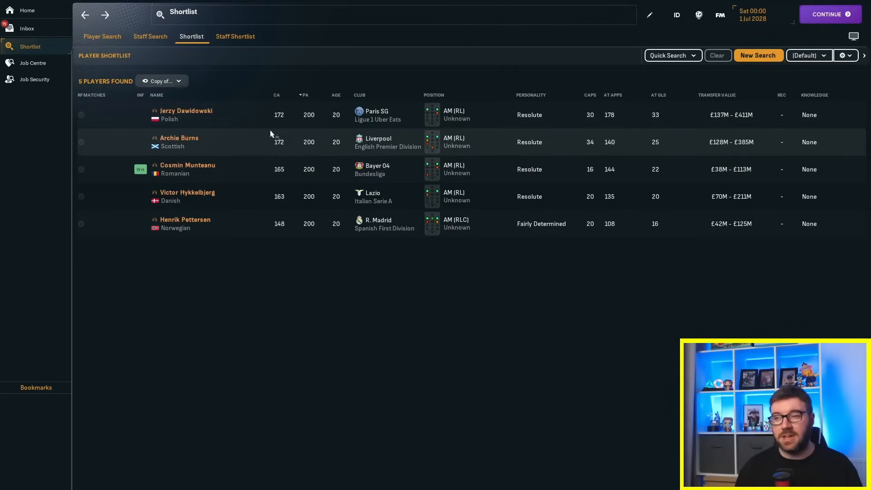
{"action": "left_click", "coordinate": [186, 111]}
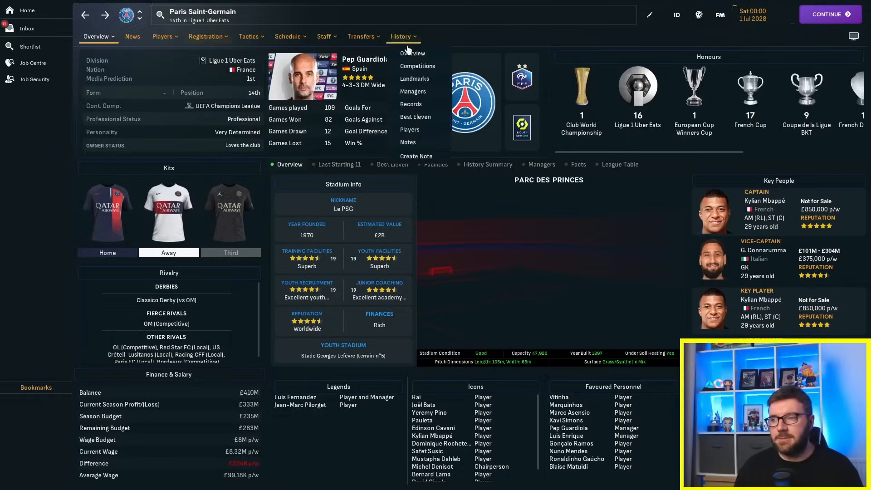
Step: Browse PSG's manager history, following Luis Enrique and Unai Emery to Liverpool and Spain
{"action": "left_click", "coordinate": [412, 91]}
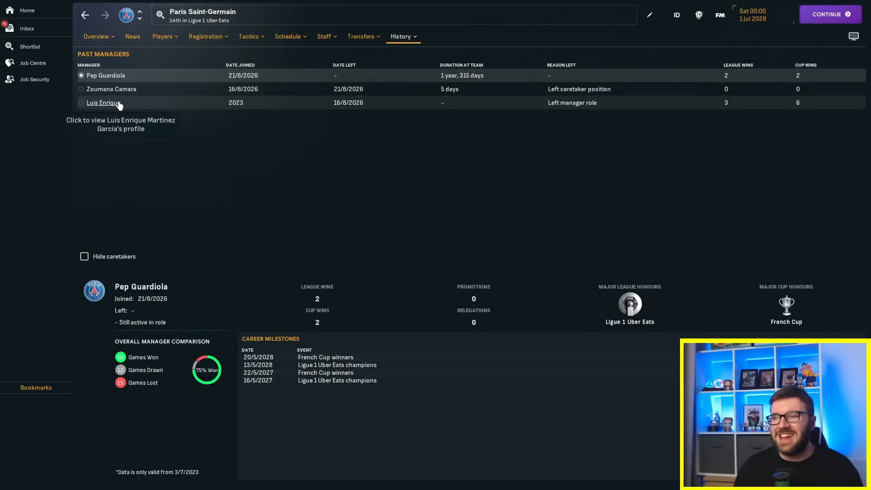
{"action": "left_click", "coordinate": [104, 102]}
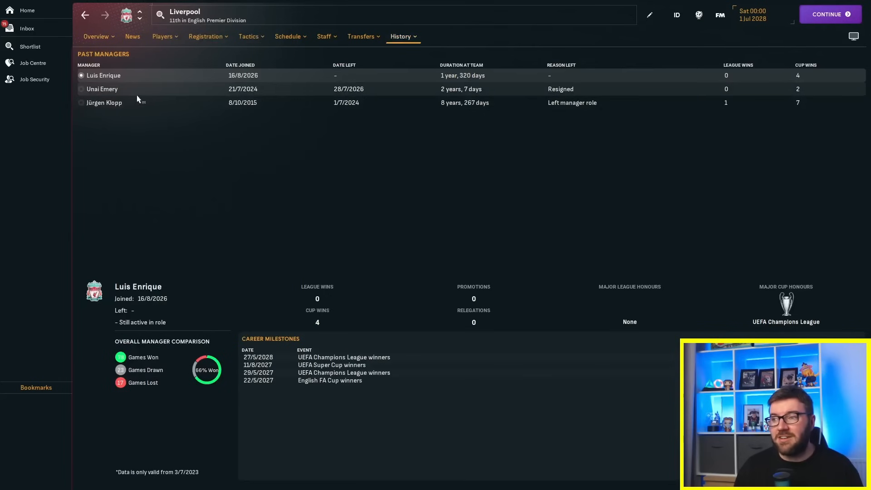
{"action": "left_click", "coordinate": [102, 89]}
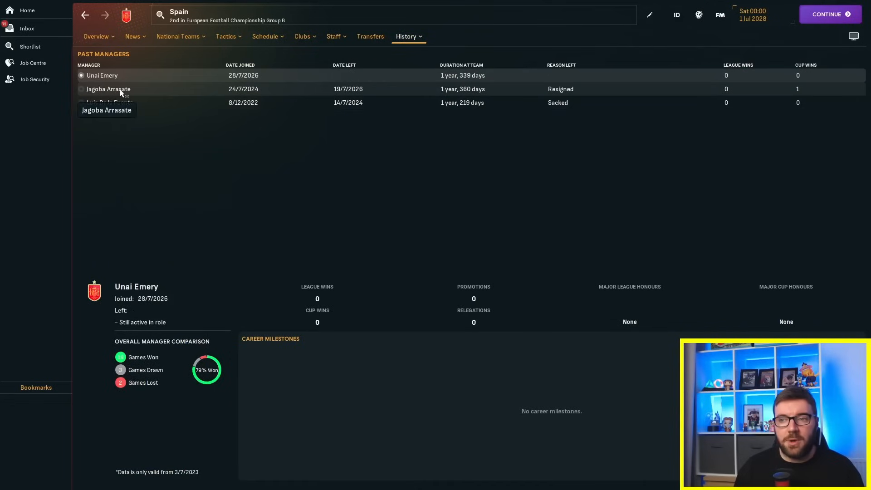
{"action": "left_click", "coordinate": [108, 89]}
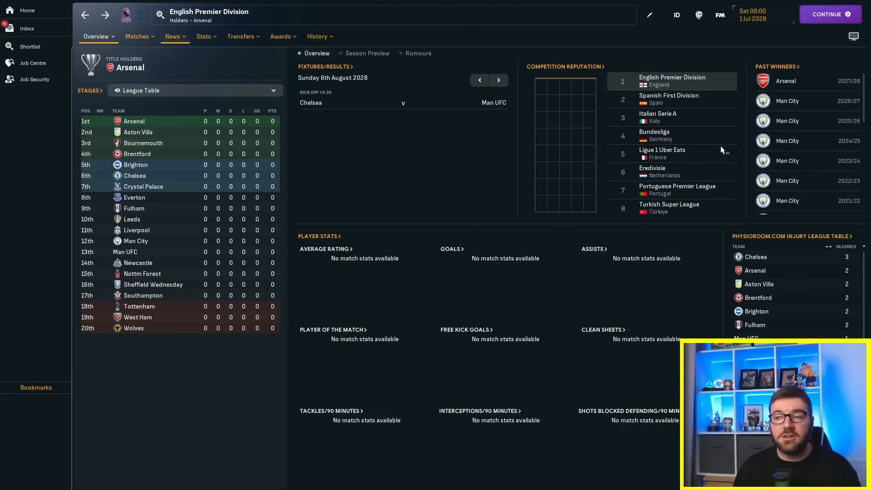
Step: Check the managers' job security table and return to the player shortlist
{"action": "left_click", "coordinate": [35, 79]}
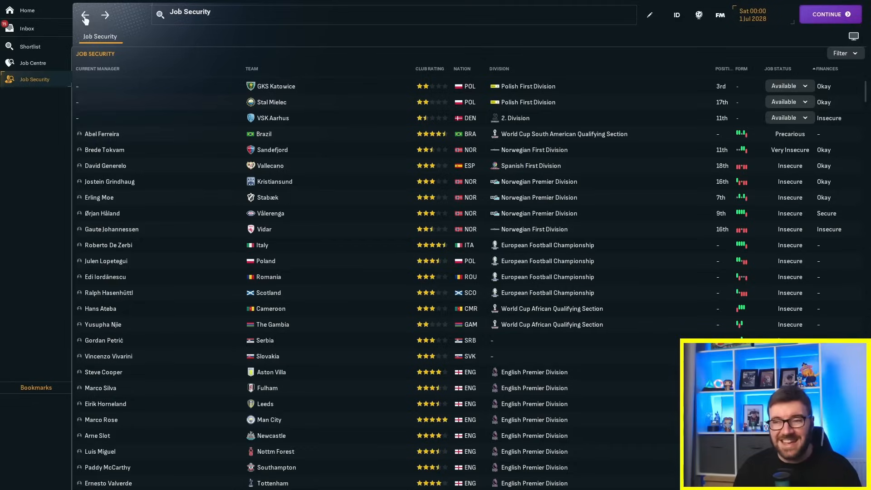
{"action": "left_click", "coordinate": [30, 46]}
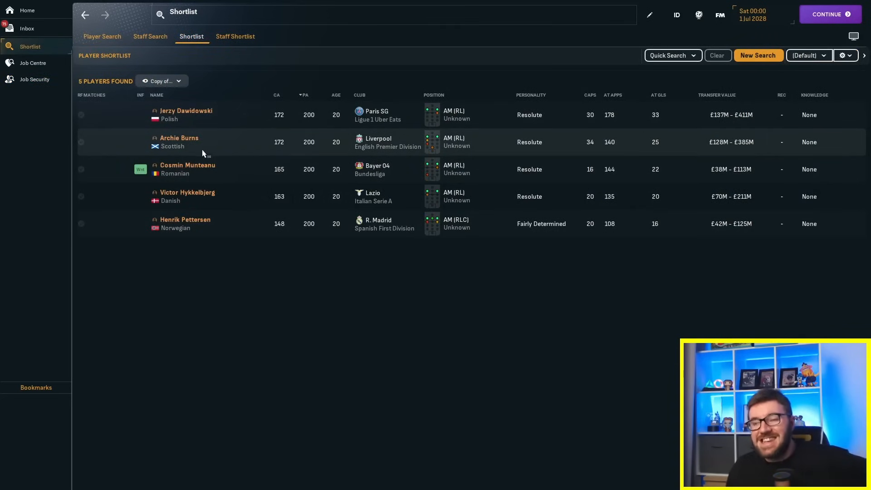
Step: View Archie Burns's Liverpool career statistics including 2027/28, then move on to the next profile
{"action": "left_click", "coordinate": [178, 137]}
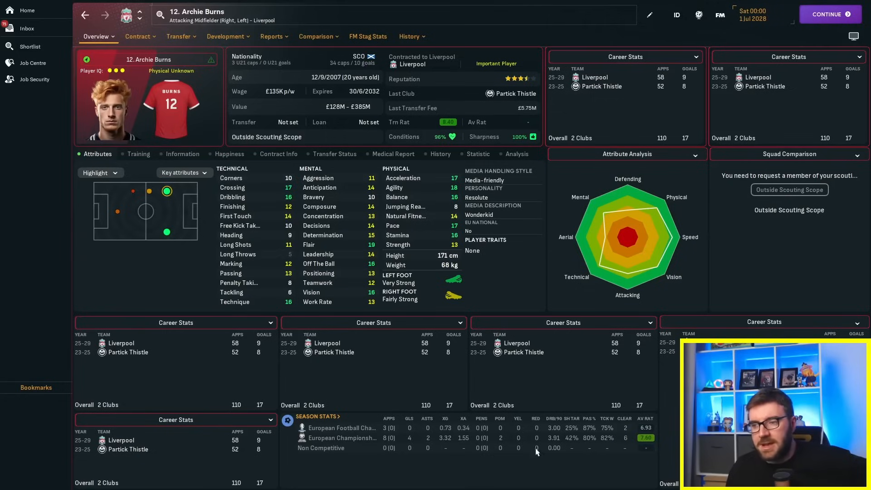
{"action": "mouse_move", "coordinate": [343, 221]}
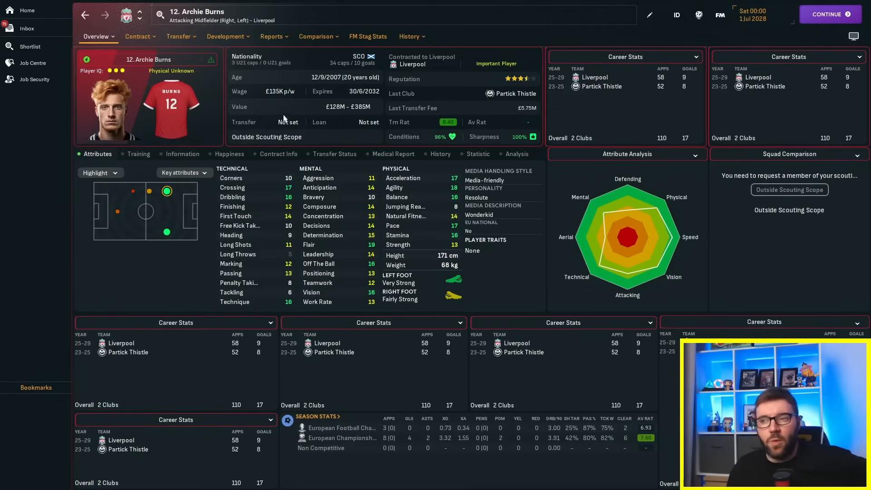
{"action": "left_click", "coordinate": [409, 36]}
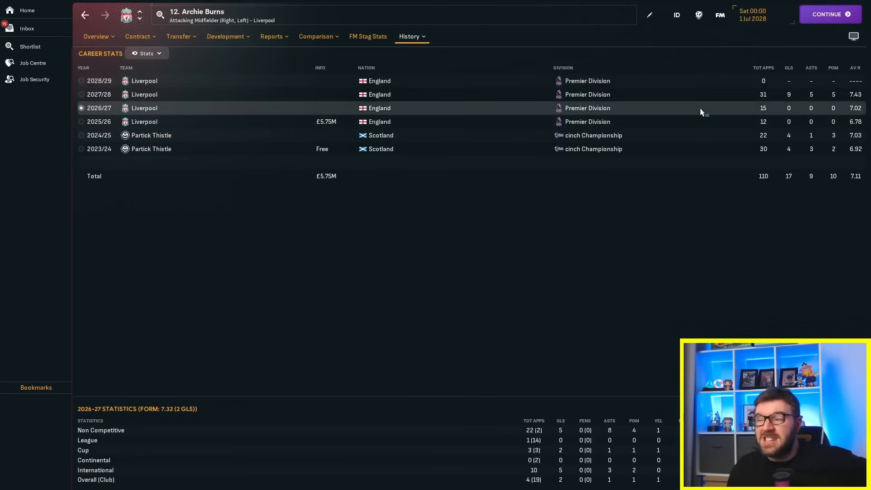
{"action": "mouse_move", "coordinate": [818, 119]}
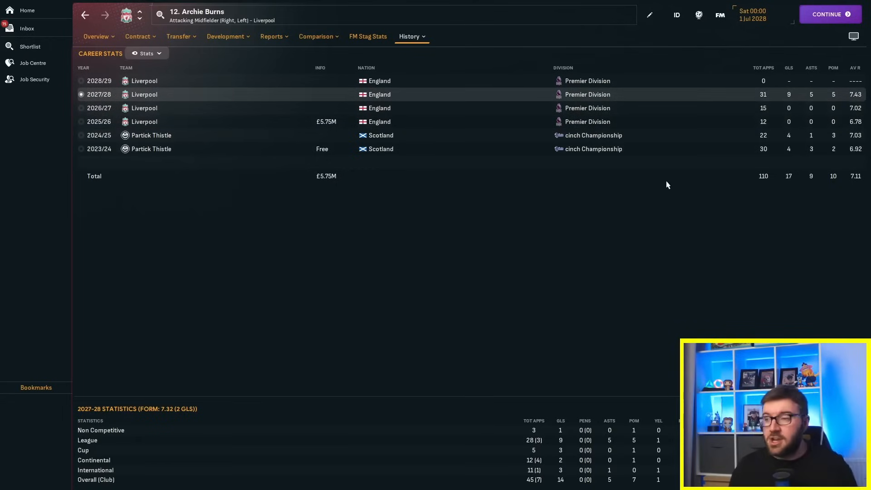
{"action": "mouse_move", "coordinate": [781, 113]}
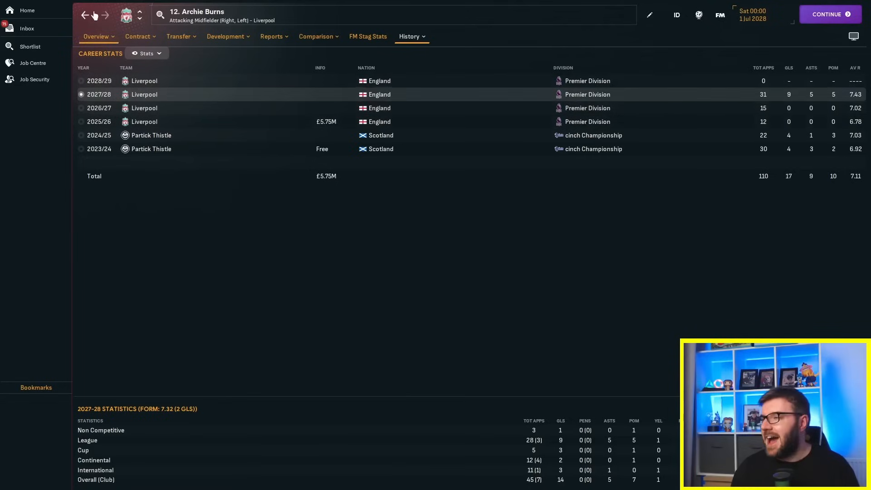
{"action": "left_click", "coordinate": [97, 37]}
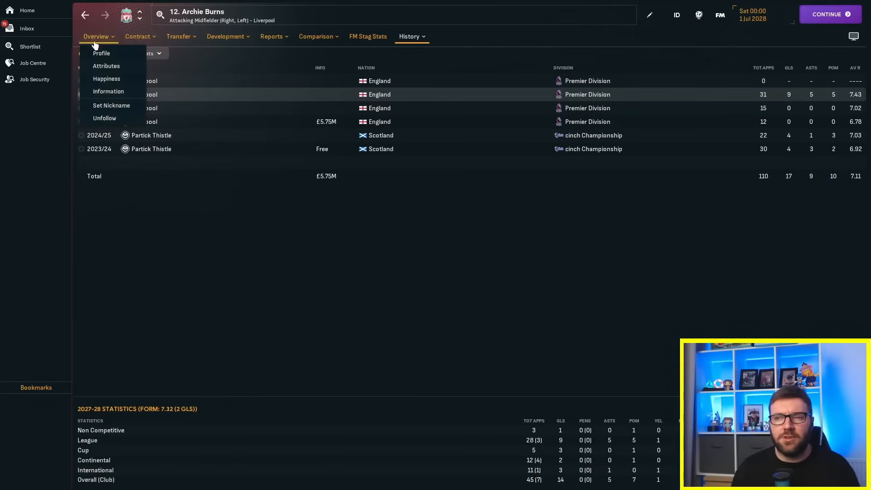
{"action": "left_click", "coordinate": [102, 53]}
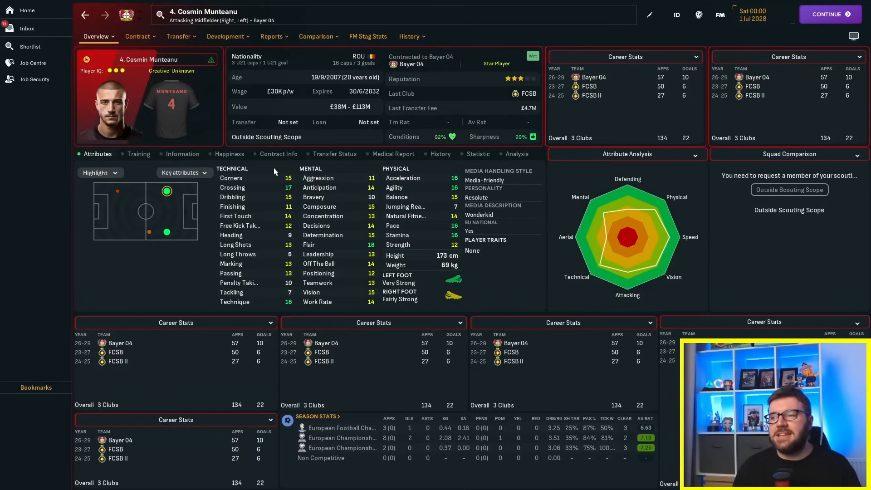
{"action": "mouse_move", "coordinate": [499, 39]}
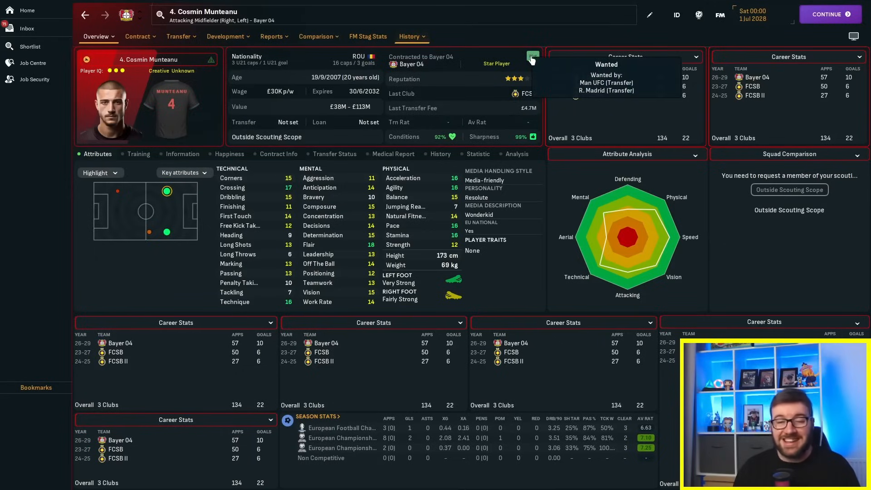
Step: View Cosmin Munteanu's Bayer 04 and FCSB career statistics, return to his overview and back to the shortlist
{"action": "left_click", "coordinate": [409, 36]}
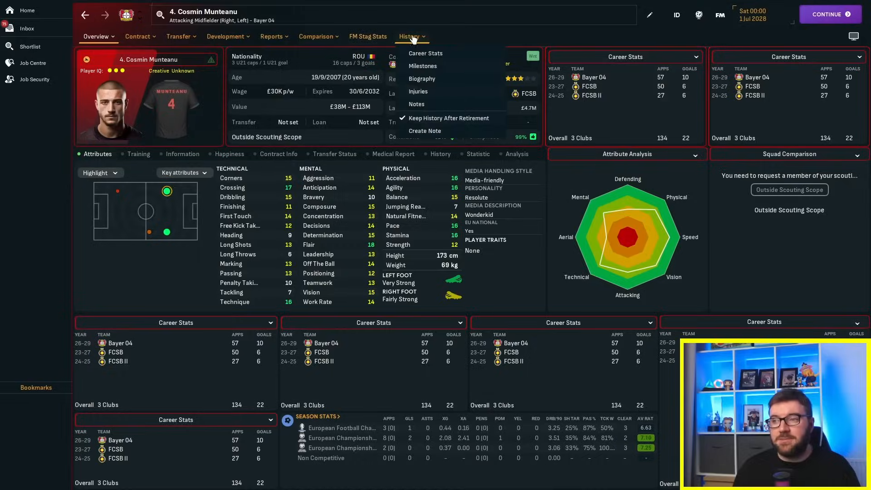
{"action": "left_click", "coordinate": [424, 53]}
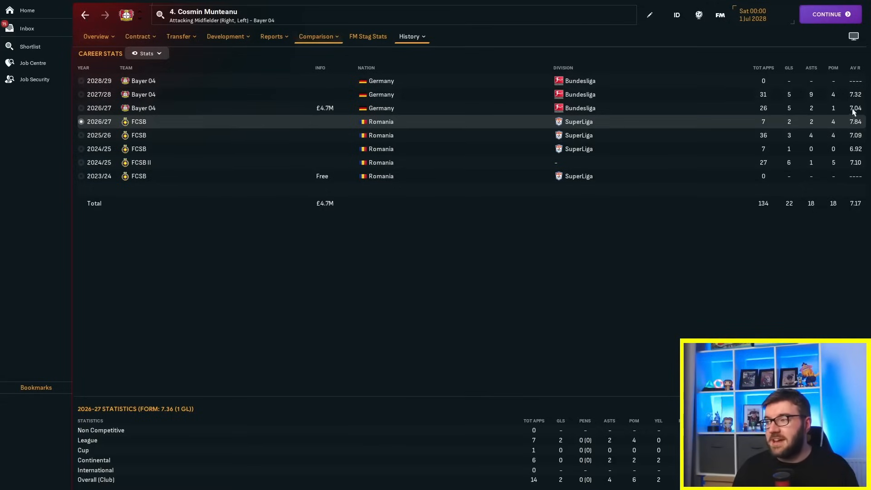
{"action": "mouse_move", "coordinate": [656, 145]}
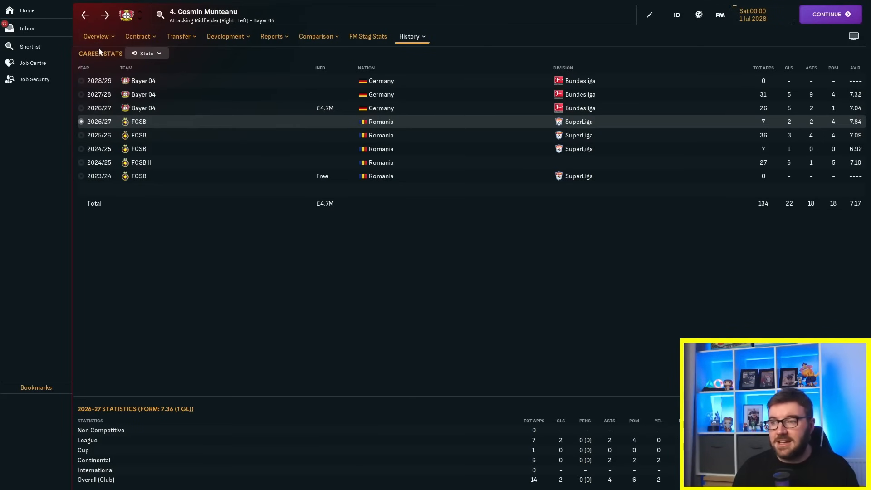
{"action": "left_click", "coordinate": [96, 37]}
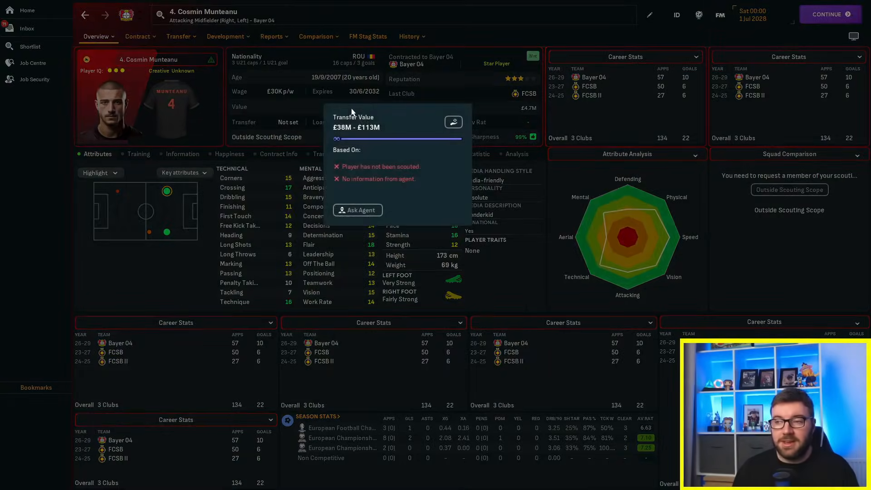
{"action": "mouse_move", "coordinate": [89, 21]}
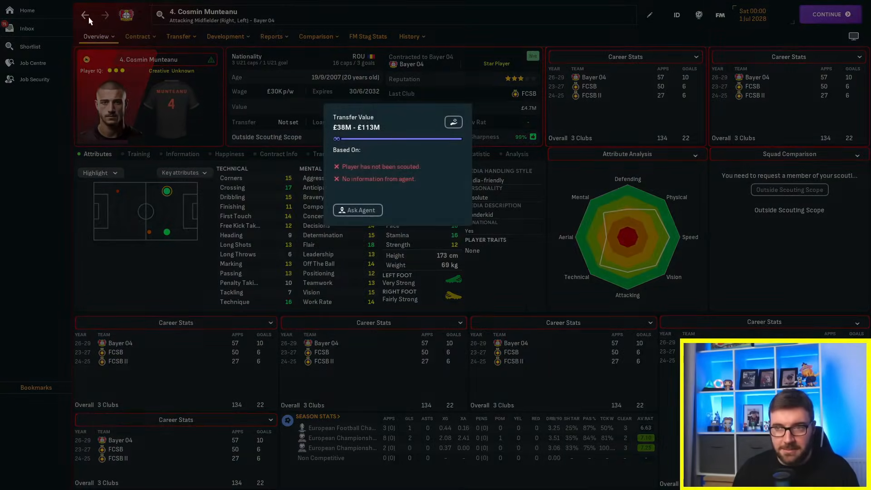
{"action": "left_click", "coordinate": [30, 46]}
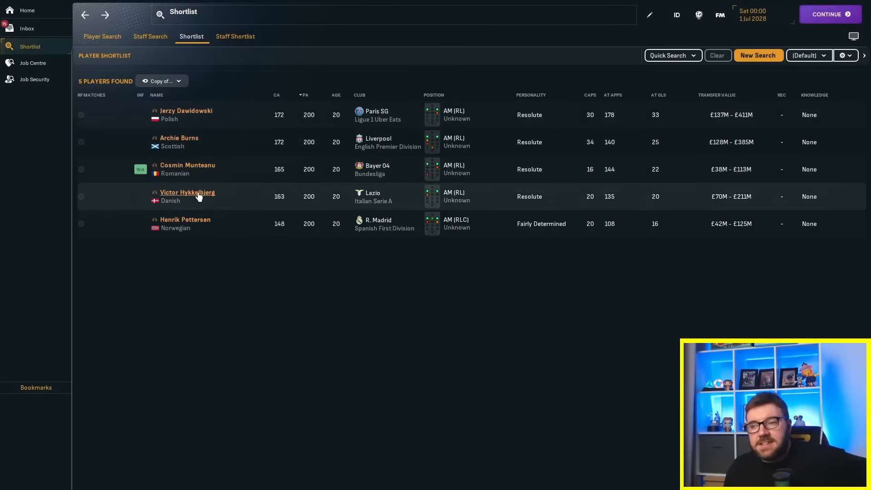
Step: View Victor Hykkelbjerg's Lazio career statistics with the 2027/28 Serie A season breakdown
{"action": "left_click", "coordinate": [187, 193]}
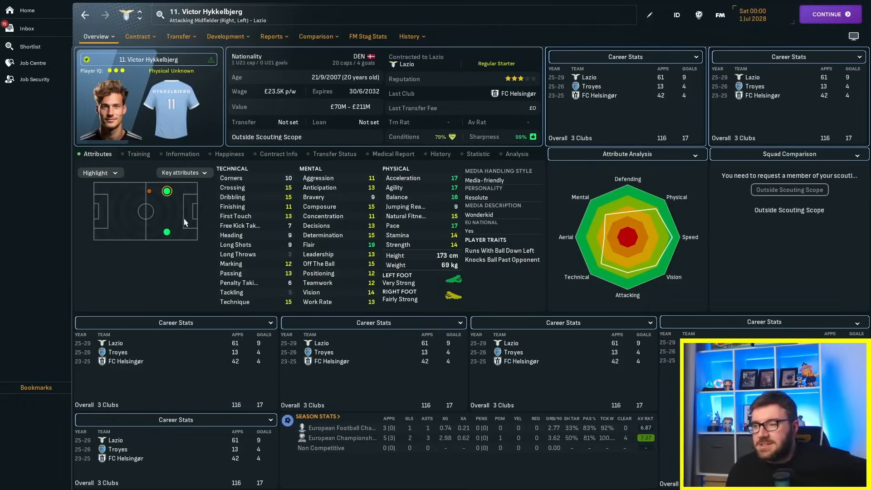
{"action": "left_click", "coordinate": [408, 36]}
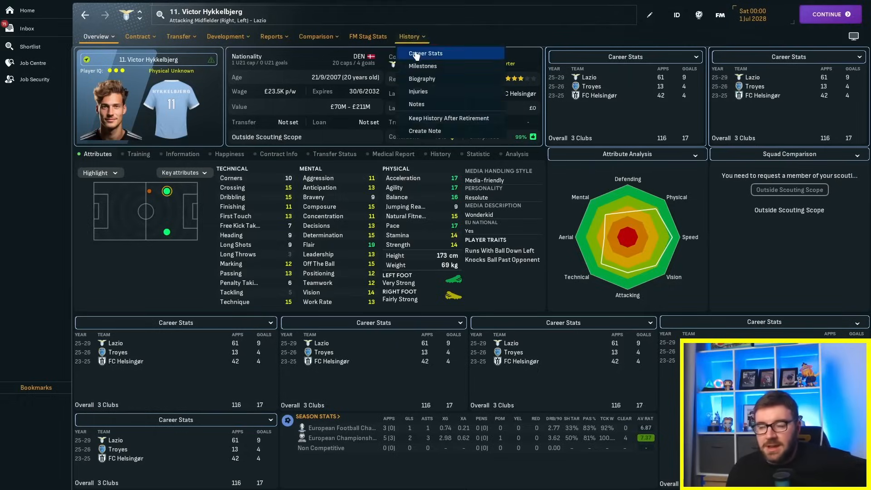
{"action": "left_click", "coordinate": [425, 53]}
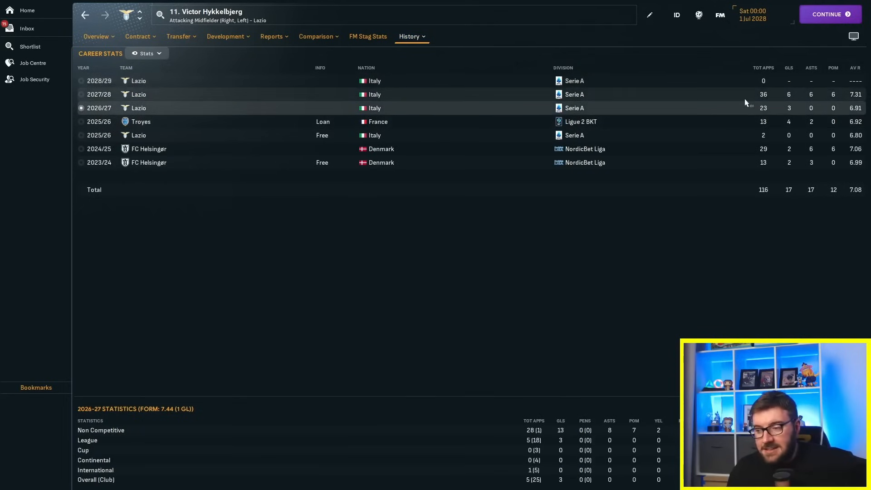
{"action": "mouse_move", "coordinate": [729, 100]}
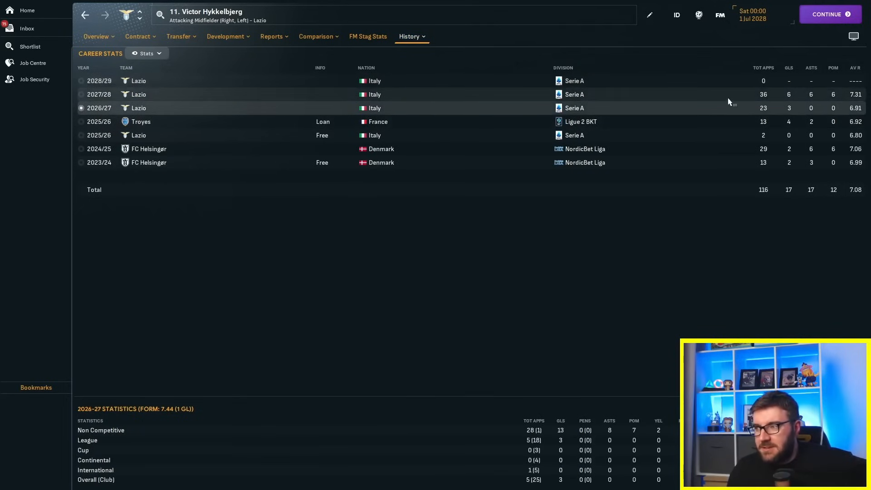
{"action": "left_click", "coordinate": [99, 94]}
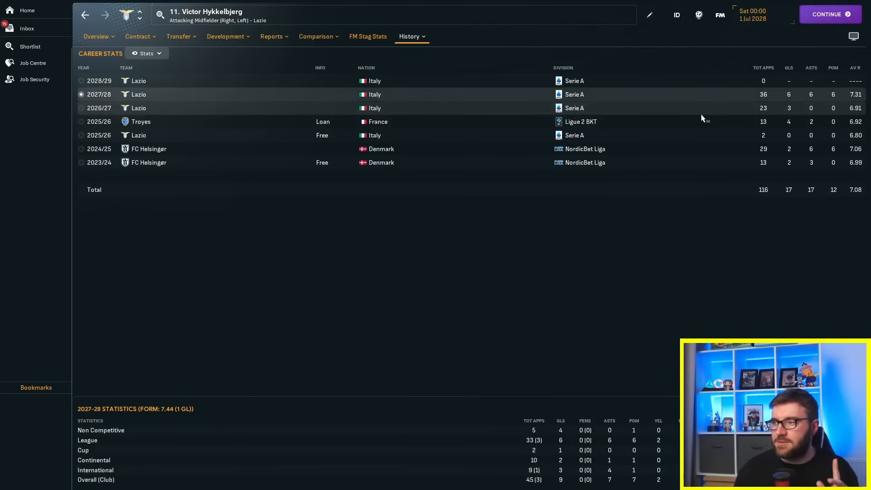
{"action": "mouse_move", "coordinate": [810, 107]}
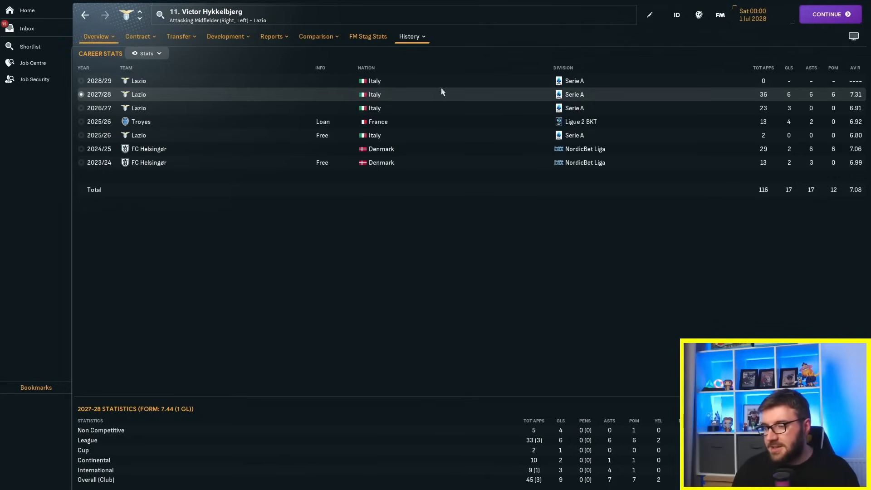
{"action": "mouse_move", "coordinate": [820, 205]}
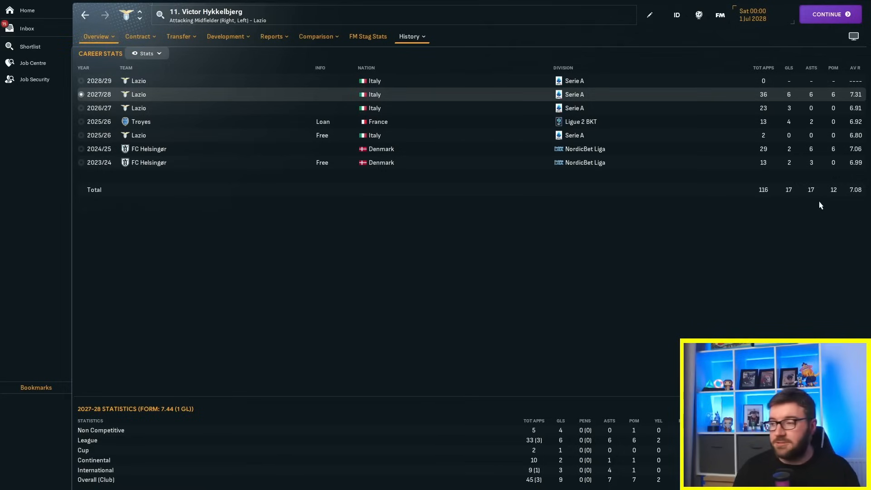
{"action": "mouse_move", "coordinate": [783, 206]}
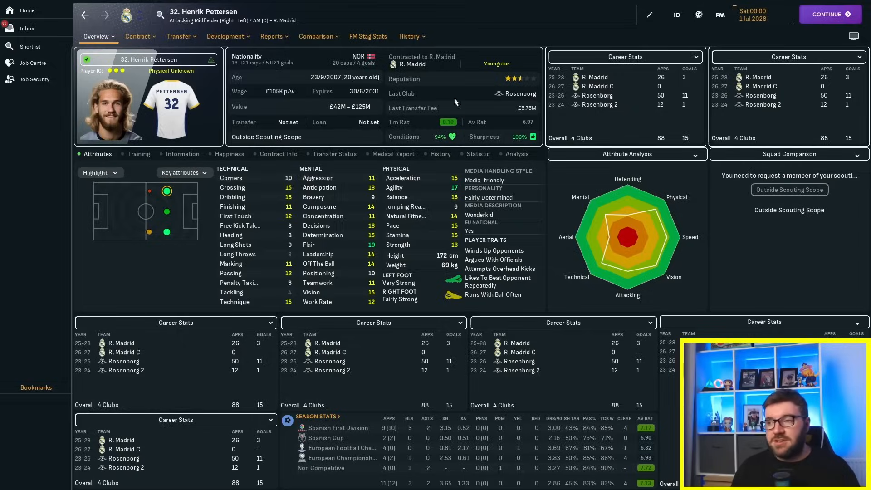
{"action": "left_click", "coordinate": [409, 37]}
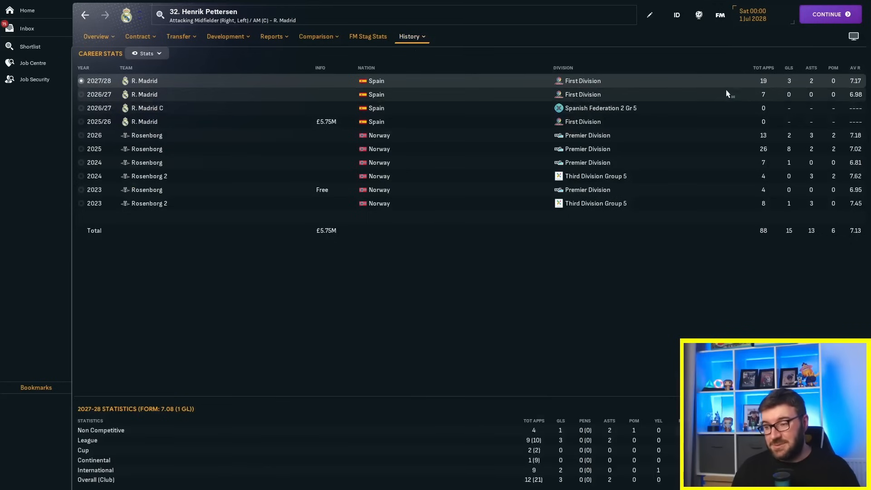
{"action": "left_click", "coordinate": [99, 94]}
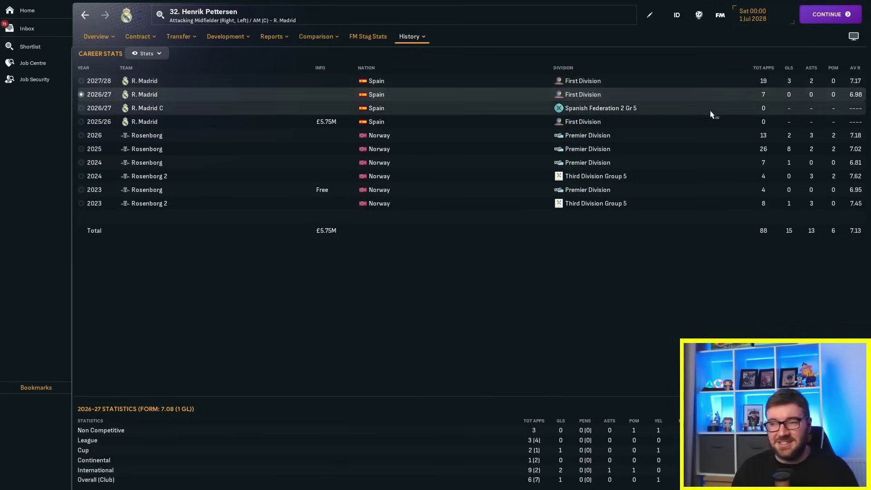
{"action": "left_click", "coordinate": [30, 47]}
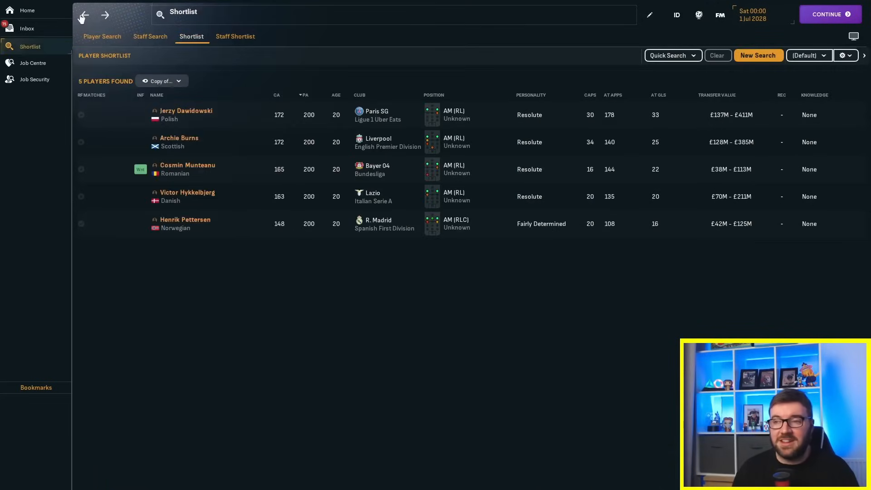
{"action": "mouse_move", "coordinate": [199, 372]}
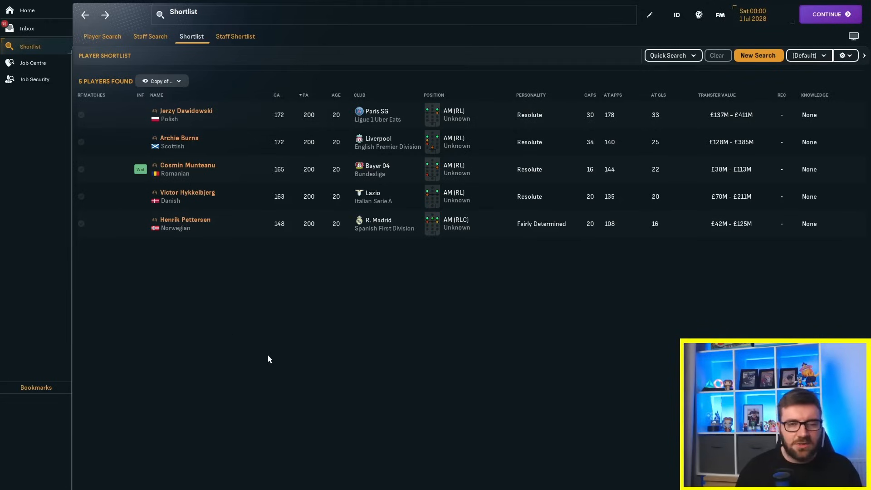
{"action": "mouse_move", "coordinate": [375, 230]}
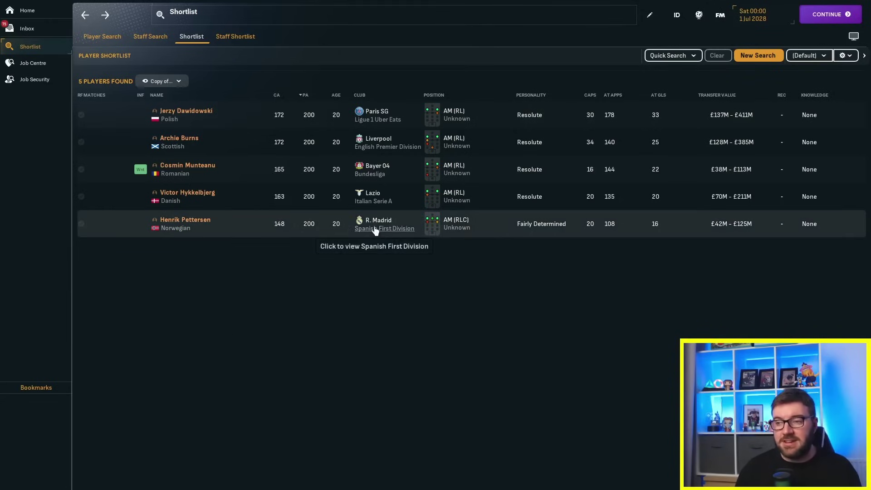
{"action": "left_click", "coordinate": [385, 228]}
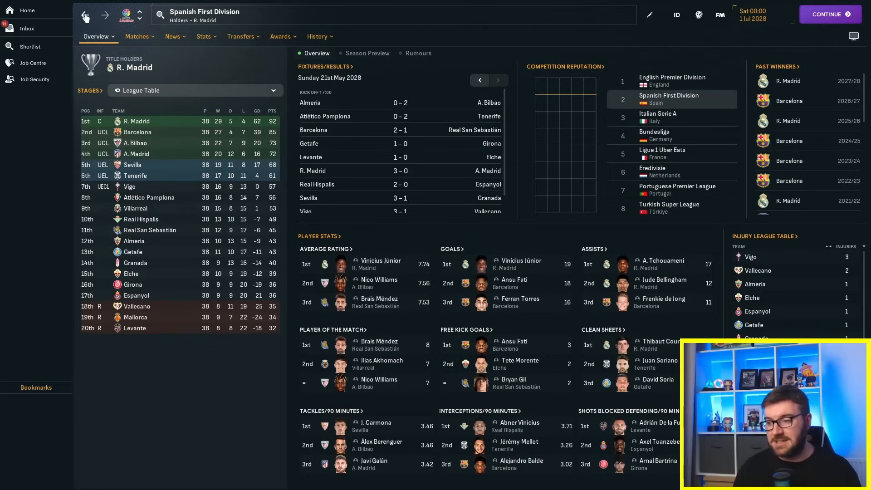
{"action": "left_click", "coordinate": [30, 46]}
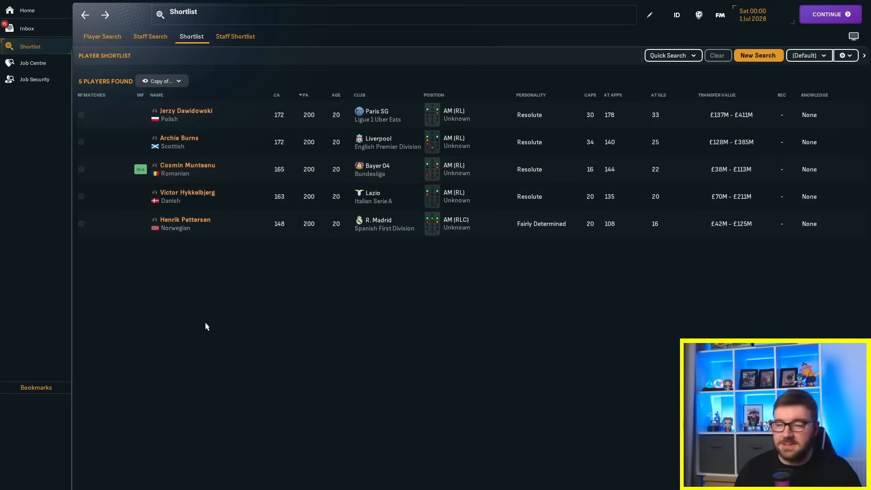
{"action": "mouse_move", "coordinate": [203, 335]}
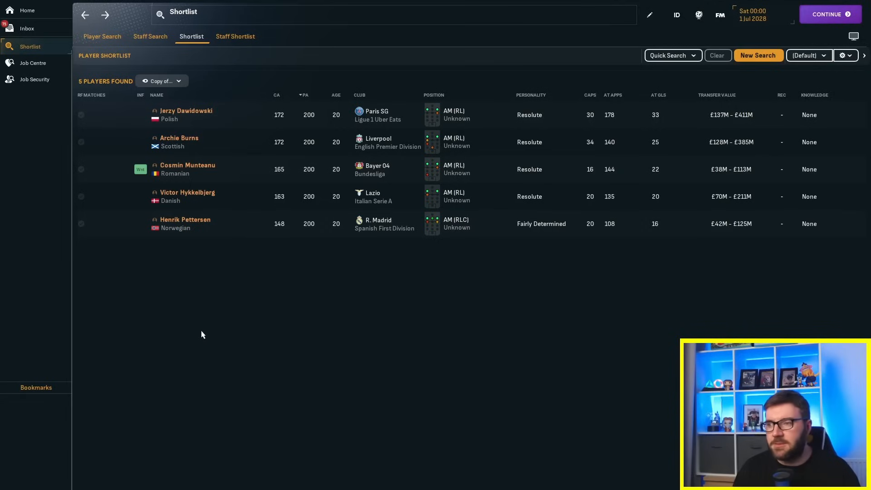
{"action": "mouse_move", "coordinate": [177, 308]}
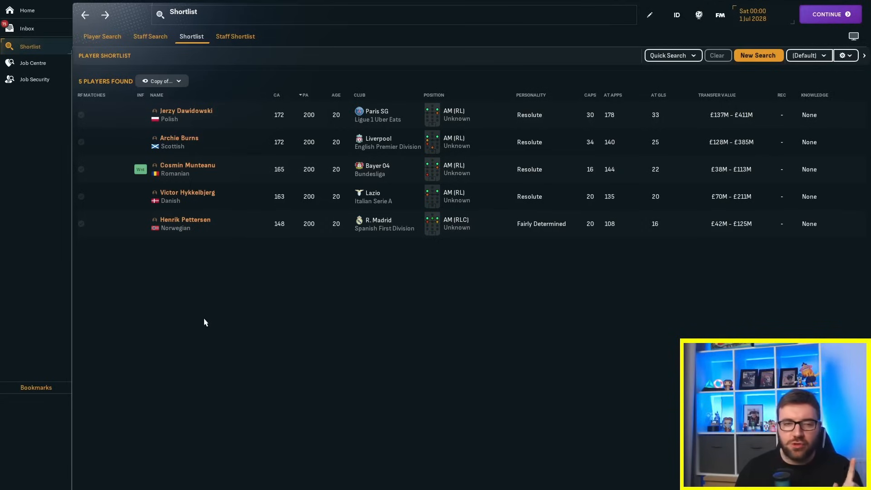
{"action": "mouse_move", "coordinate": [211, 308]}
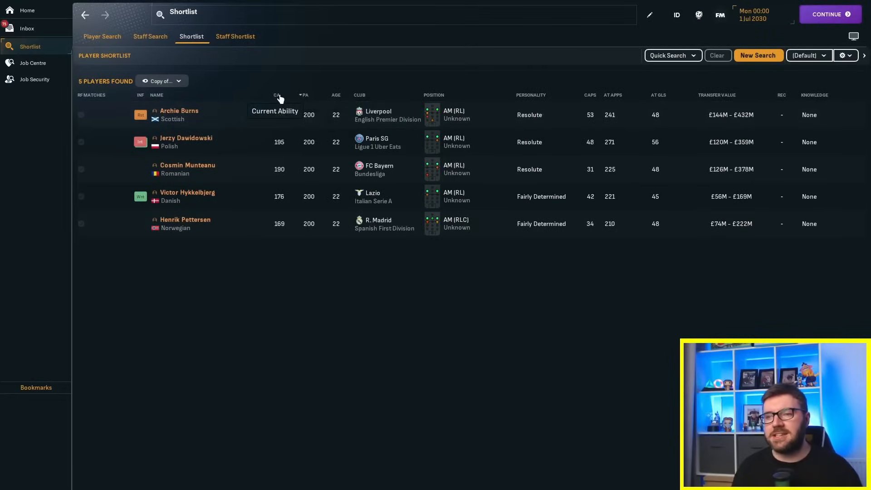
Step: Check Archie Burns's career history and the full 2029/30 Premier Division table with Liverpool's title
{"action": "left_click", "coordinate": [178, 109]}
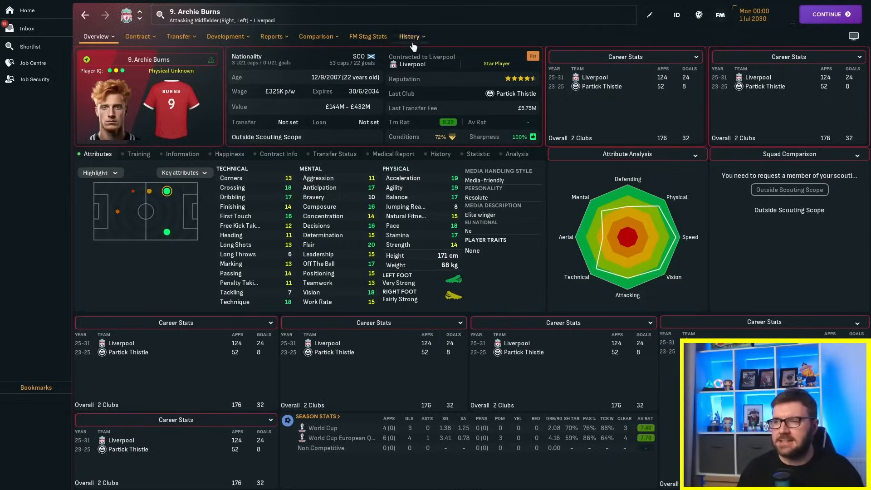
{"action": "left_click", "coordinate": [408, 36]}
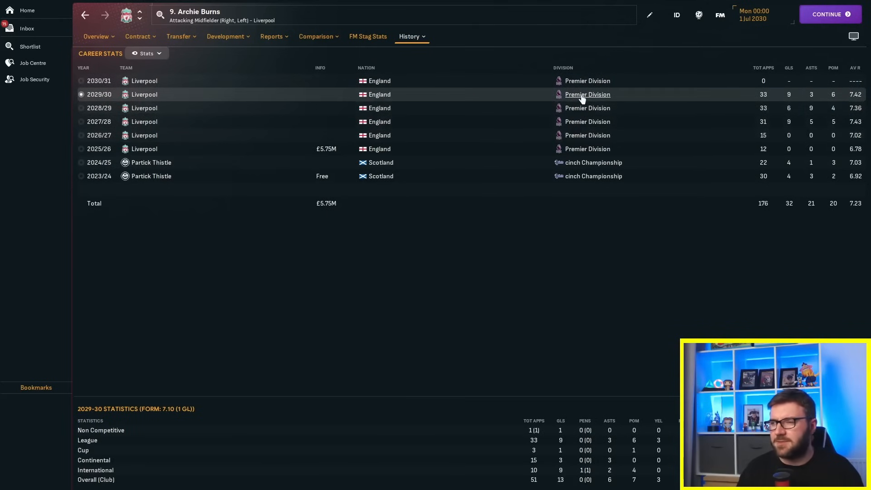
{"action": "left_click", "coordinate": [588, 95]}
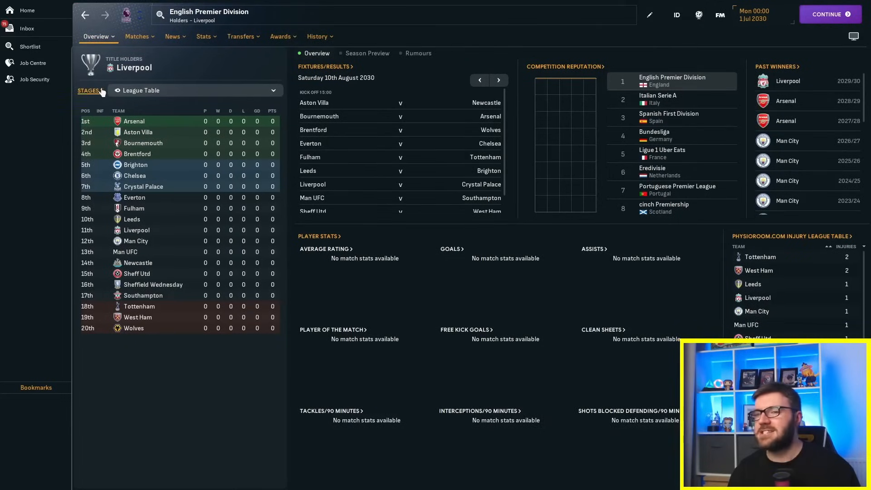
{"action": "left_click", "coordinate": [89, 89]}
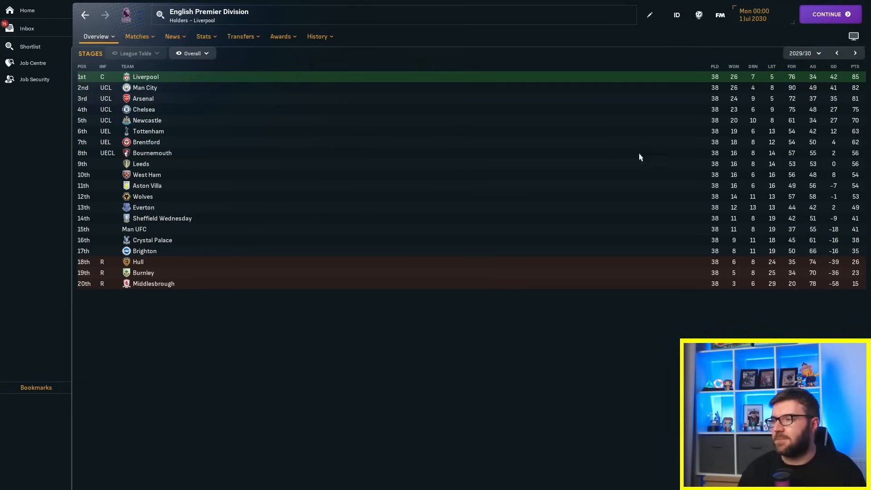
Step: View the league's award winners, switching to Players' Young Player and then another award type
{"action": "left_click", "coordinate": [281, 36]}
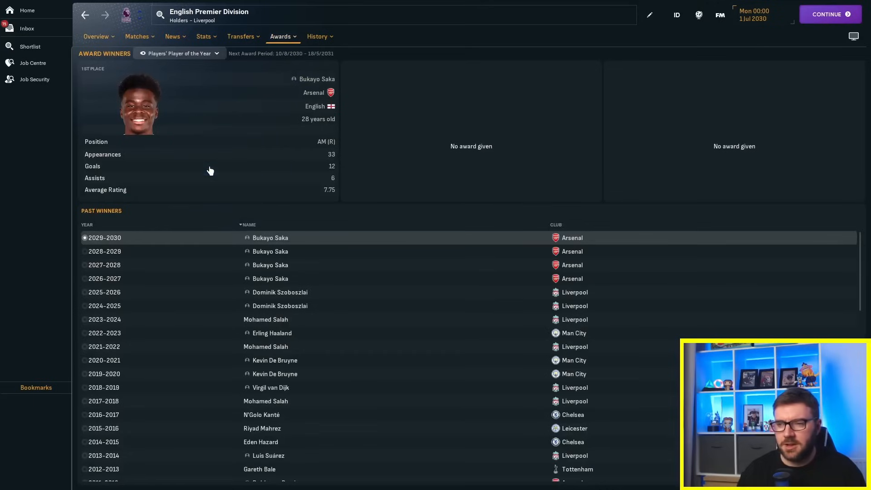
{"action": "left_click", "coordinate": [179, 53]}
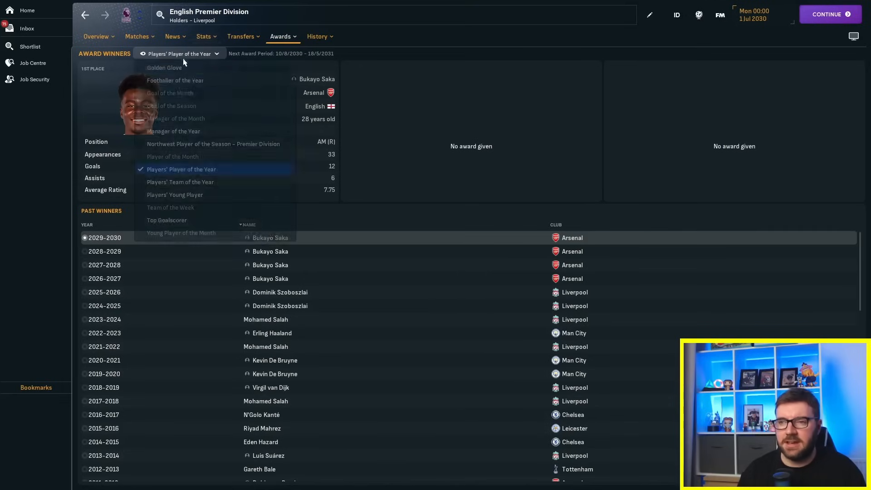
{"action": "left_click", "coordinate": [175, 194]}
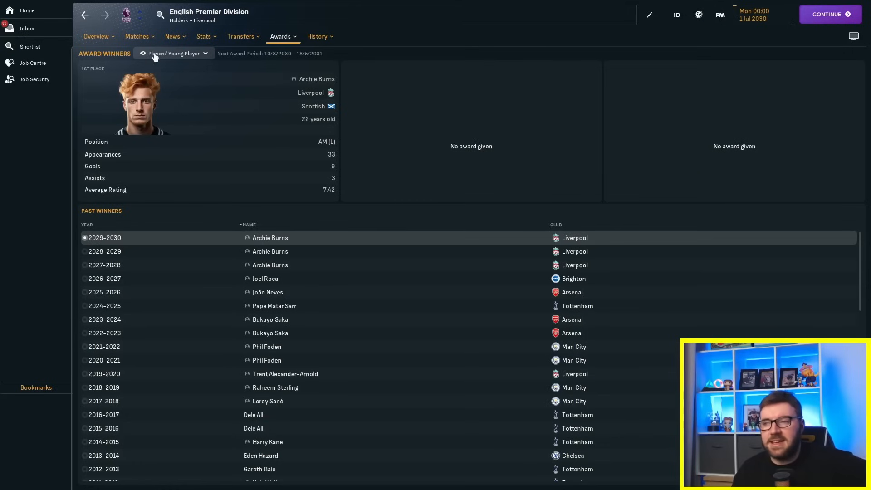
{"action": "left_click", "coordinate": [174, 53]}
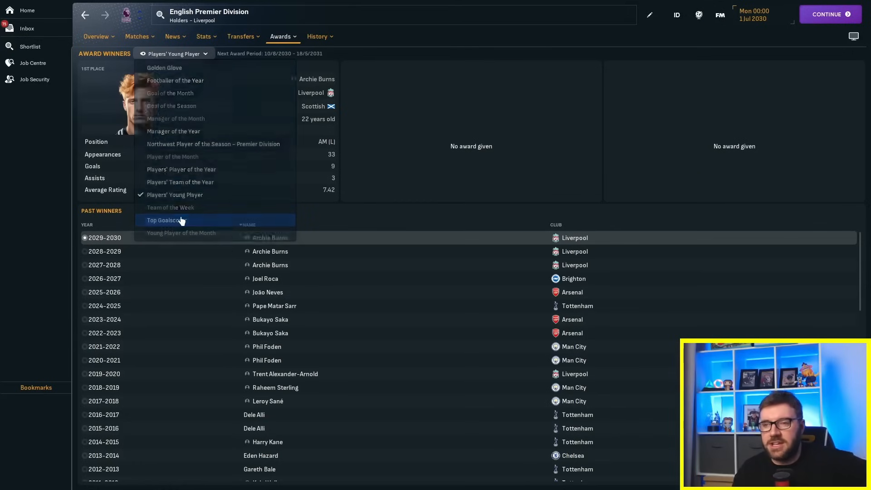
{"action": "left_click", "coordinate": [166, 220]}
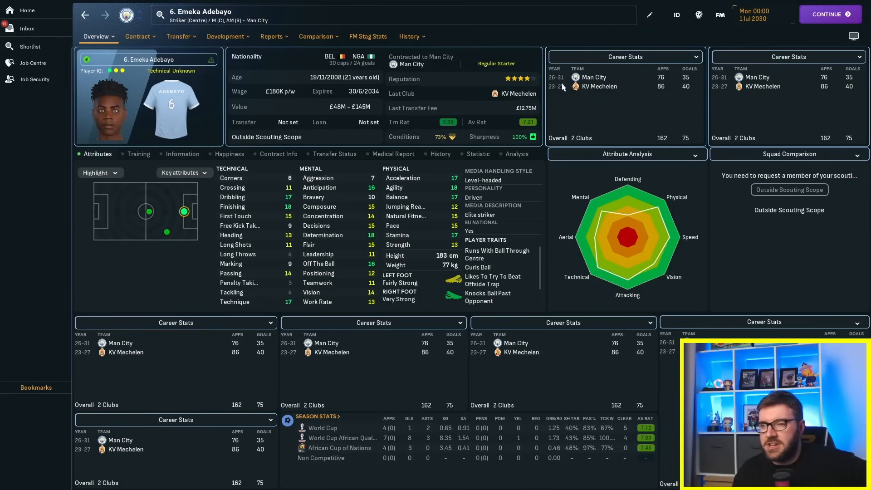
{"action": "mouse_move", "coordinate": [517, 94]}
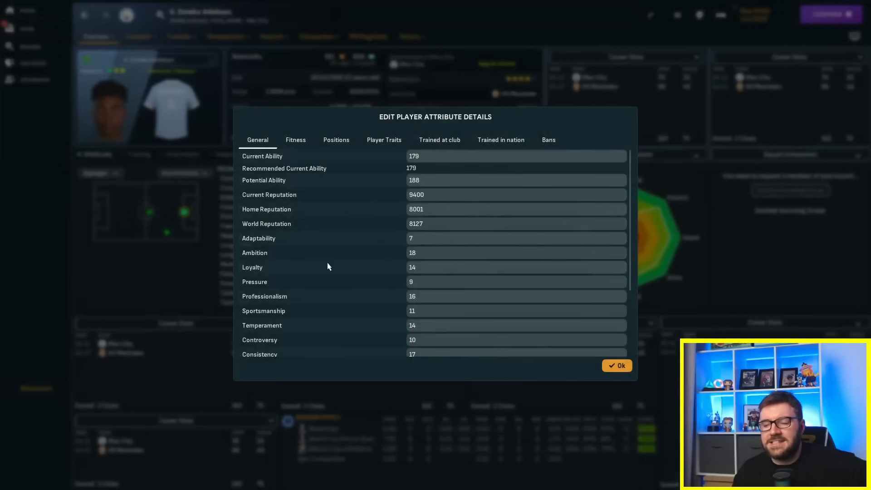
{"action": "mouse_move", "coordinate": [669, 383]}
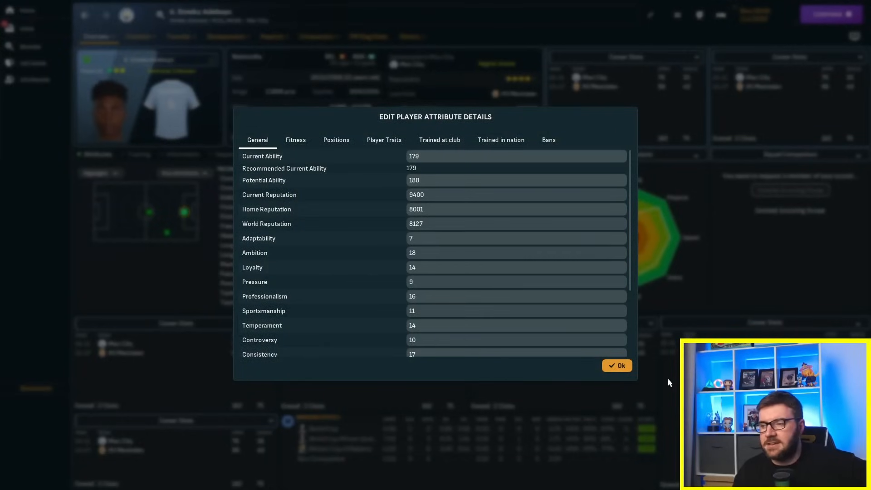
Step: Close Emeka Adebayo's attribute editor and return to the shortlist
{"action": "left_click", "coordinate": [617, 365]}
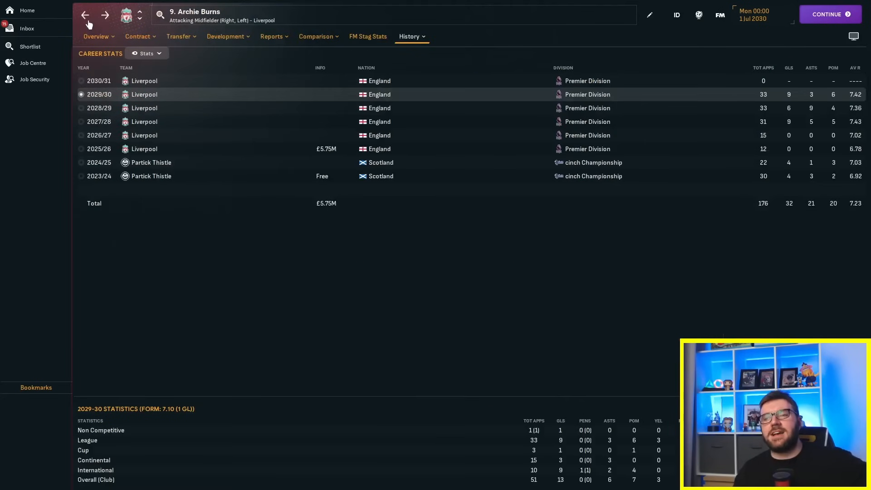
{"action": "left_click", "coordinate": [30, 47]}
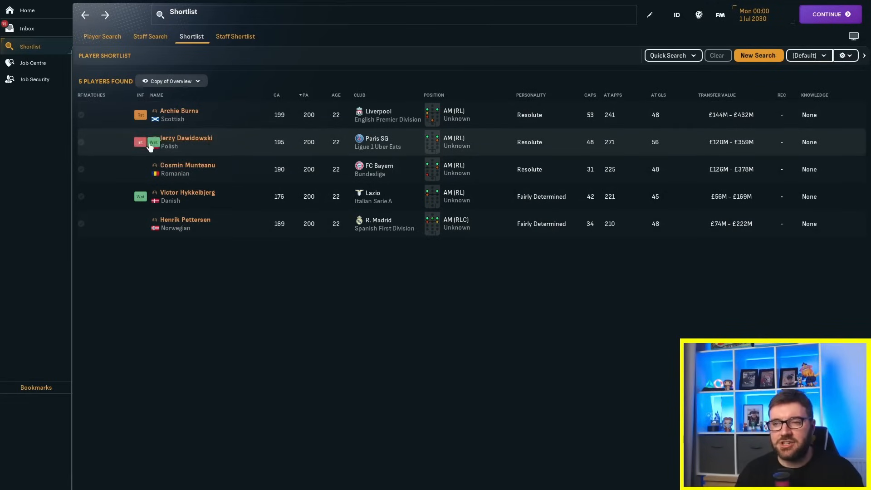
{"action": "mouse_move", "coordinate": [180, 143]}
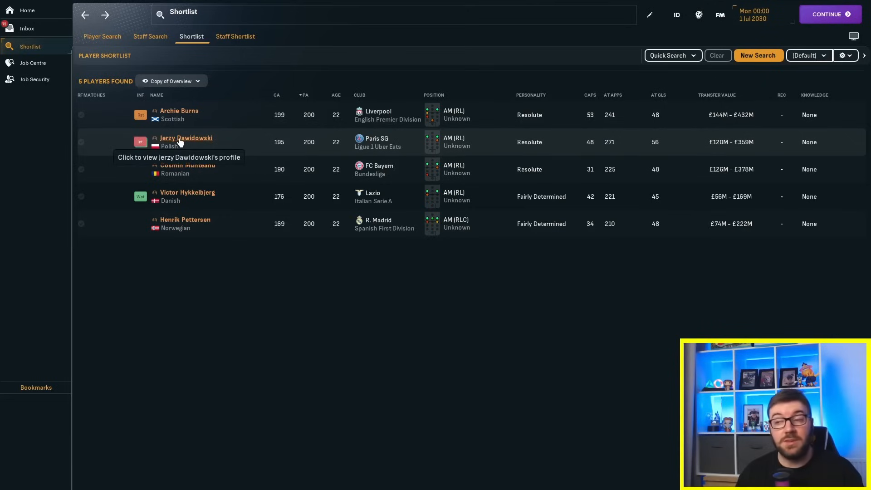
{"action": "left_click", "coordinate": [186, 138]}
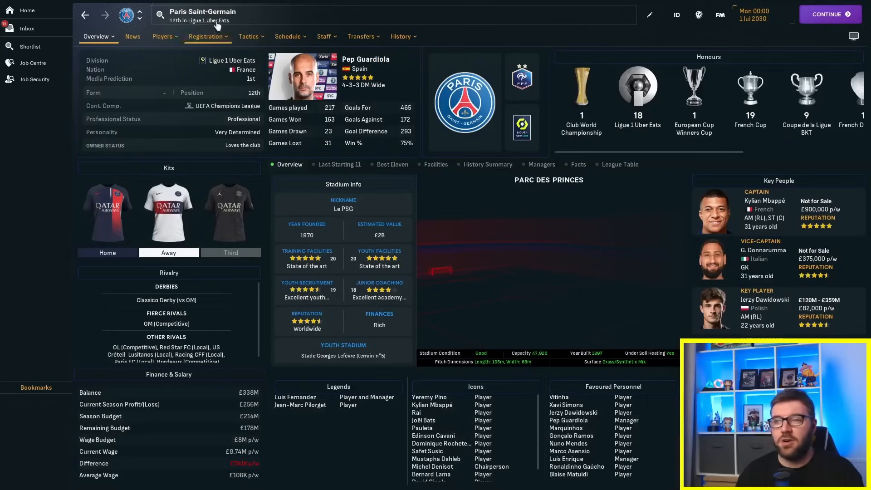
{"action": "left_click", "coordinate": [208, 20]}
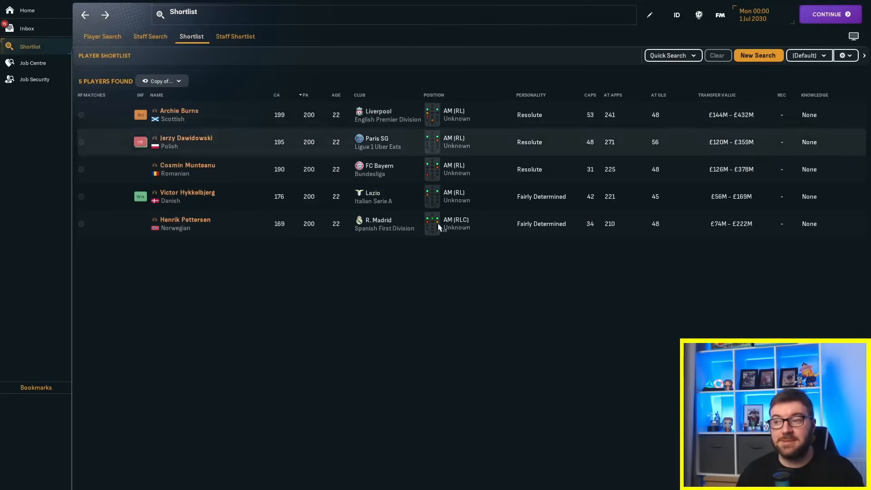
{"action": "mouse_move", "coordinate": [254, 196]}
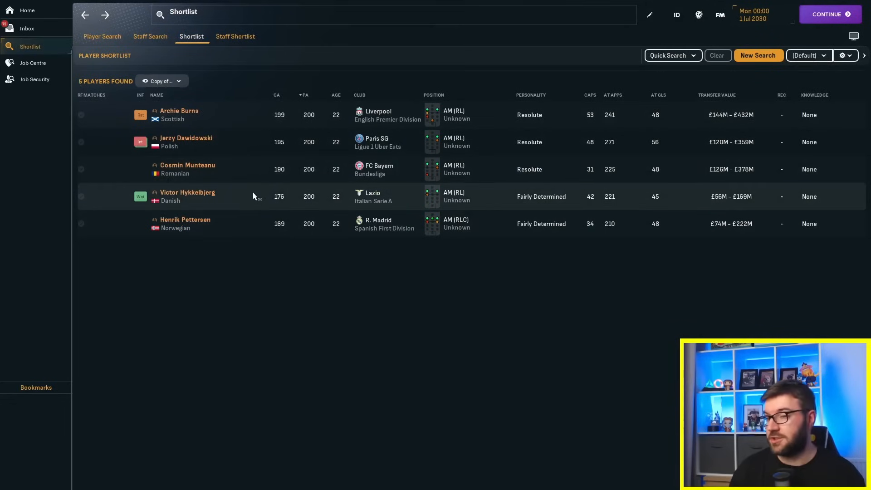
{"action": "mouse_move", "coordinate": [251, 180]}
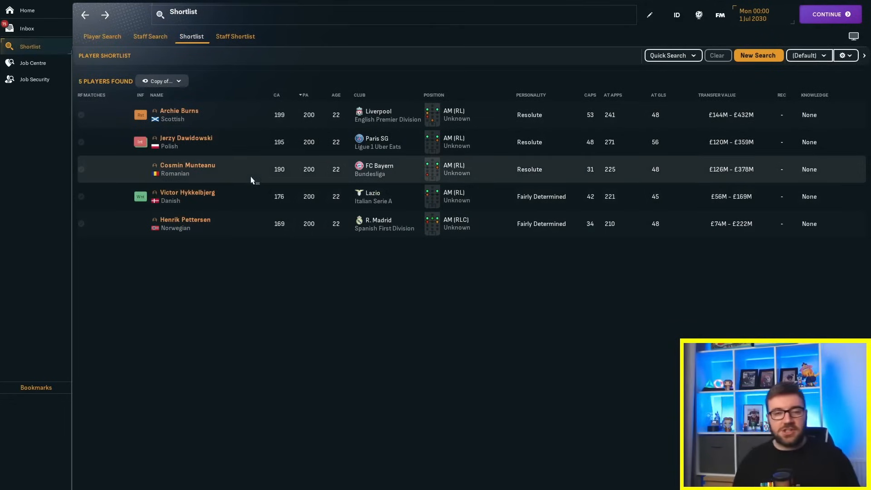
{"action": "mouse_move", "coordinate": [202, 171]}
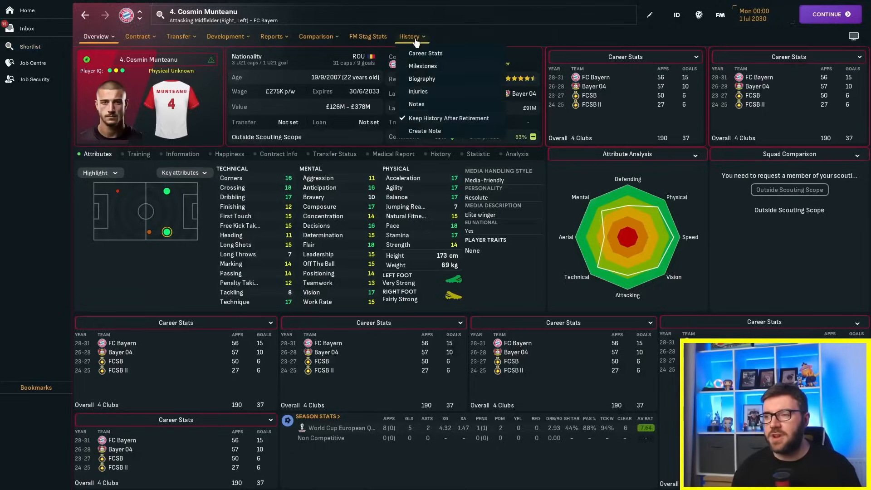
Step: Review Cosmin Munteanu's Bayern career stats and the Bundesliga table, stepping back one season
{"action": "left_click", "coordinate": [425, 52]}
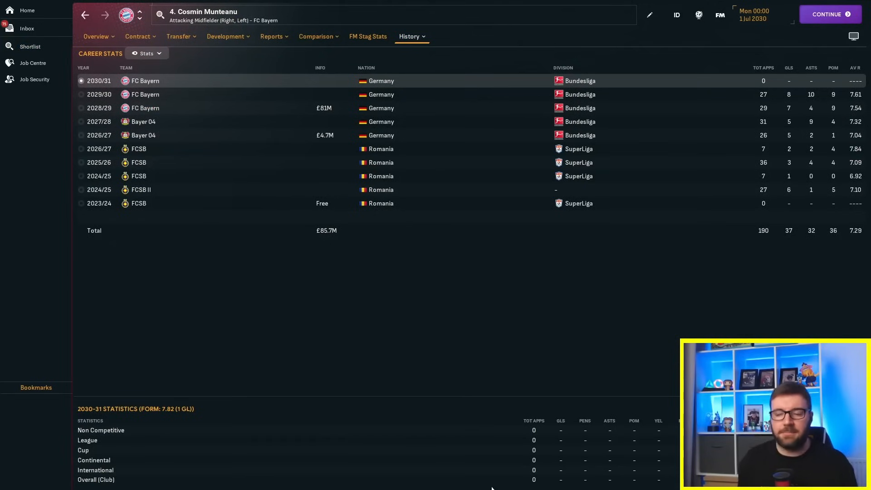
{"action": "mouse_move", "coordinate": [323, 109]}
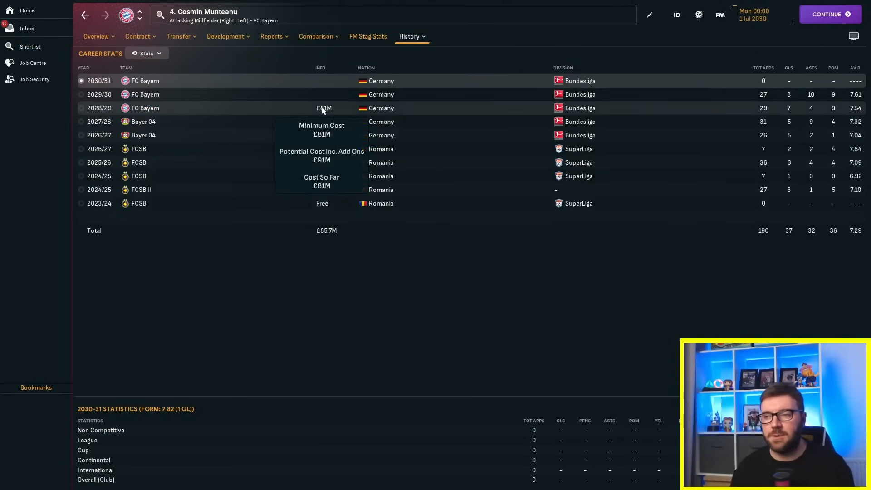
{"action": "mouse_move", "coordinate": [410, 401]}
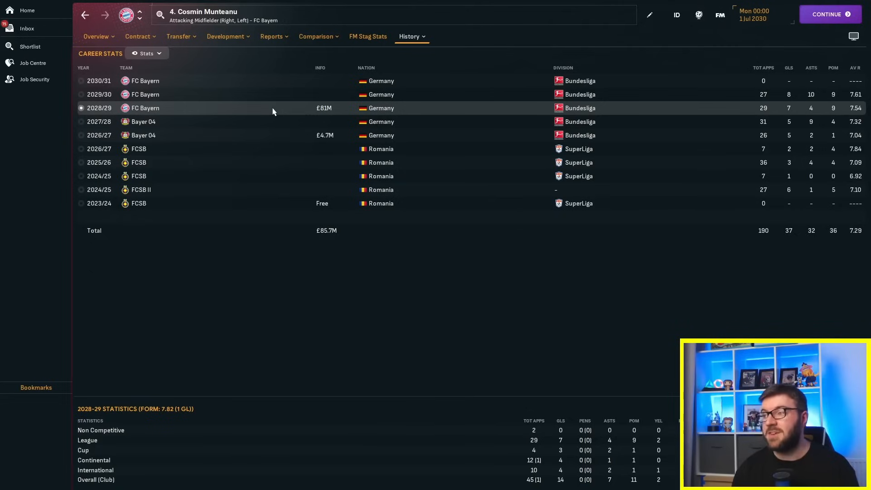
{"action": "mouse_move", "coordinate": [271, 105]}
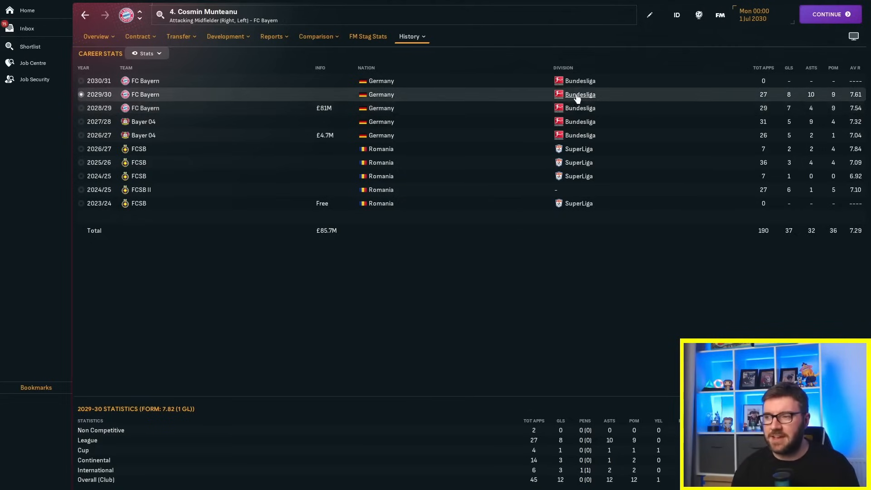
{"action": "left_click", "coordinate": [581, 95]}
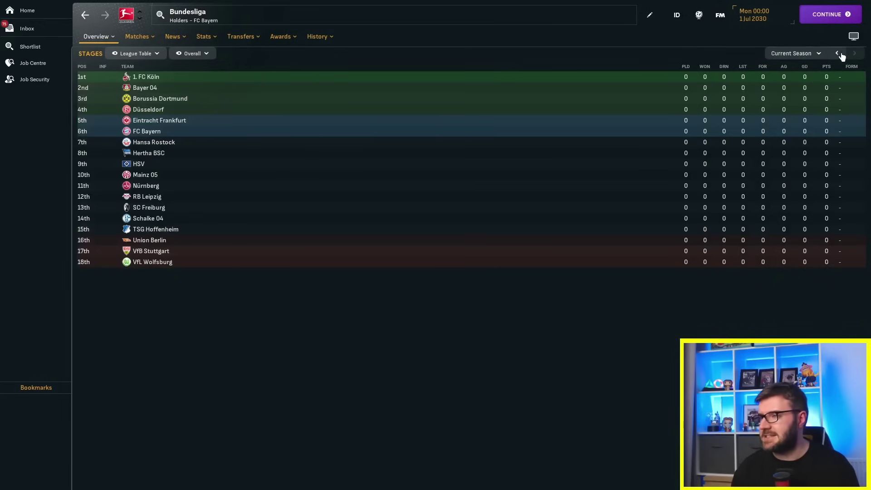
{"action": "left_click", "coordinate": [838, 52]}
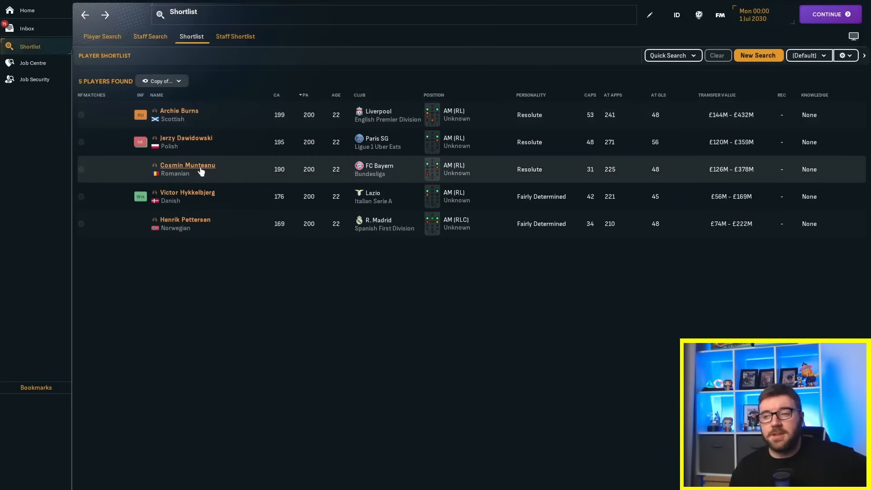
Step: Look over Cosmin Munteanu's player profile and return to the shortlist
{"action": "left_click", "coordinate": [187, 165]}
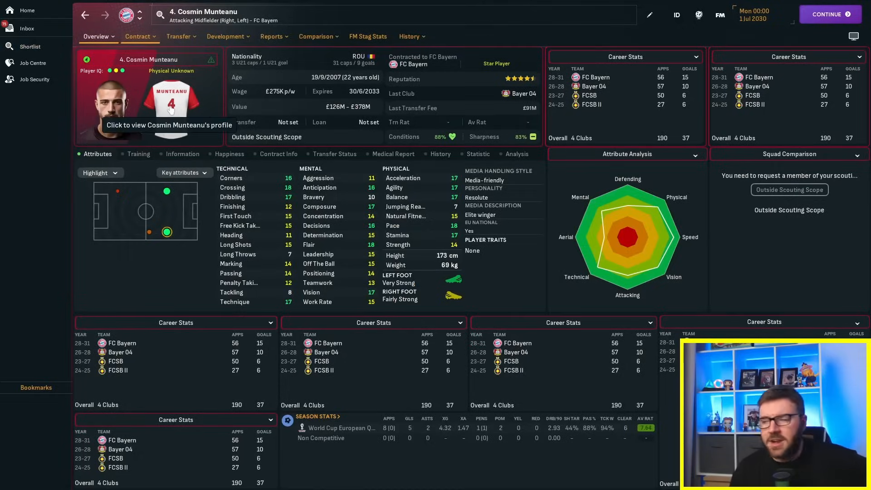
{"action": "left_click", "coordinate": [30, 46]}
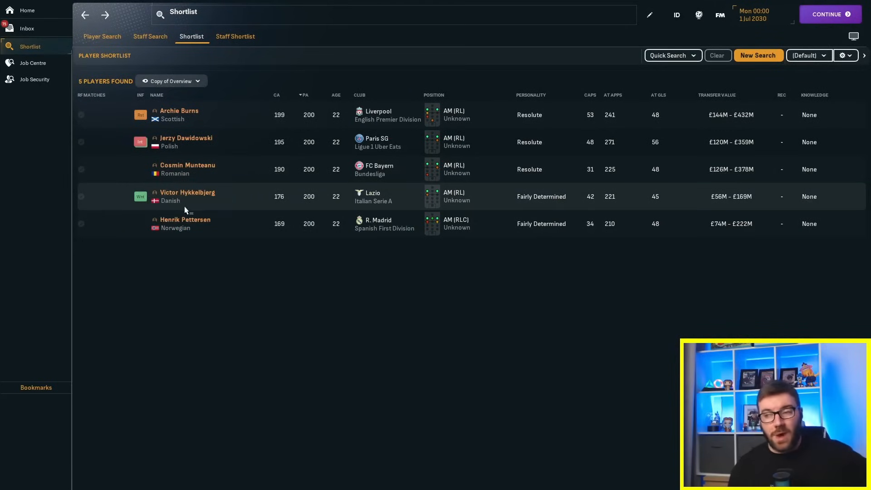
{"action": "mouse_move", "coordinate": [193, 203]}
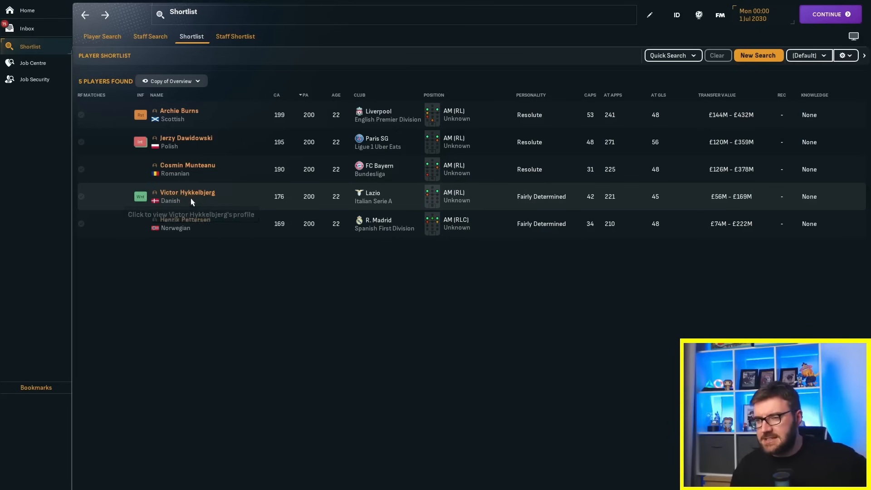
{"action": "left_click", "coordinate": [187, 192]}
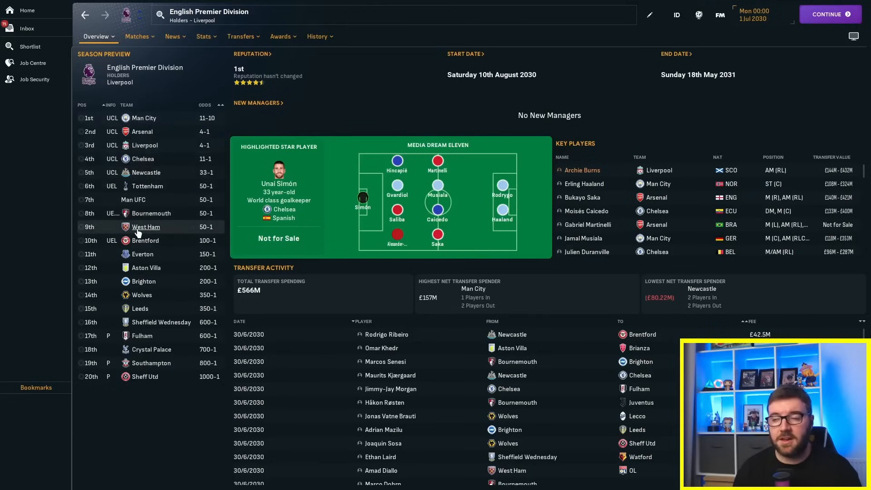
{"action": "mouse_move", "coordinate": [146, 227]}
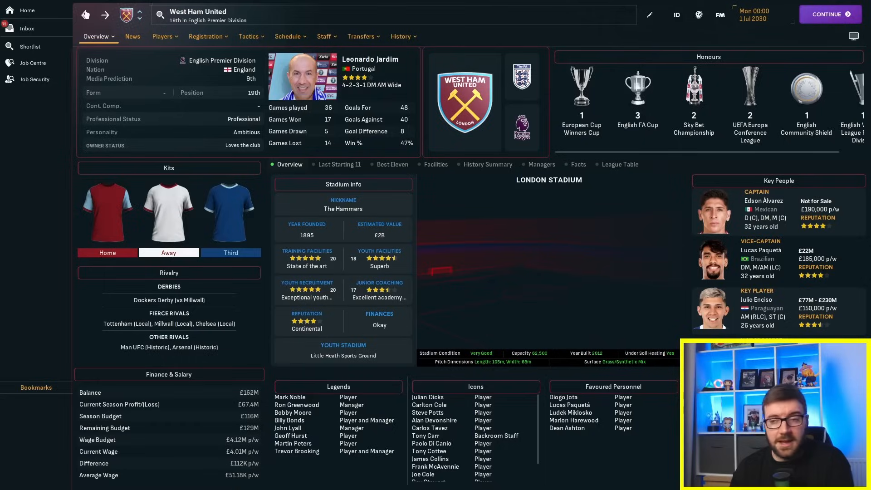
{"action": "left_click", "coordinate": [30, 46]}
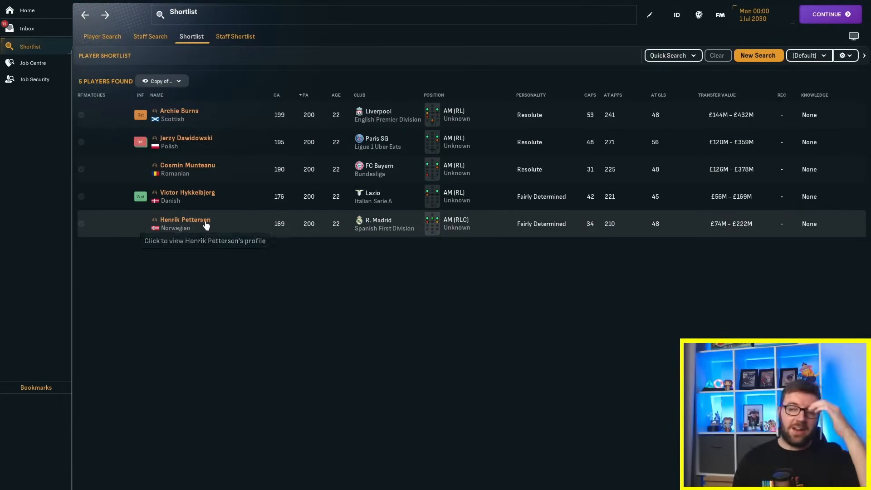
Step: Review Henrik Pettersen's 2027/28 and 2028/29 Real Madrid seasons, then the Spanish First Division overview
{"action": "left_click", "coordinate": [185, 220]}
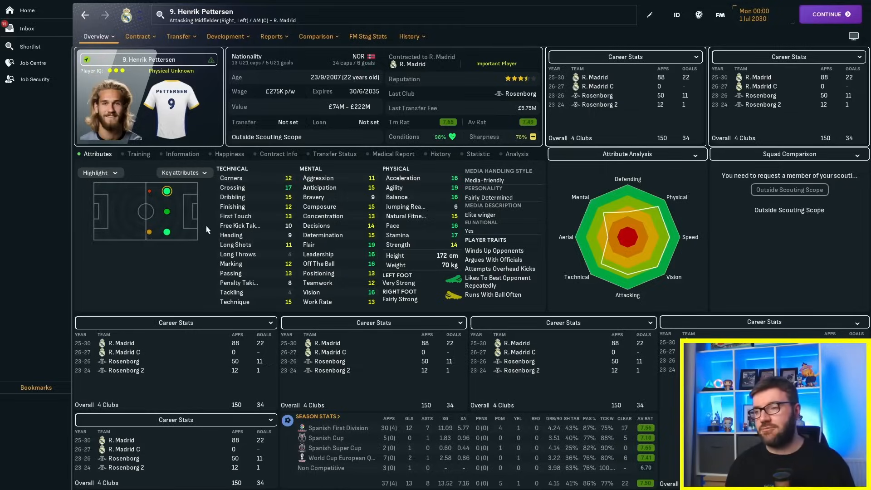
{"action": "left_click", "coordinate": [409, 36]}
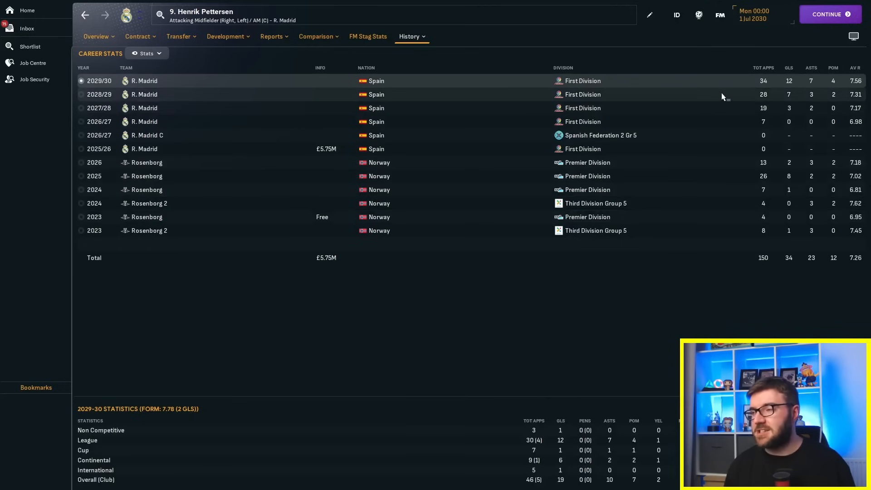
{"action": "left_click", "coordinate": [94, 108]}
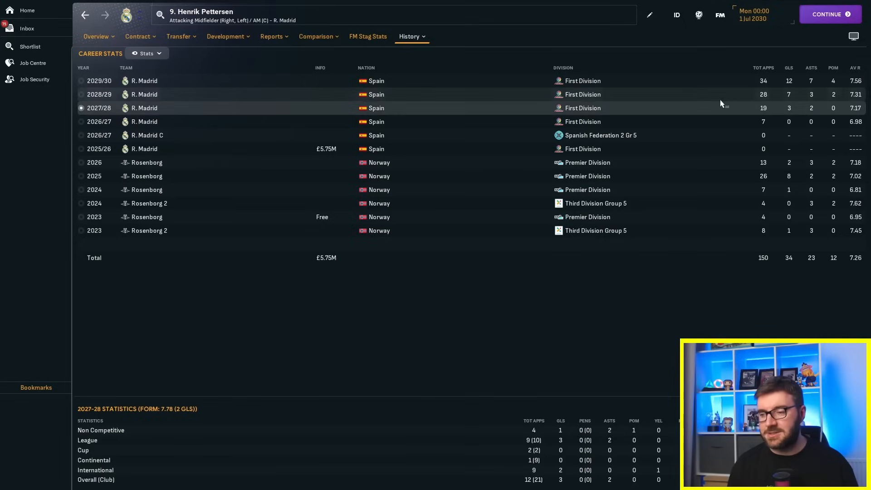
{"action": "left_click", "coordinate": [98, 95]}
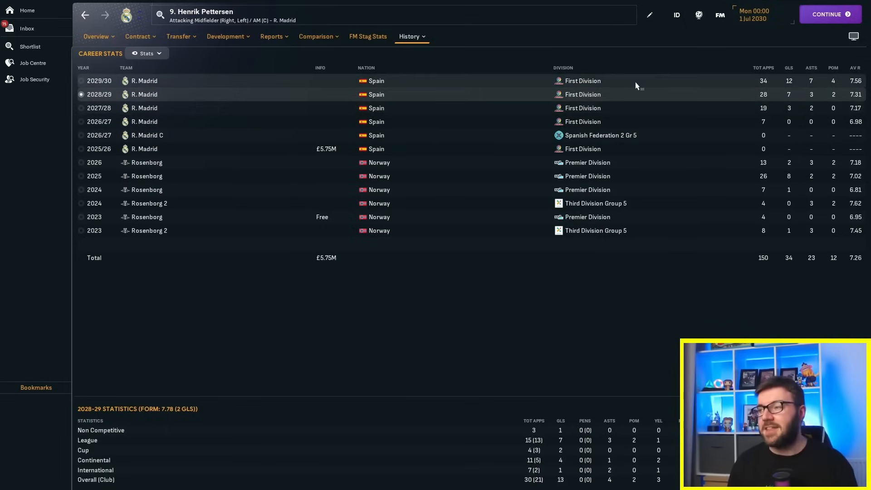
{"action": "left_click", "coordinate": [98, 80]}
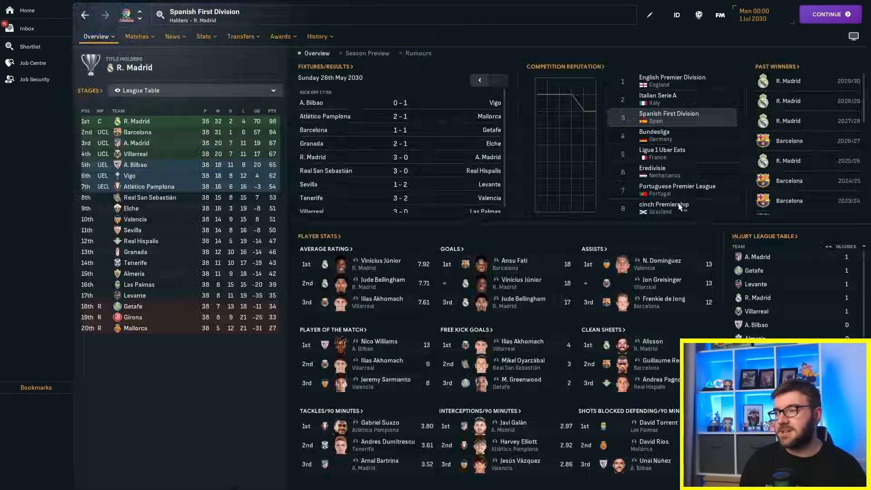
{"action": "mouse_move", "coordinate": [664, 205]}
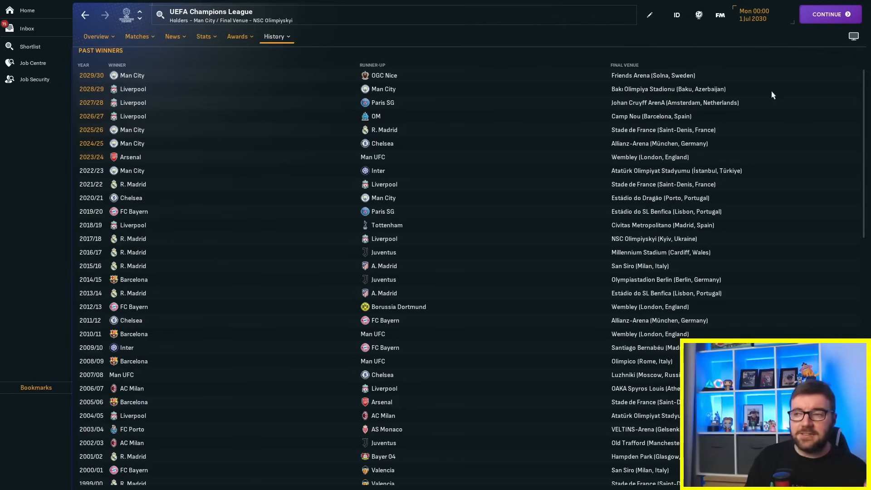
{"action": "mouse_move", "coordinate": [592, 194]}
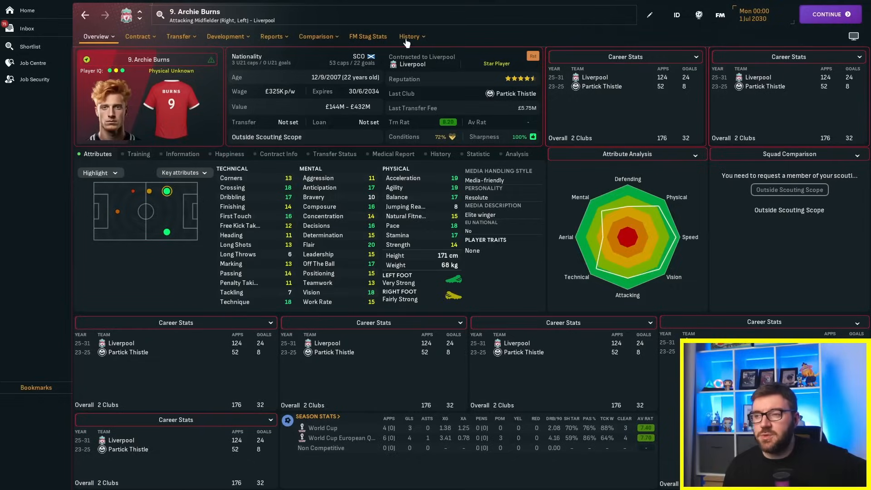
Step: Check Archie Burns's Liverpool career stats by season and return to the player shortlist
{"action": "left_click", "coordinate": [408, 37]}
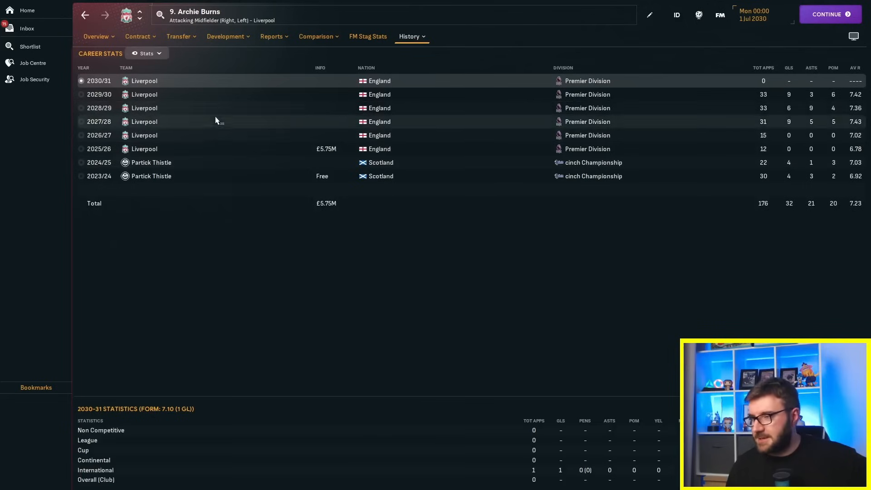
{"action": "mouse_move", "coordinate": [203, 138]}
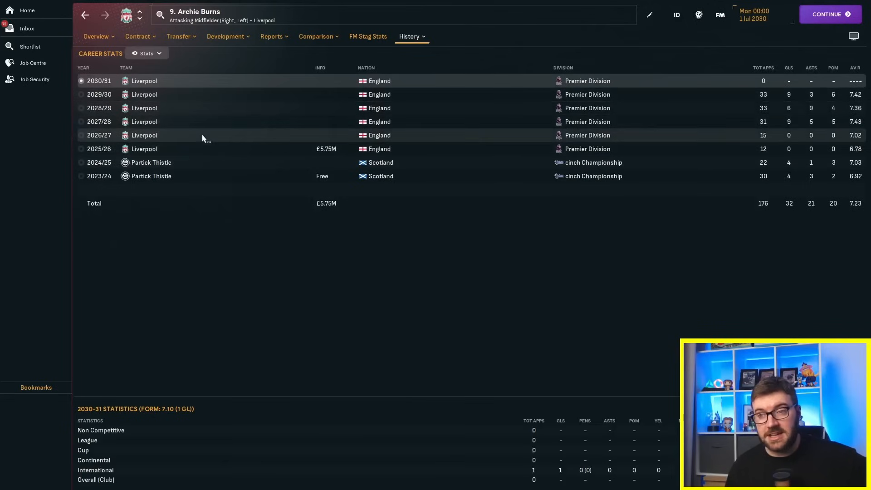
{"action": "mouse_move", "coordinate": [223, 141]}
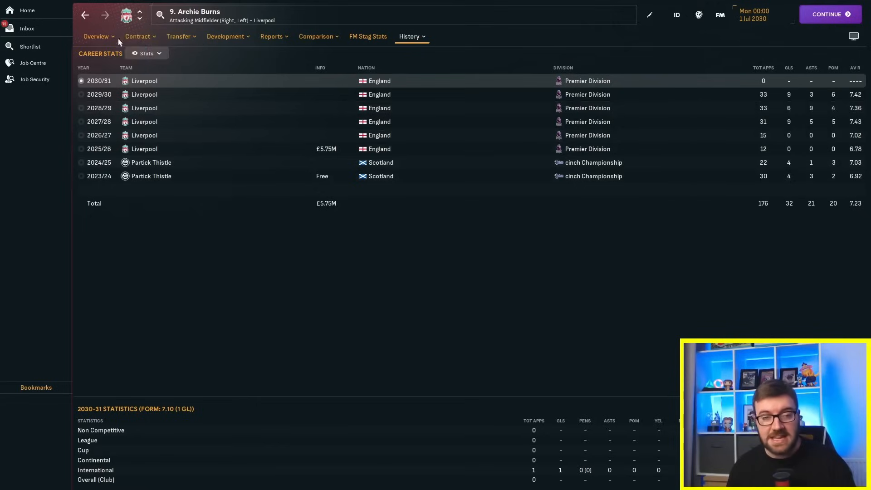
{"action": "left_click", "coordinate": [27, 11]}
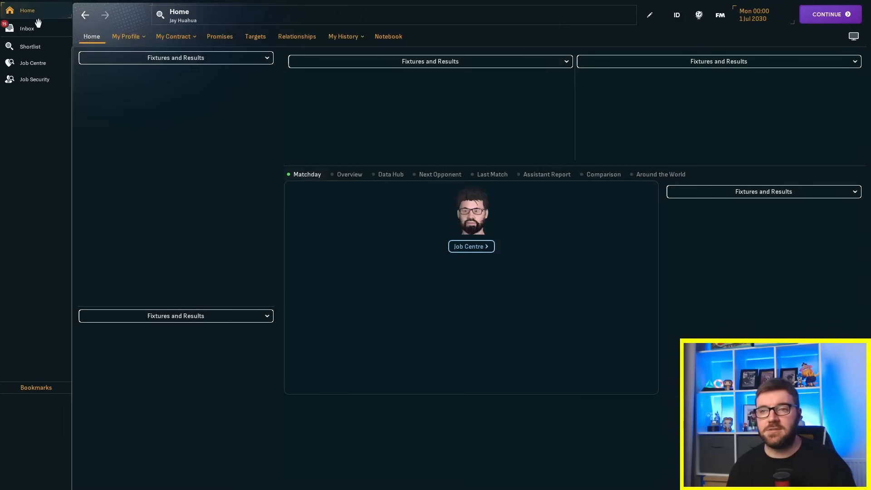
{"action": "left_click", "coordinate": [30, 46]}
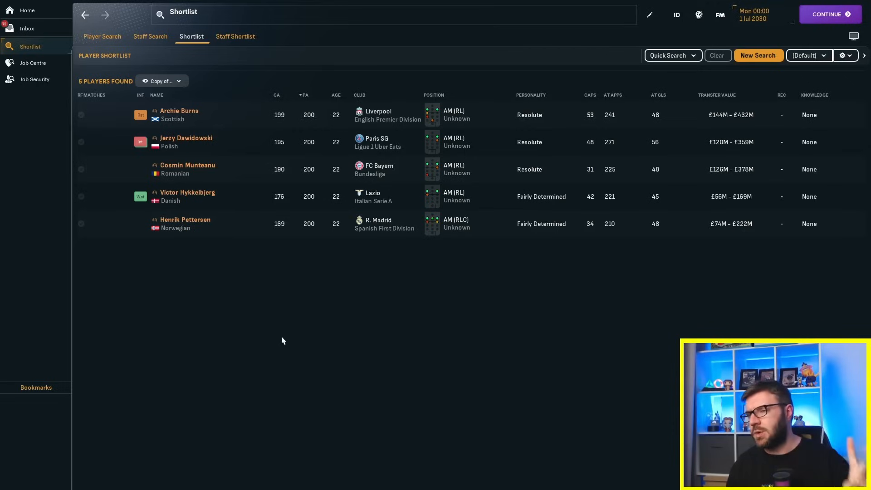
{"action": "mouse_move", "coordinate": [298, 311]}
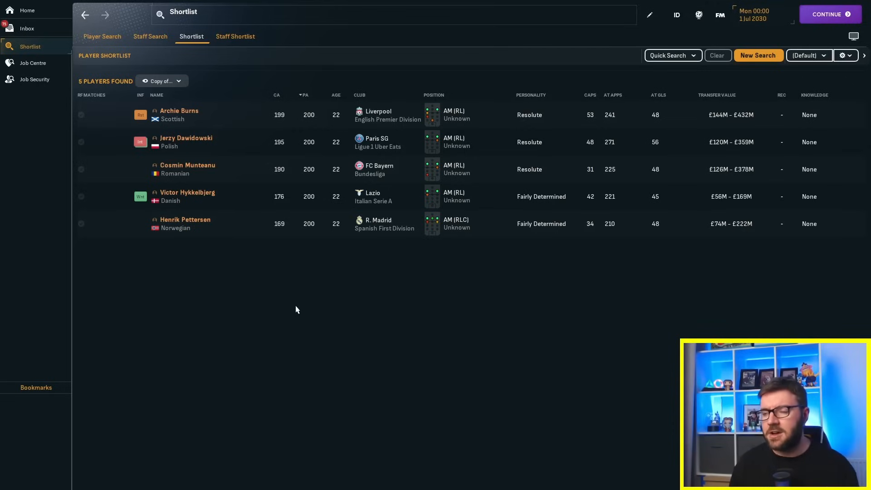
{"action": "mouse_move", "coordinate": [196, 193]}
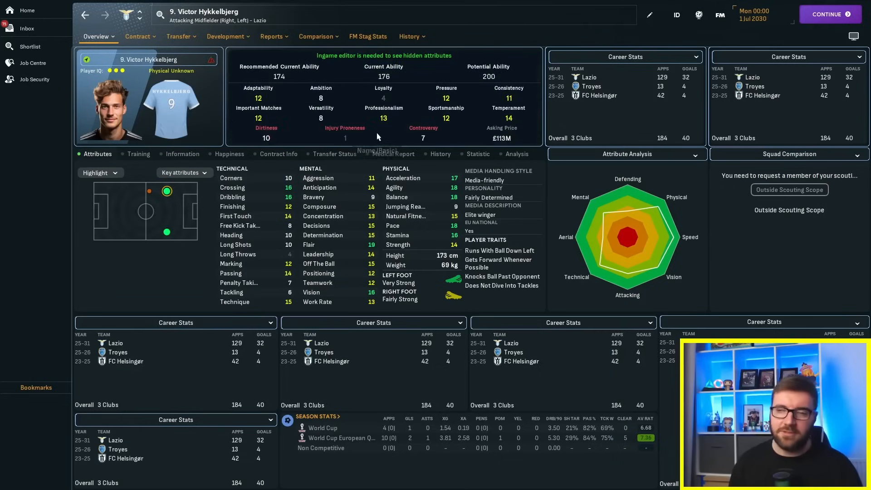
{"action": "mouse_move", "coordinate": [395, 106]}
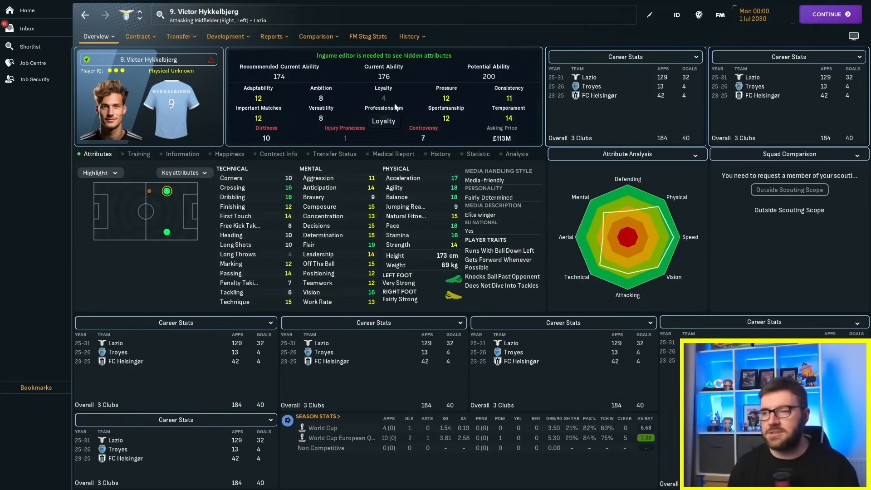
{"action": "left_click", "coordinate": [408, 36]}
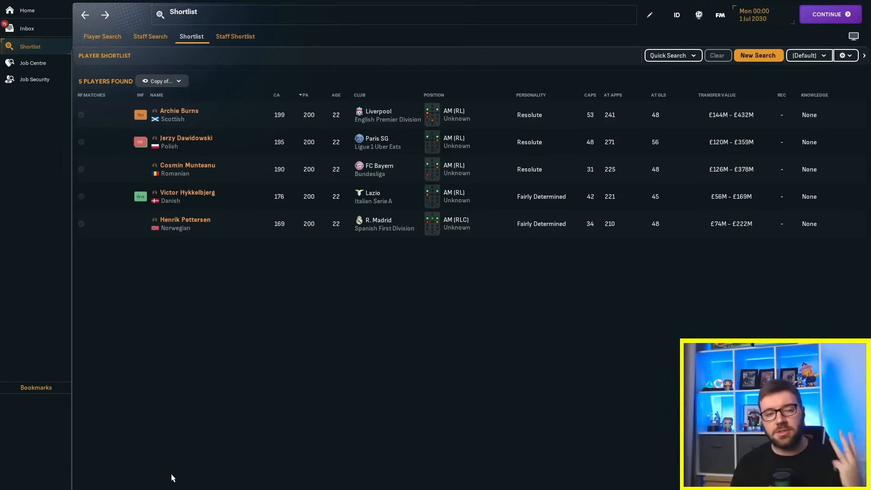
{"action": "mouse_move", "coordinate": [158, 459]}
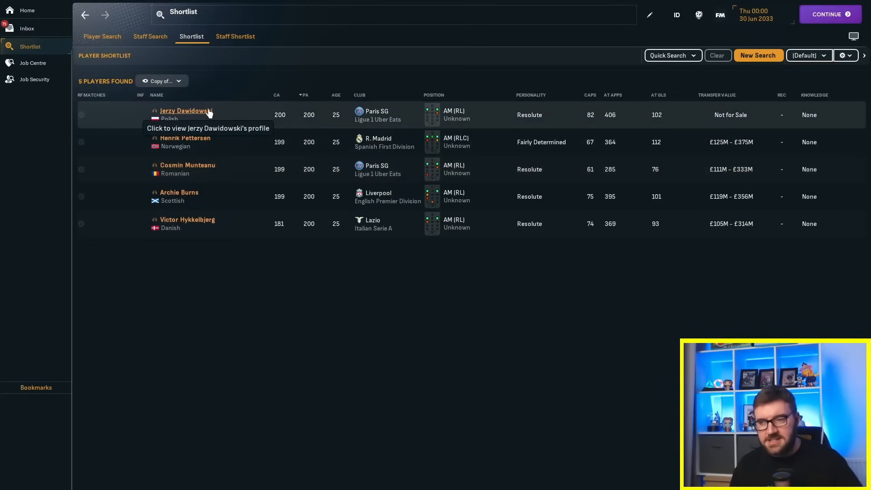
Step: Review Jerzy Dawidowski's season-by-season PSG career stats
{"action": "left_click", "coordinate": [185, 110]}
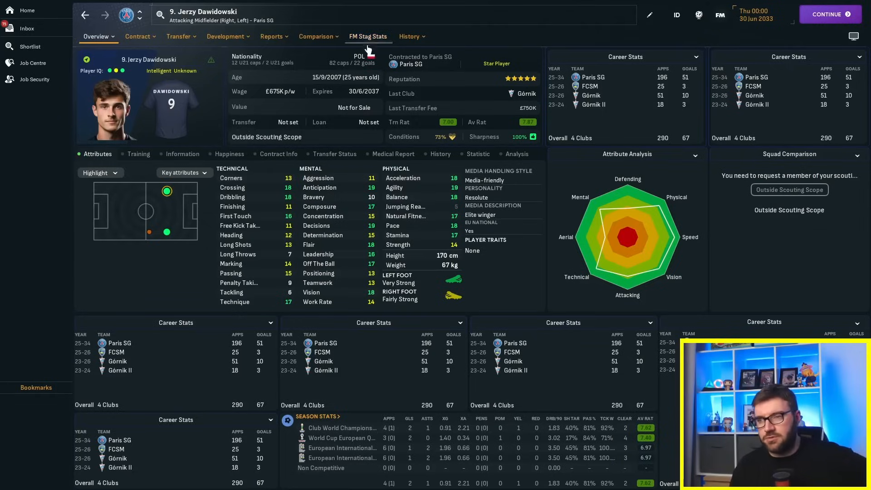
{"action": "left_click", "coordinate": [408, 36]}
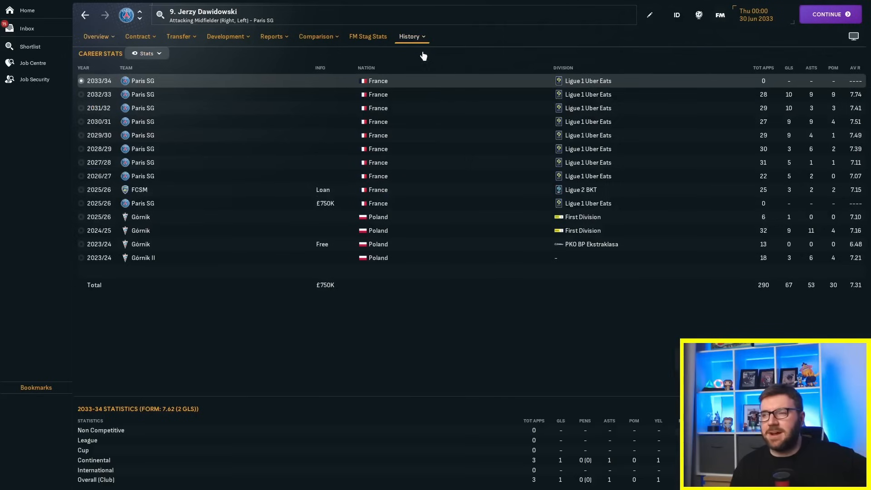
{"action": "mouse_move", "coordinate": [96, 15]}
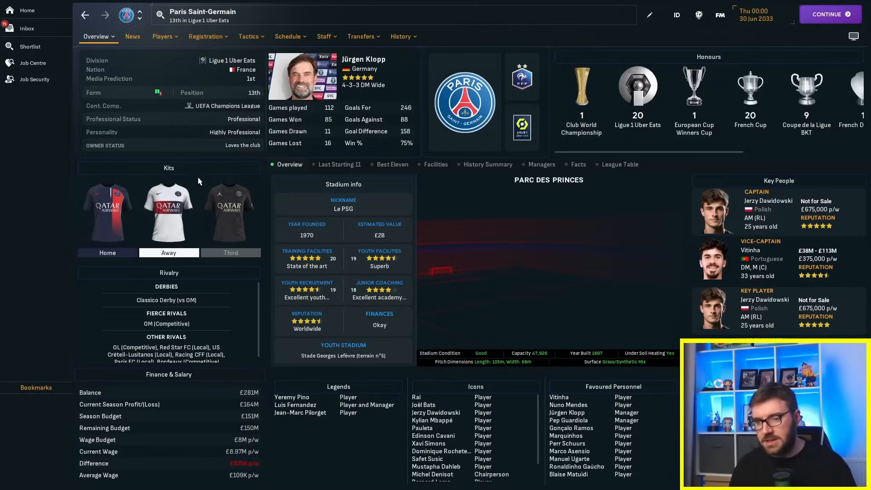
{"action": "left_click", "coordinate": [400, 36]}
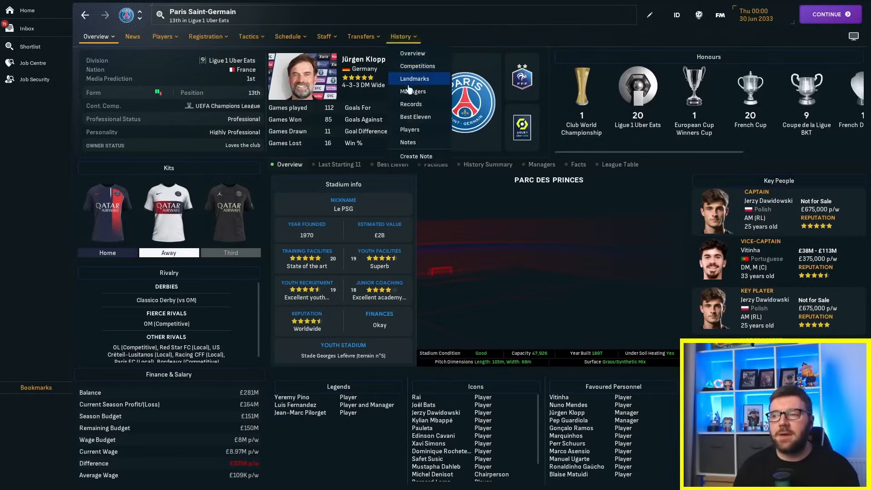
Step: Browse PSG's past managers, follow Pep Guardiola to Inter's manager history, and return to the shortlist
{"action": "left_click", "coordinate": [413, 90]}
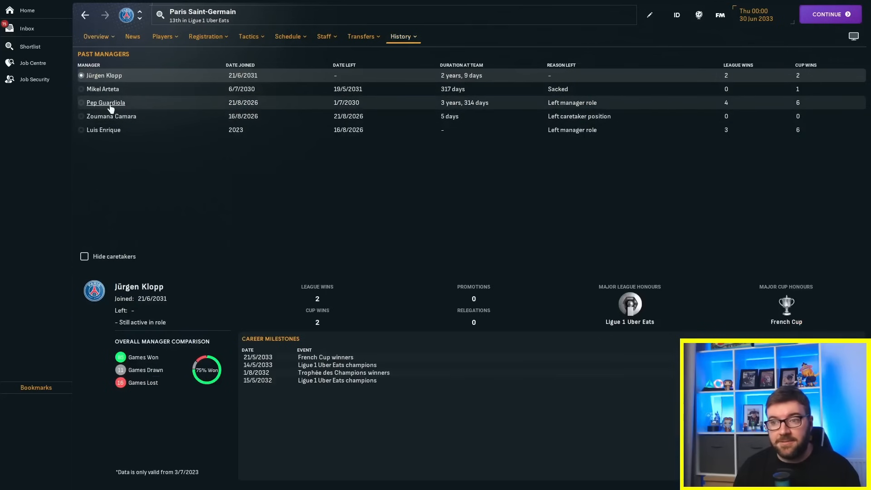
{"action": "left_click", "coordinate": [106, 103]}
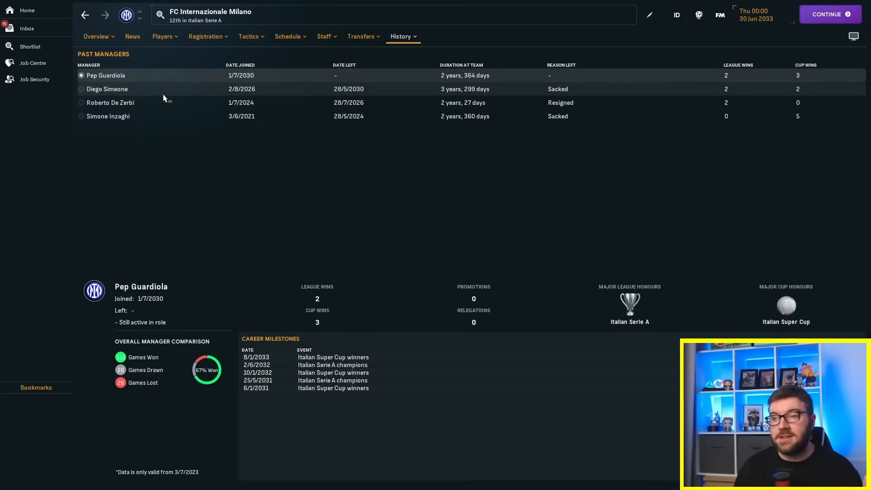
{"action": "left_click", "coordinate": [107, 88]}
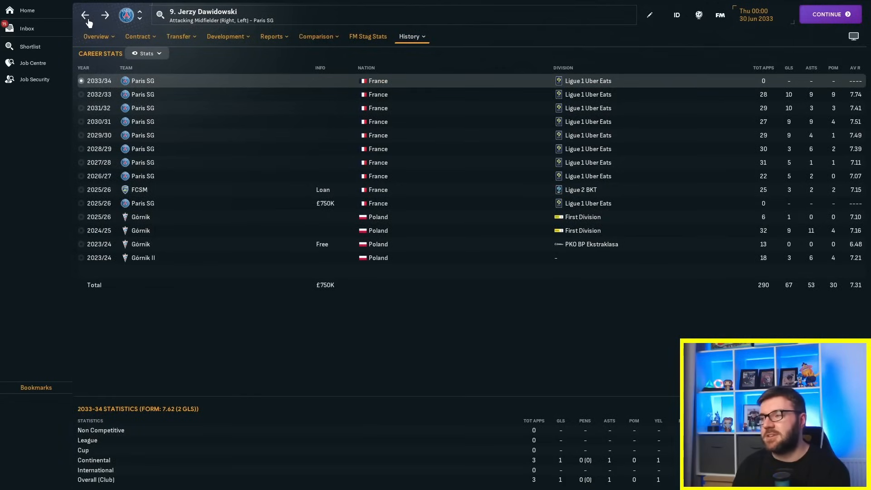
{"action": "left_click", "coordinate": [30, 46]}
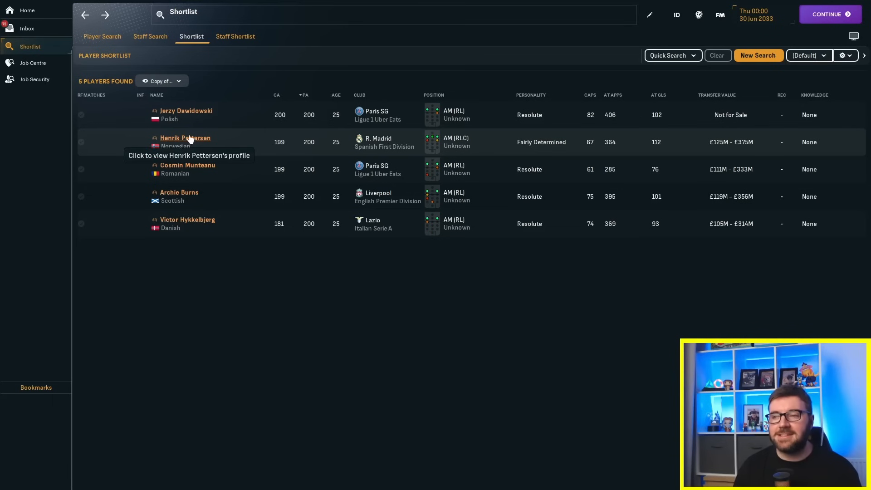
Step: View Henrik Pettersen's season-by-season Real Madrid career stats
{"action": "left_click", "coordinate": [185, 138]}
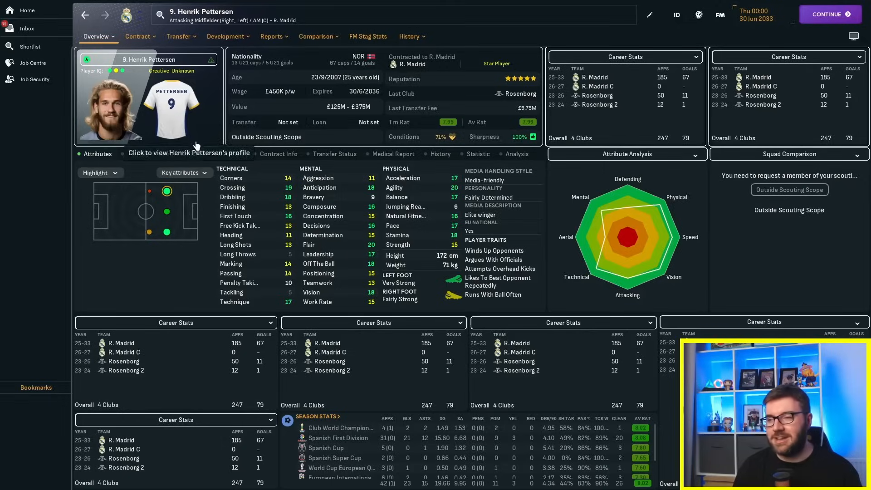
{"action": "left_click", "coordinate": [409, 36]}
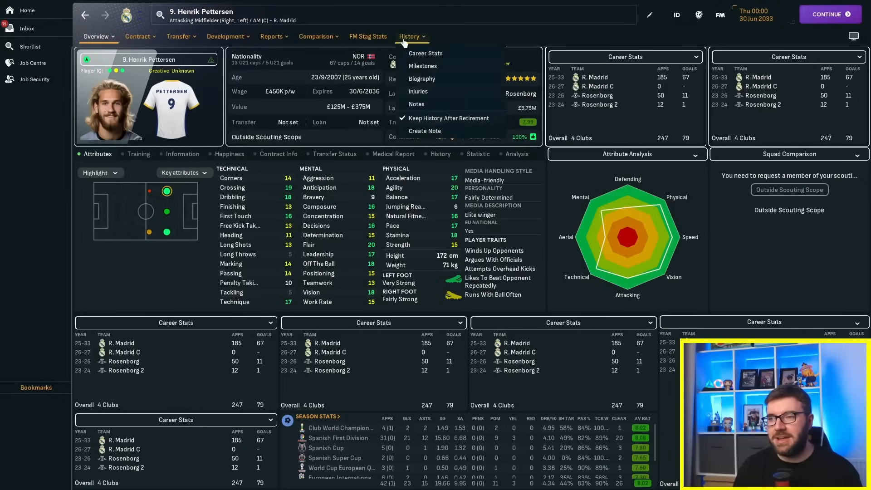
{"action": "left_click", "coordinate": [425, 52]}
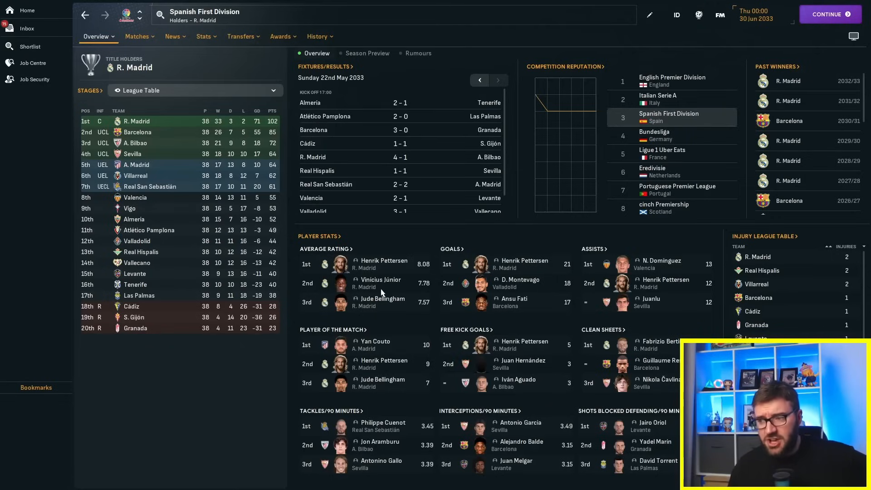
{"action": "mouse_move", "coordinate": [521, 270]}
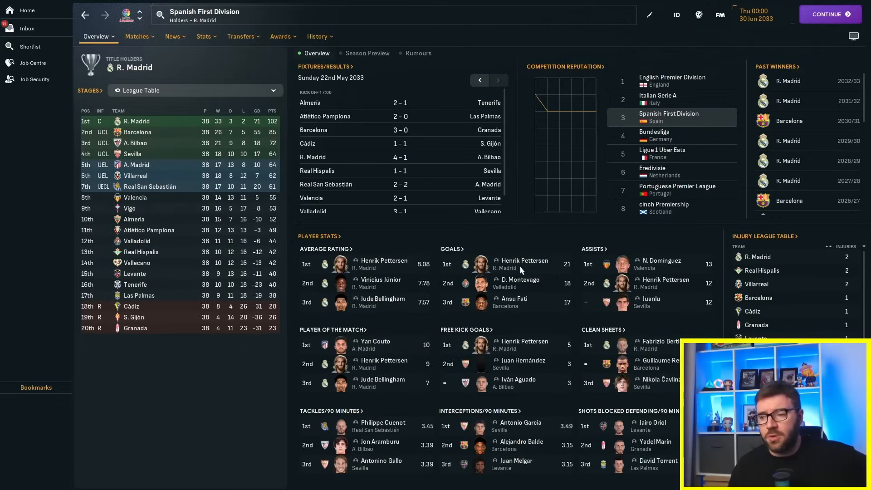
{"action": "mouse_move", "coordinate": [672, 297]}
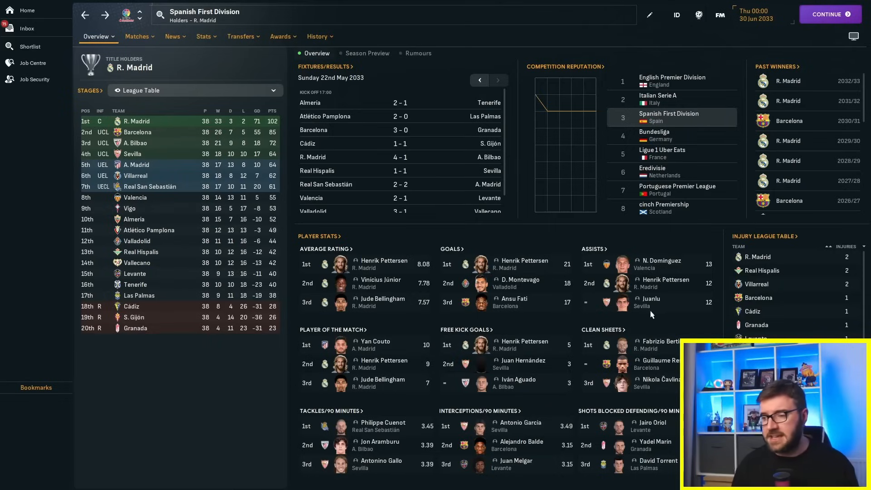
{"action": "mouse_move", "coordinate": [424, 274]}
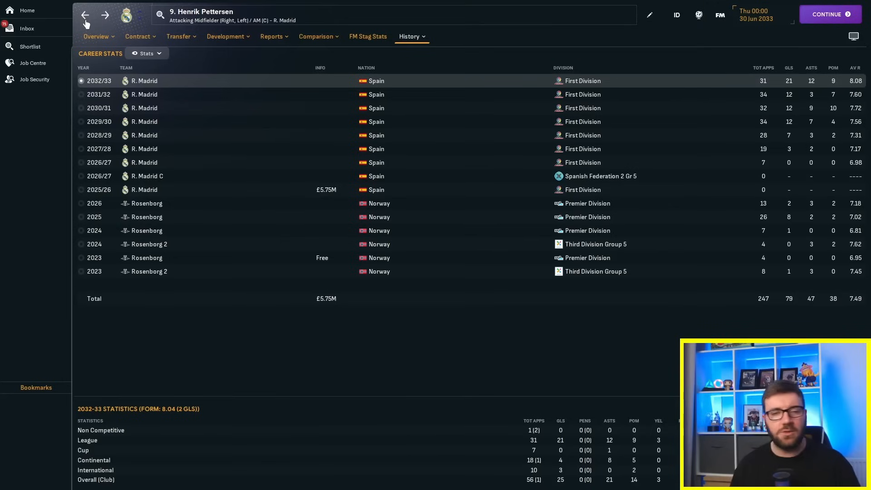
{"action": "mouse_move", "coordinate": [829, 116]}
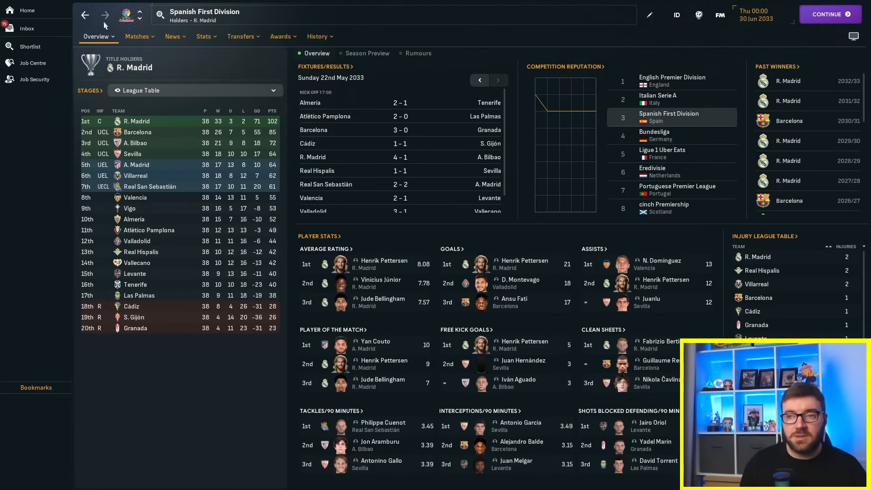
Step: Check the 2030-31, 2031-32 and 2032-33 Player of the Year podiums, then return to the shortlist
{"action": "left_click", "coordinate": [281, 37]}
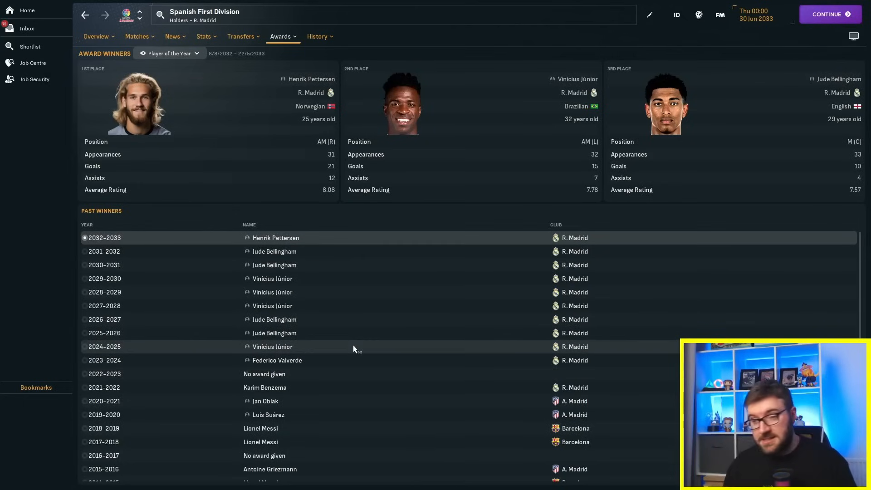
{"action": "mouse_move", "coordinate": [309, 257]}
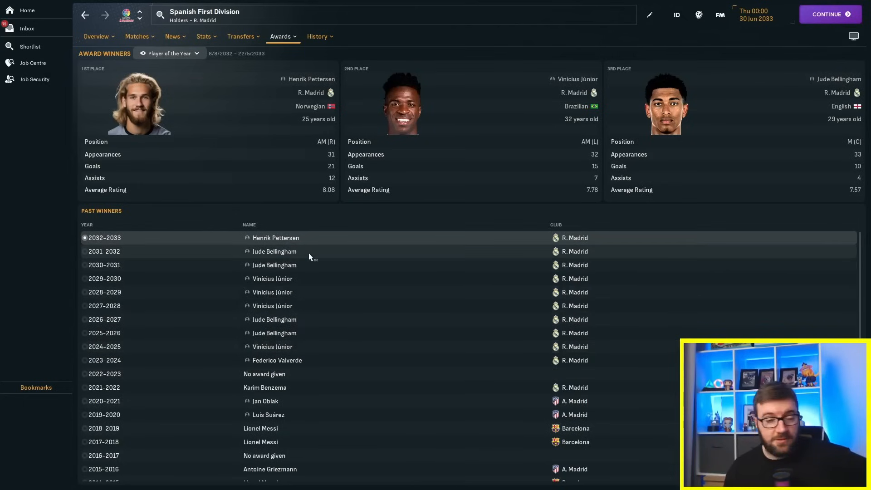
{"action": "left_click", "coordinate": [104, 265]}
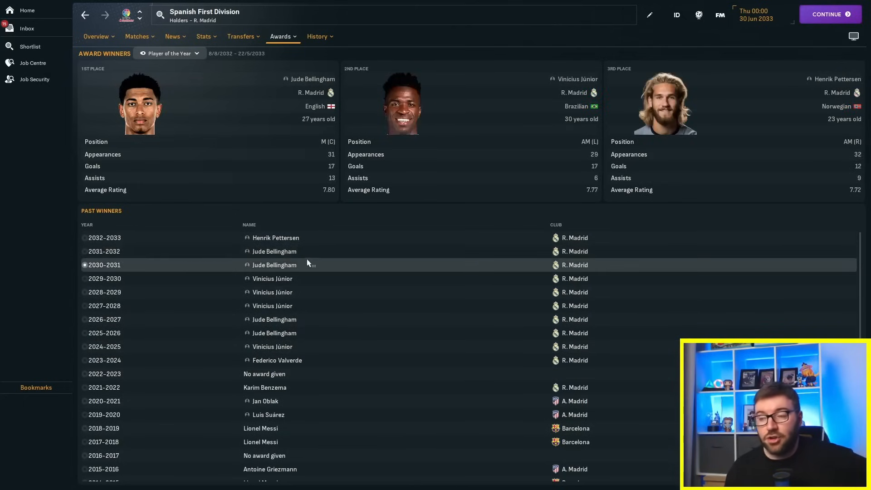
{"action": "left_click", "coordinate": [105, 252]}
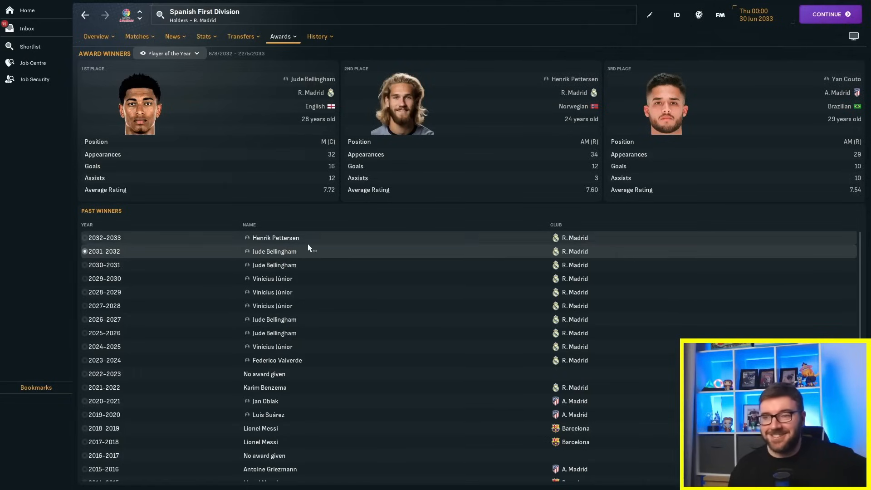
{"action": "left_click", "coordinate": [106, 237]}
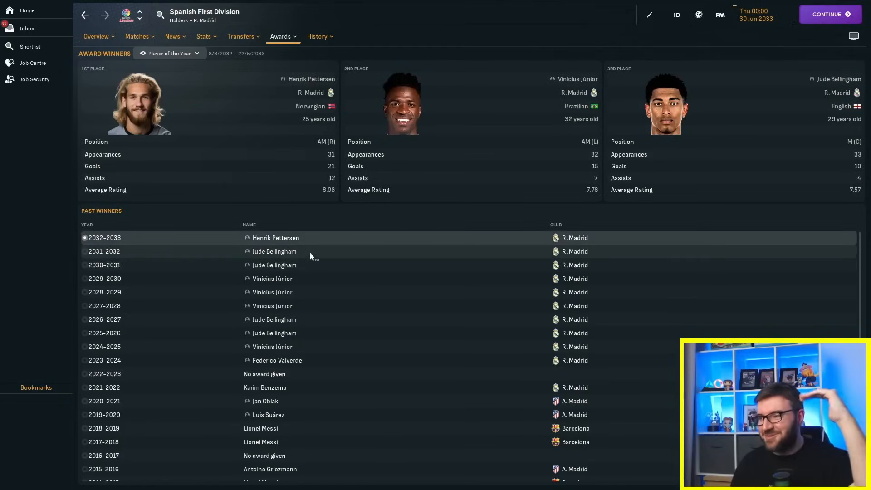
{"action": "left_click", "coordinate": [104, 251]}
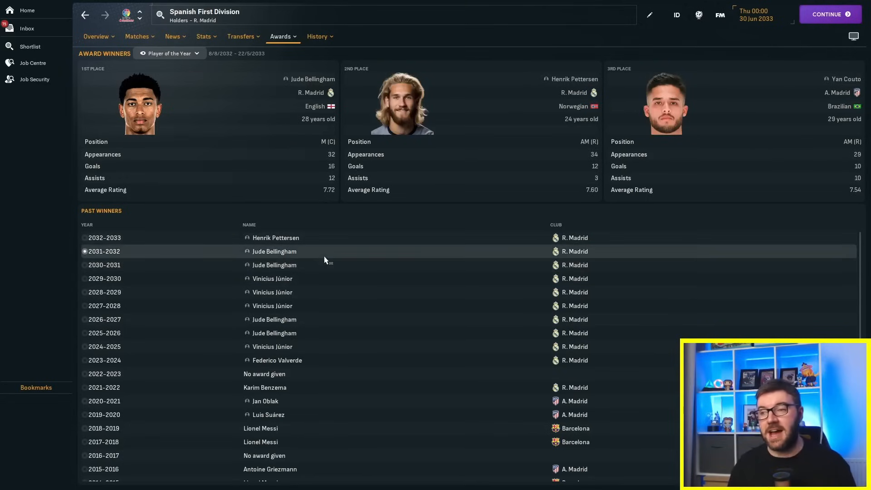
{"action": "mouse_move", "coordinate": [386, 178]}
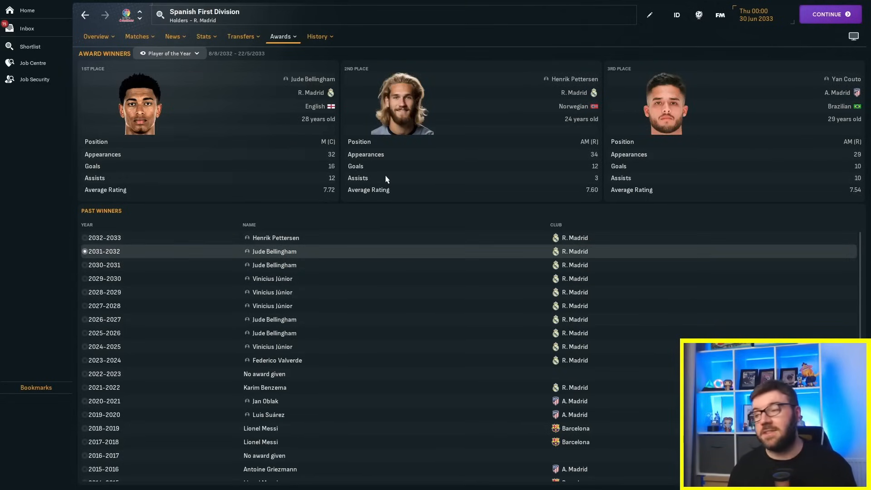
{"action": "left_click", "coordinate": [87, 15]}
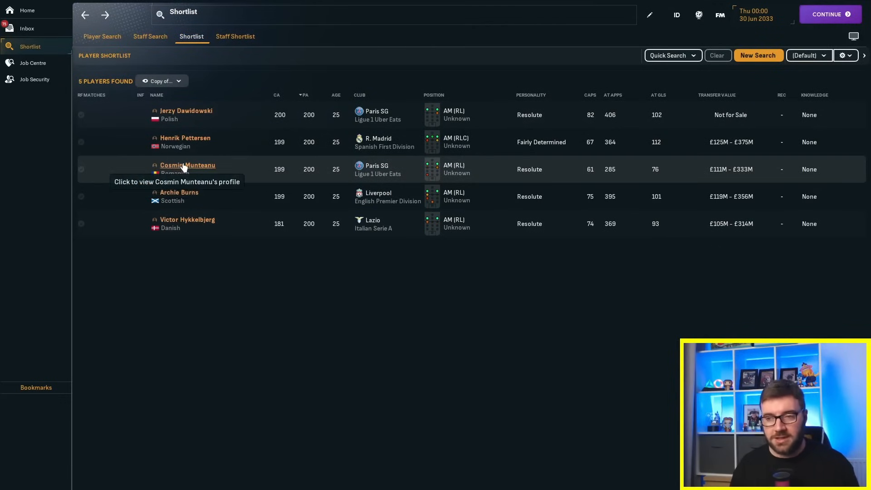
Step: Review Cosmin Munteanu's career stats including the 2032/33 Paris SG season, then his profile overview
{"action": "left_click", "coordinate": [186, 165]}
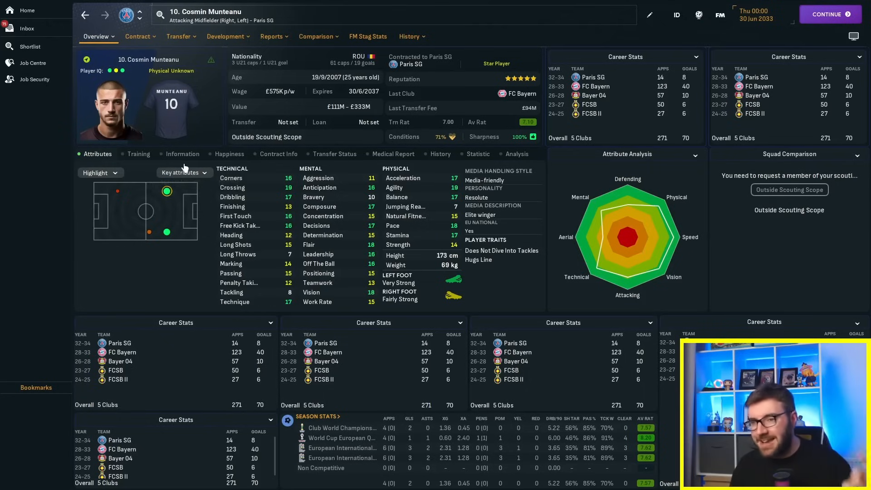
{"action": "left_click", "coordinate": [409, 36]}
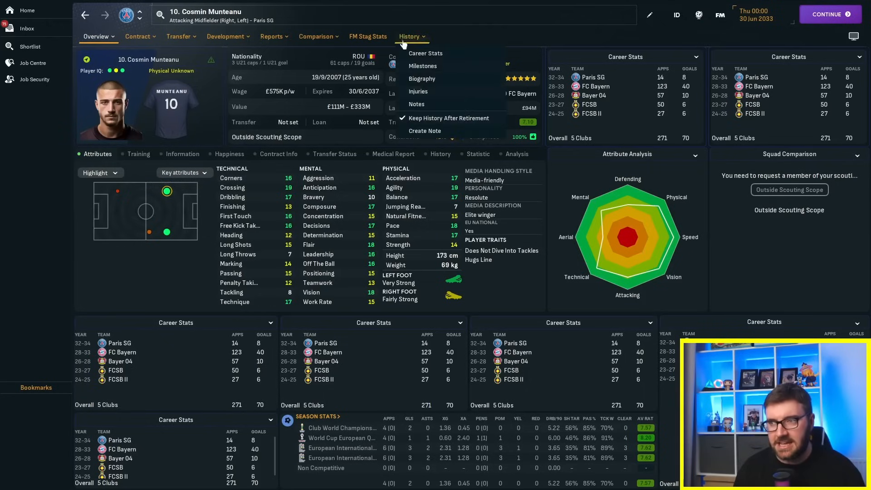
{"action": "left_click", "coordinate": [425, 52]}
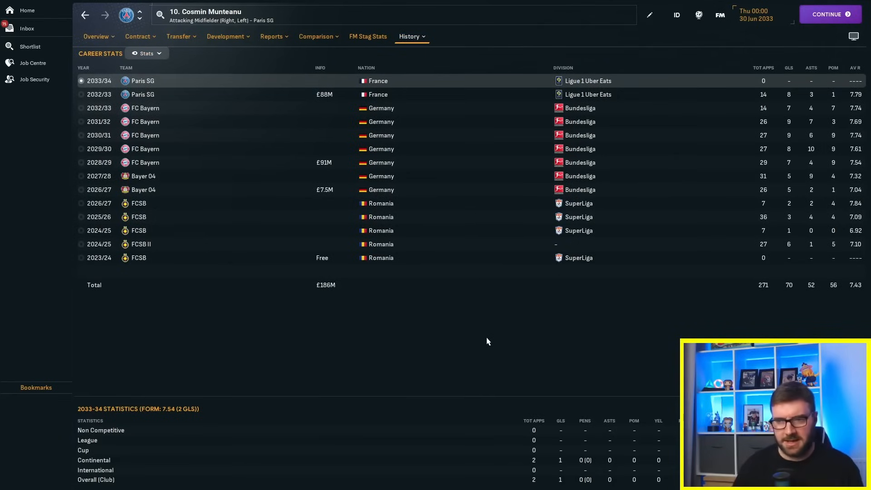
{"action": "left_click", "coordinate": [98, 122]}
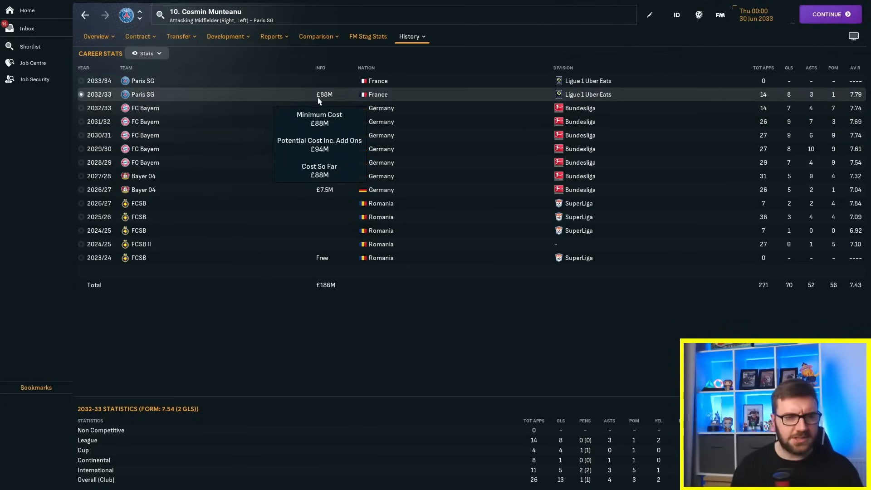
{"action": "mouse_move", "coordinate": [262, 199]}
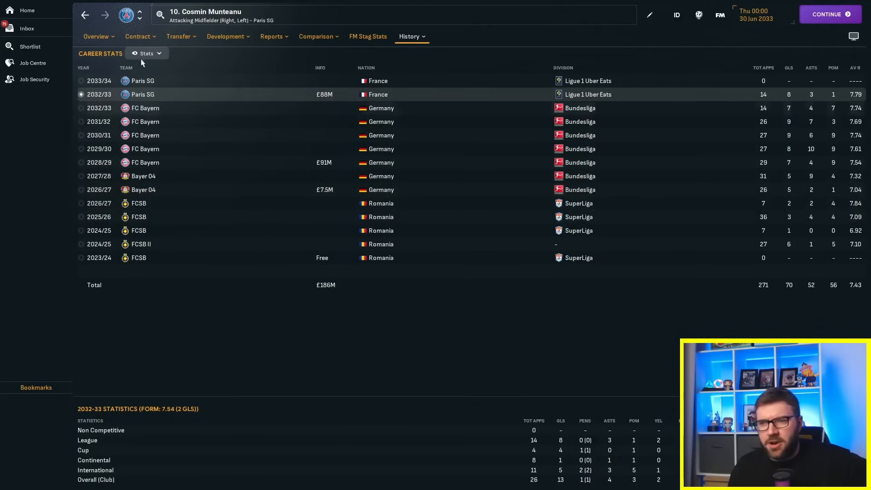
{"action": "left_click", "coordinate": [97, 37]}
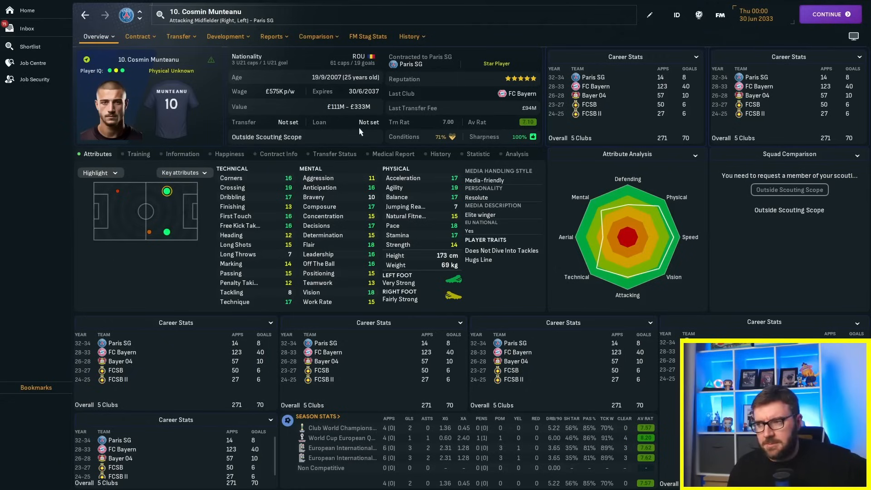
{"action": "mouse_move", "coordinate": [317, 127]}
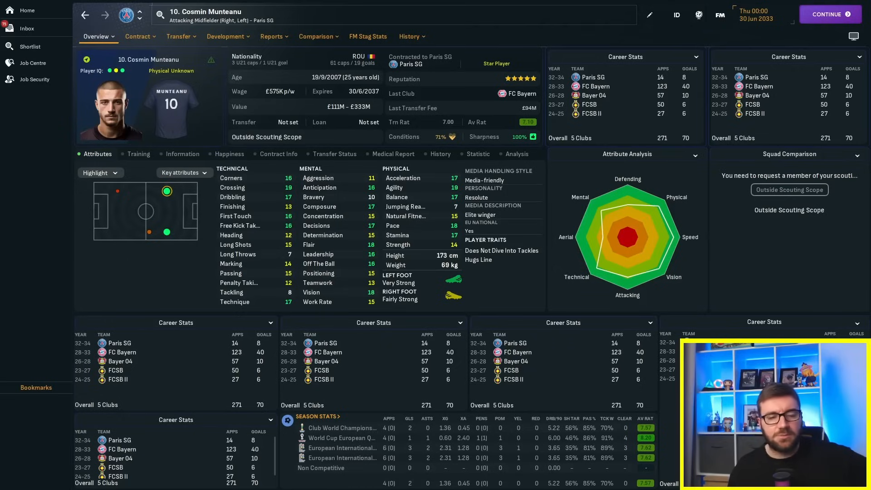
{"action": "mouse_move", "coordinate": [421, 478]}
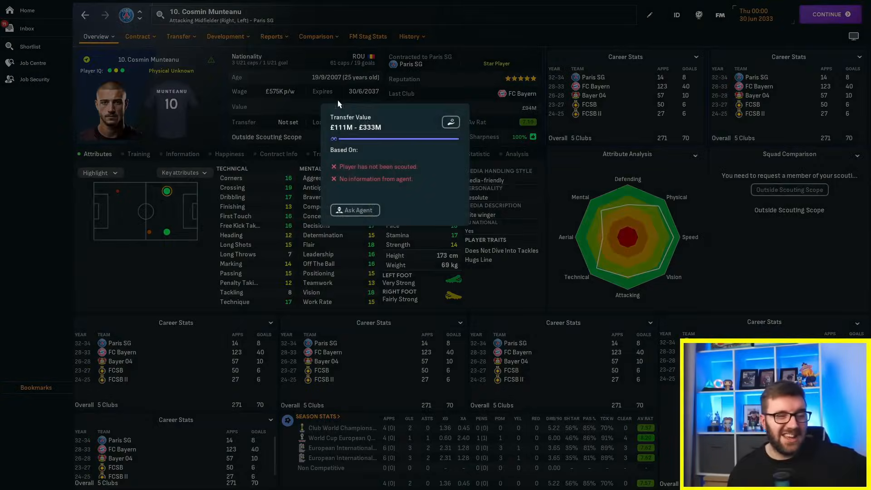
{"action": "left_click", "coordinate": [409, 37]}
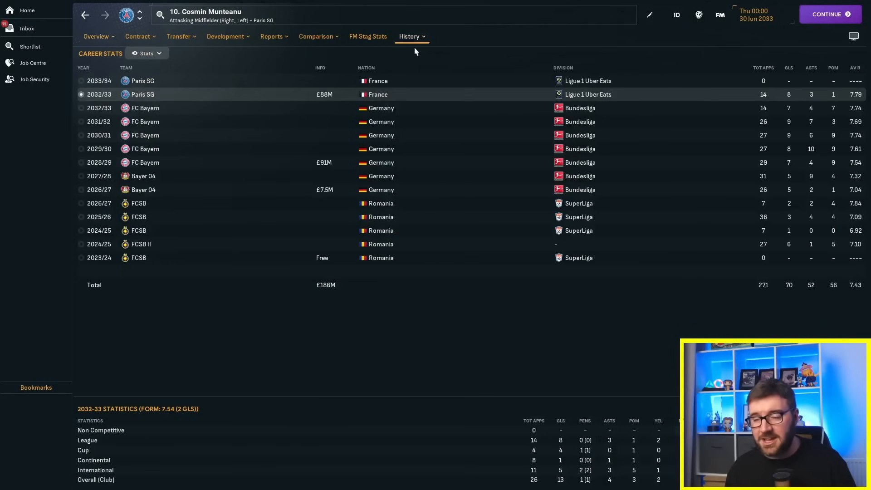
{"action": "mouse_move", "coordinate": [415, 176]}
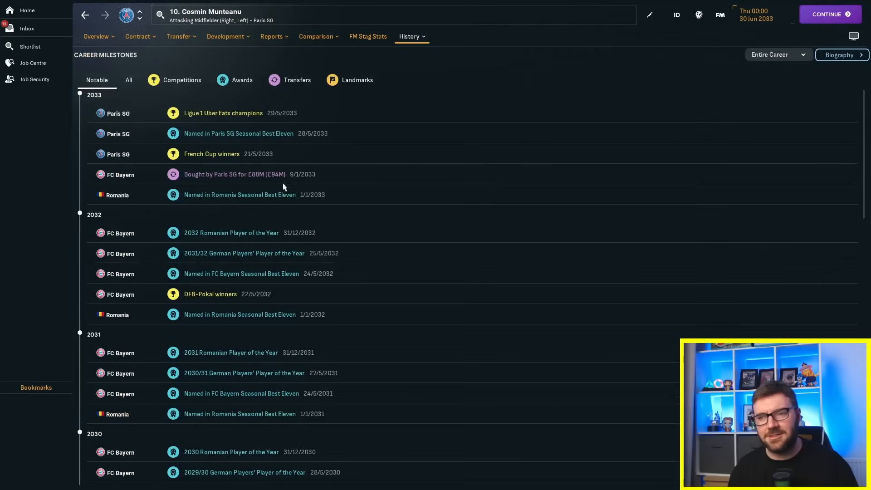
{"action": "mouse_move", "coordinate": [213, 159]}
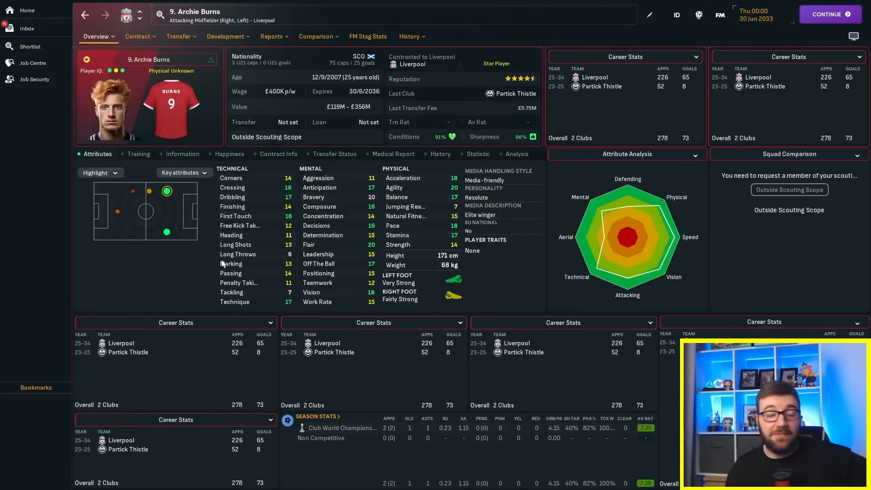
{"action": "mouse_move", "coordinate": [417, 47]}
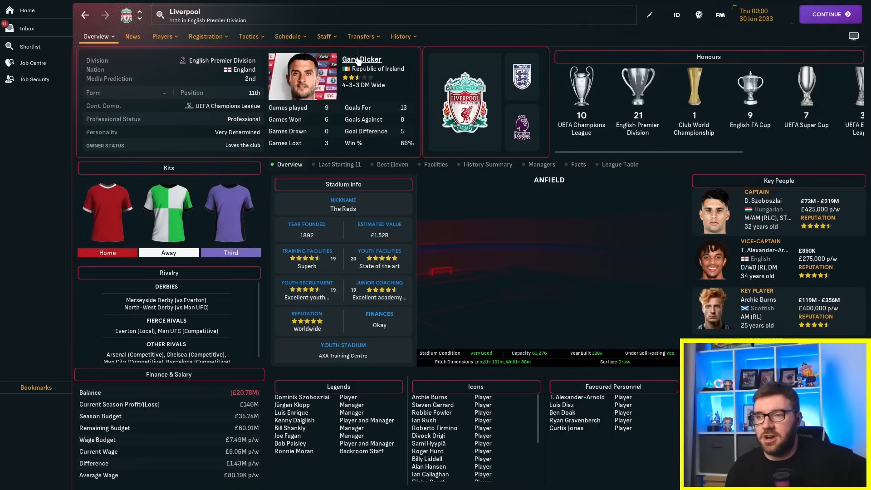
Step: View Gary Dicker's staff profile and Liverpool's past managers including Luis Enrique, then go back
{"action": "left_click", "coordinate": [360, 59]}
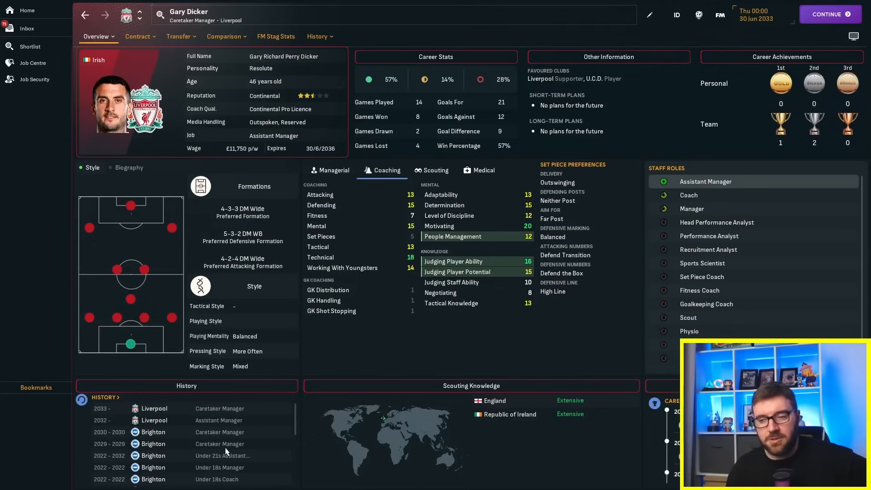
{"action": "scroll", "scroll_direction": "down", "scroll_amount": 3}
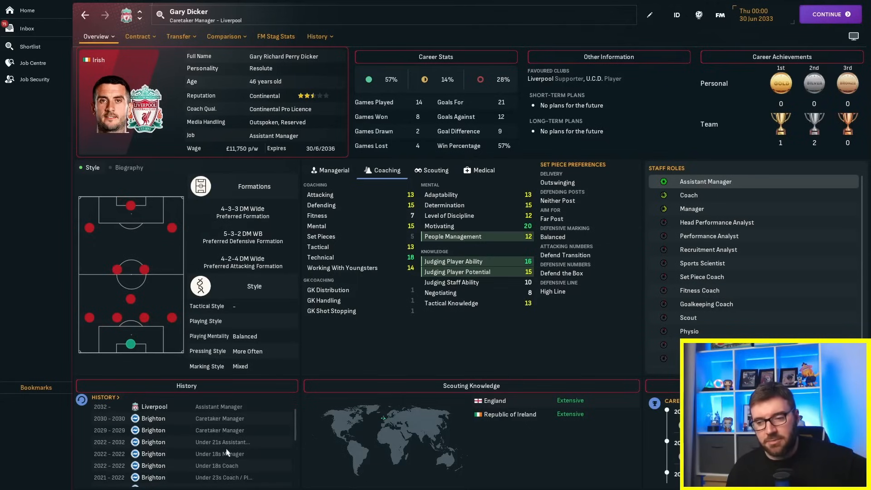
{"action": "mouse_move", "coordinate": [227, 444]}
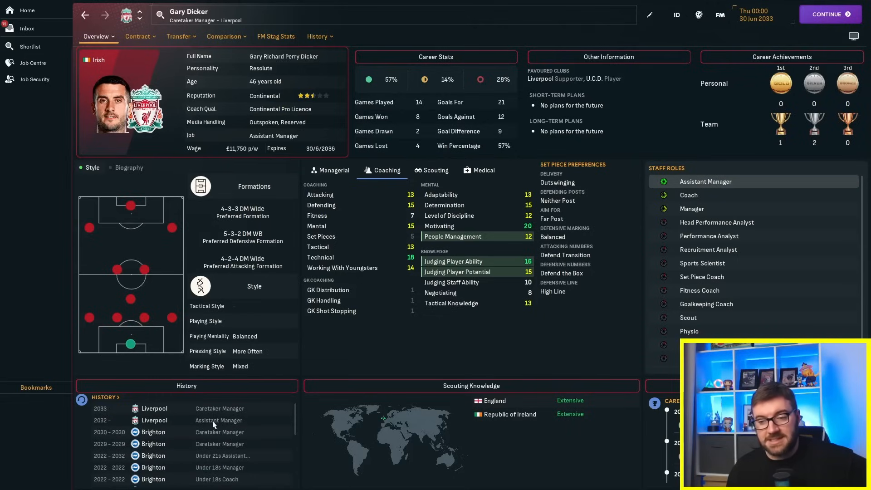
{"action": "mouse_move", "coordinate": [318, 46]}
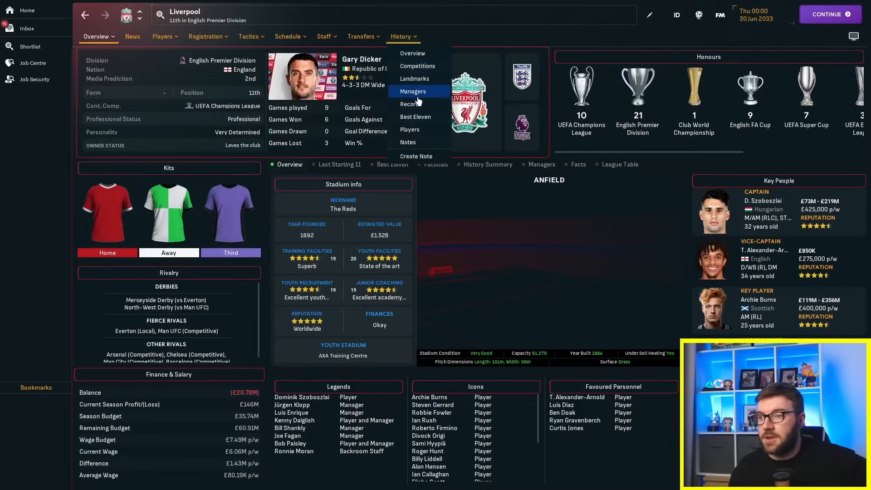
{"action": "left_click", "coordinate": [412, 91]}
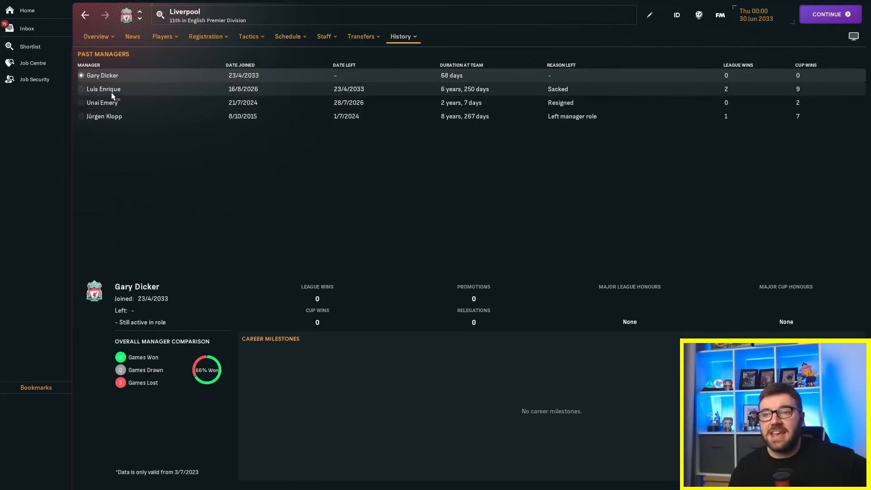
{"action": "left_click", "coordinate": [104, 89]}
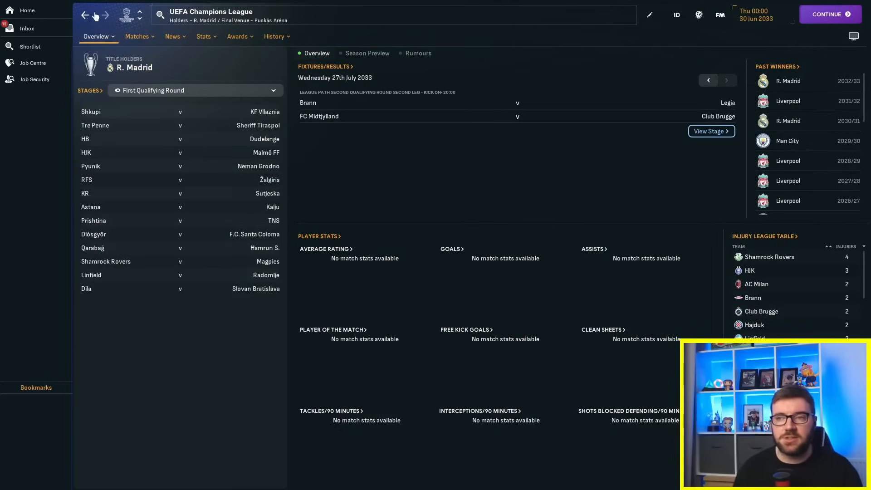
{"action": "left_click", "coordinate": [30, 47]}
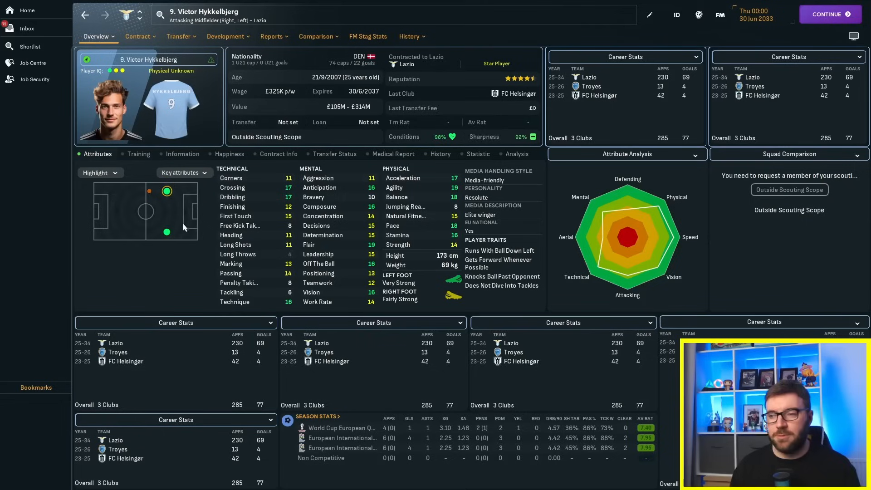
{"action": "left_click", "coordinate": [211, 60]}
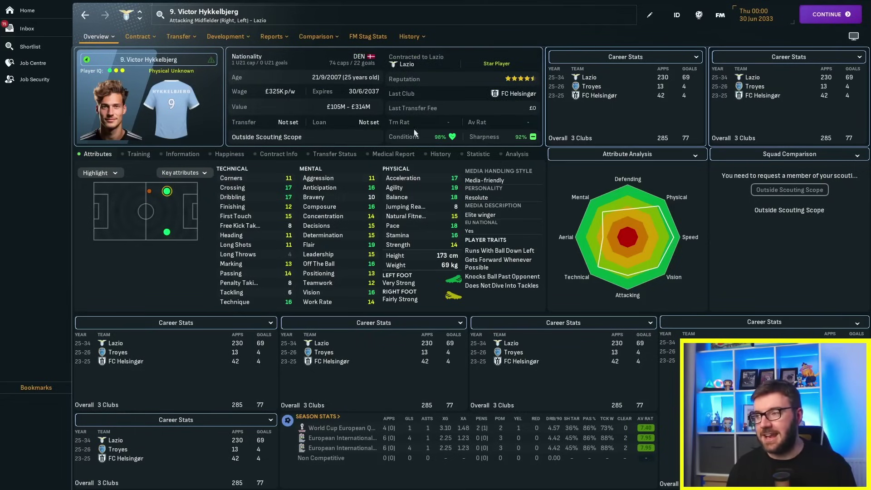
{"action": "mouse_move", "coordinate": [336, 76]}
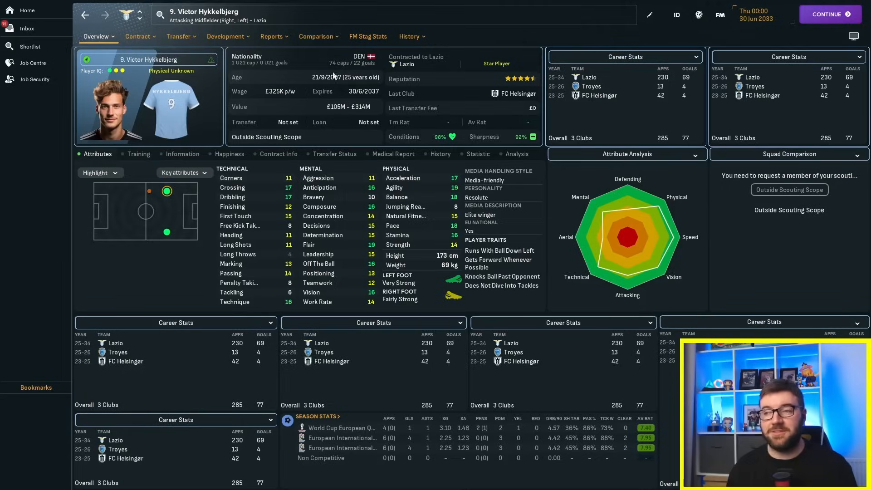
{"action": "mouse_move", "coordinate": [322, 245]}
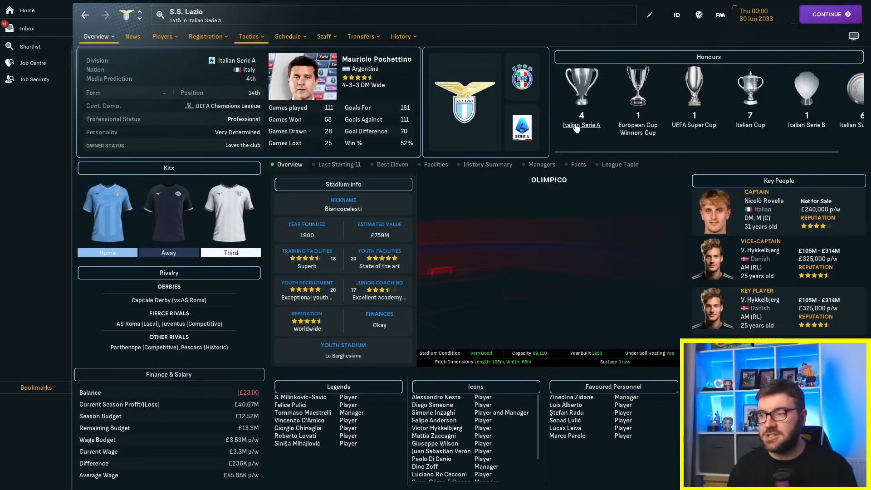
{"action": "left_click", "coordinate": [581, 124]}
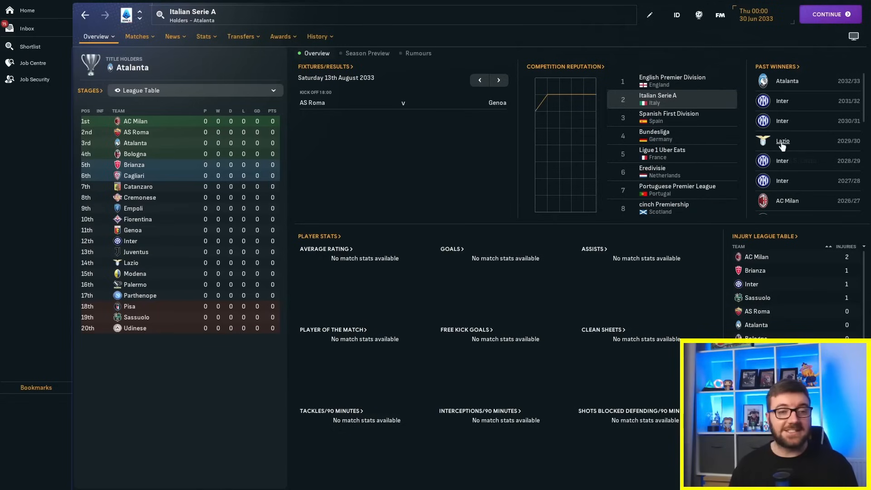
{"action": "left_click", "coordinate": [781, 141]}
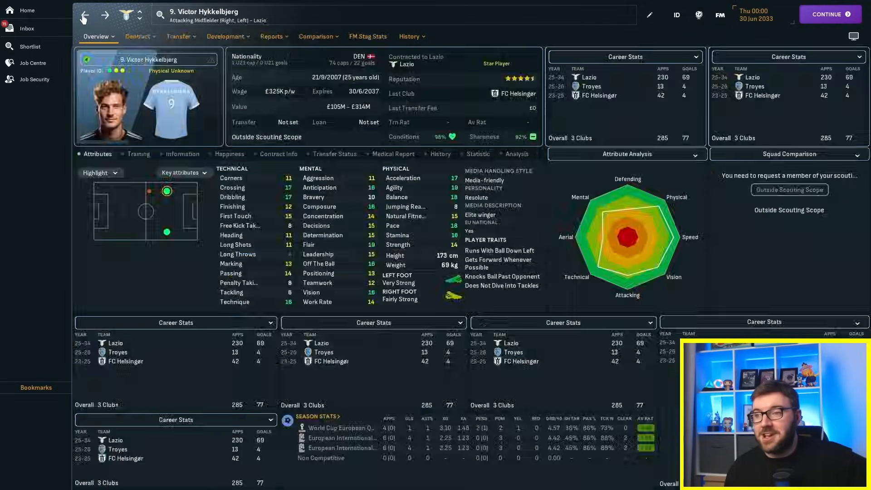
{"action": "left_click", "coordinate": [409, 36]}
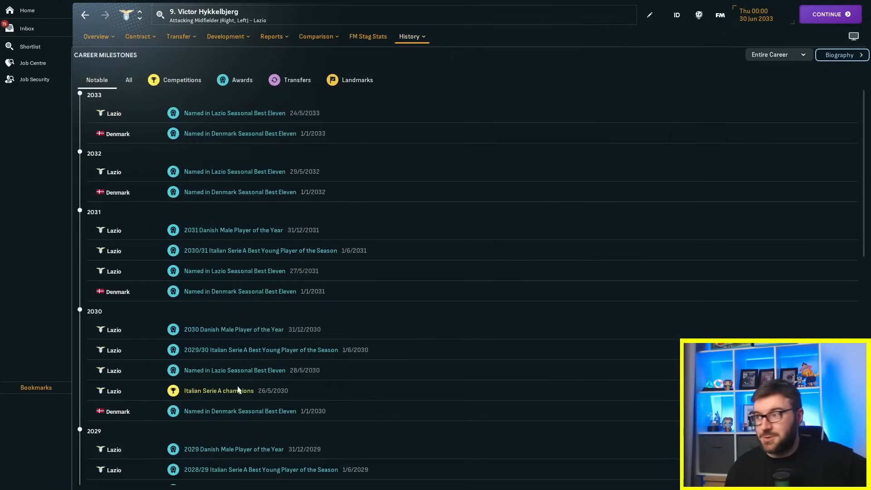
{"action": "left_click", "coordinate": [96, 36]}
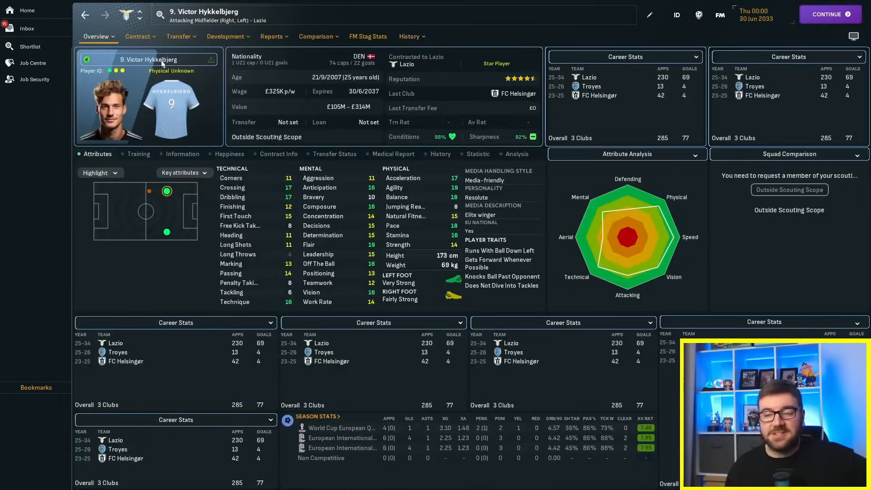
Step: Return to the five-winger shortlist after advancing to June 2037
{"action": "left_click", "coordinate": [31, 46]}
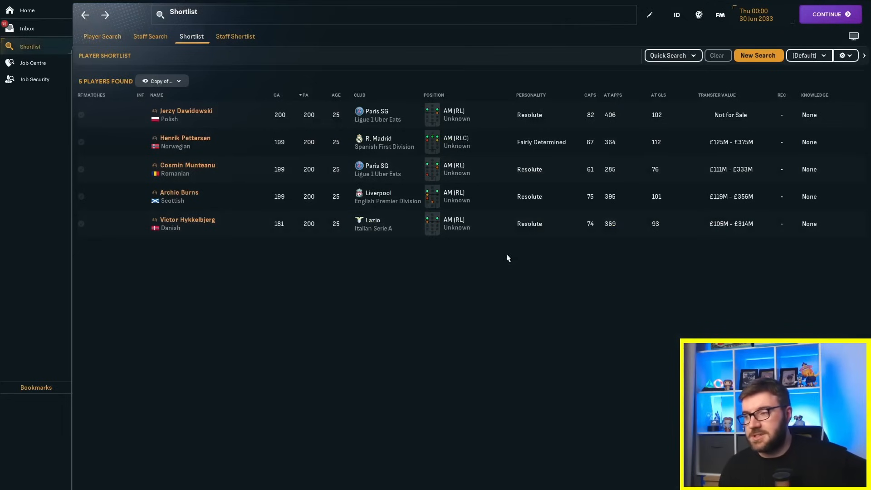
{"action": "mouse_move", "coordinate": [212, 120]}
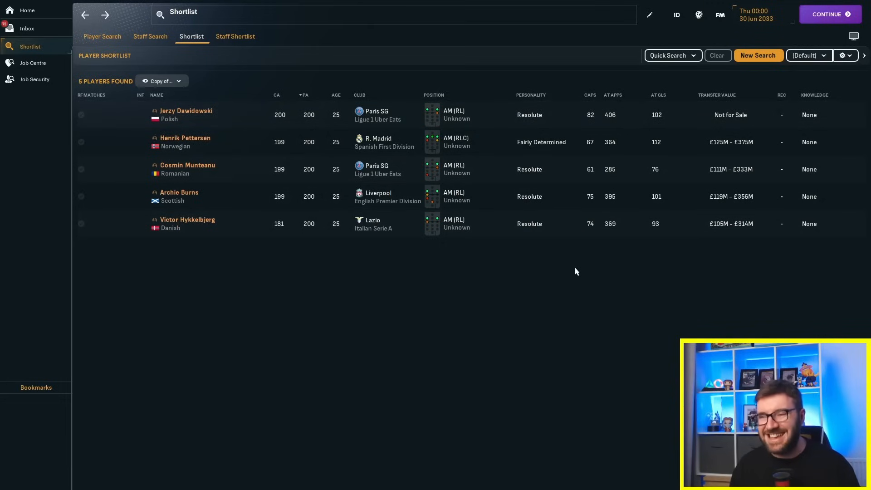
{"action": "mouse_move", "coordinate": [560, 262]}
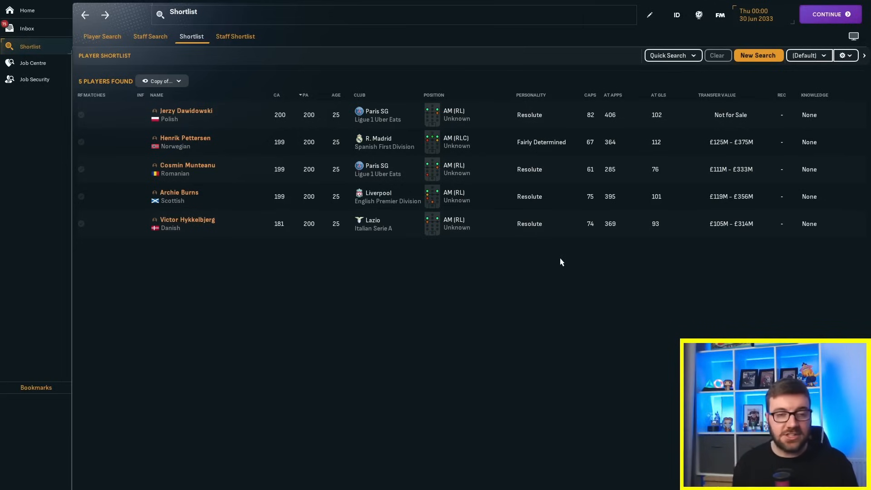
{"action": "mouse_move", "coordinate": [294, 307]}
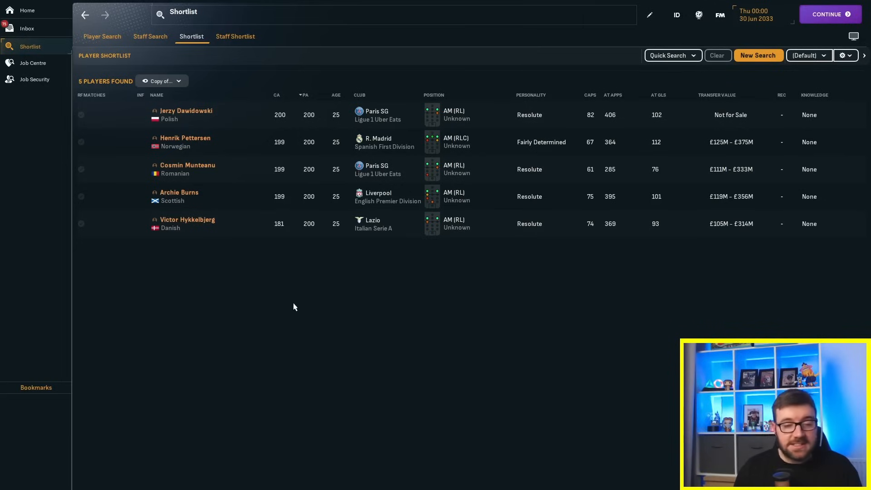
{"action": "mouse_move", "coordinate": [247, 292]}
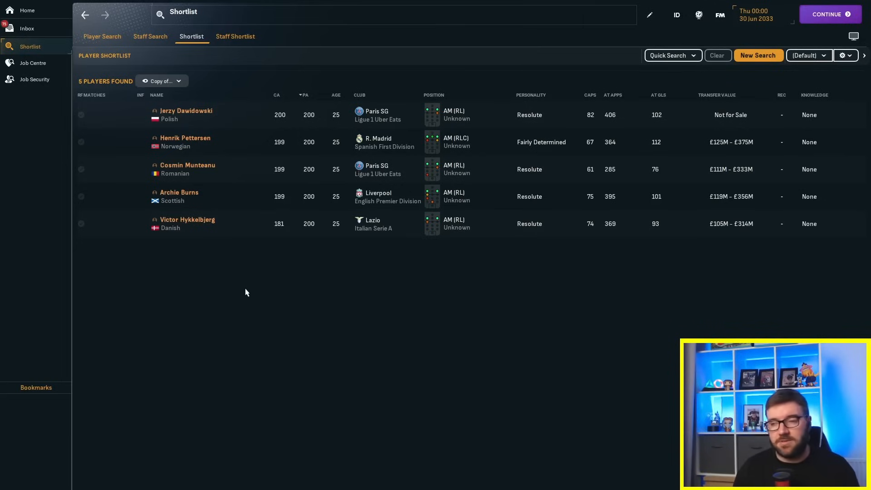
{"action": "mouse_move", "coordinate": [245, 288]}
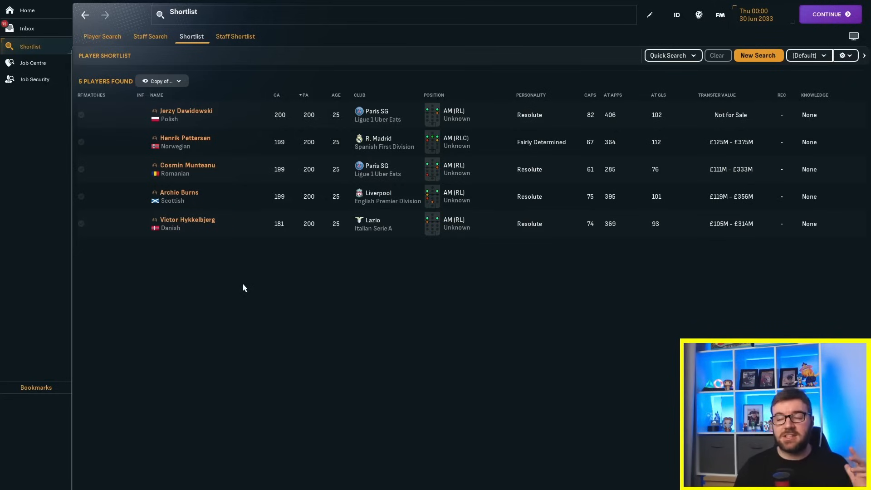
{"action": "mouse_move", "coordinate": [224, 264]}
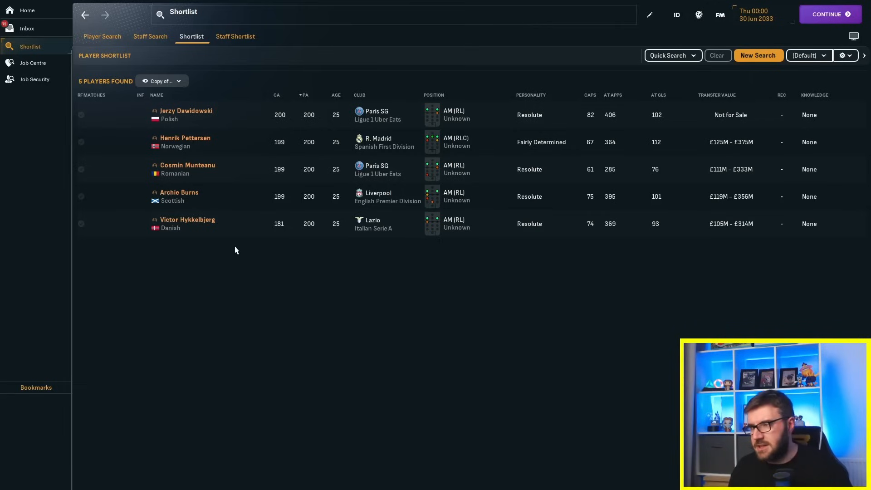
{"action": "mouse_move", "coordinate": [276, 311]}
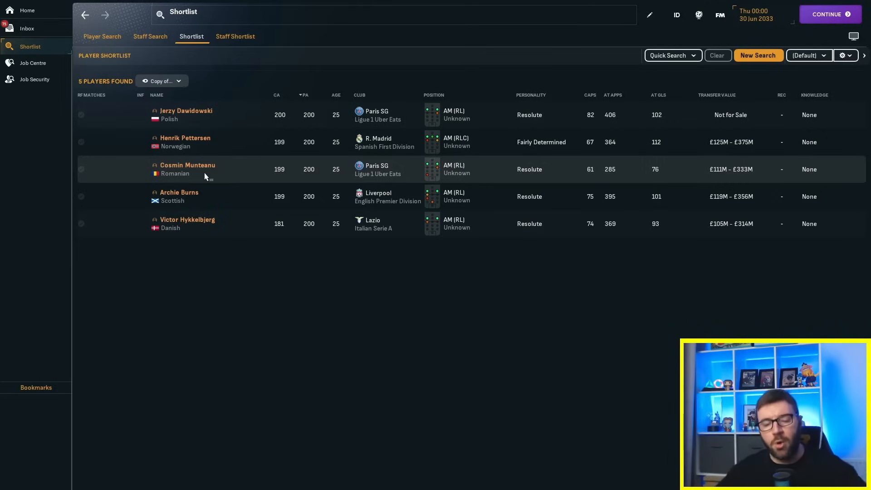
{"action": "mouse_move", "coordinate": [199, 170]}
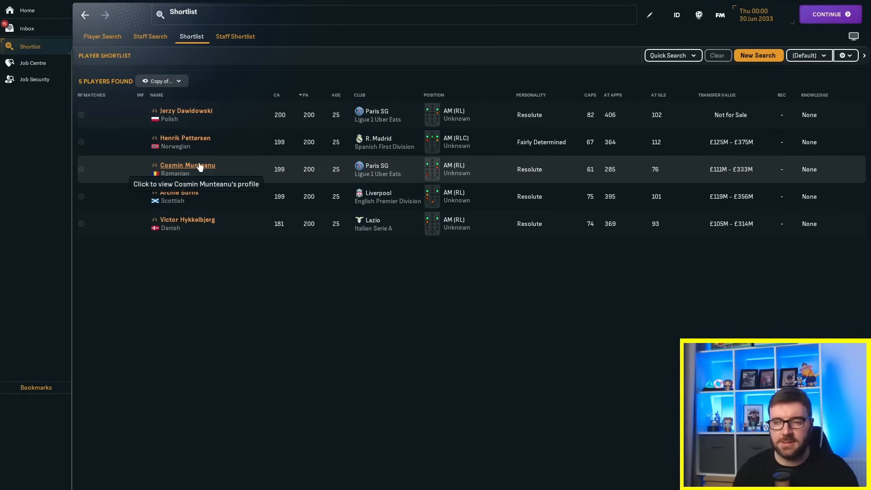
{"action": "mouse_move", "coordinate": [210, 167]}
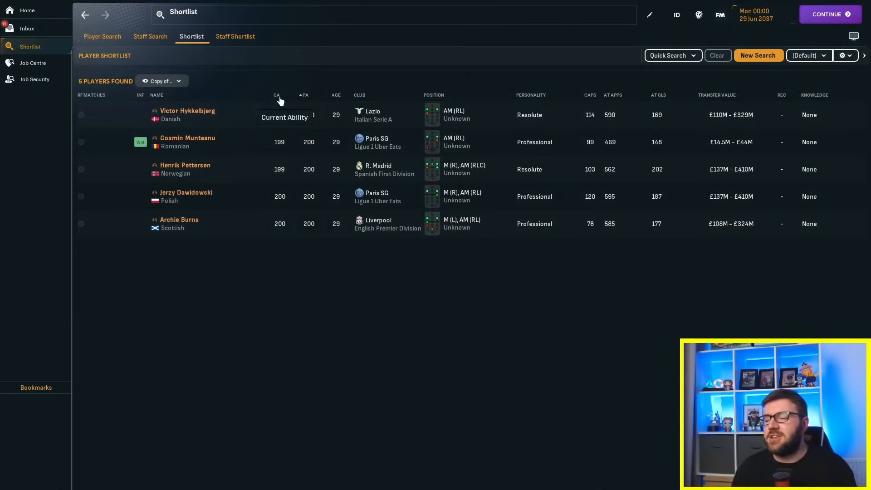
Step: Sort the shortlist by current ability and review Victor Hykkelbjerg's Lazio career stats
{"action": "left_click", "coordinate": [304, 95]}
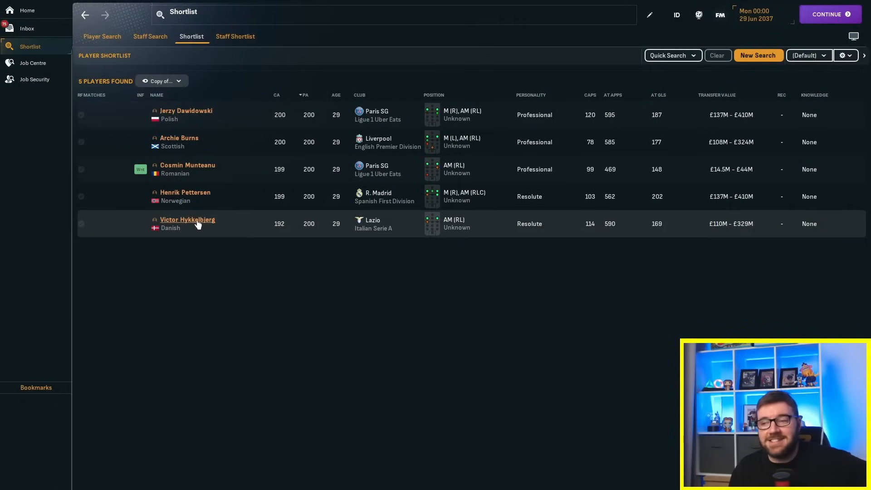
{"action": "left_click", "coordinate": [186, 220]}
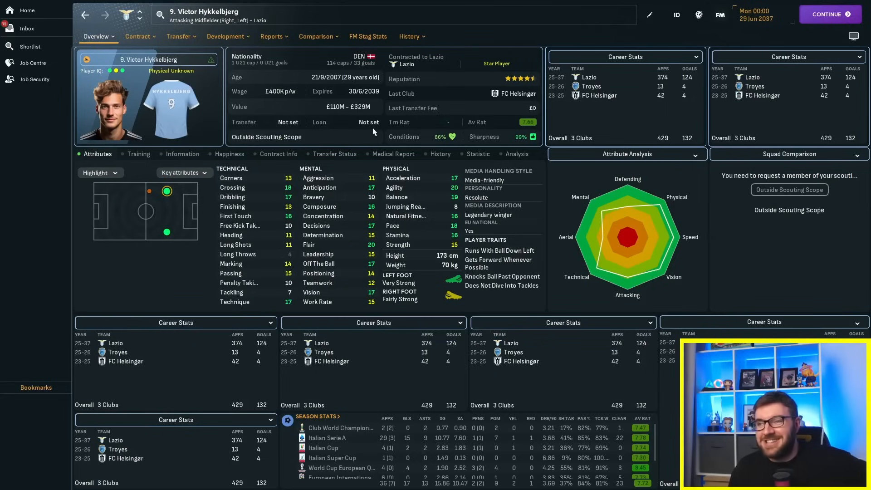
{"action": "left_click", "coordinate": [408, 36]}
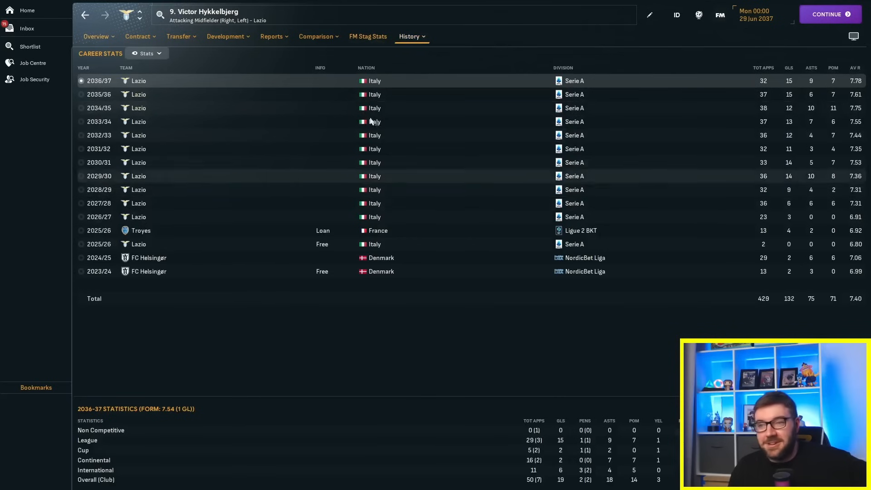
{"action": "left_click", "coordinate": [96, 37]}
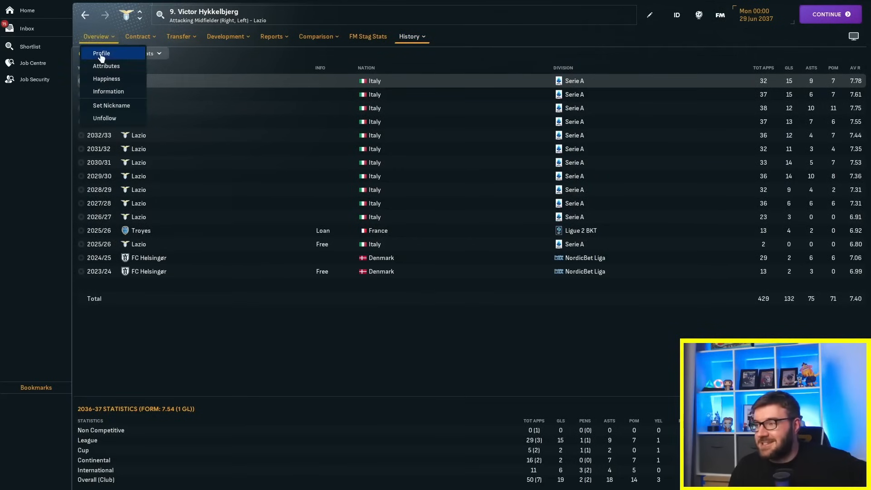
{"action": "left_click", "coordinate": [102, 53]}
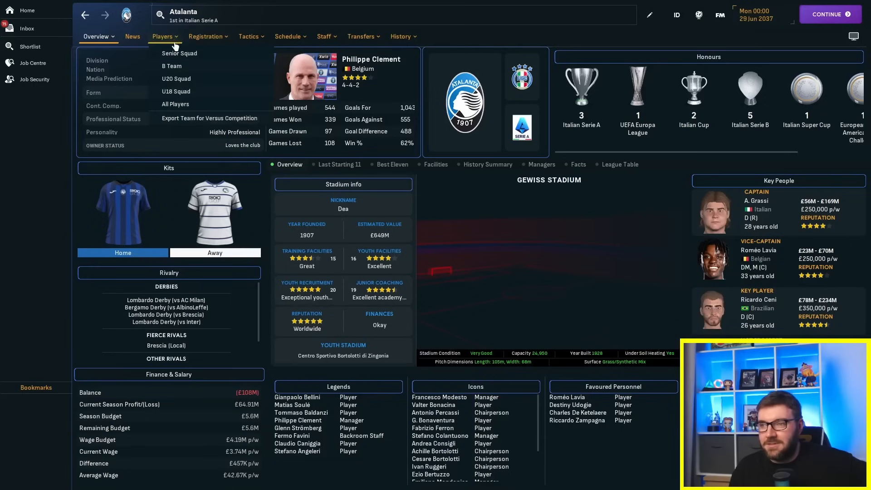
Step: Show Atalanta's senior squad list and select a player
{"action": "left_click", "coordinate": [180, 52]}
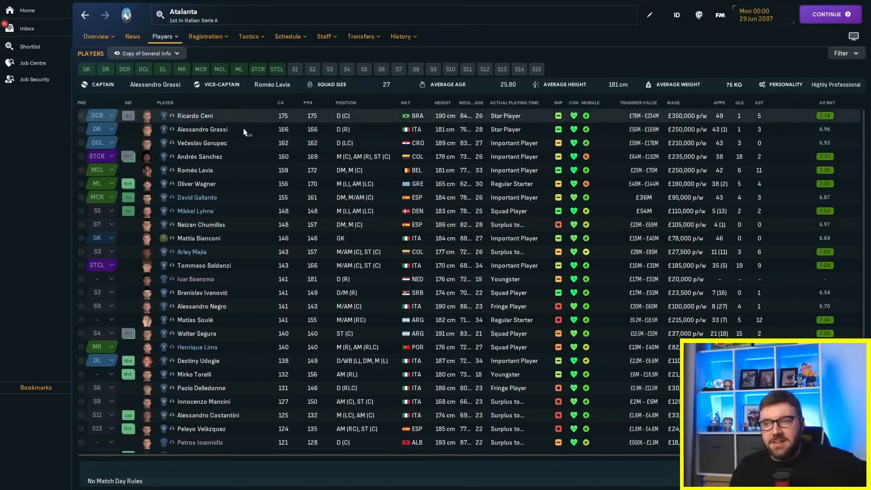
{"action": "mouse_move", "coordinate": [244, 197]}
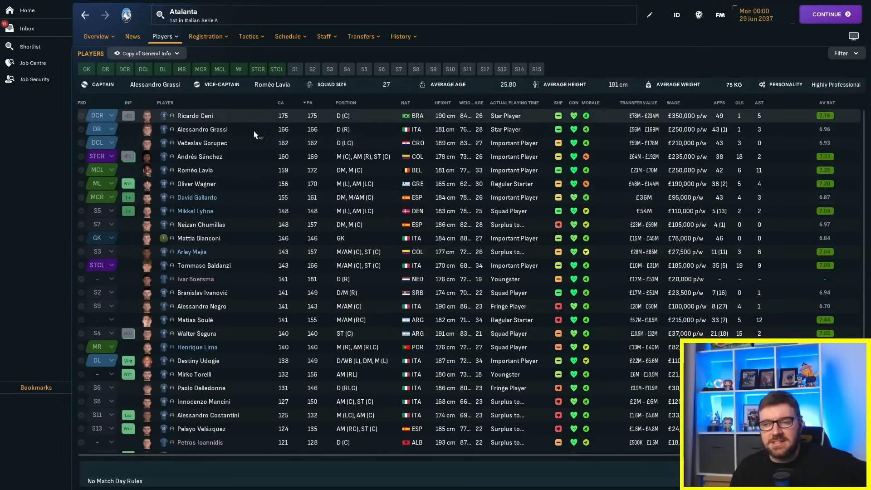
{"action": "left_click", "coordinate": [191, 116]}
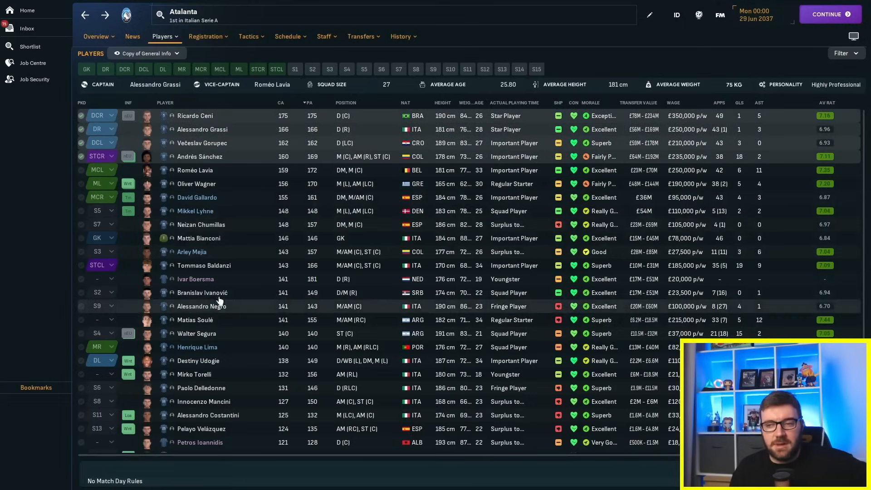
{"action": "mouse_move", "coordinate": [221, 319]}
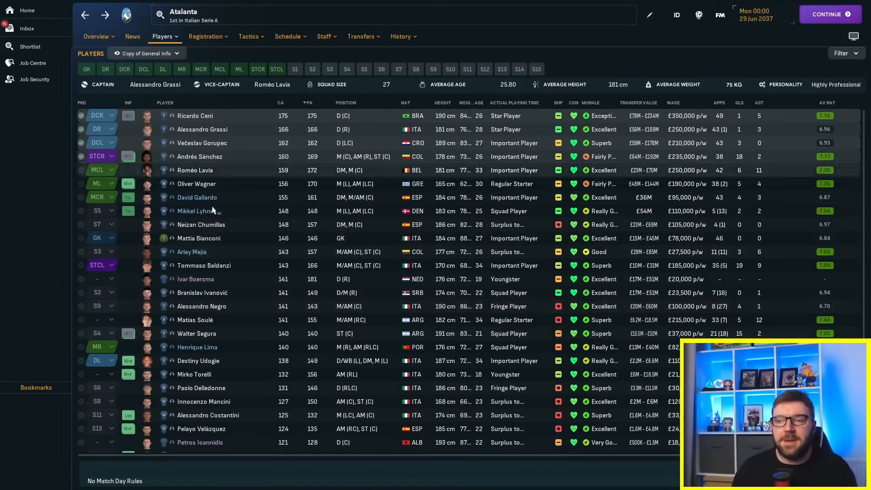
Step: View Hykkelbjerg's career milestones, Lazio's Italian Cup final, and a former Lazio manager's profile
{"action": "left_click", "coordinate": [30, 46]}
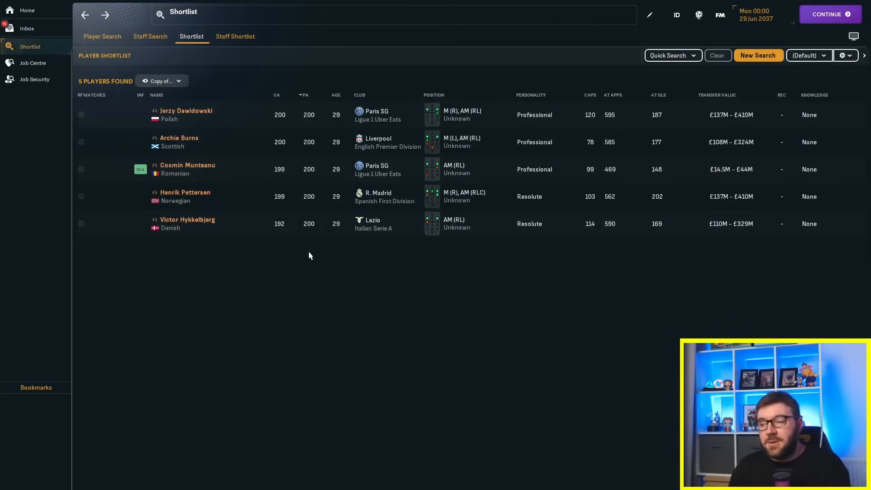
{"action": "mouse_move", "coordinate": [336, 233]}
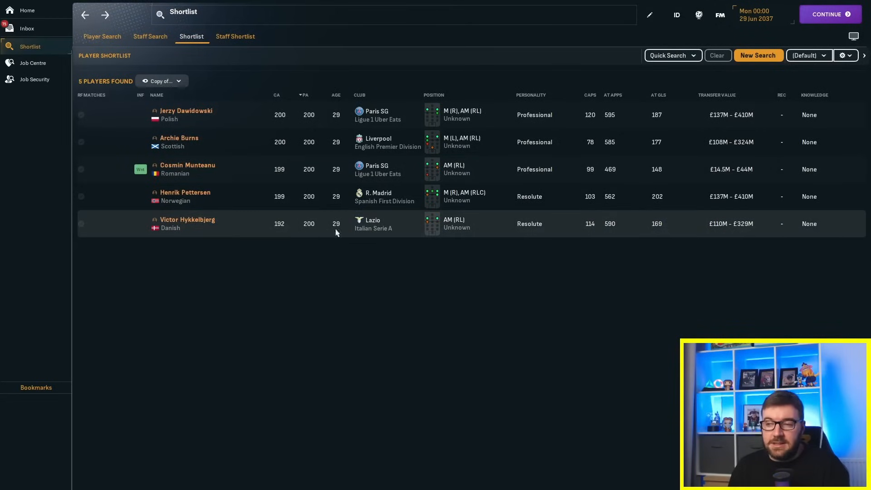
{"action": "left_click", "coordinate": [187, 219]}
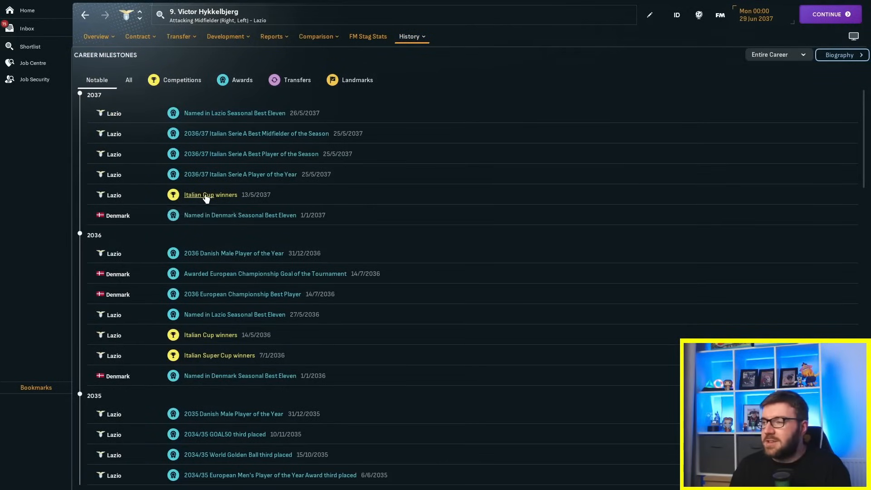
{"action": "left_click", "coordinate": [211, 195]}
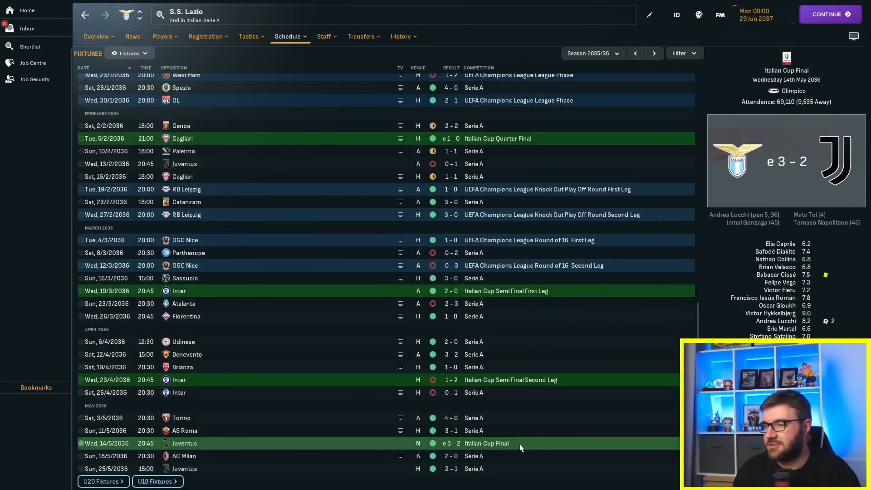
{"action": "mouse_move", "coordinate": [504, 428]}
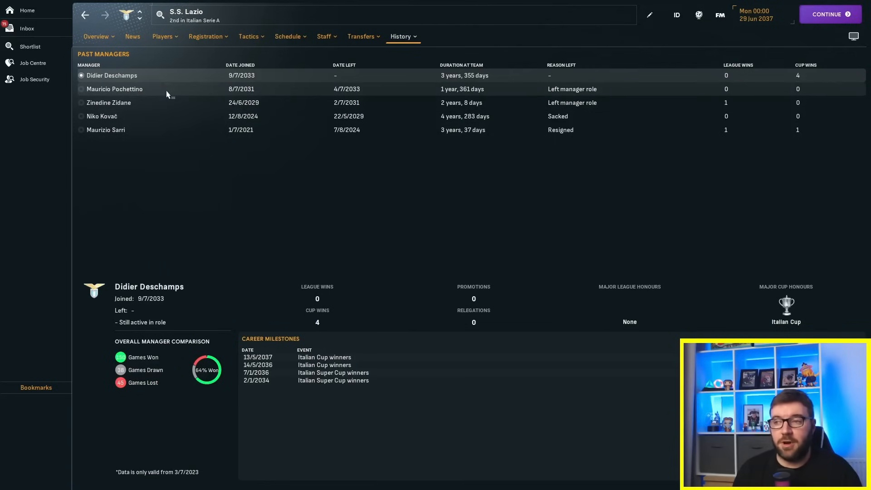
{"action": "left_click", "coordinate": [110, 103]}
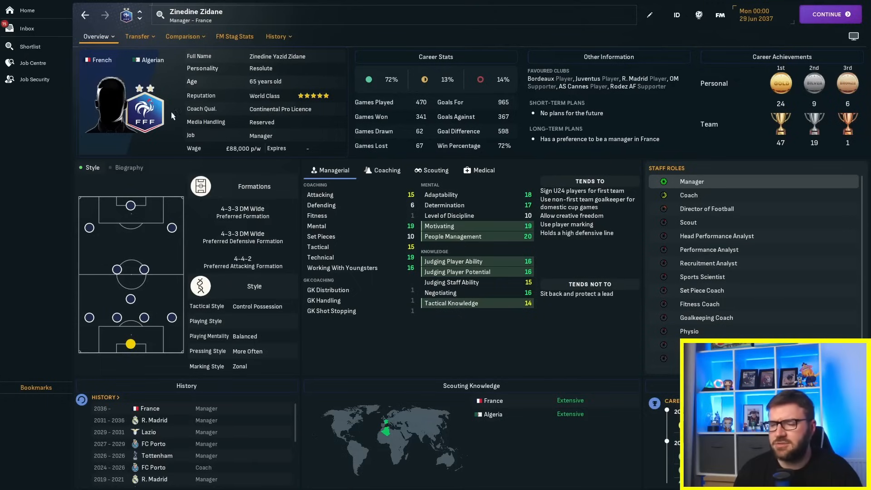
{"action": "mouse_move", "coordinate": [106, 85]}
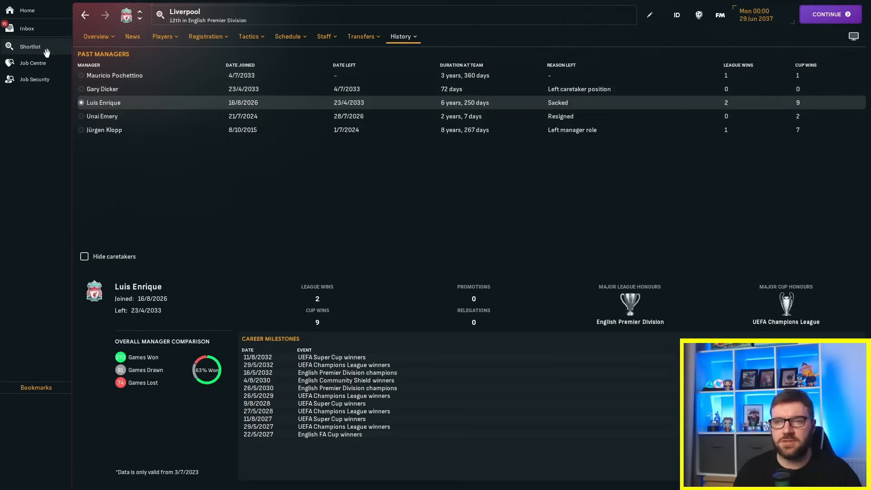
{"action": "left_click", "coordinate": [30, 46]}
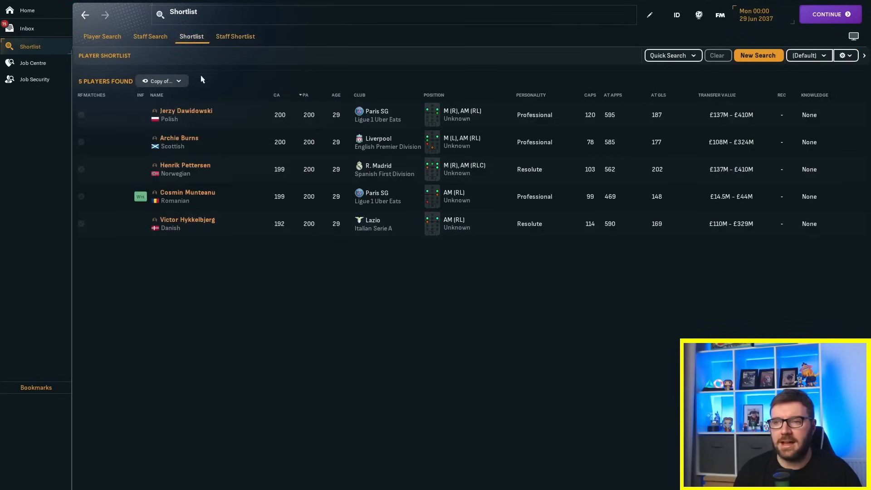
{"action": "left_click", "coordinate": [178, 138]}
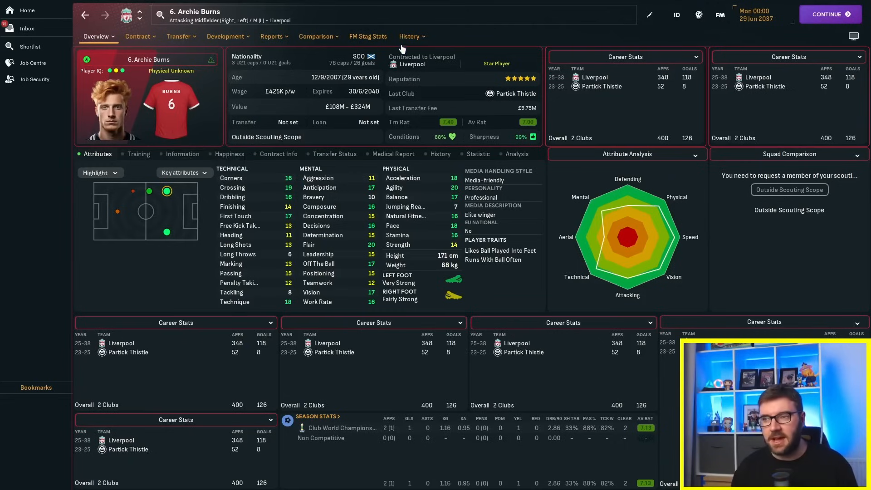
{"action": "left_click", "coordinate": [96, 36]}
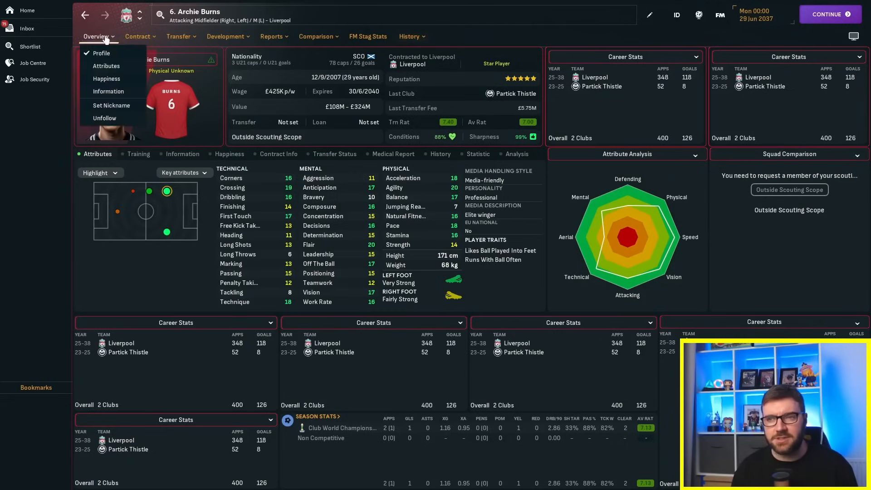
{"action": "left_click", "coordinate": [108, 90]}
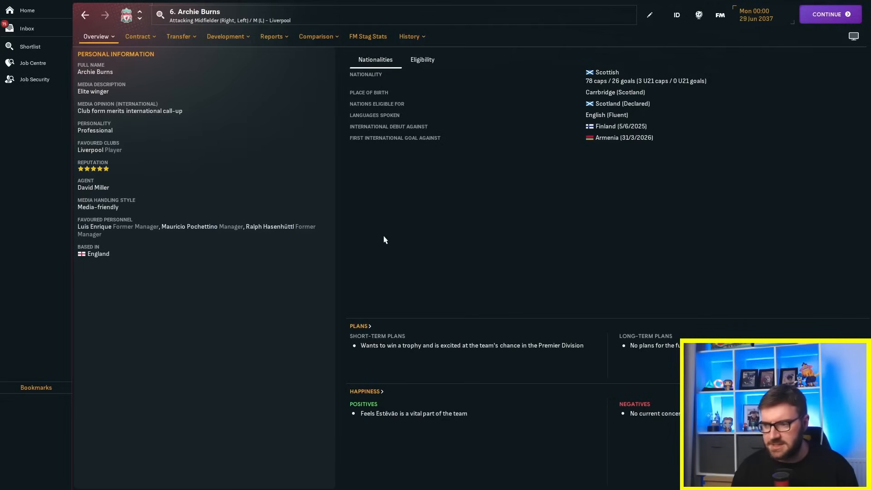
{"action": "mouse_move", "coordinate": [38, 202]}
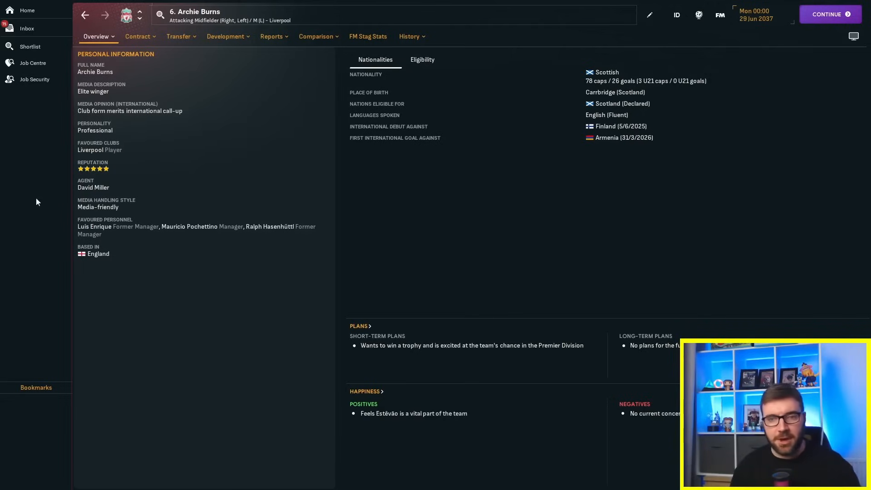
{"action": "mouse_move", "coordinate": [281, 229]}
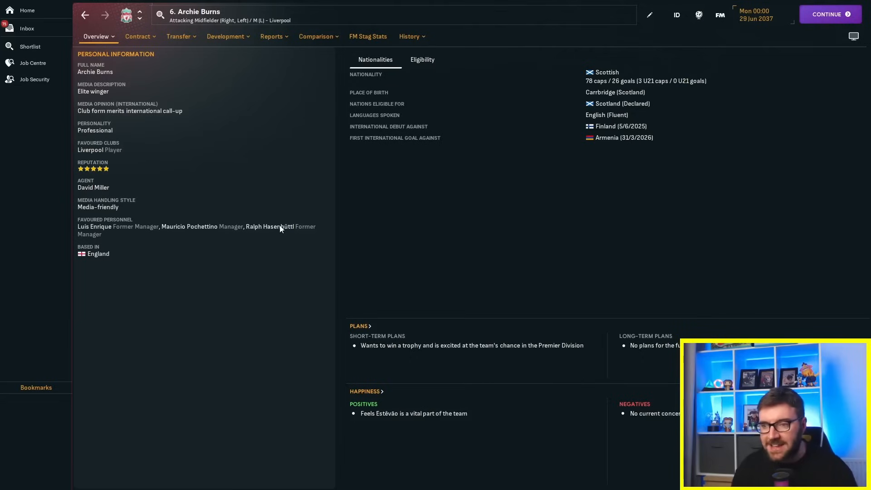
Step: Check Scotland's past managers via Ralph Hasenhüttl, then return to Burns's personal information
{"action": "left_click", "coordinate": [96, 36]}
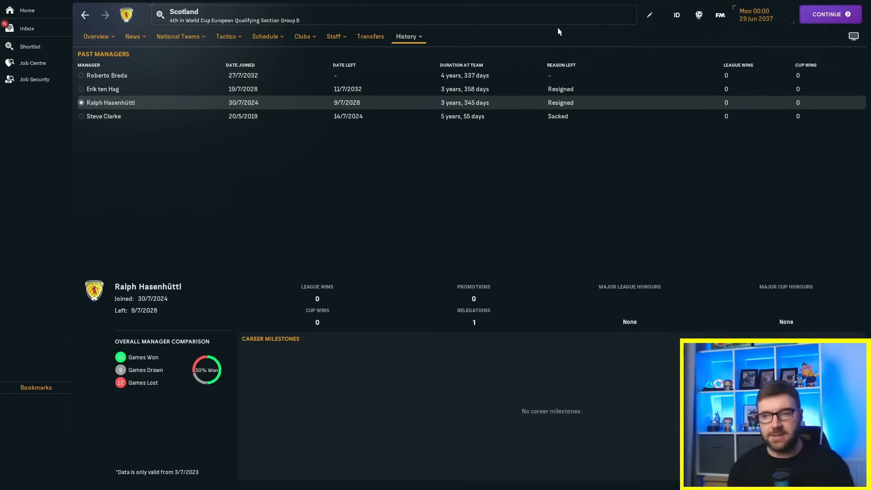
{"action": "left_click", "coordinate": [102, 89]}
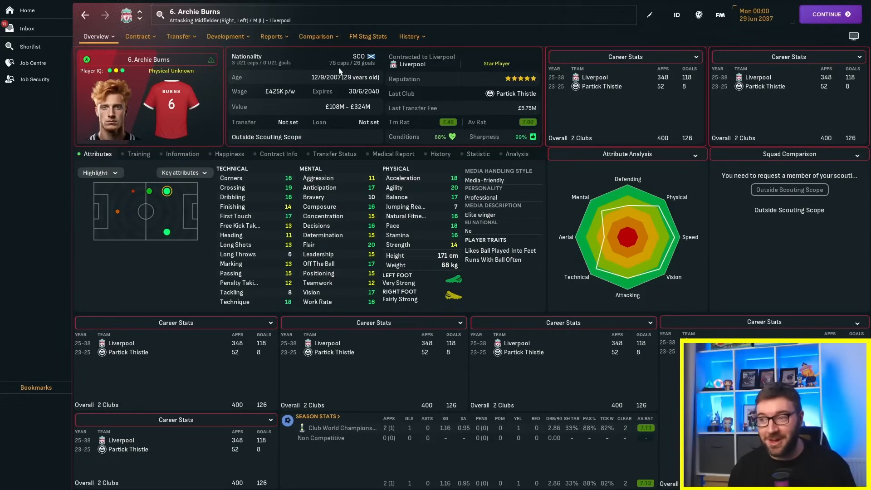
{"action": "left_click", "coordinate": [96, 36]}
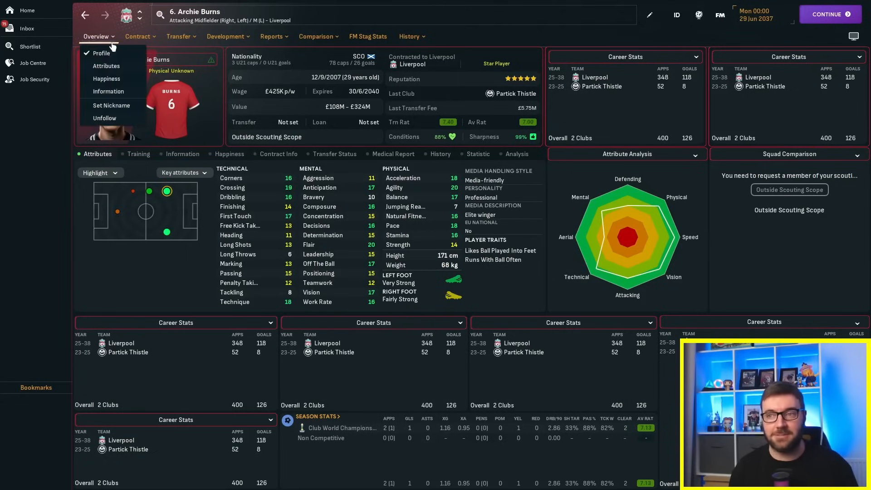
{"action": "left_click", "coordinate": [107, 78]}
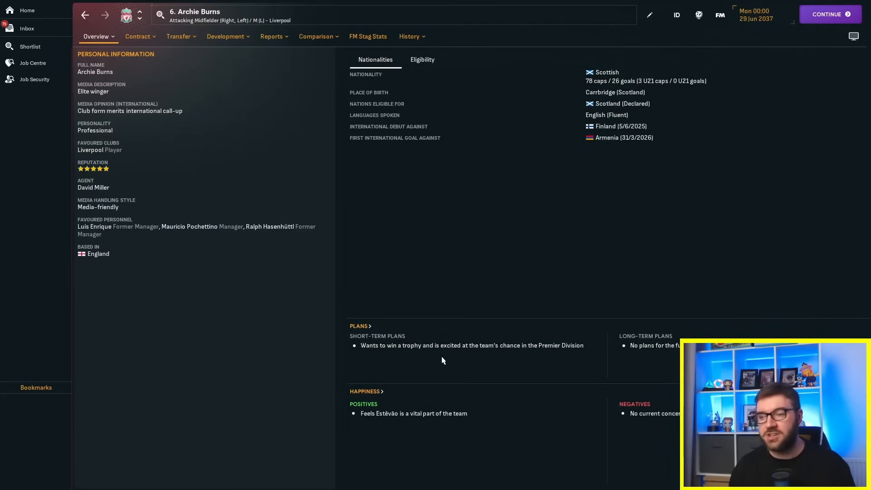
{"action": "mouse_move", "coordinate": [393, 325]}
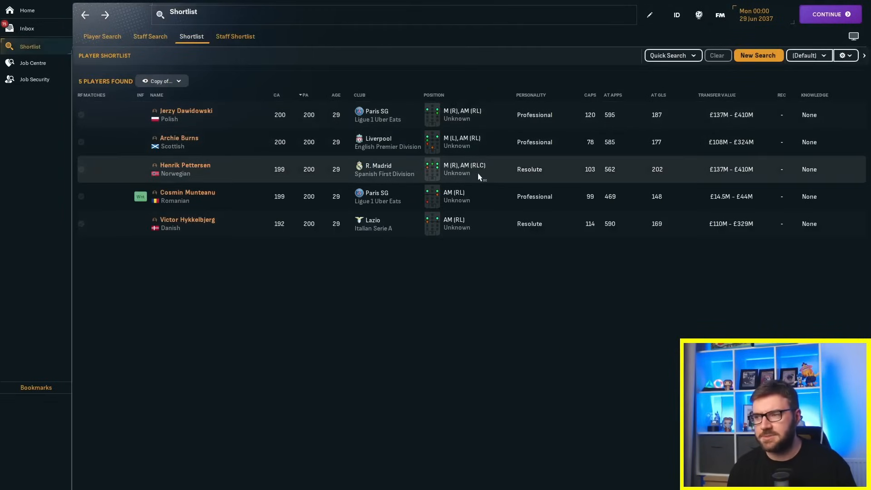
{"action": "mouse_move", "coordinate": [198, 171]}
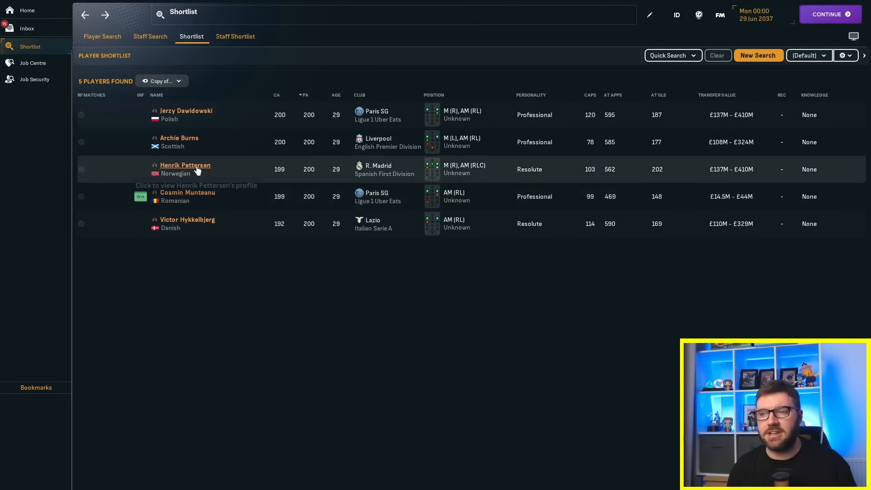
Step: Via Henrik Pettersen and Real Madrid, bring up the English FA Cup's full past winners list
{"action": "left_click", "coordinate": [185, 165]}
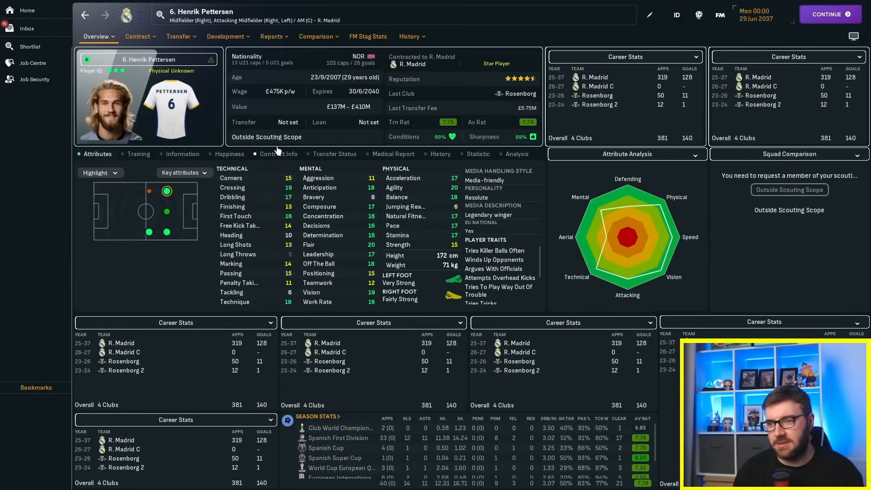
{"action": "left_click", "coordinate": [408, 37]}
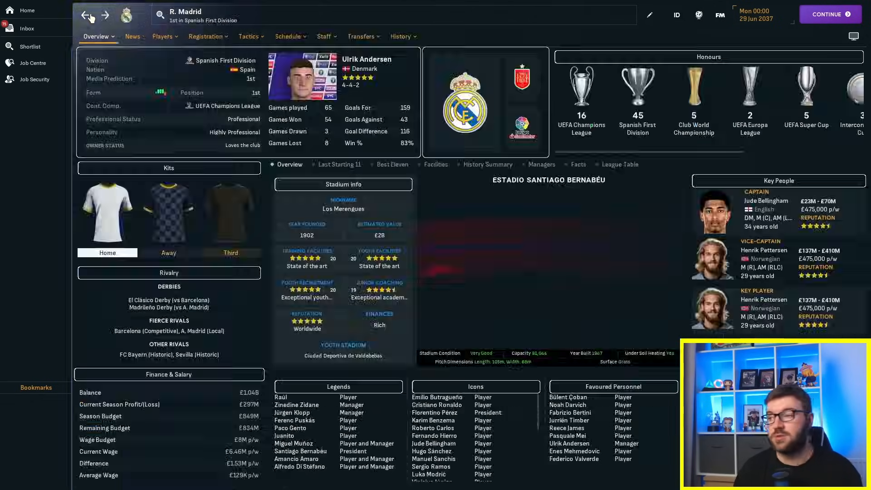
{"action": "left_click", "coordinate": [30, 47]}
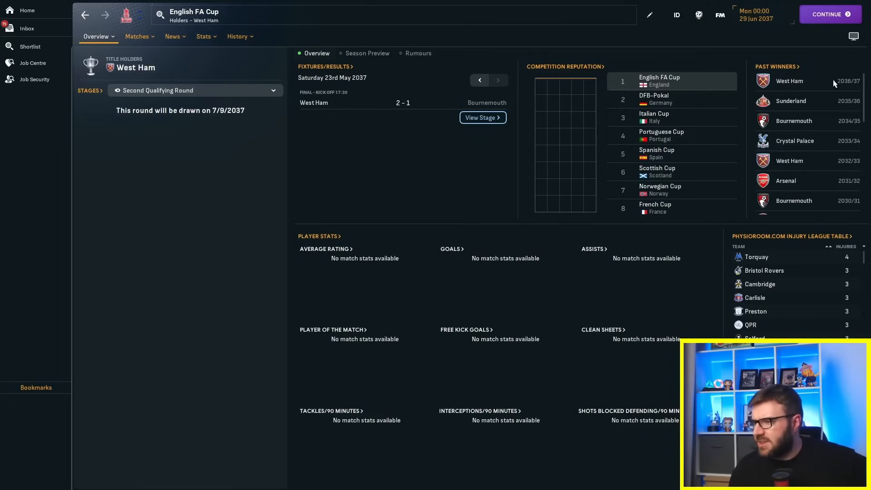
{"action": "left_click", "coordinate": [237, 36]}
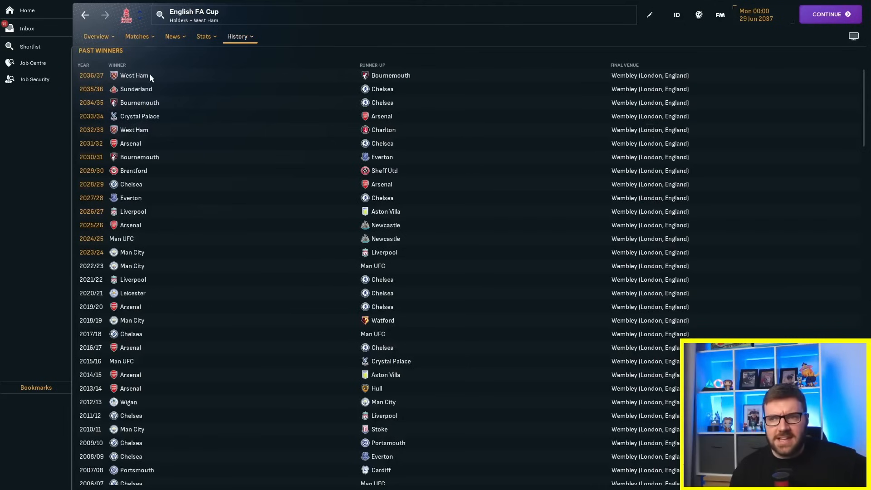
{"action": "mouse_move", "coordinate": [160, 125]}
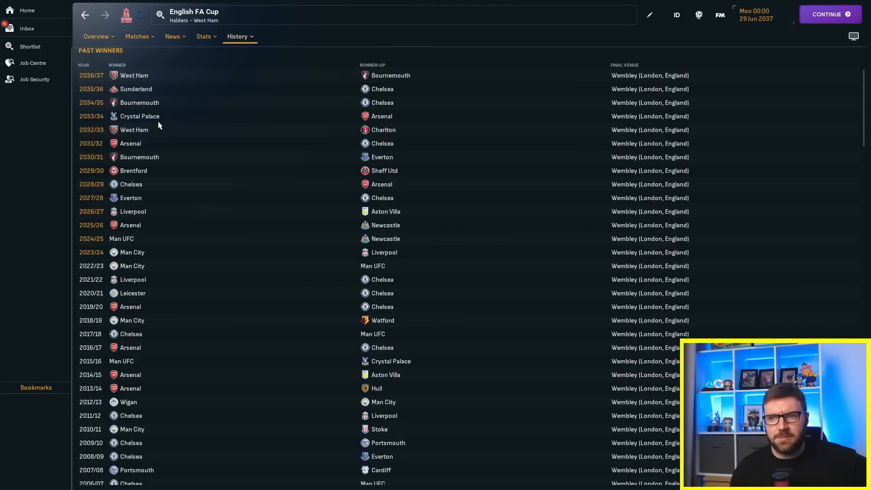
{"action": "mouse_move", "coordinate": [165, 164]}
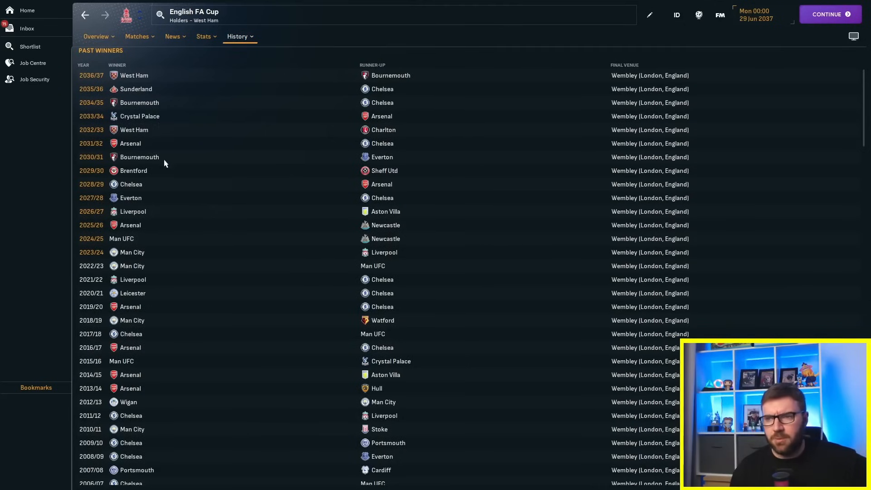
{"action": "mouse_move", "coordinate": [147, 76]}
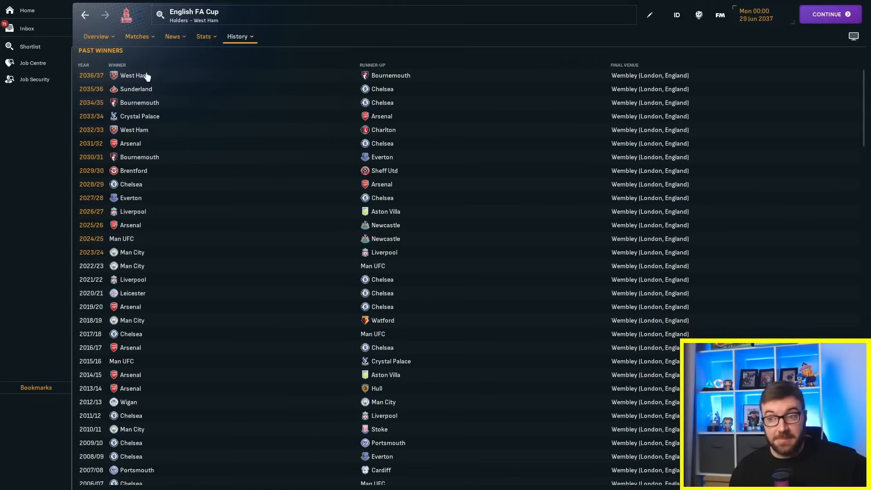
{"action": "mouse_move", "coordinate": [131, 146]}
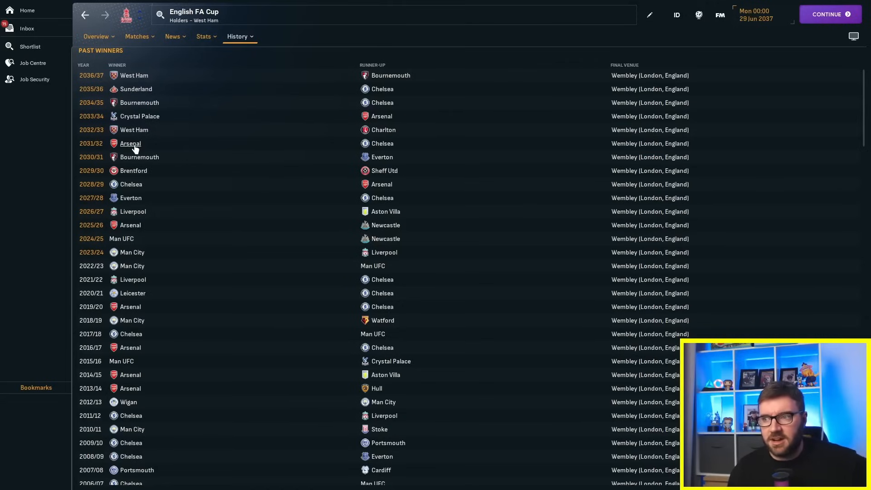
{"action": "mouse_move", "coordinate": [388, 136]}
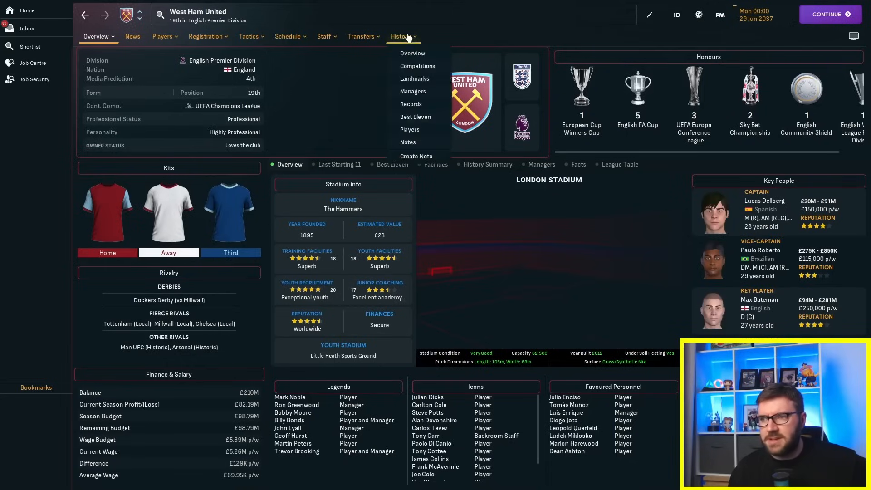
Step: Back out through the FA Cup overview and shortlist to PSG and Real Madrid club pages
{"action": "left_click", "coordinate": [412, 53]}
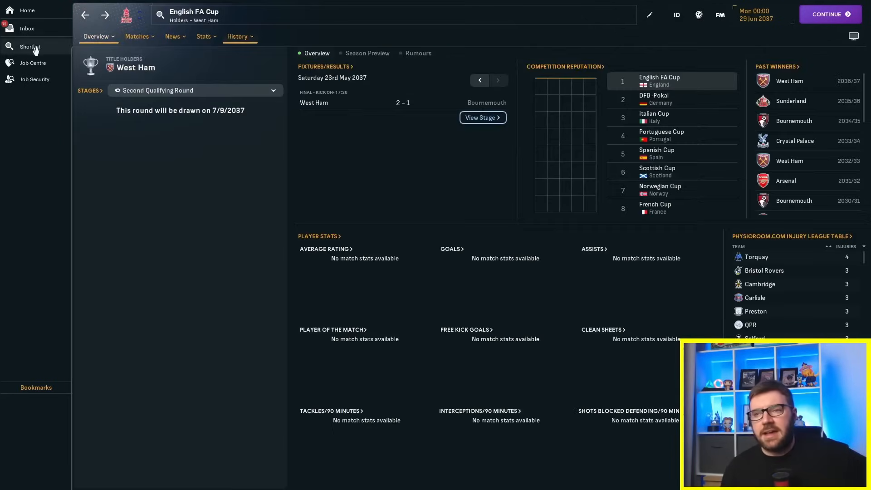
{"action": "left_click", "coordinate": [30, 46]}
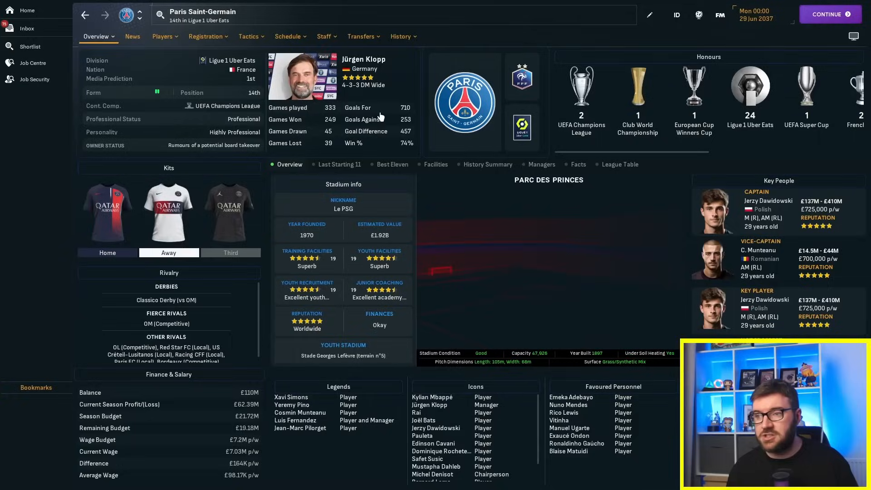
{"action": "left_click", "coordinate": [30, 46]}
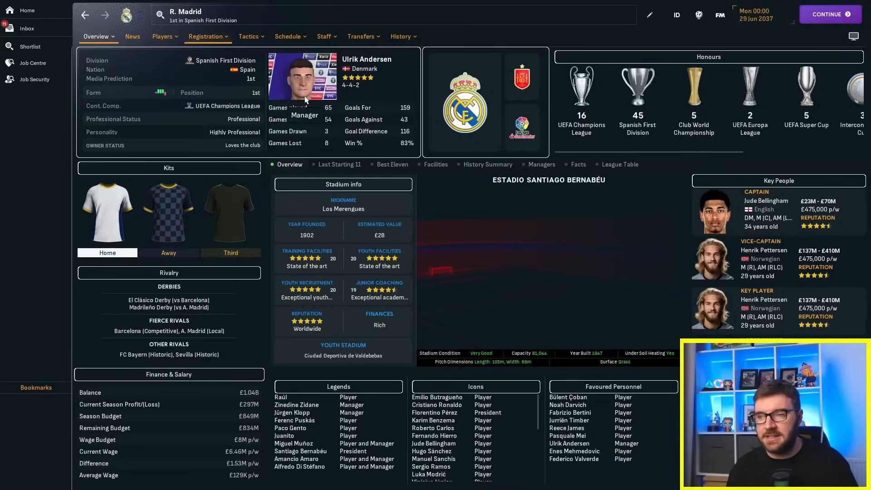
{"action": "left_click", "coordinate": [30, 46]}
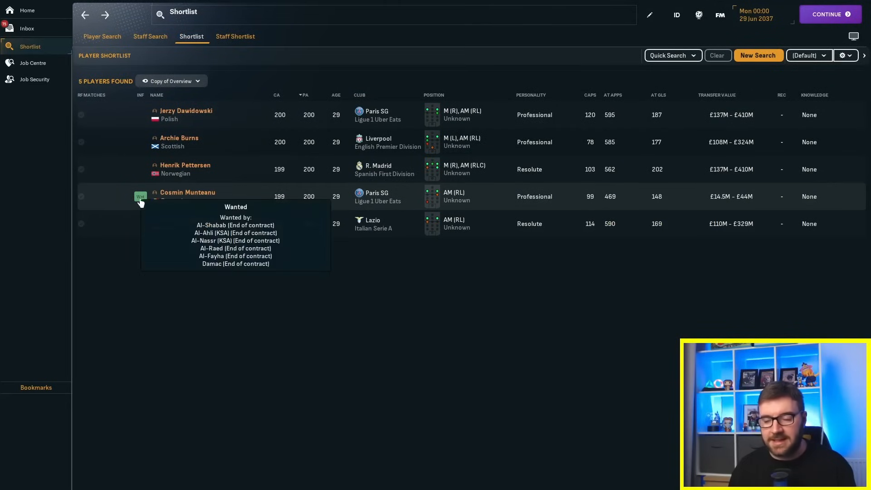
{"action": "mouse_move", "coordinate": [257, 326]}
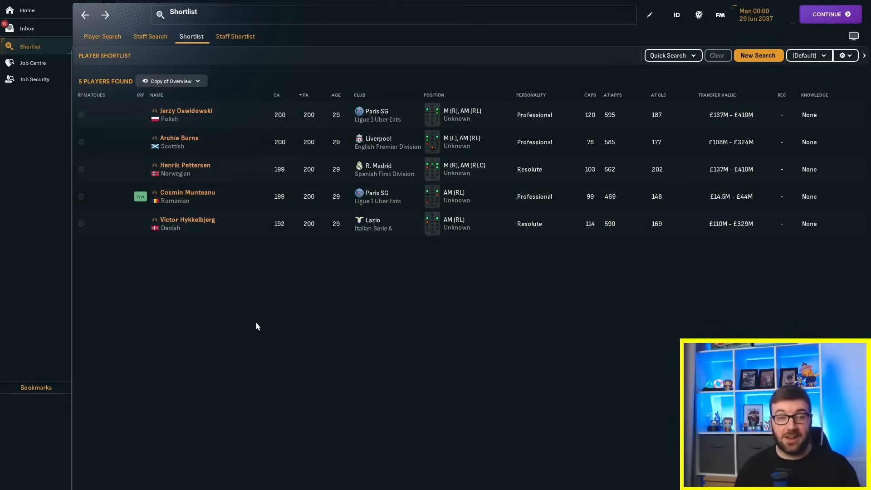
{"action": "mouse_move", "coordinate": [237, 274]}
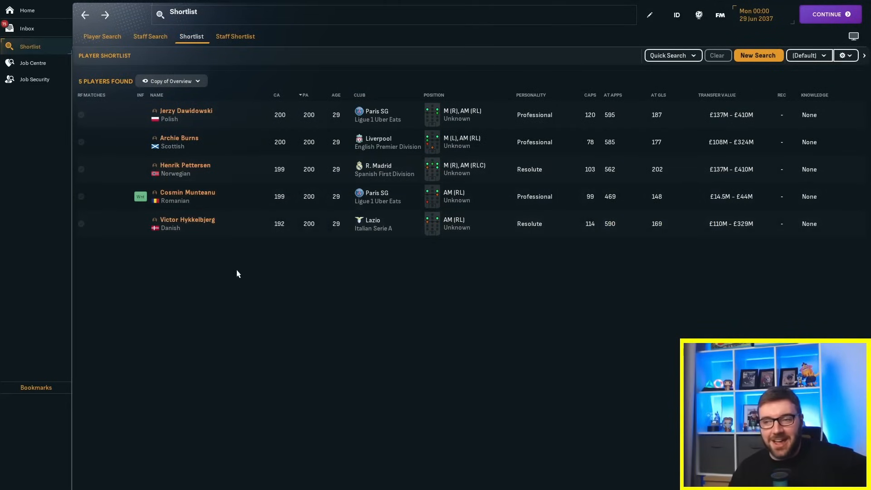
{"action": "mouse_move", "coordinate": [217, 229]}
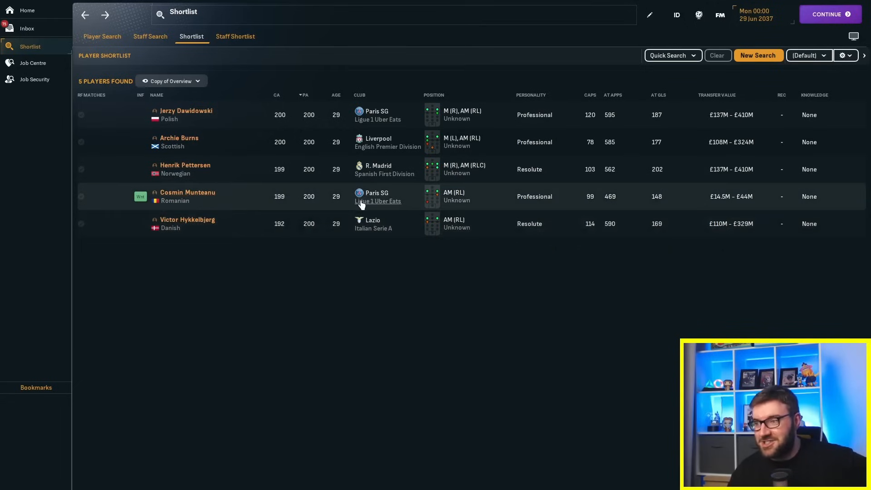
{"action": "mouse_move", "coordinate": [242, 116]}
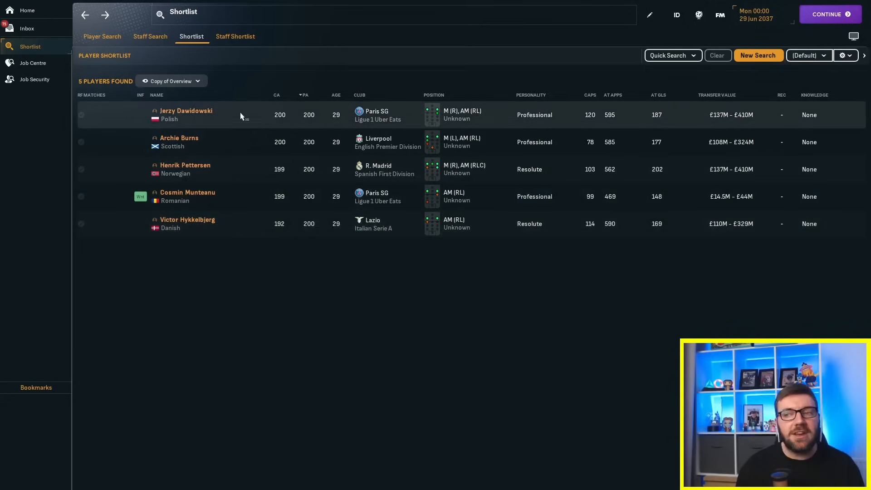
{"action": "left_click", "coordinate": [185, 114]}
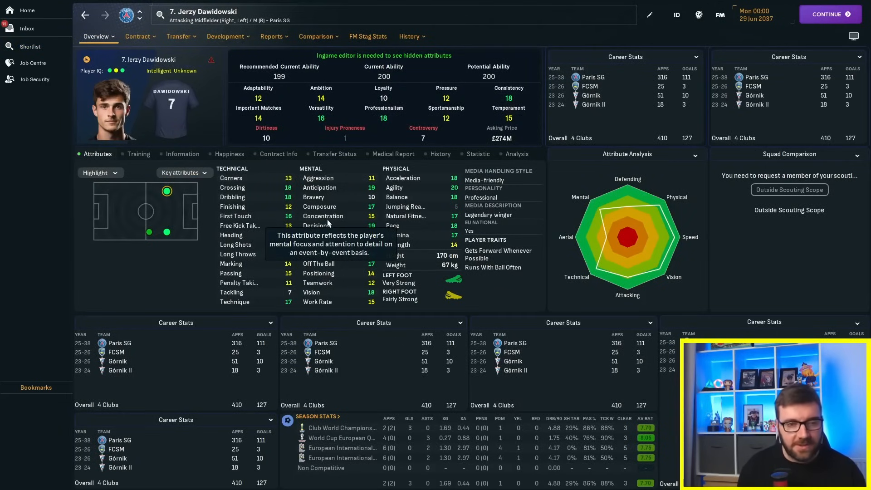
{"action": "mouse_move", "coordinate": [316, 225]}
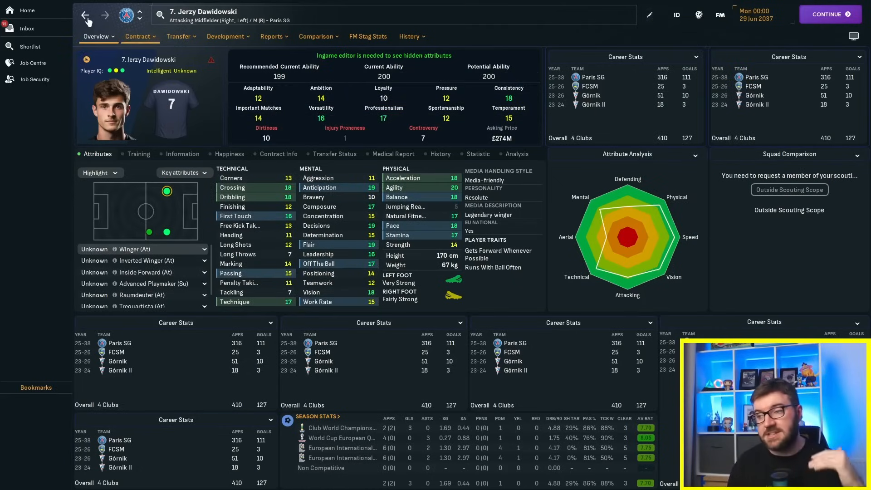
{"action": "left_click", "coordinate": [30, 46]}
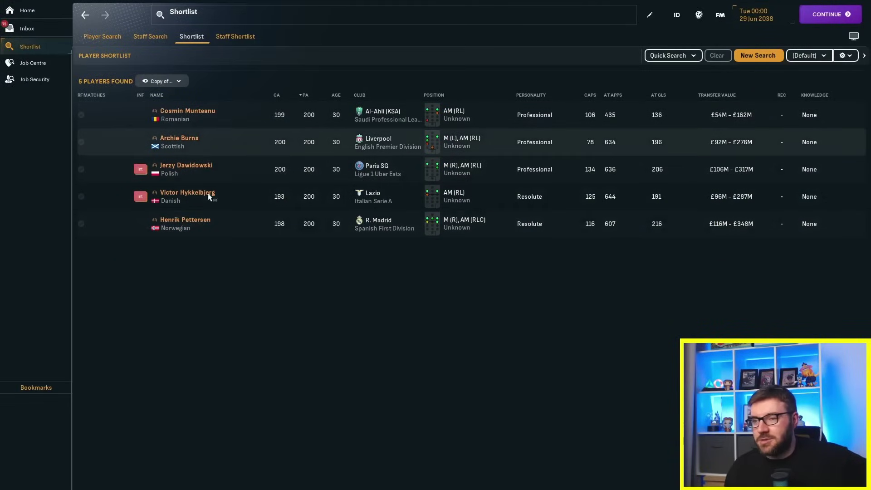
{"action": "mouse_move", "coordinate": [204, 116]}
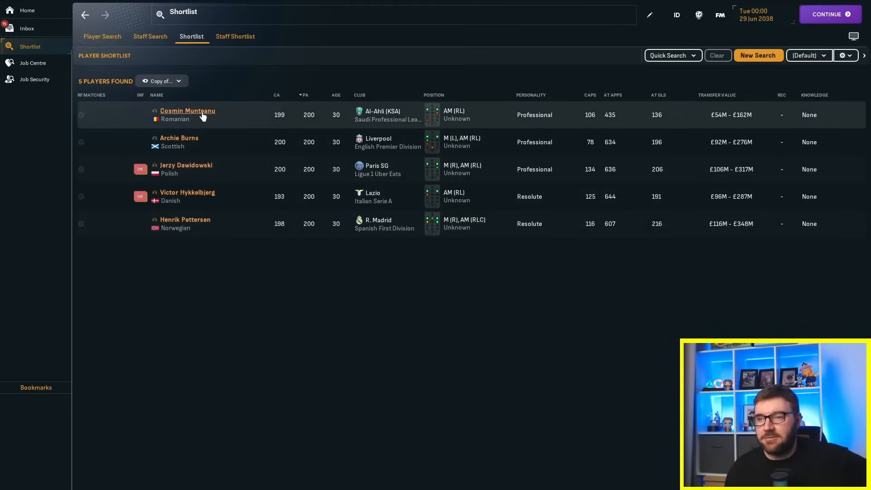
{"action": "left_click", "coordinate": [187, 111]}
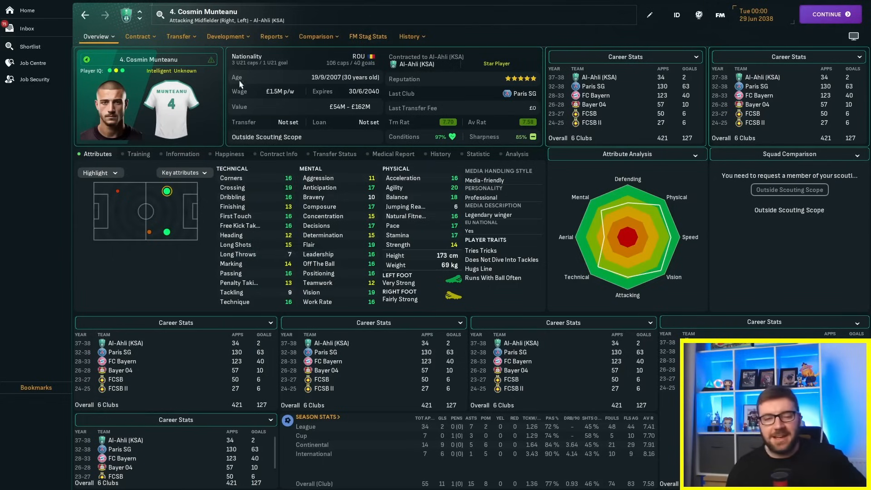
{"action": "mouse_move", "coordinate": [256, 206]}
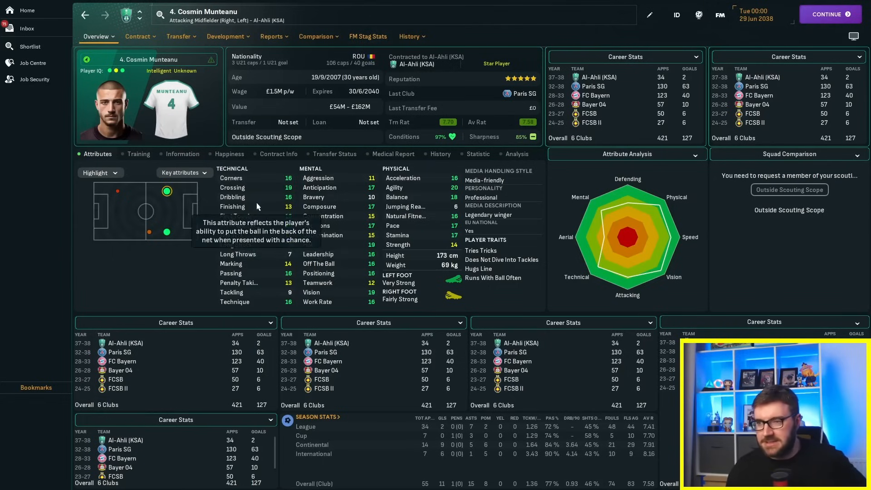
{"action": "left_click", "coordinate": [409, 36]}
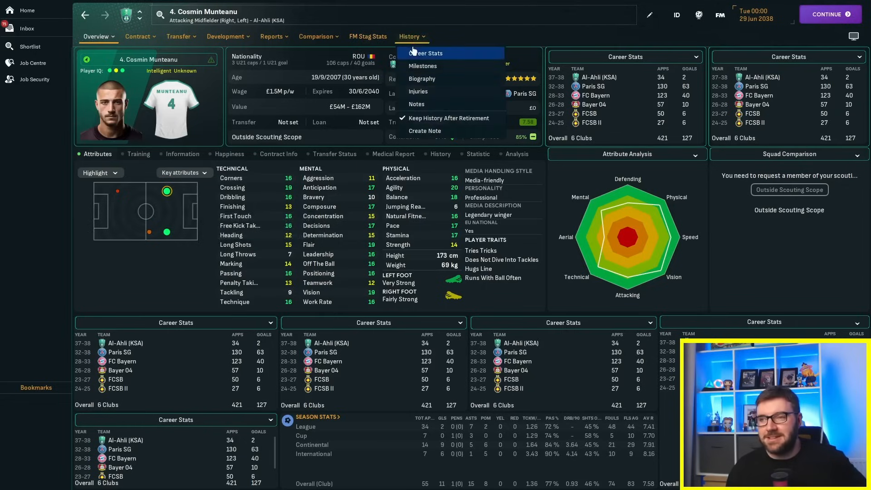
{"action": "mouse_move", "coordinate": [424, 57]}
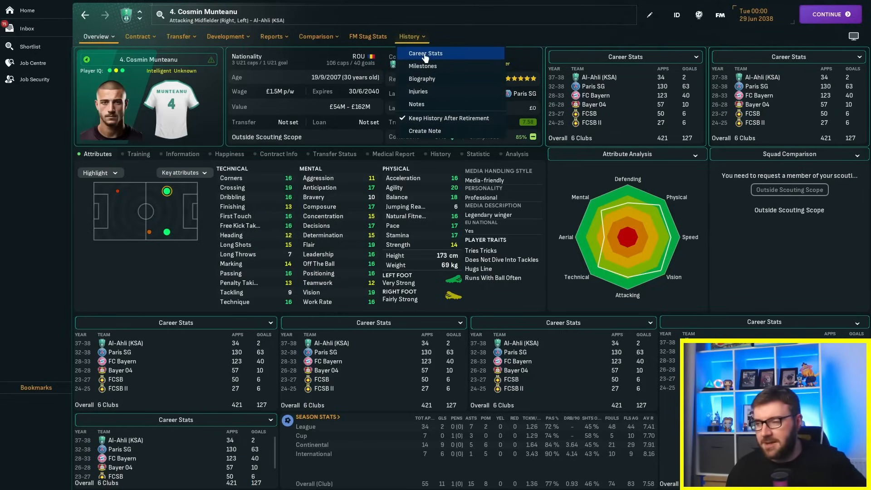
{"action": "left_click", "coordinate": [424, 53]}
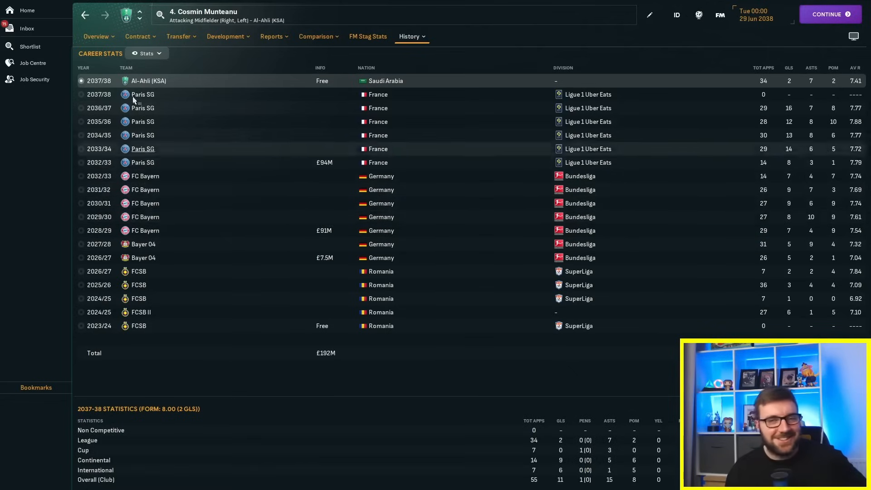
{"action": "mouse_move", "coordinate": [356, 193]}
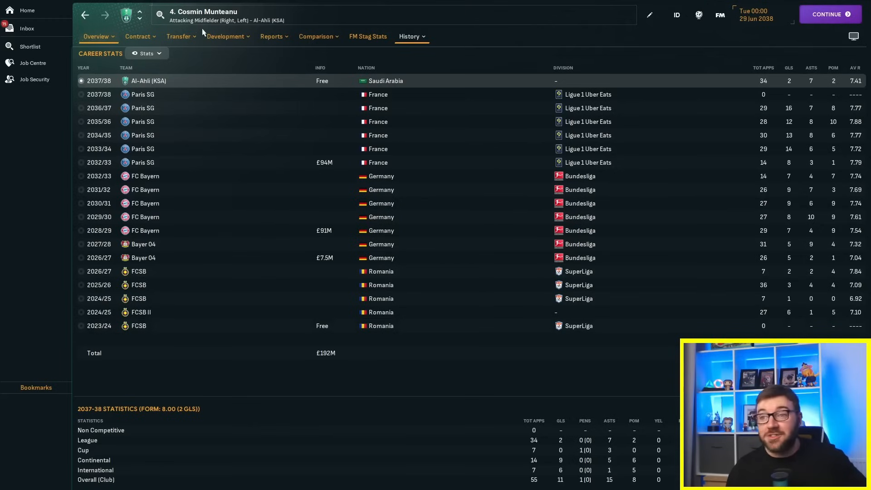
{"action": "mouse_move", "coordinate": [233, 321]}
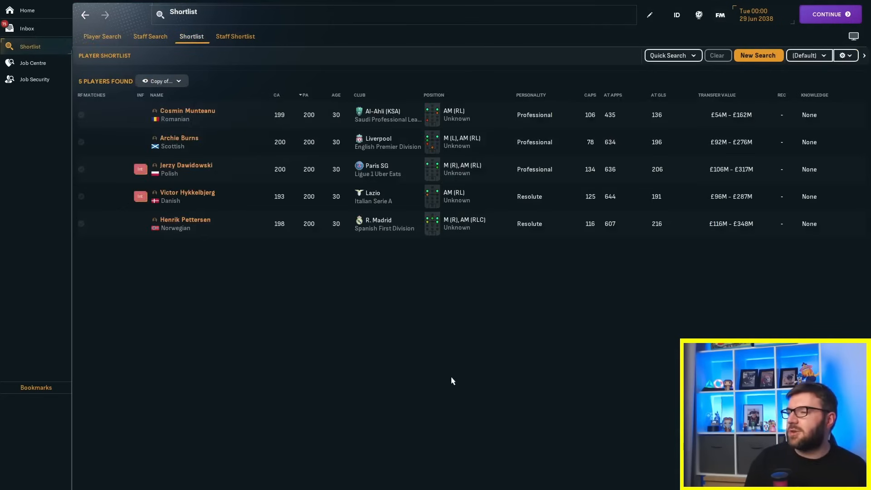
{"action": "mouse_move", "coordinate": [575, 308]}
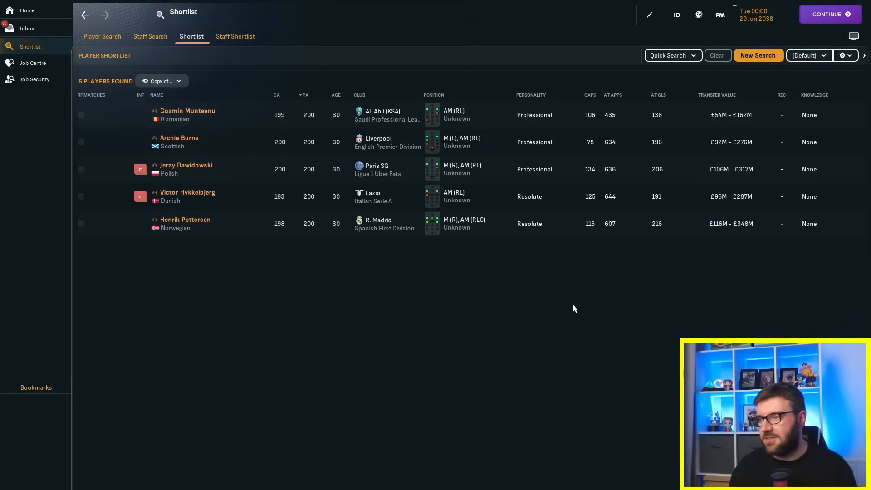
Step: Load the June 2042 save from the FM menu
{"action": "left_click", "coordinate": [719, 14]}
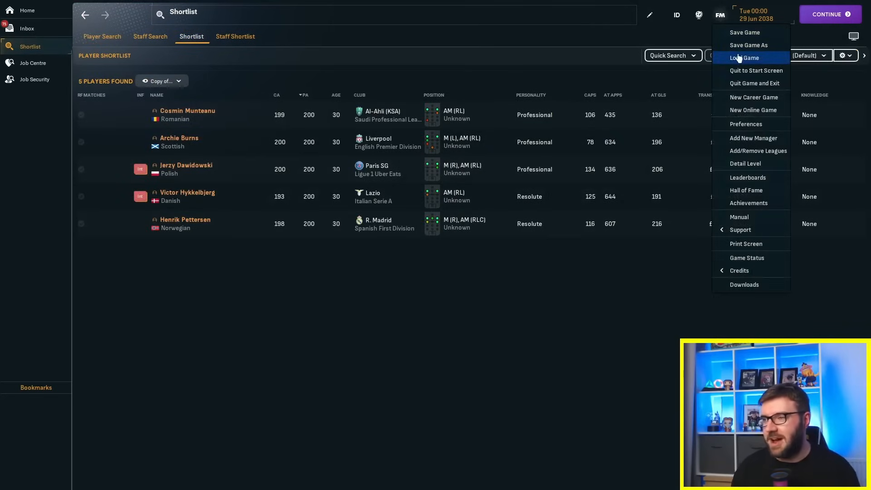
{"action": "left_click", "coordinate": [744, 58]}
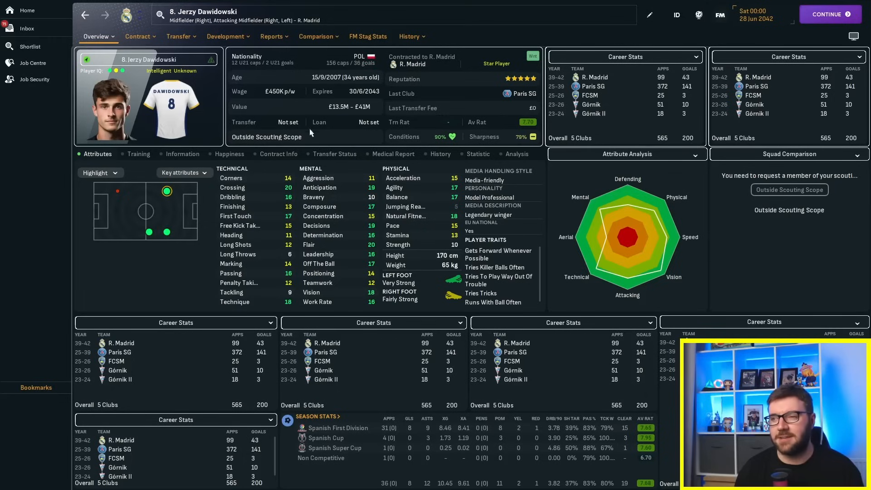
{"action": "left_click", "coordinate": [96, 36]}
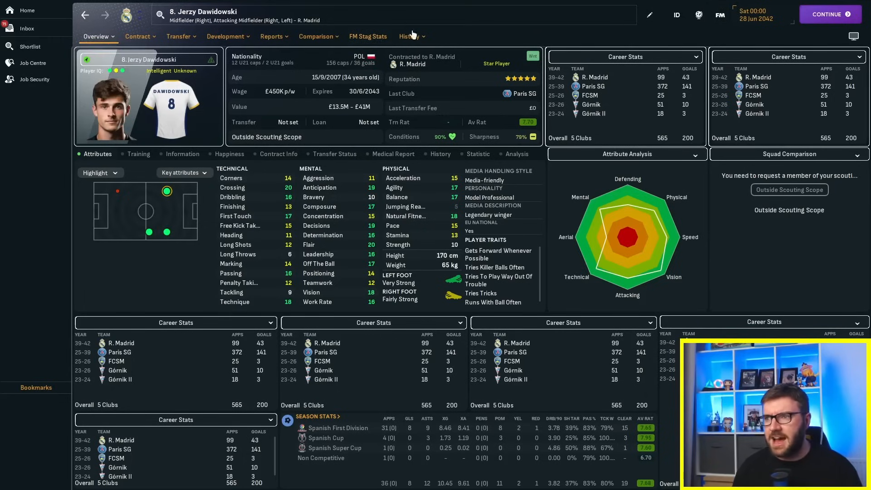
{"action": "left_click", "coordinate": [408, 36]}
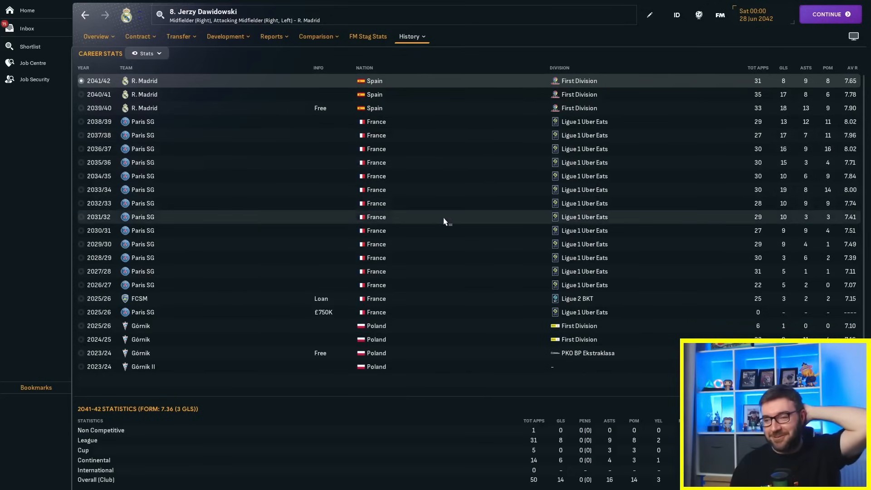
{"action": "mouse_move", "coordinate": [323, 315]}
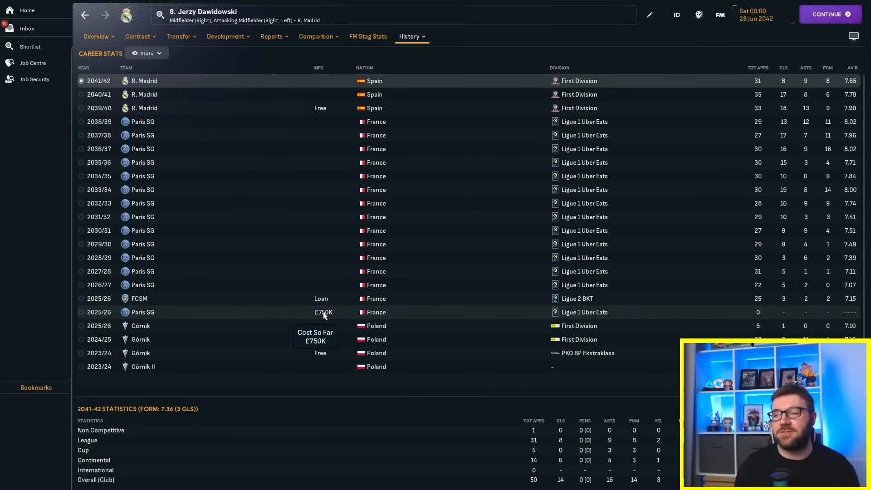
{"action": "mouse_move", "coordinate": [673, 217]}
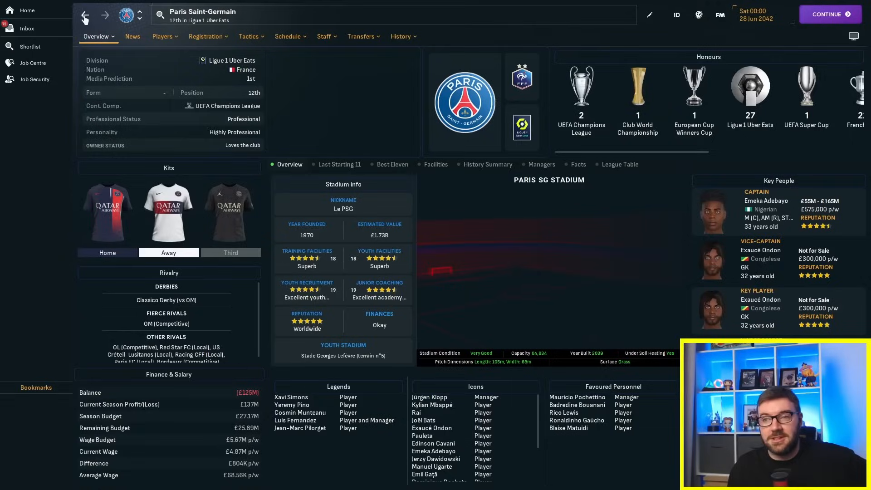
{"action": "left_click", "coordinate": [401, 36]}
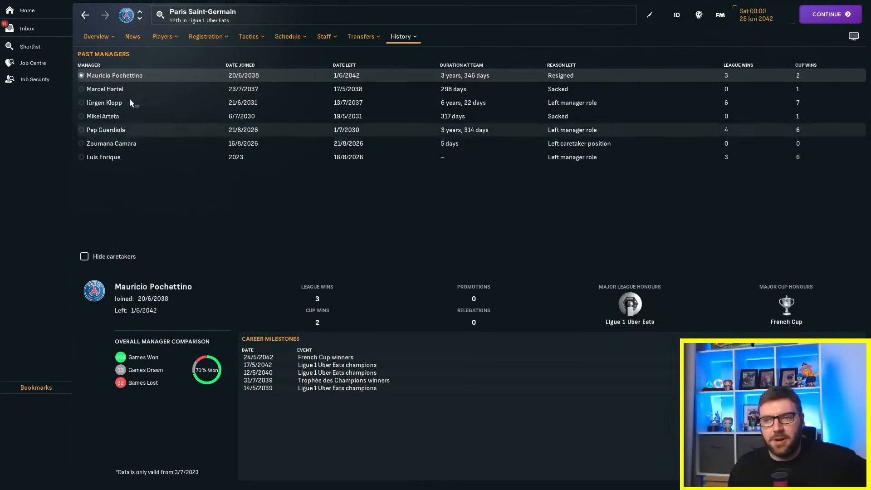
{"action": "mouse_move", "coordinate": [111, 118]}
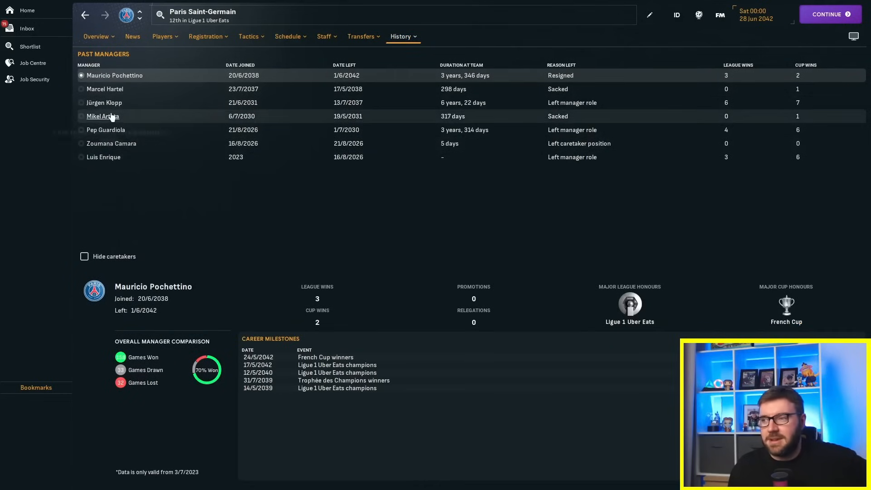
{"action": "mouse_move", "coordinate": [117, 105]}
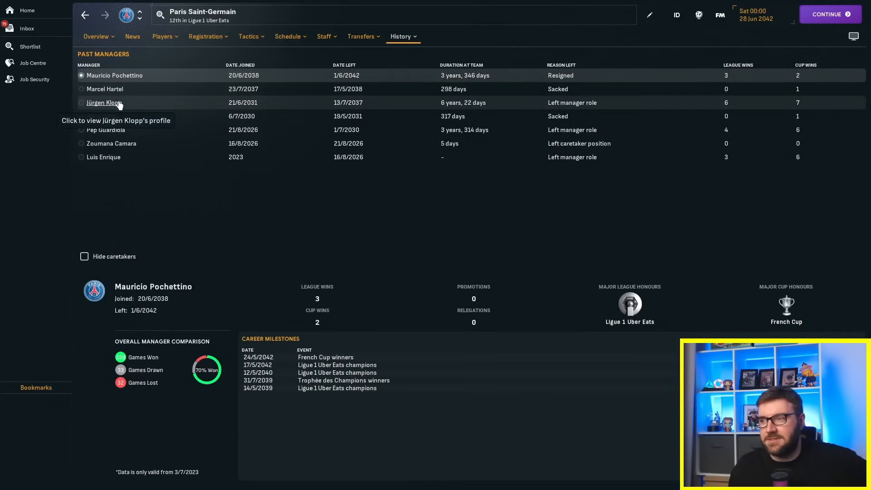
{"action": "left_click", "coordinate": [104, 101]}
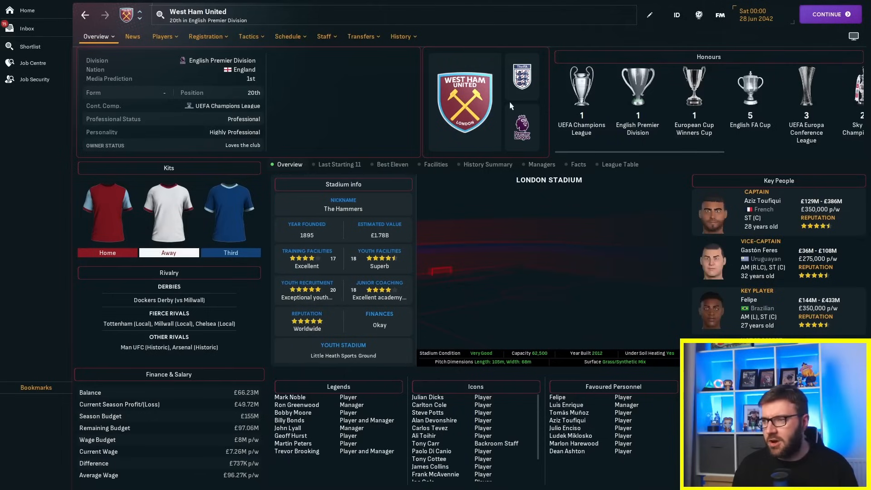
{"action": "mouse_move", "coordinate": [582, 86]}
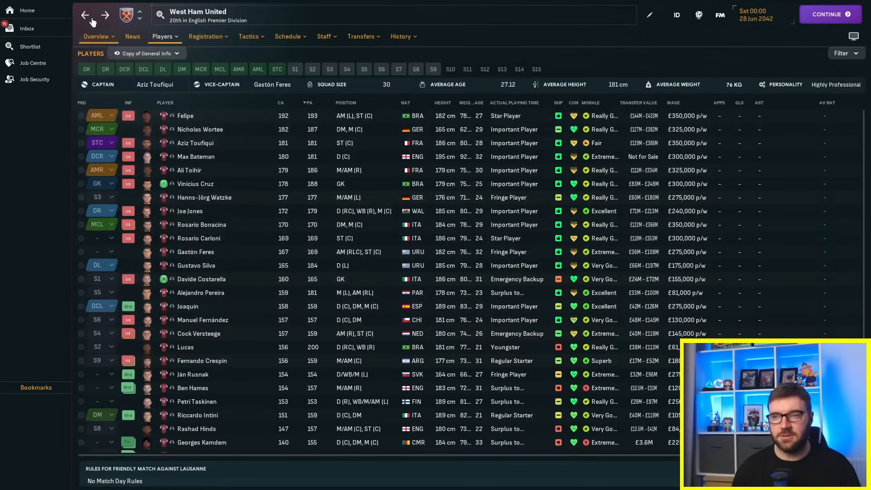
Step: Go back from West Ham's squad list to the five-winger shortlist, all now aged 34
{"action": "left_click", "coordinate": [31, 46]}
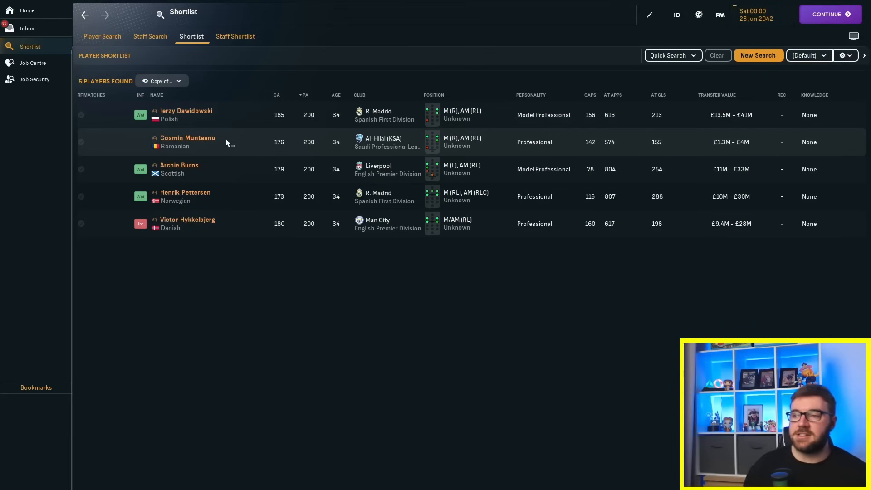
{"action": "mouse_move", "coordinate": [185, 144]}
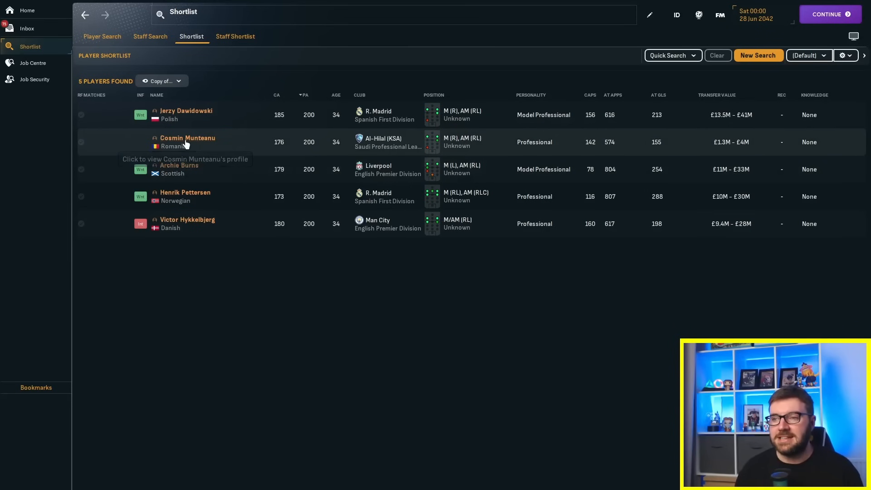
Step: View Cosmin Munteanu's season-by-season career stats at Al-Hilal, then return to the shortlist
{"action": "left_click", "coordinate": [187, 138]}
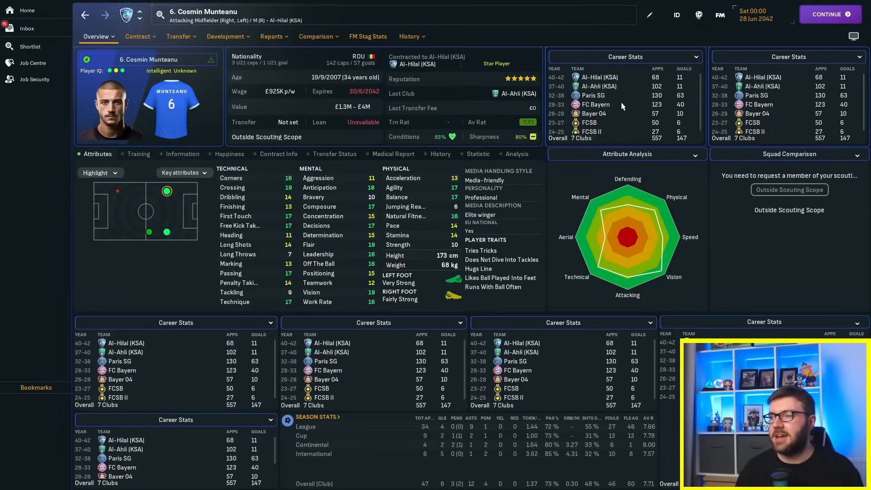
{"action": "left_click", "coordinate": [408, 36]}
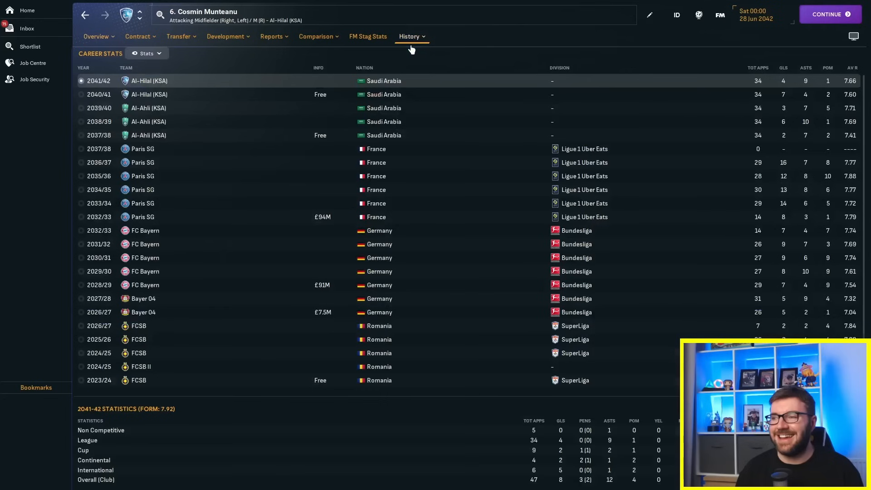
{"action": "left_click", "coordinate": [96, 36]}
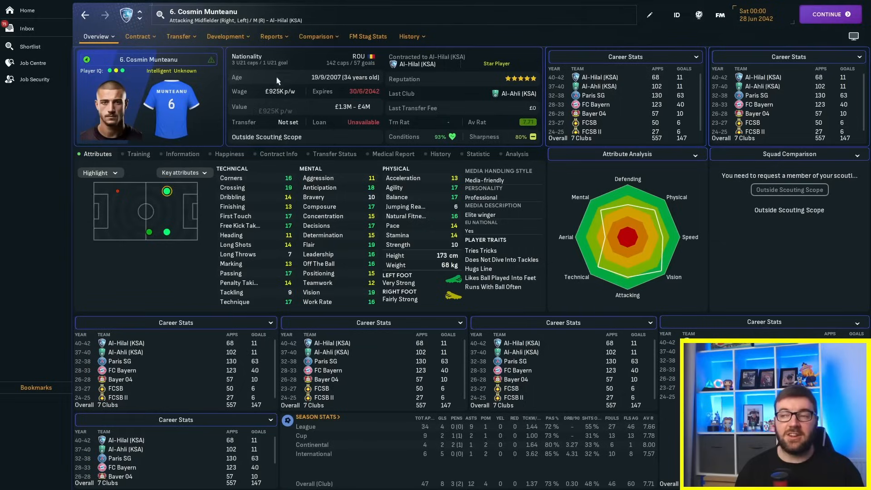
{"action": "left_click", "coordinate": [408, 37]}
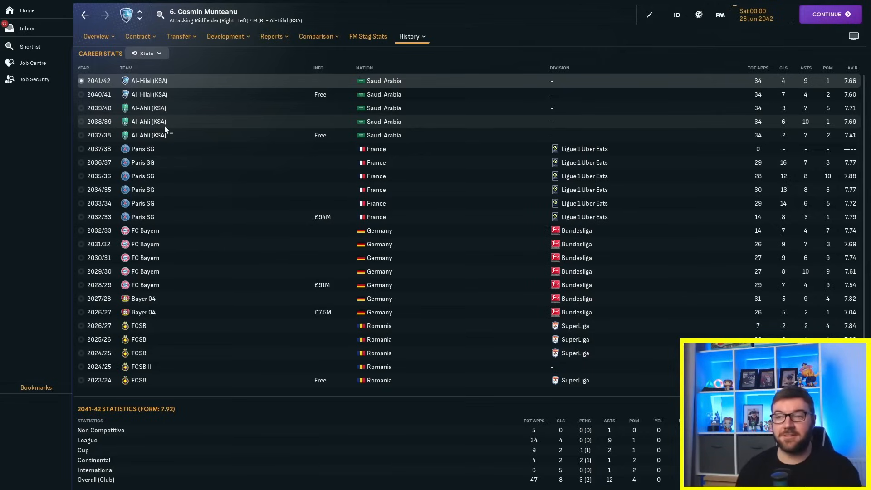
{"action": "mouse_move", "coordinate": [156, 165]}
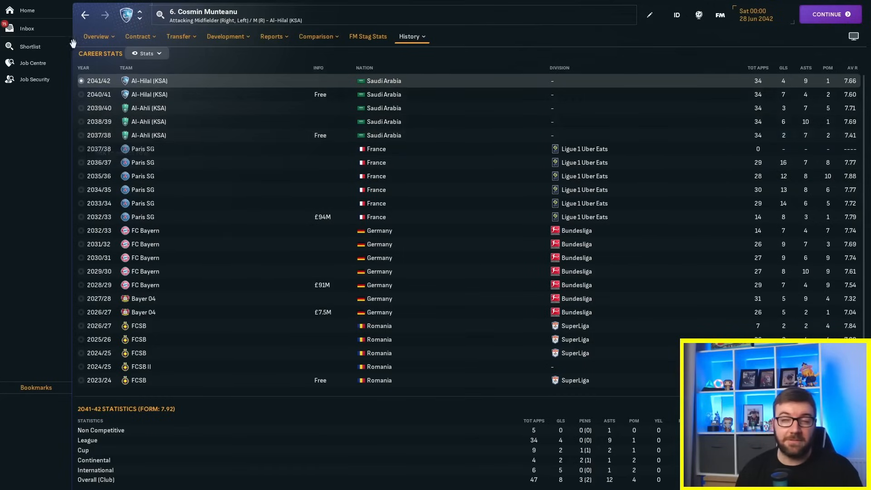
{"action": "left_click", "coordinate": [30, 47]}
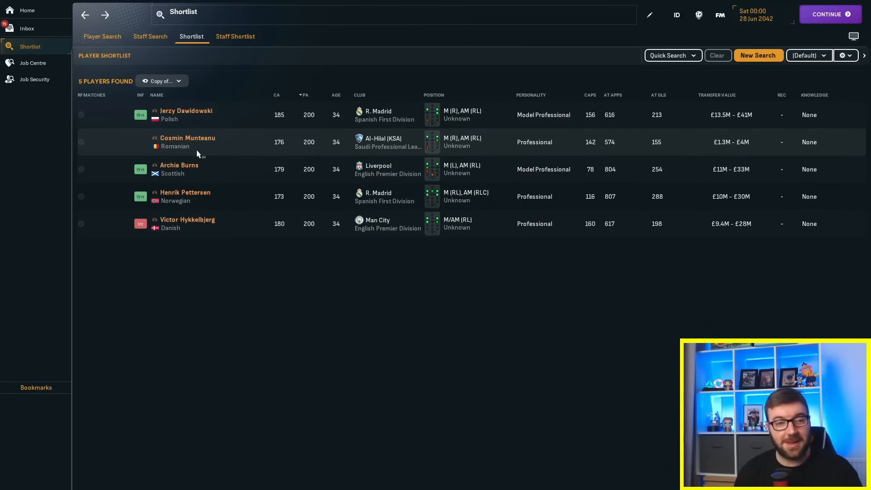
{"action": "mouse_move", "coordinate": [187, 171]}
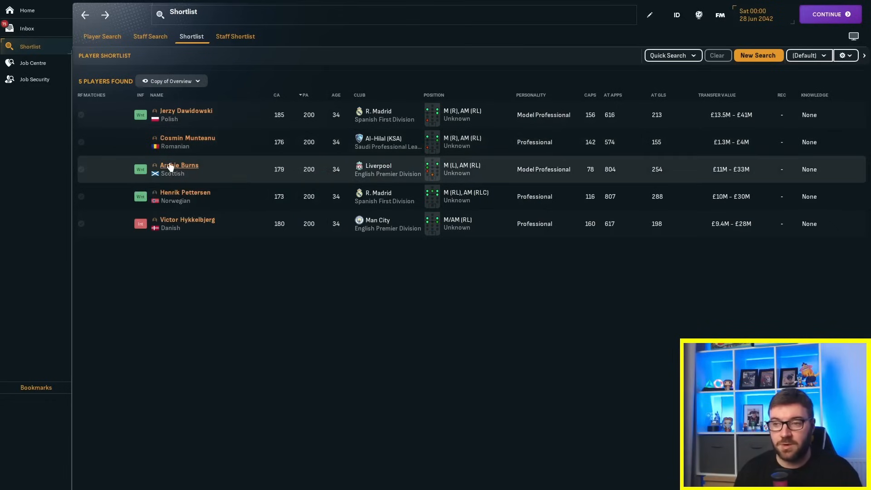
Step: View Archie Burns's personal information, then move on to West Ham United's club page
{"action": "left_click", "coordinate": [178, 165]}
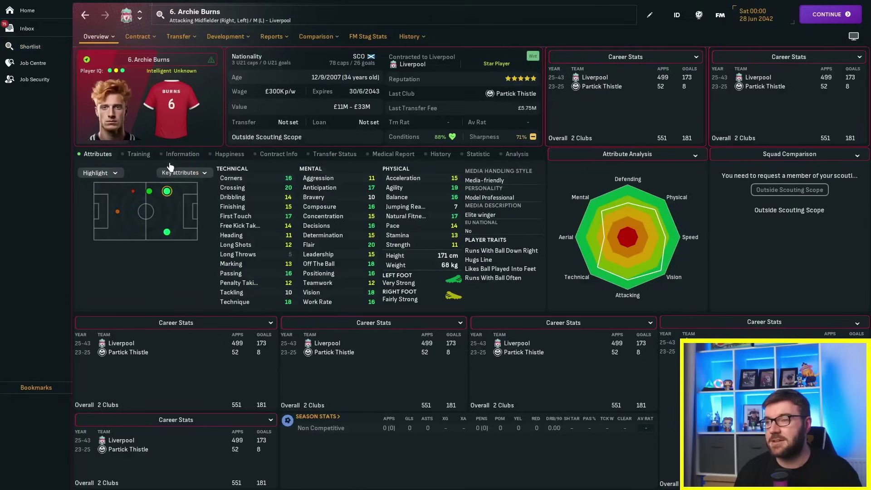
{"action": "left_click", "coordinate": [96, 36]}
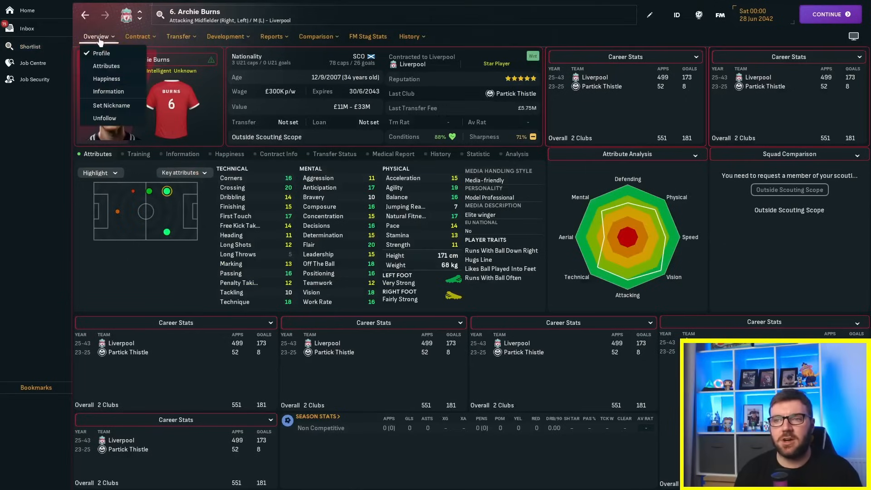
{"action": "left_click", "coordinate": [109, 91]}
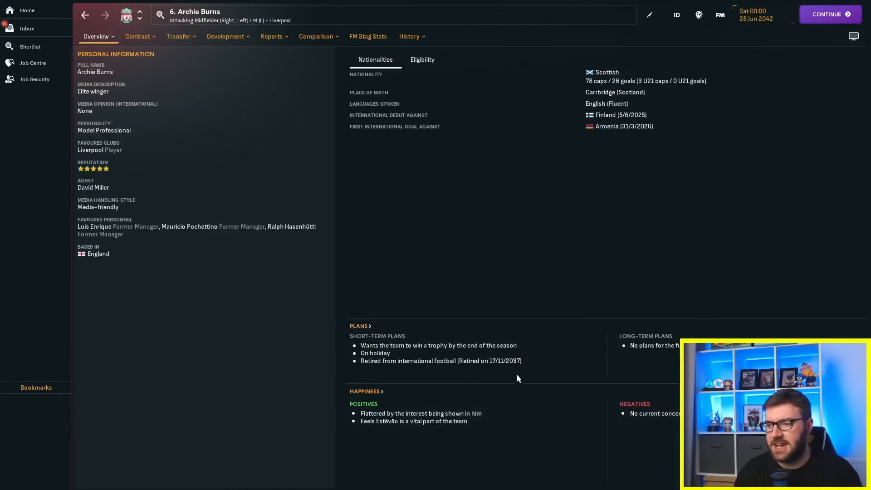
{"action": "mouse_move", "coordinate": [492, 370]}
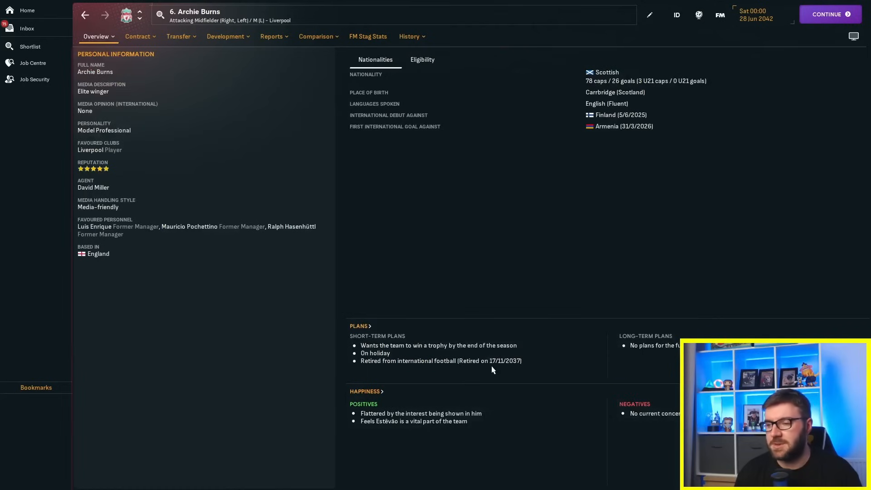
{"action": "mouse_move", "coordinate": [501, 365]}
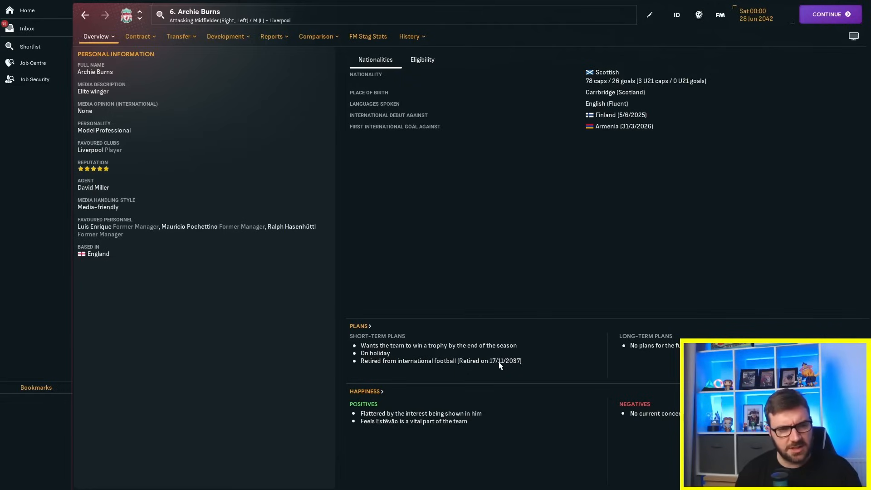
{"action": "mouse_move", "coordinate": [492, 350]}
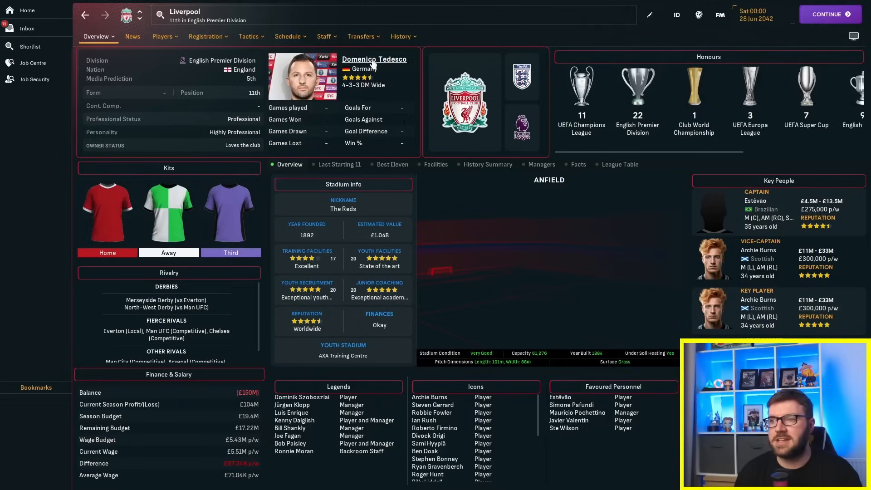
{"action": "left_click", "coordinate": [374, 58]}
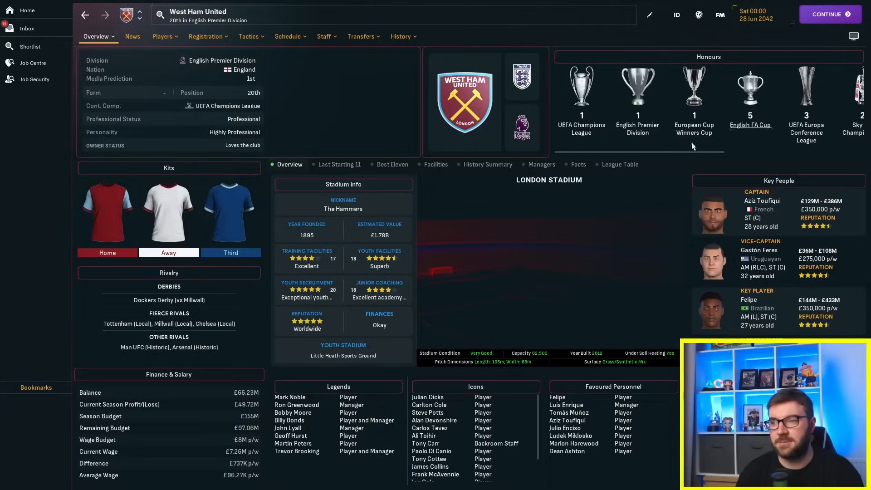
Step: Via Manchester City, bring up Victor Hykkelbjerg's career milestones
{"action": "left_click", "coordinate": [401, 37]}
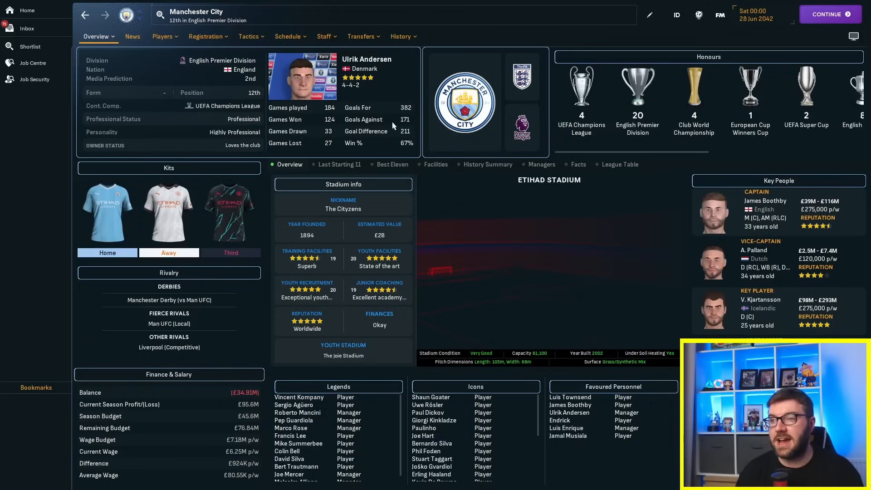
{"action": "left_click", "coordinate": [361, 37]}
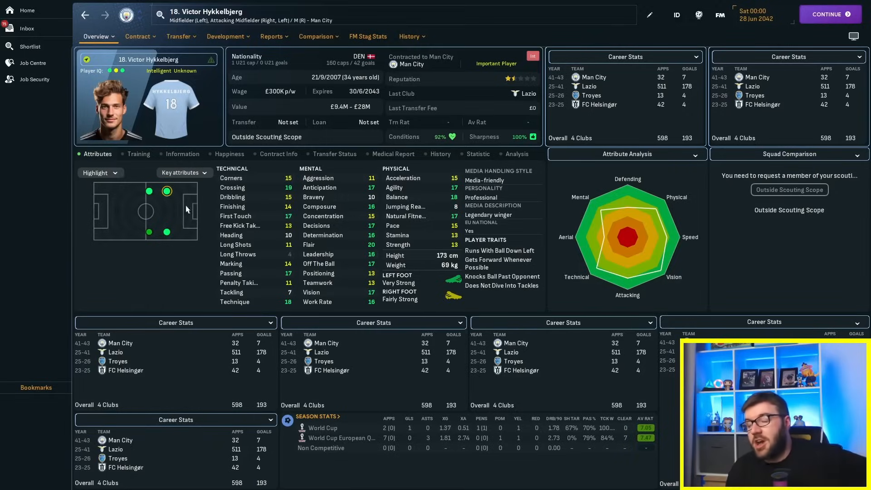
{"action": "left_click", "coordinate": [408, 36]}
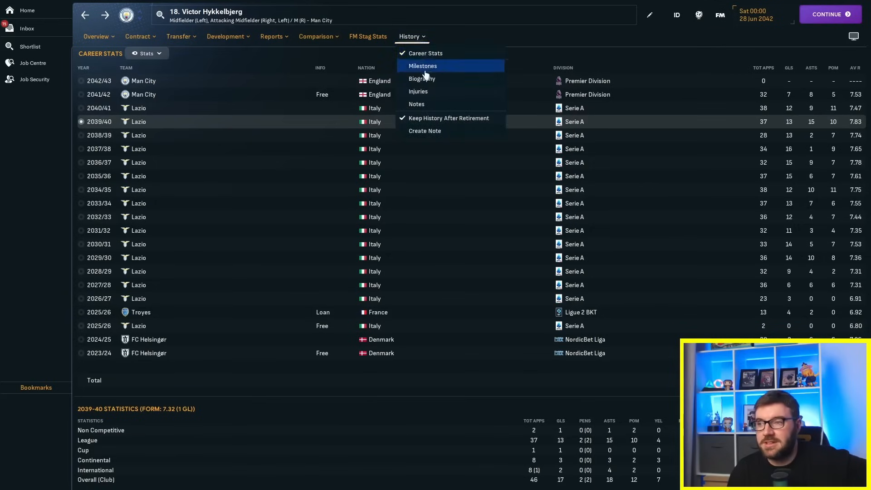
{"action": "left_click", "coordinate": [423, 65]}
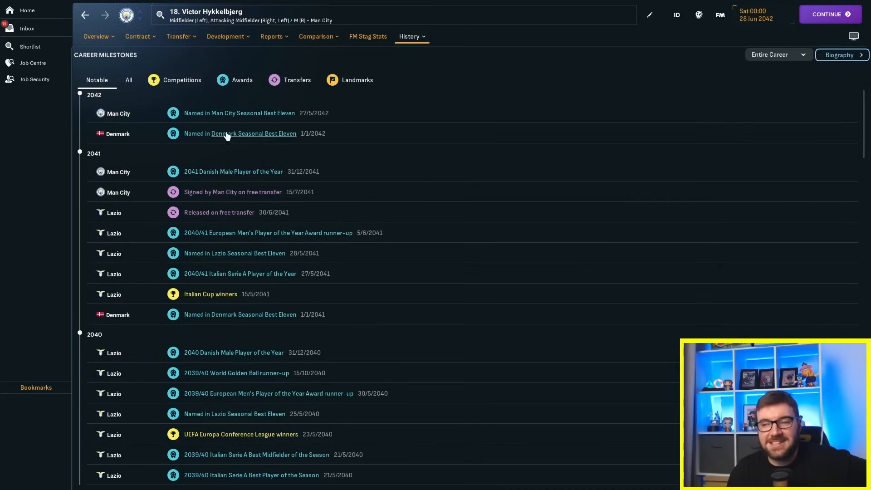
{"action": "mouse_move", "coordinate": [201, 216]}
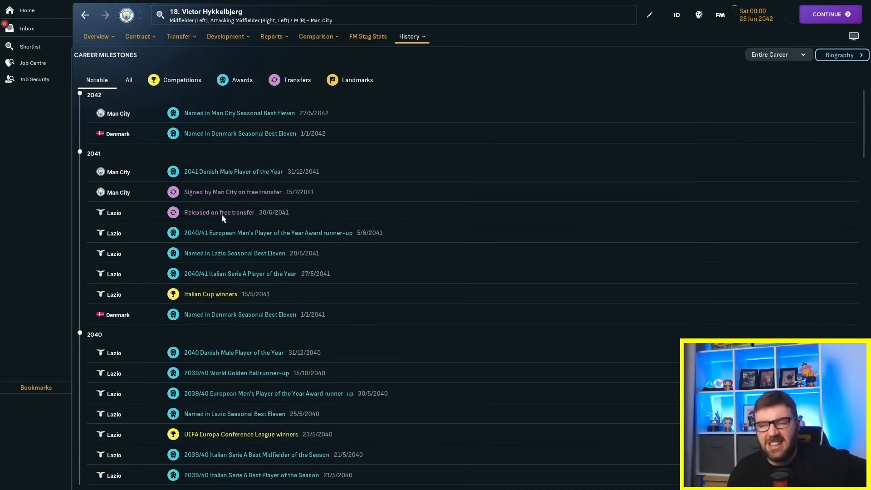
{"action": "mouse_move", "coordinate": [204, 206]}
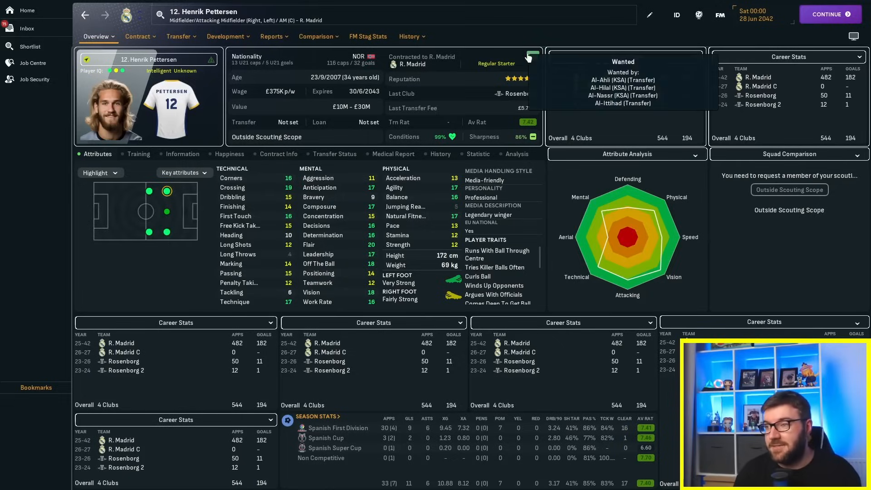
Step: Show Henrik Pettersen's season-by-season career stats at Real Madrid
{"action": "left_click", "coordinate": [408, 36]}
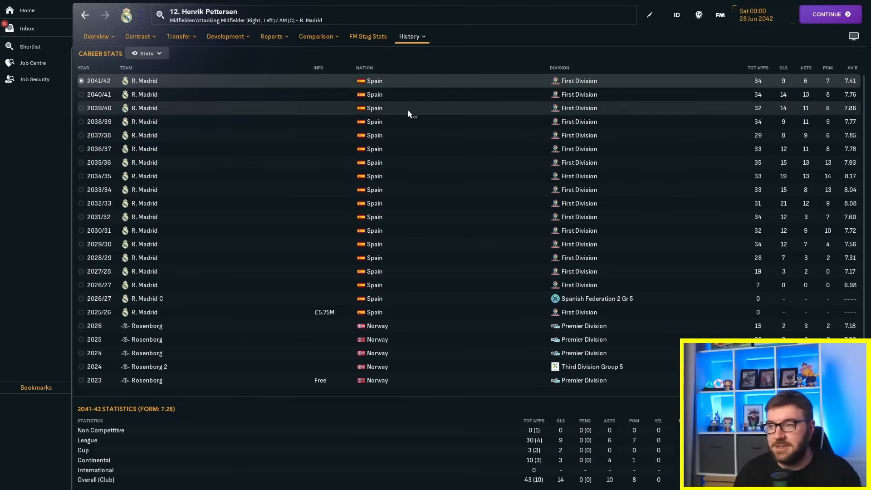
{"action": "mouse_move", "coordinate": [578, 135]}
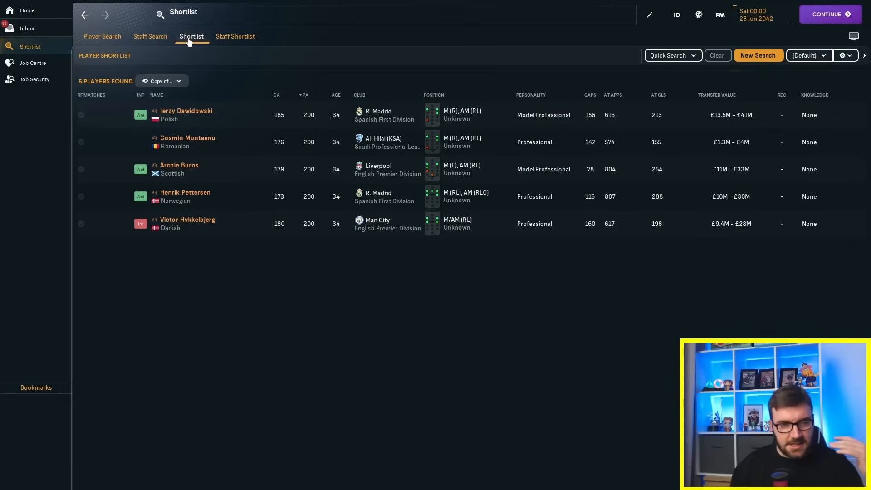
{"action": "mouse_move", "coordinate": [719, 15]}
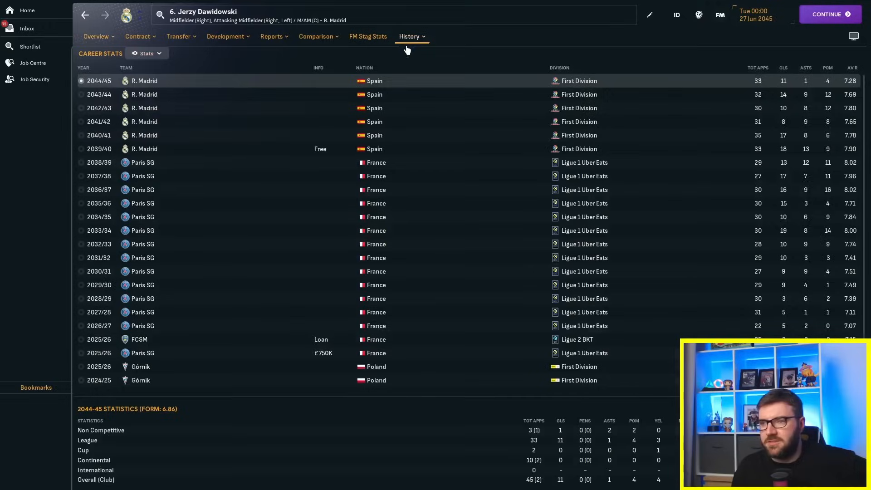
Step: Switch to Jerzy Dawidowski's June 2045 profile overview at Real Madrid
{"action": "left_click", "coordinate": [96, 36]}
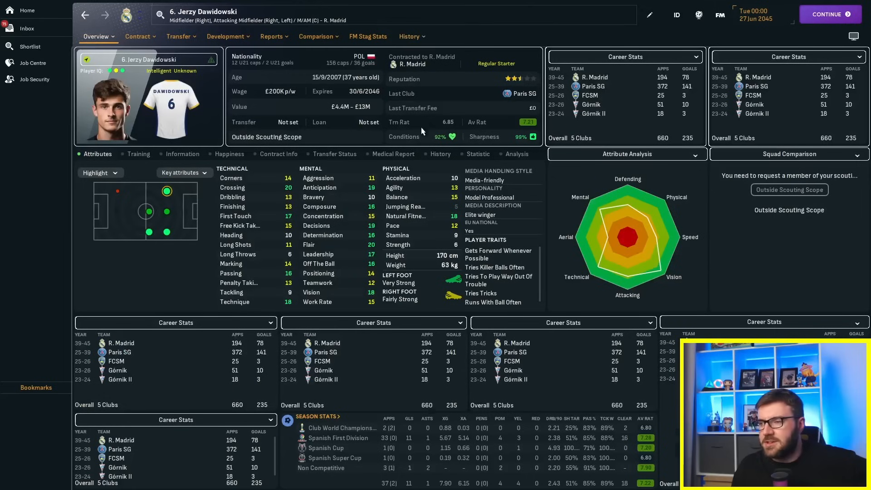
{"action": "mouse_move", "coordinate": [441, 218]}
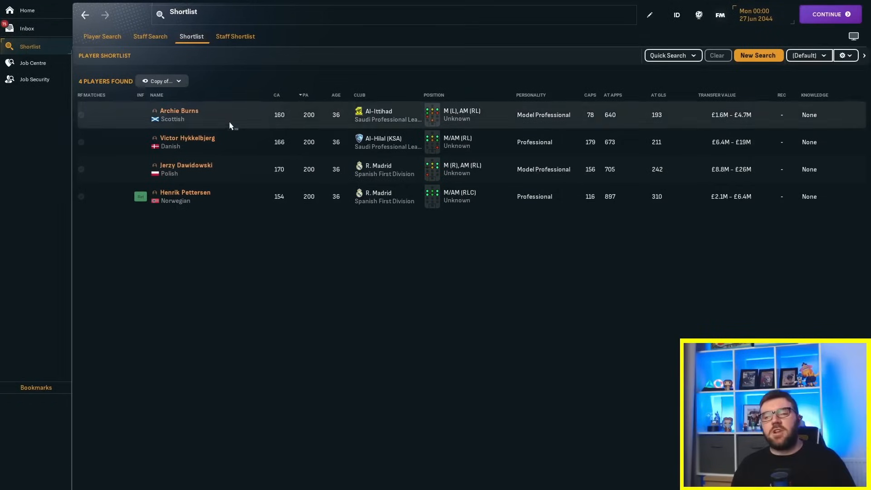
{"action": "mouse_move", "coordinate": [302, 201]}
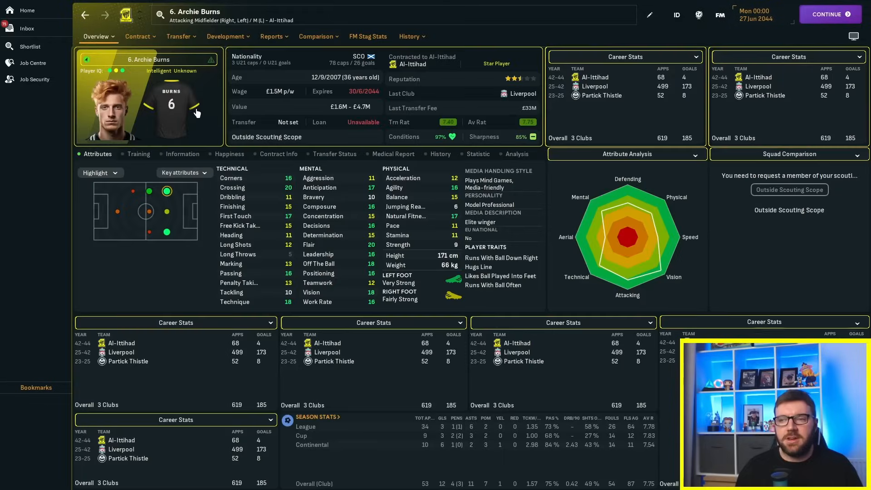
Step: Return to the shortlist and reopen 36-year-old Archie Burns's Al-Ittihad profile
{"action": "left_click", "coordinate": [30, 46]}
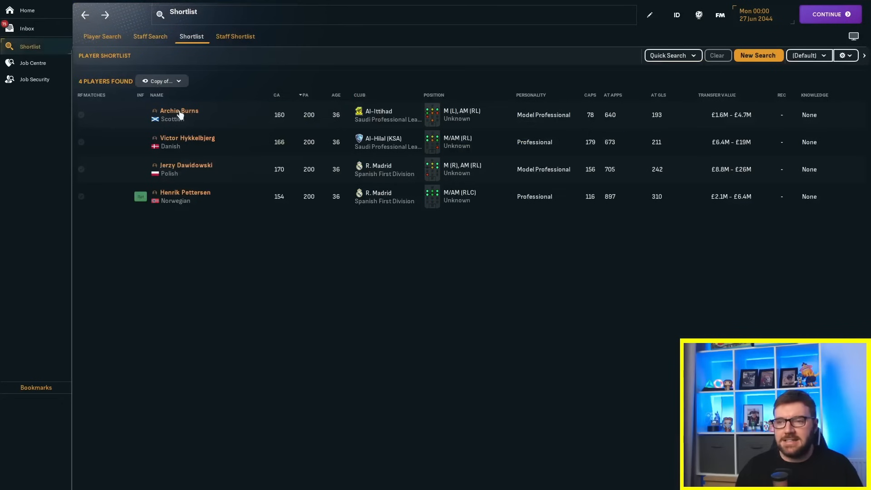
{"action": "left_click", "coordinate": [187, 138]}
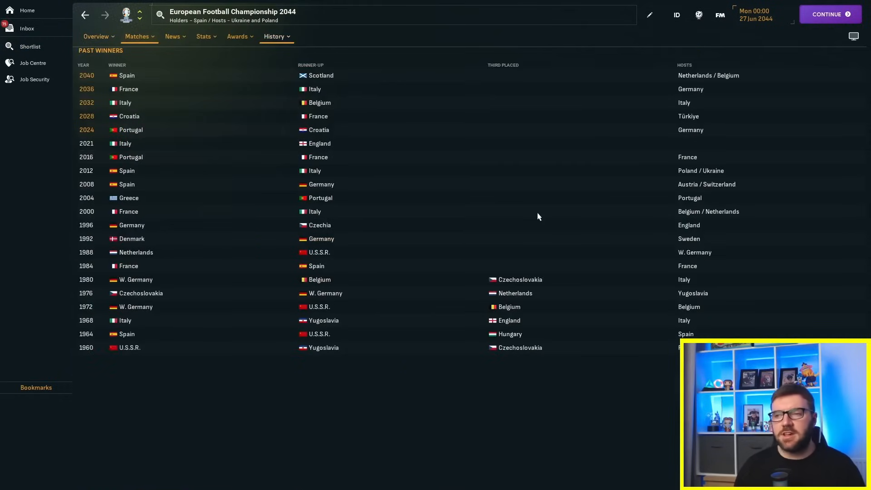
{"action": "mouse_move", "coordinate": [329, 204]}
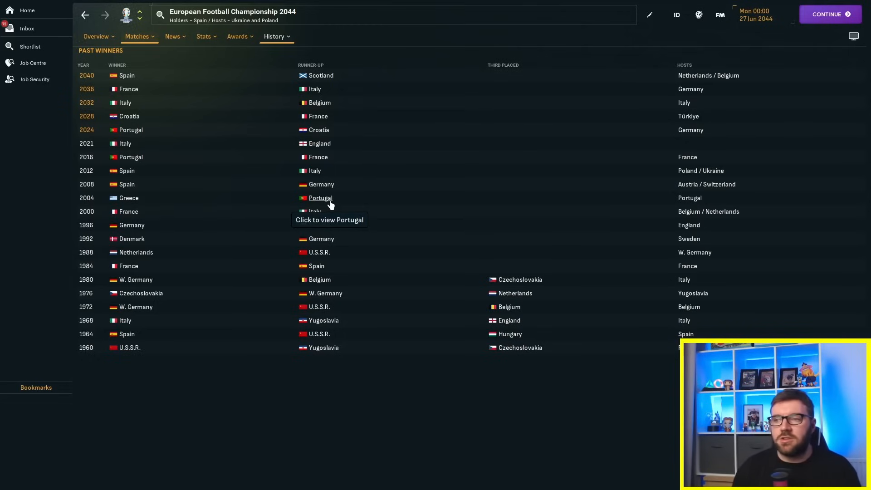
Step: Move from the European Championship past winners to the World Cup 2046 history
{"action": "left_click", "coordinate": [127, 75]}
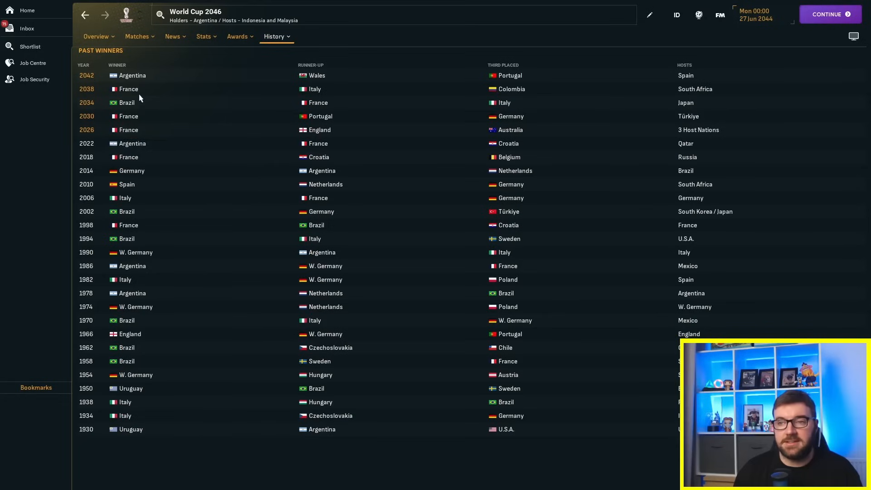
{"action": "mouse_move", "coordinate": [305, 79]}
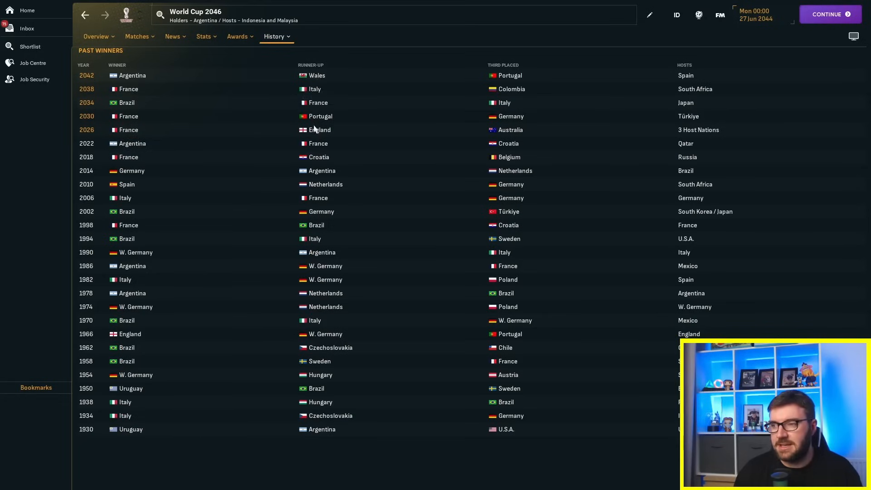
{"action": "mouse_move", "coordinate": [242, 108]}
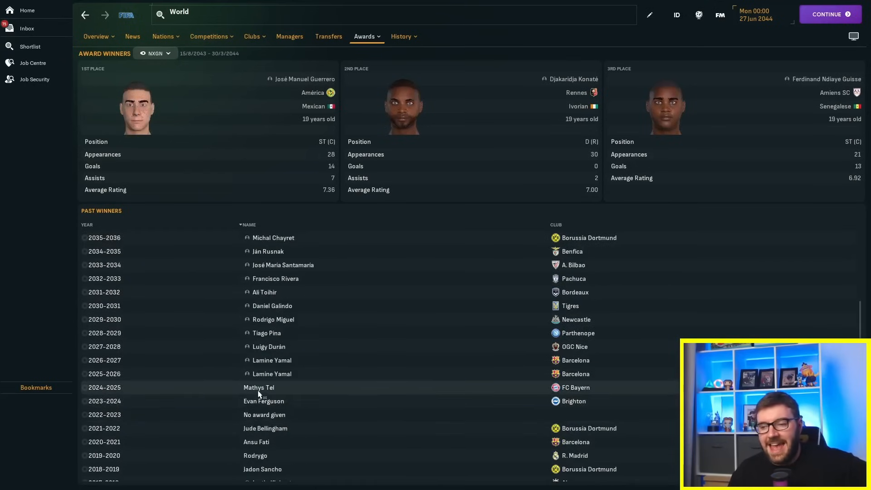
Step: Browse the Awards dropdown through U21 Footballer of the Year and Footballer of the Year winners
{"action": "scroll", "scroll_direction": "down", "scroll_amount": 3}
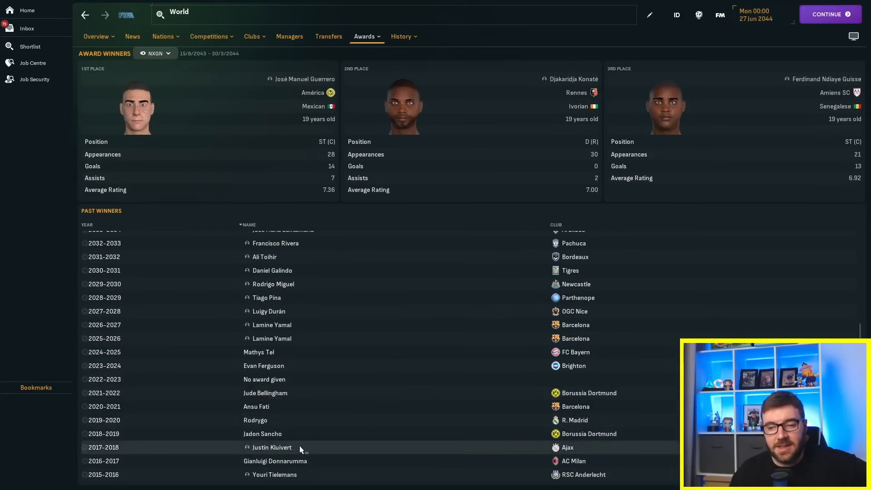
{"action": "mouse_move", "coordinate": [267, 355]}
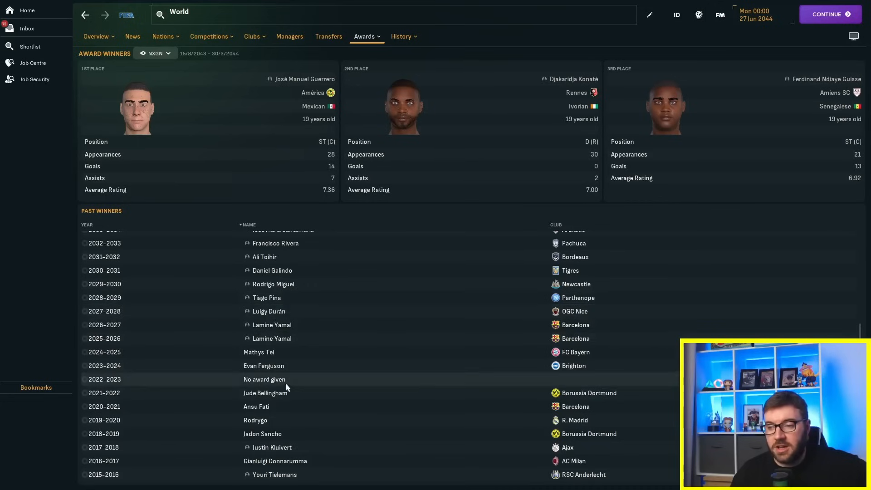
{"action": "left_click", "coordinate": [154, 52]}
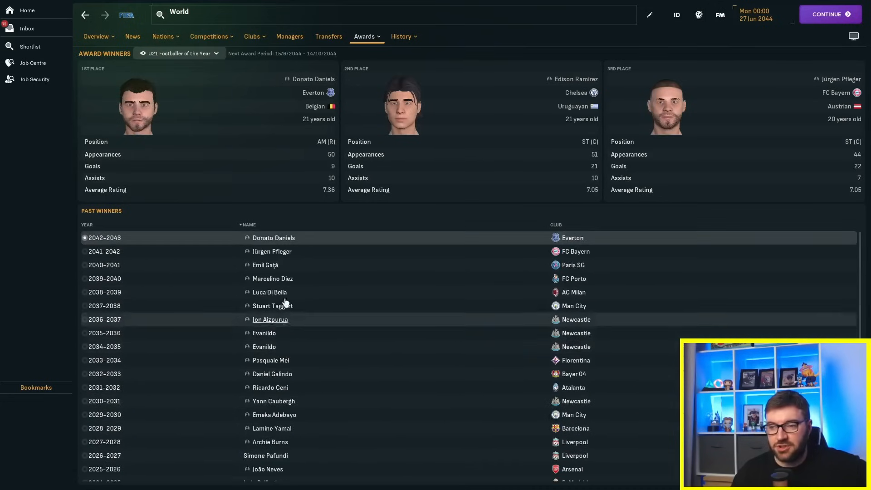
{"action": "left_click", "coordinate": [179, 52]}
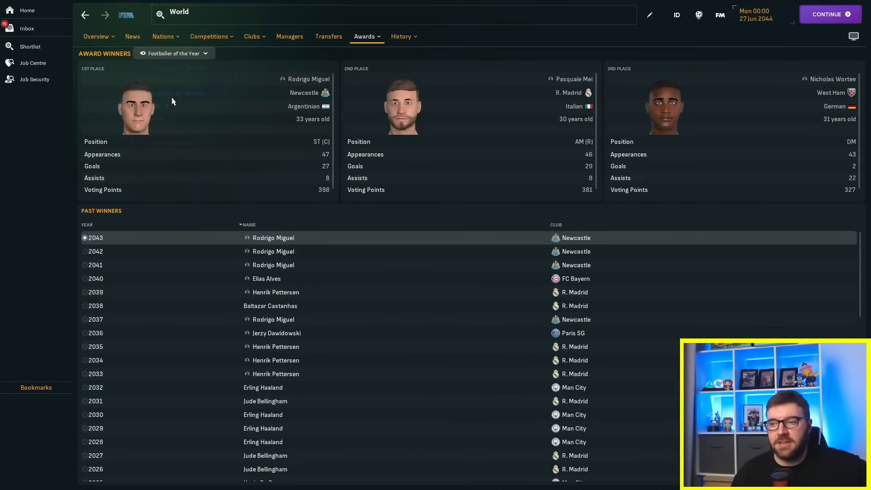
{"action": "mouse_move", "coordinate": [299, 266]}
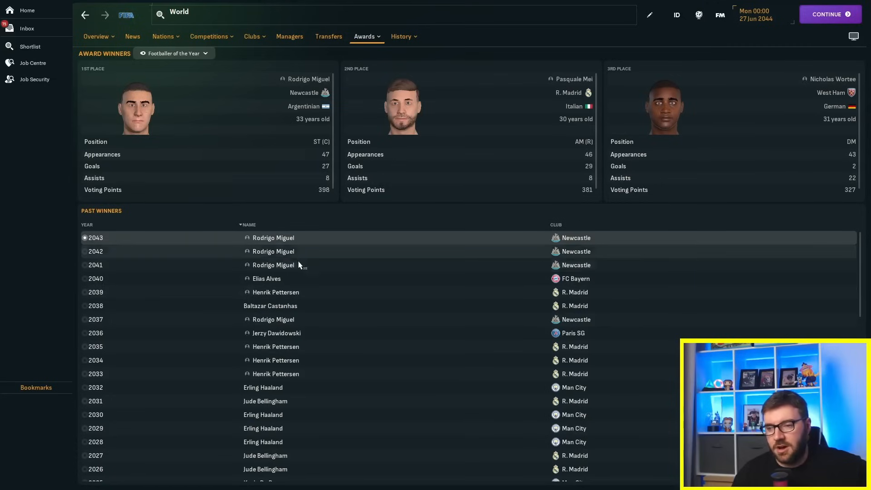
{"action": "mouse_move", "coordinate": [397, 385]}
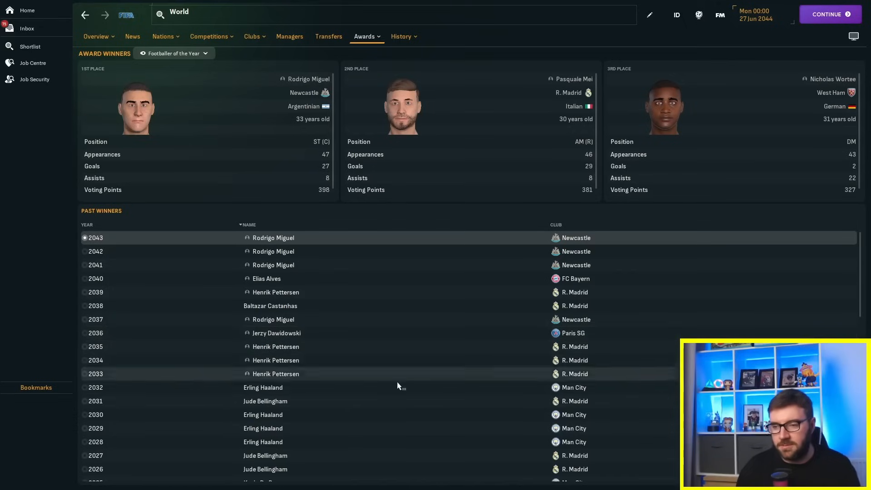
{"action": "mouse_move", "coordinate": [311, 376]}
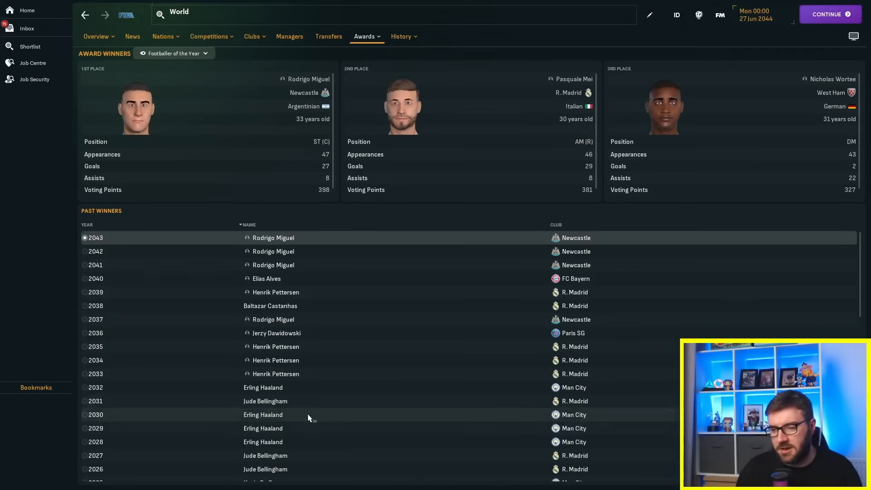
{"action": "scroll", "scroll_direction": "down", "scroll_amount": 3}
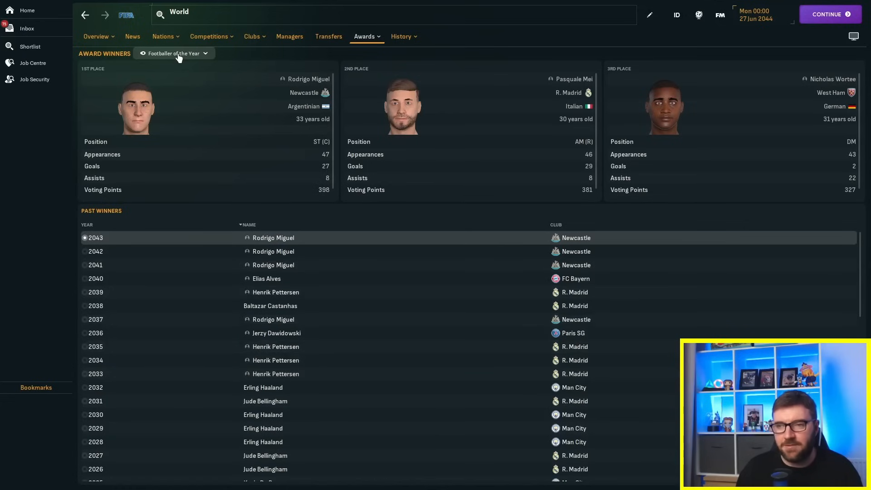
{"action": "left_click", "coordinate": [174, 52]}
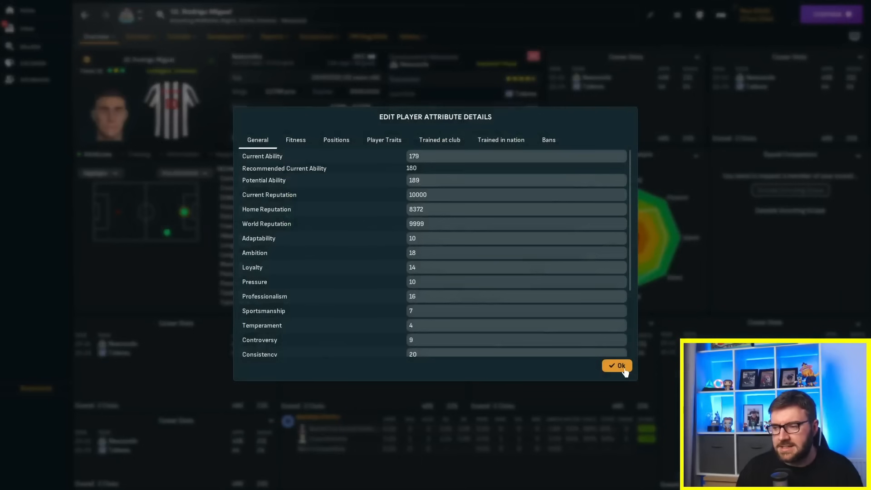
{"action": "left_click", "coordinate": [617, 365]}
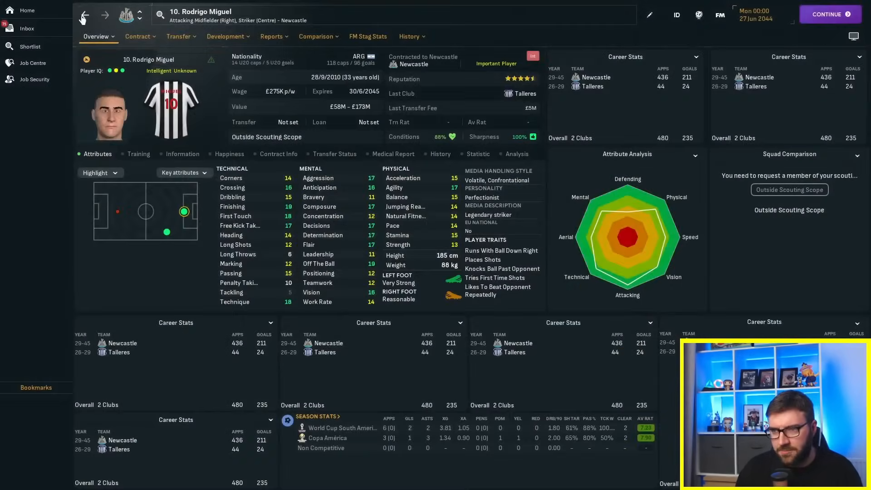
{"action": "left_click", "coordinate": [409, 37]}
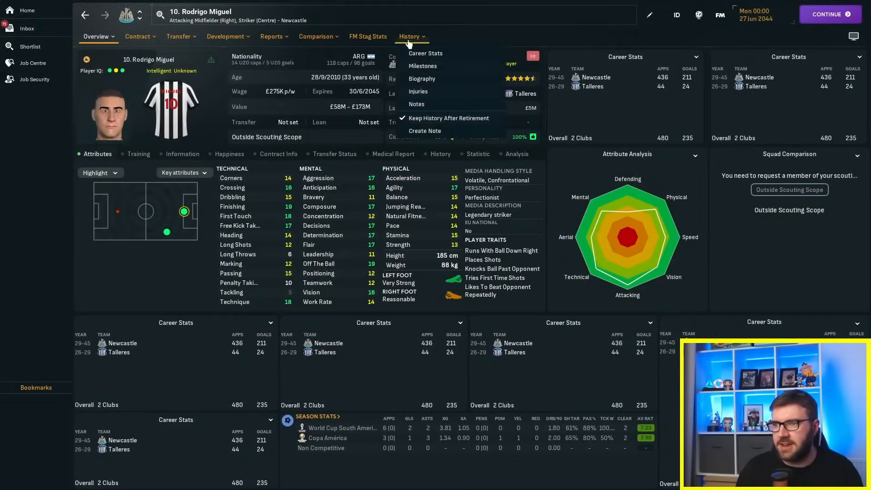
{"action": "left_click", "coordinate": [424, 52]}
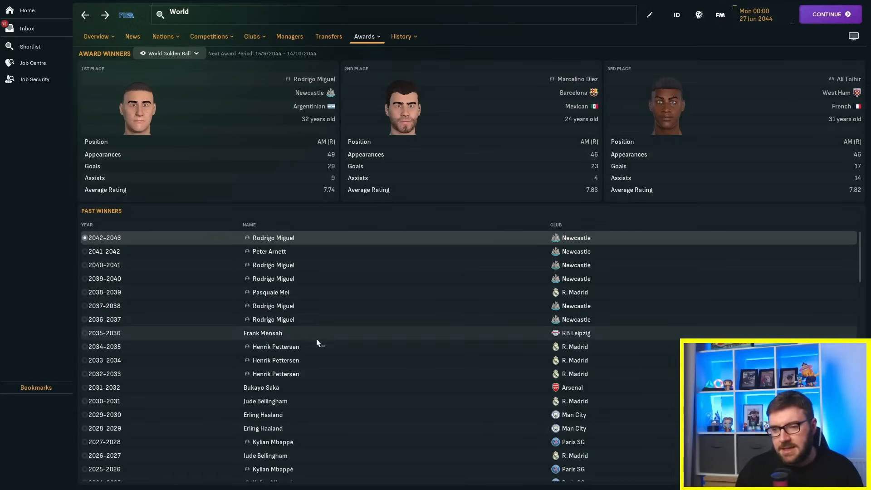
{"action": "scroll", "scroll_direction": "down", "scroll_amount": 3}
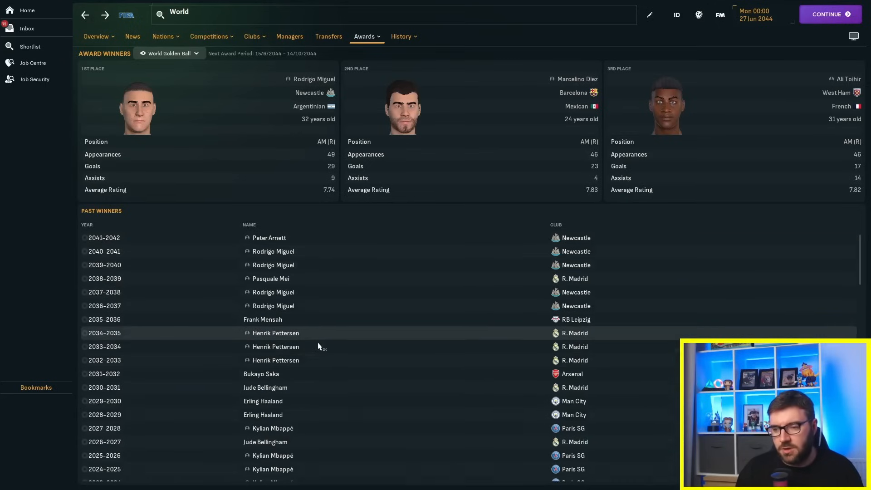
{"action": "left_click", "coordinate": [169, 53]}
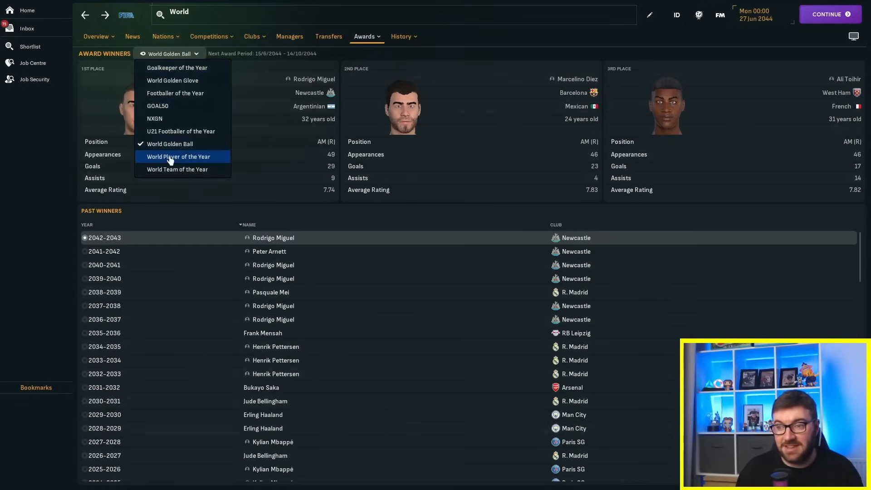
{"action": "left_click", "coordinate": [178, 155]}
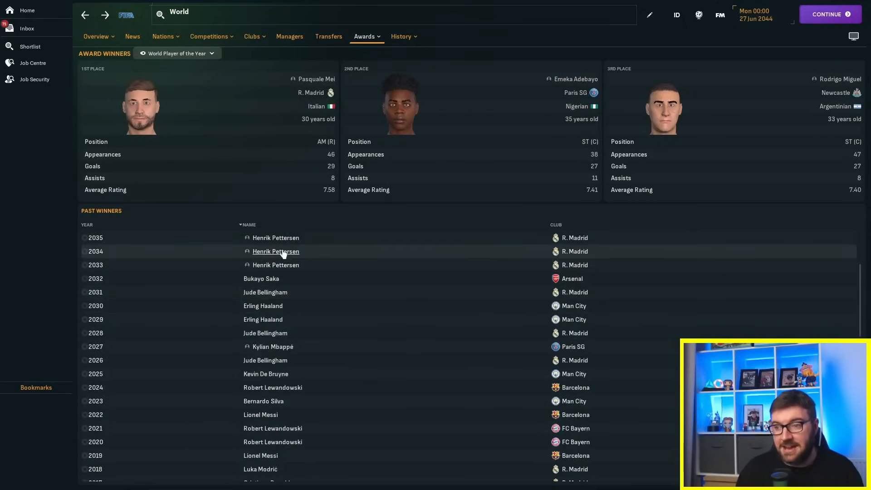
{"action": "left_click", "coordinate": [275, 251]}
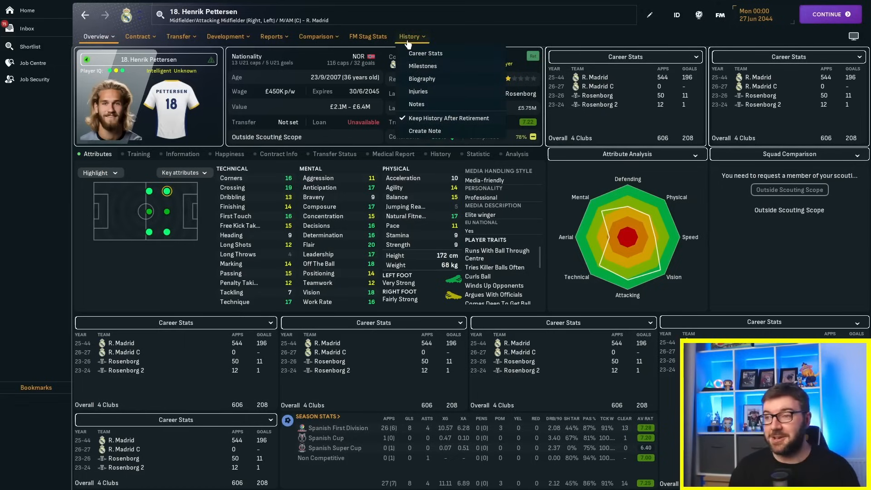
{"action": "left_click", "coordinate": [425, 52]}
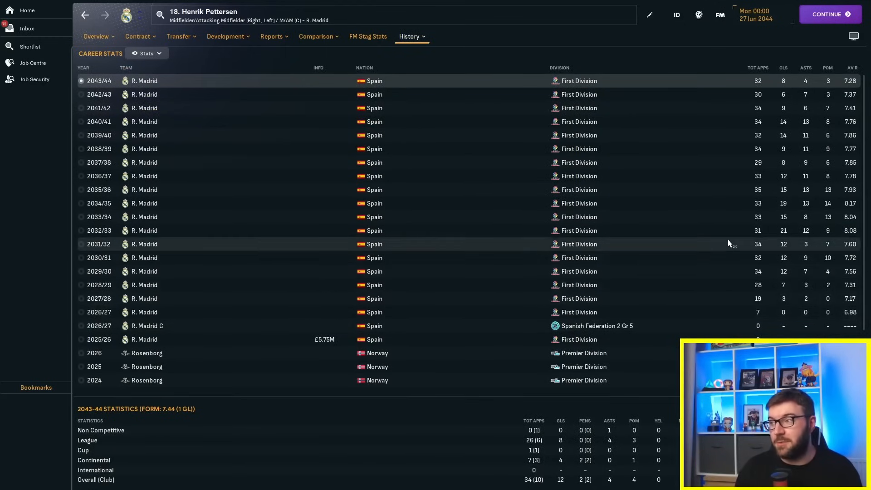
{"action": "mouse_move", "coordinate": [712, 216]}
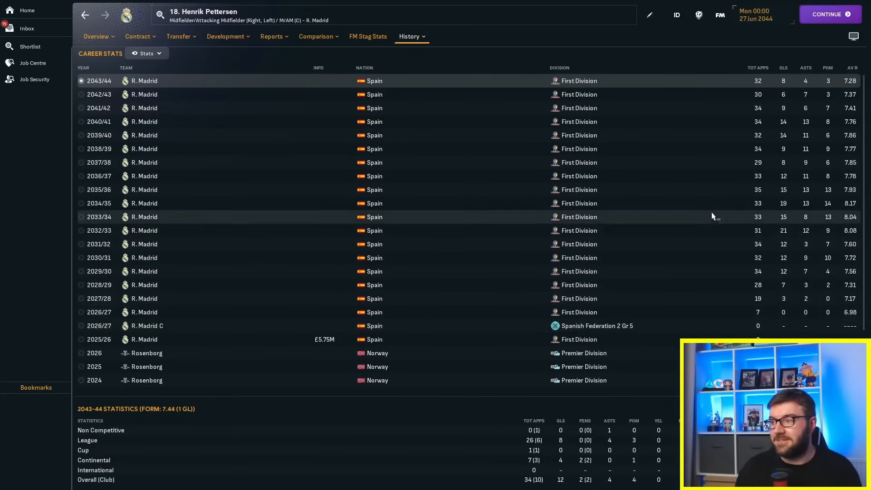
{"action": "left_click", "coordinate": [81, 203]}
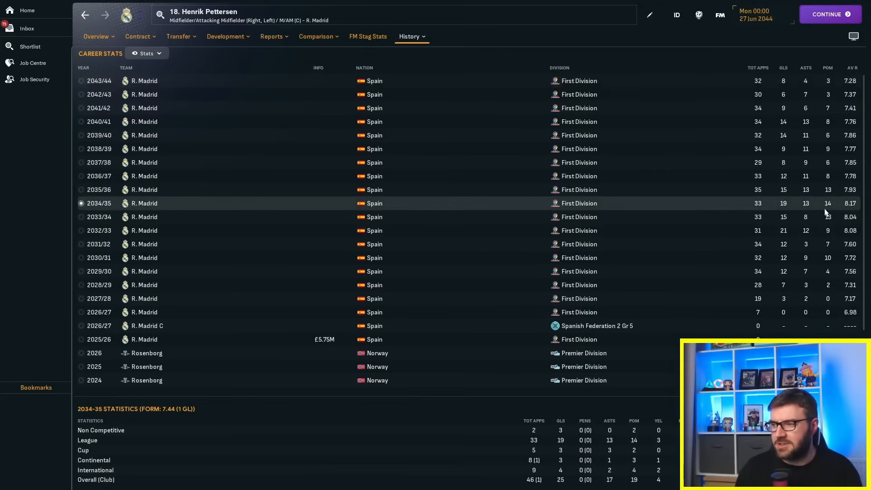
{"action": "mouse_move", "coordinate": [757, 292]}
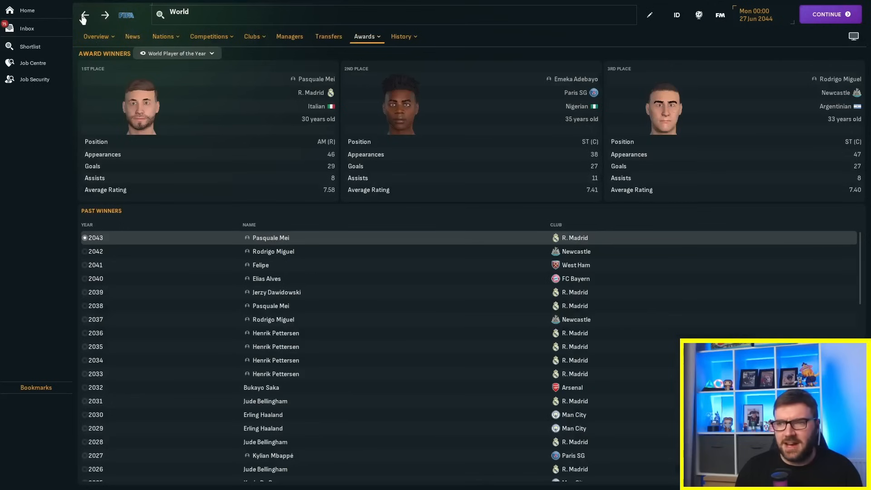
{"action": "left_click", "coordinate": [178, 52]}
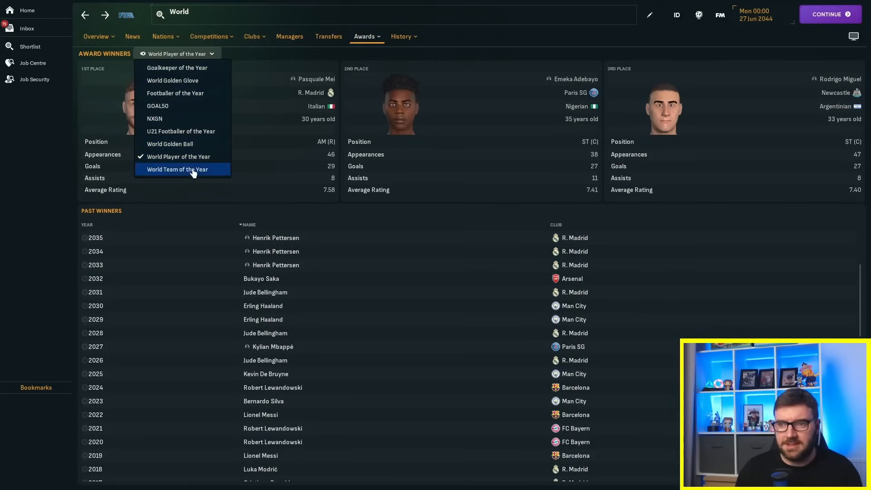
{"action": "left_click", "coordinate": [177, 169]}
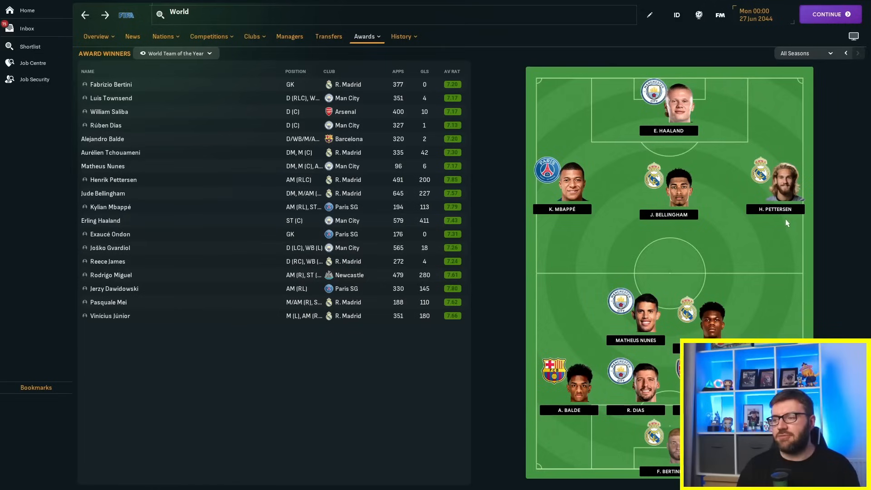
{"action": "mouse_move", "coordinate": [763, 219]}
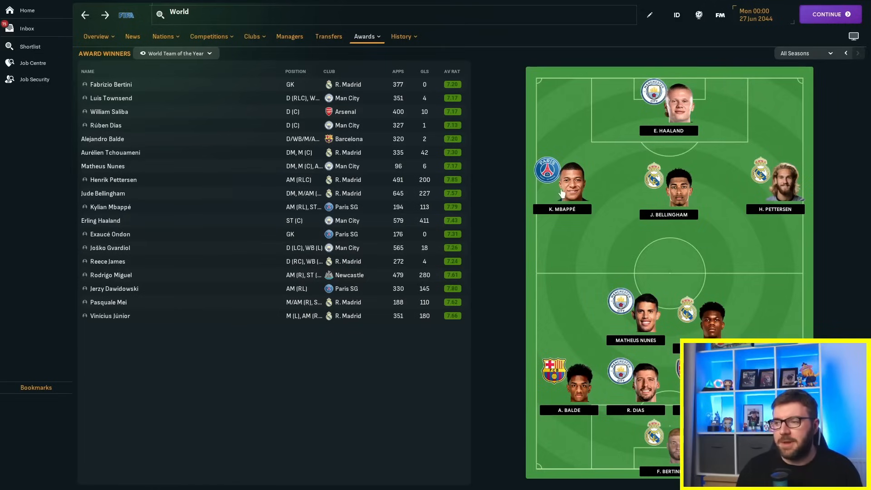
{"action": "mouse_move", "coordinate": [671, 218]}
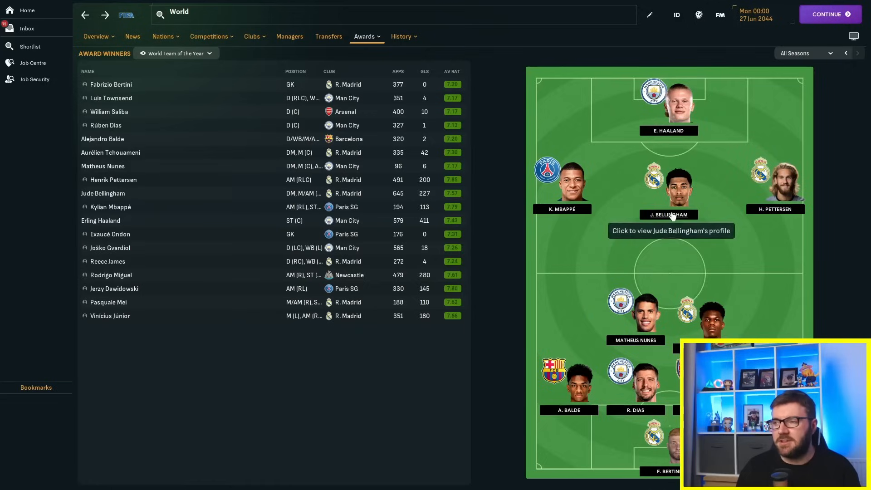
{"action": "mouse_move", "coordinate": [633, 159]}
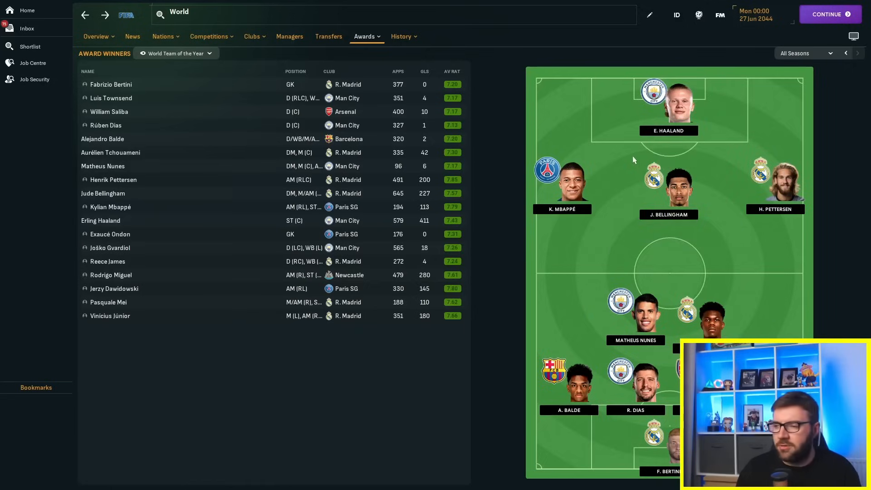
{"action": "left_click", "coordinate": [114, 179]}
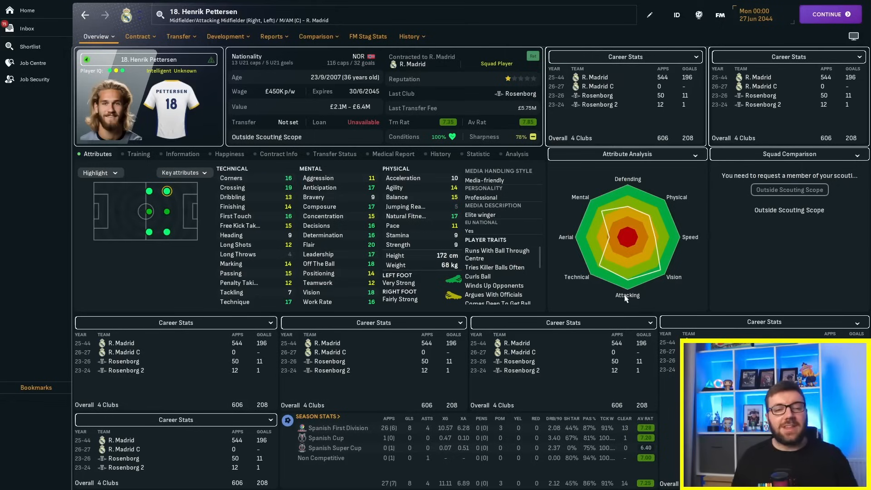